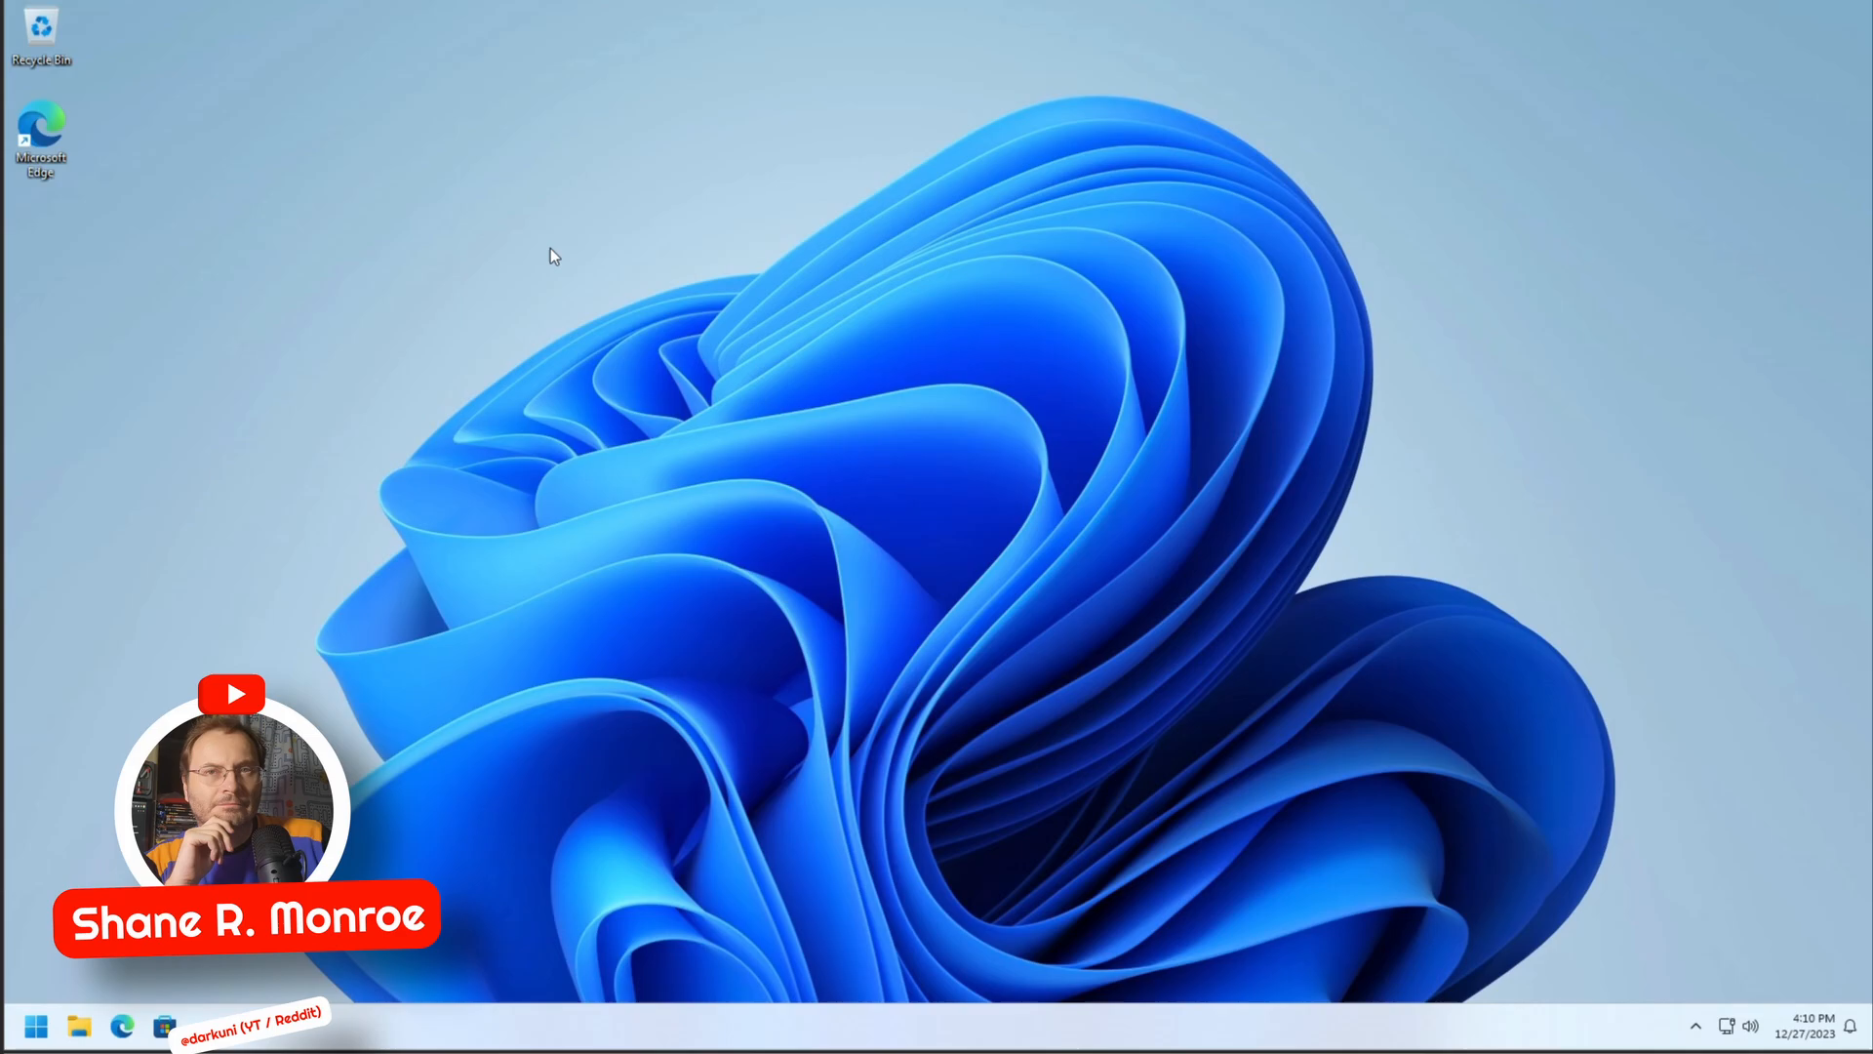
pyautogui.moveTo(129, 176)
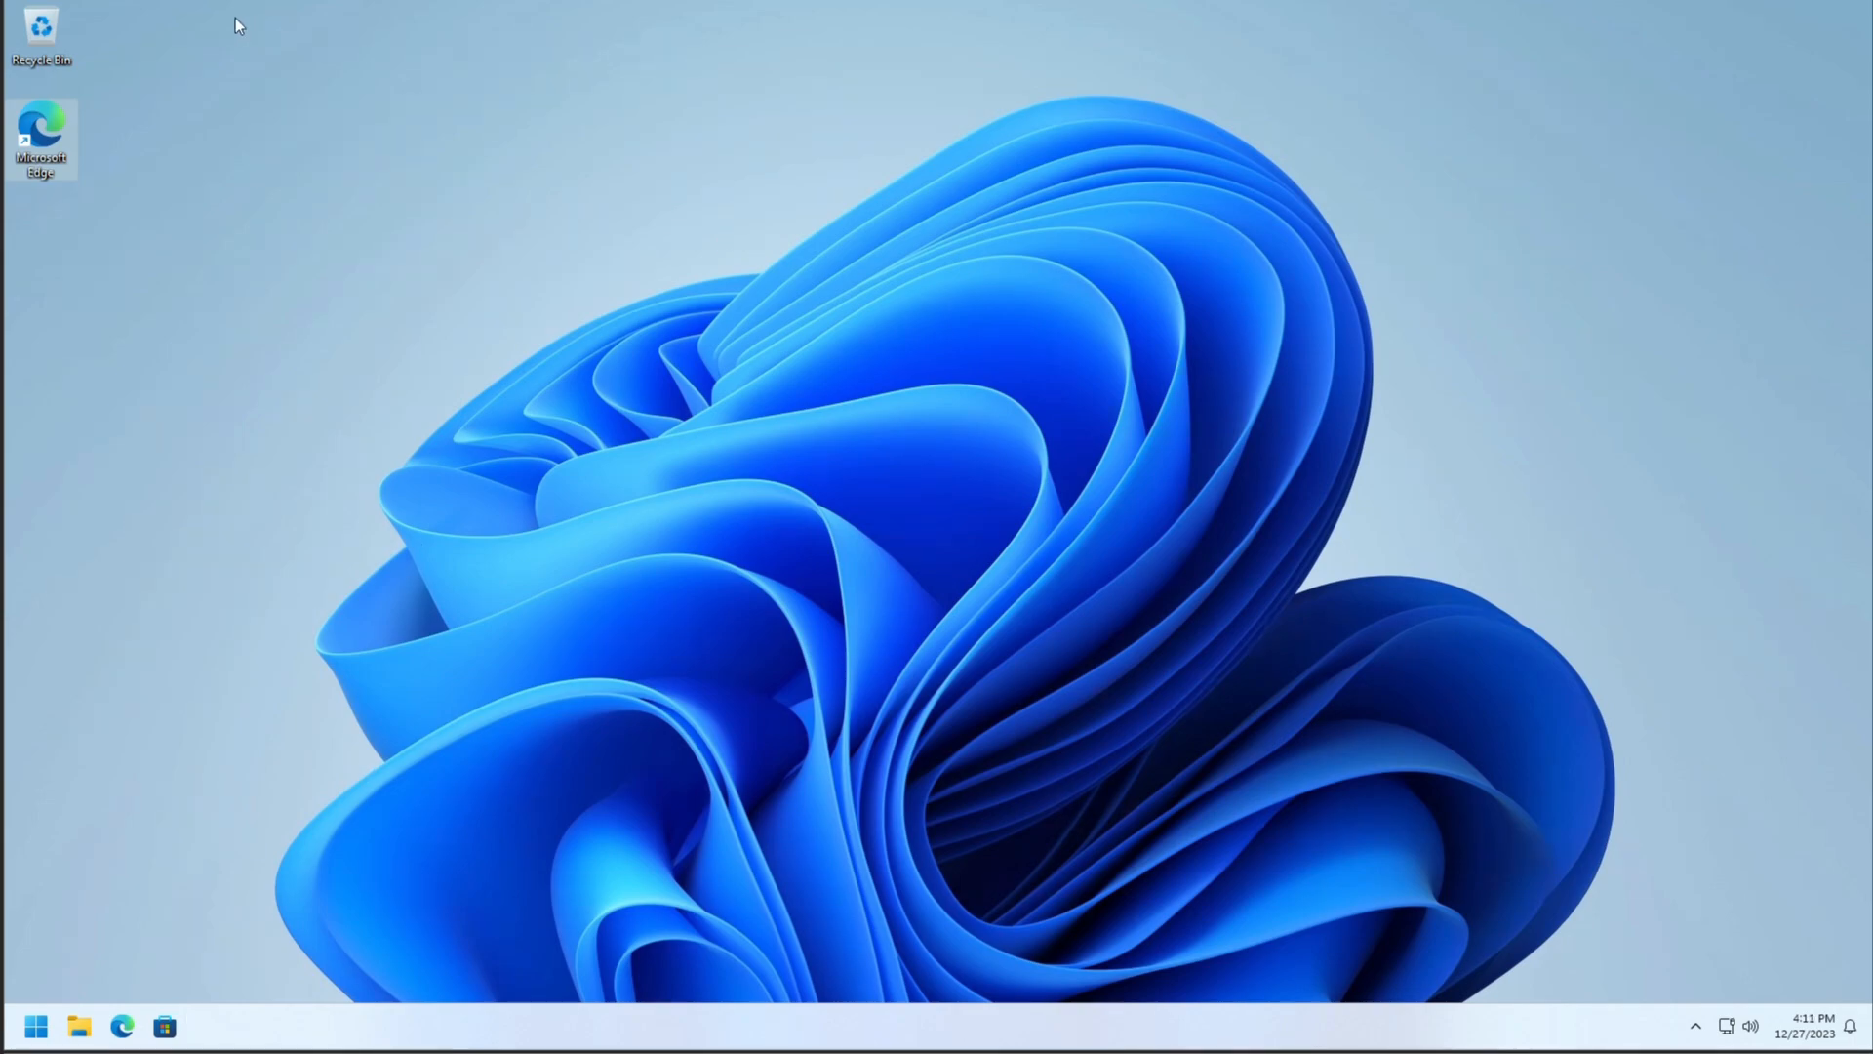
pyautogui.moveTo(146, 1018)
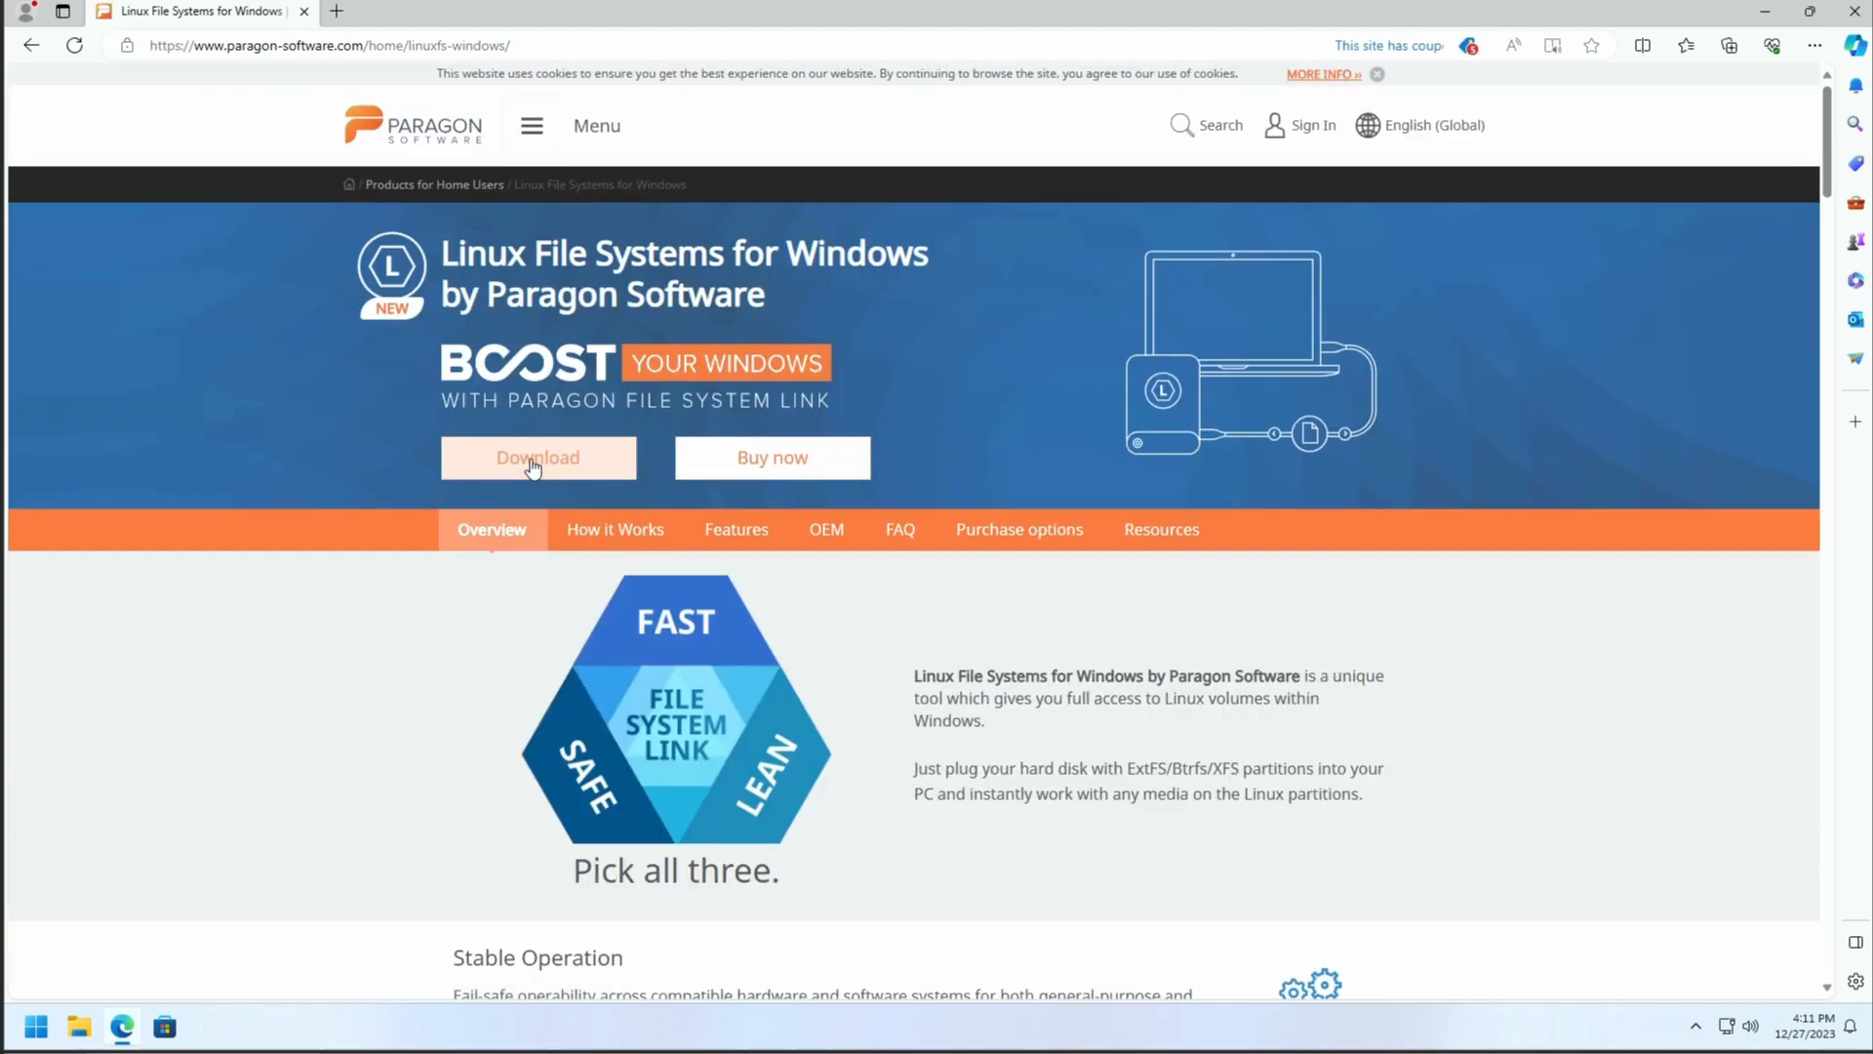
# Step: Download the Linux File Systems for Windows installer and request createemudeck.bat from monroeworld.com
pyautogui.click(538, 457)
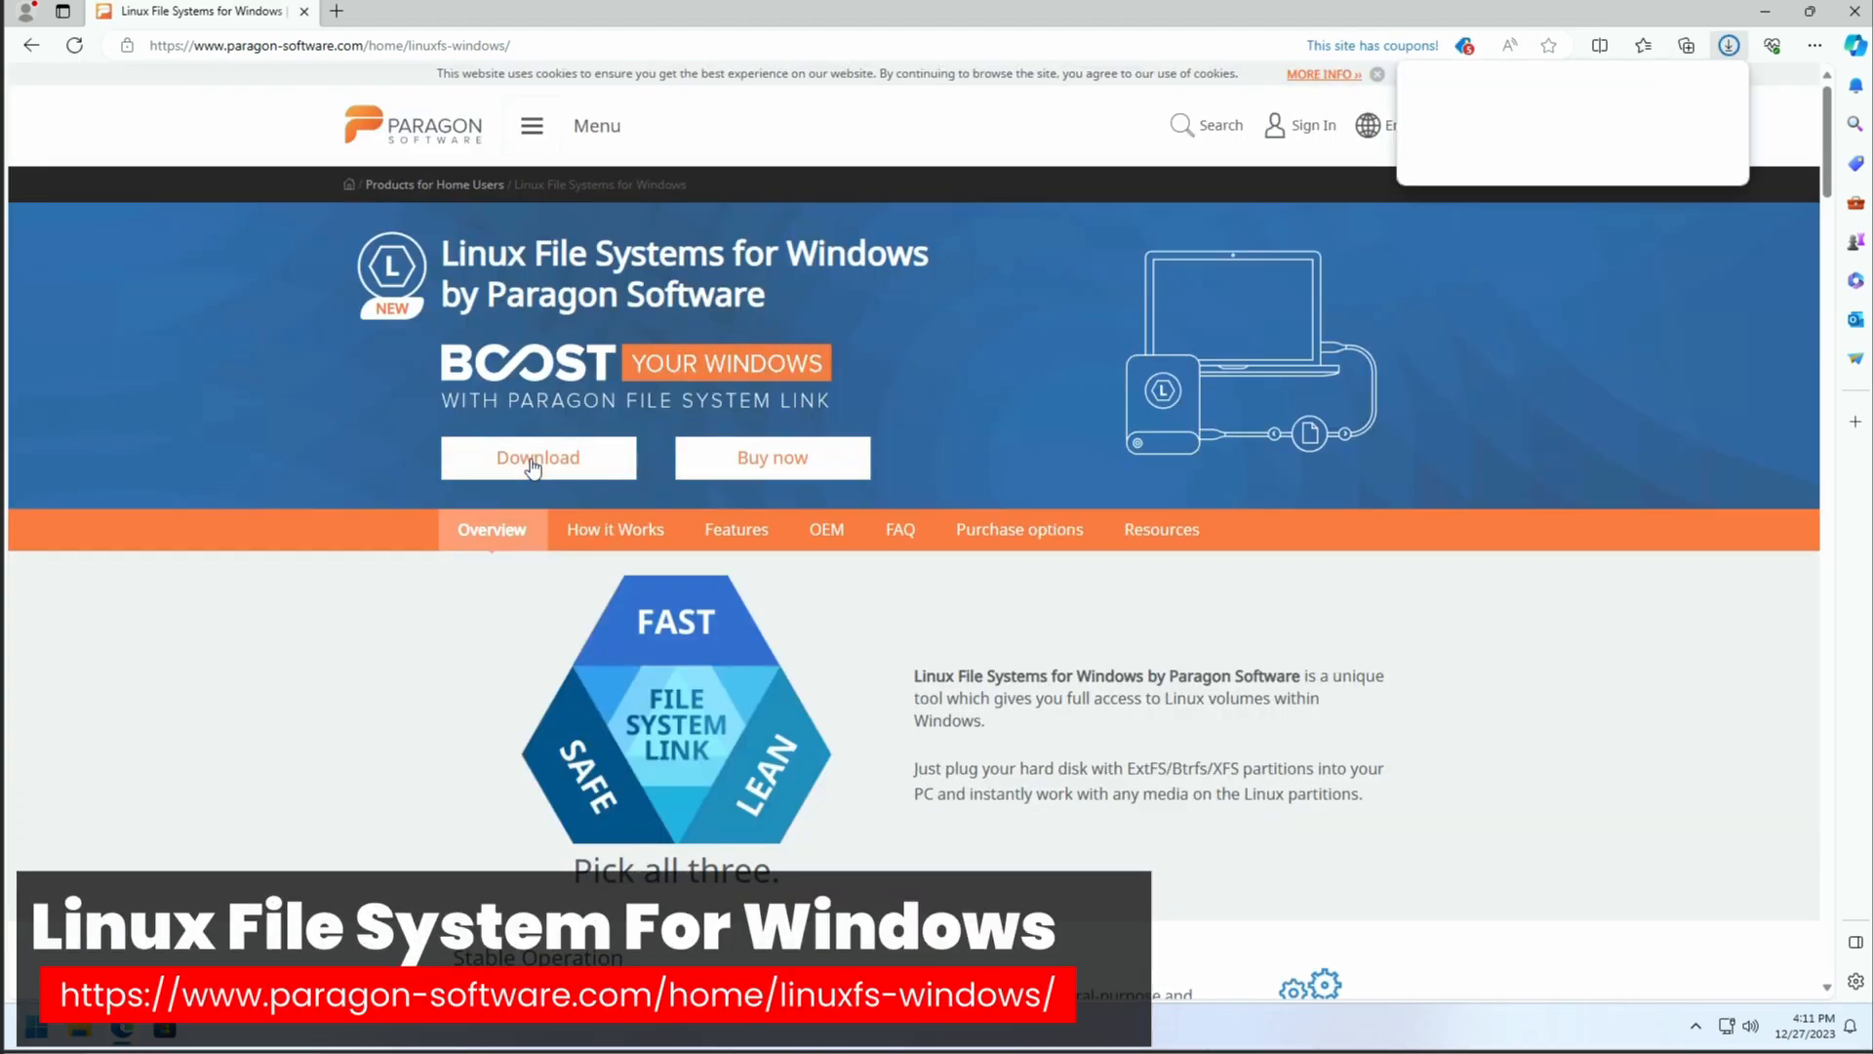
pyautogui.click(539, 457)
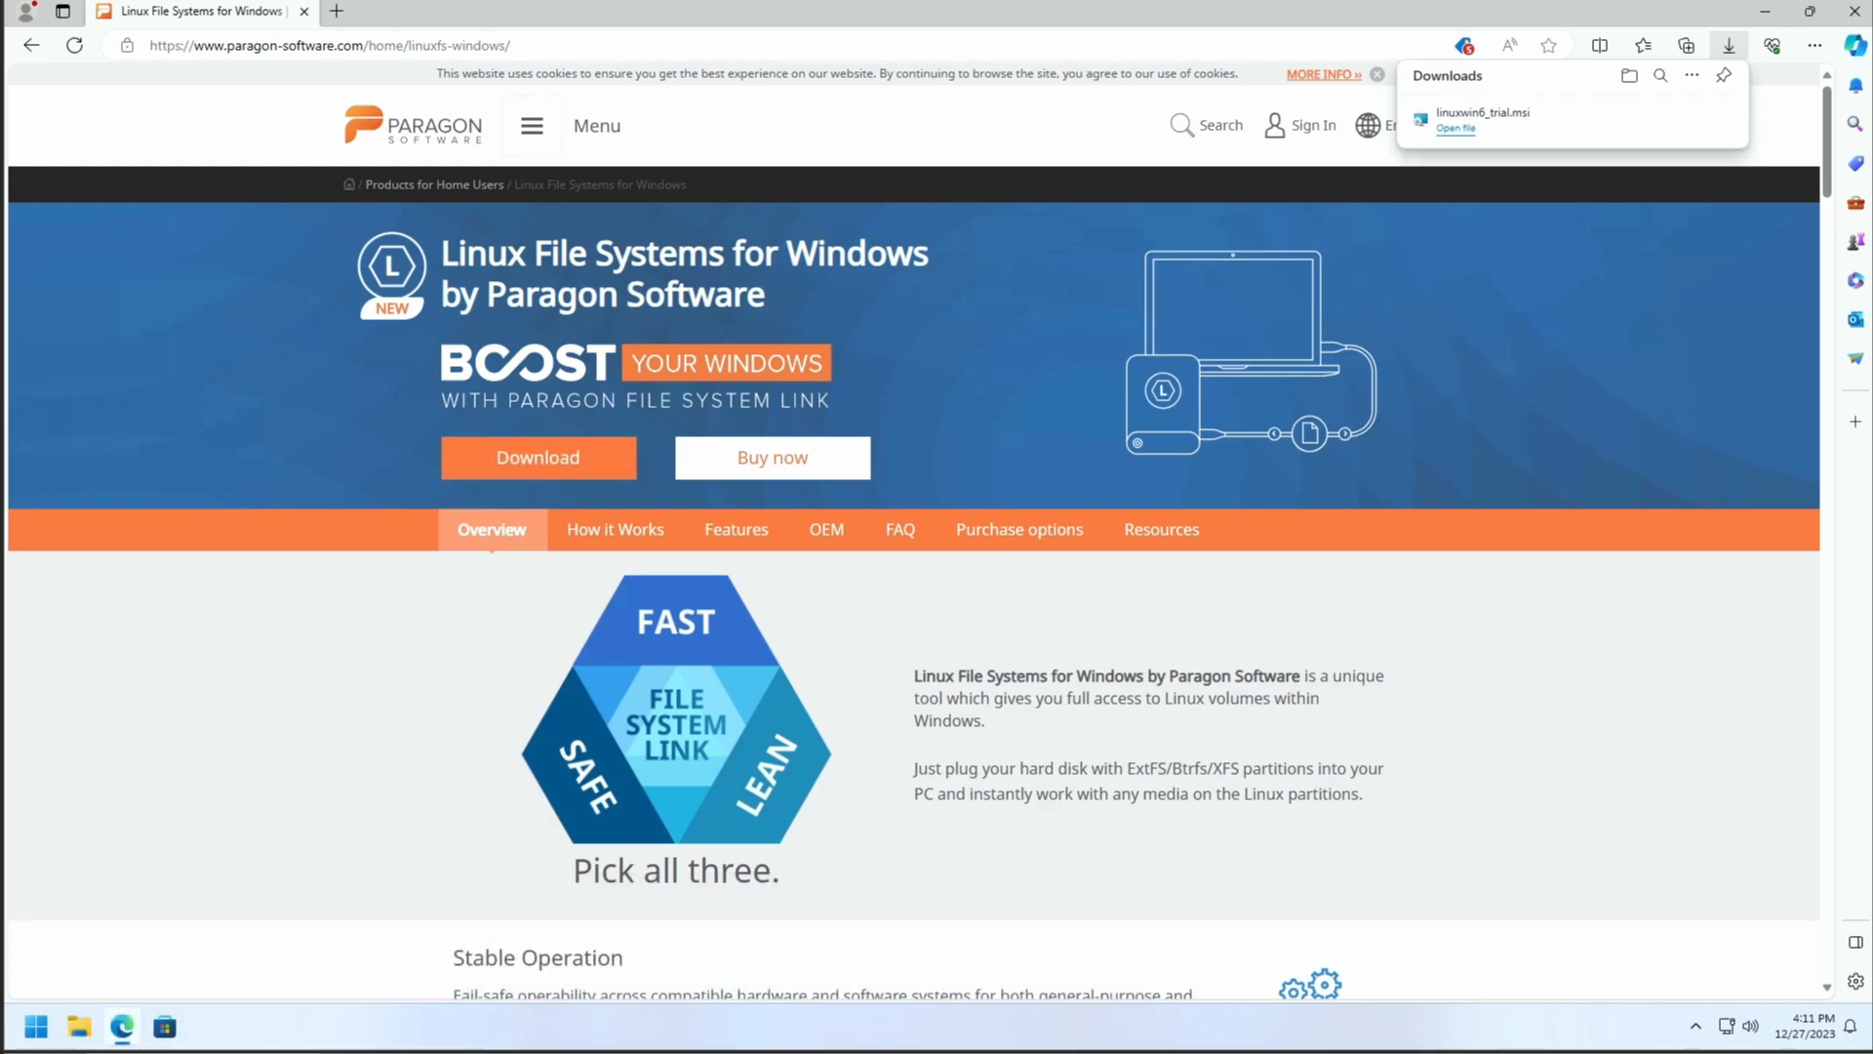
pyautogui.moveTo(741, 195)
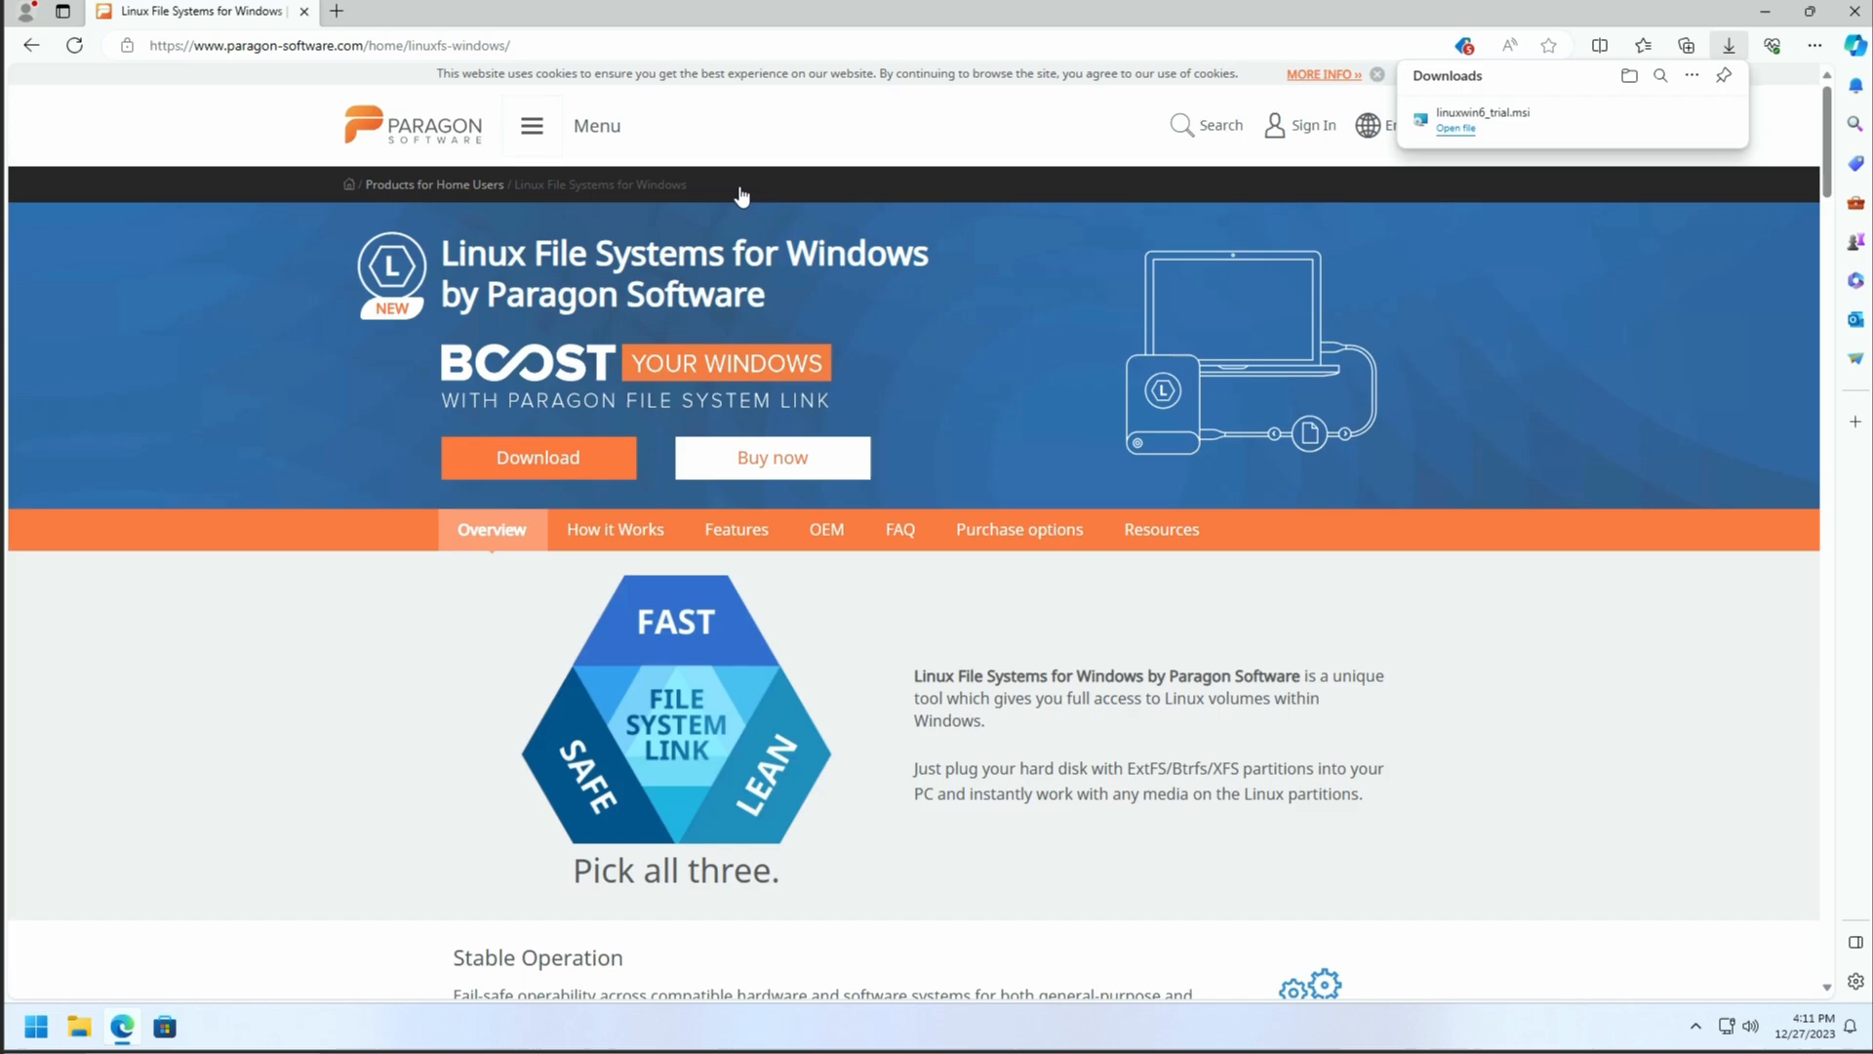
pyautogui.write('https://monroeworld.com/steamdeck/createemudeck.bat')
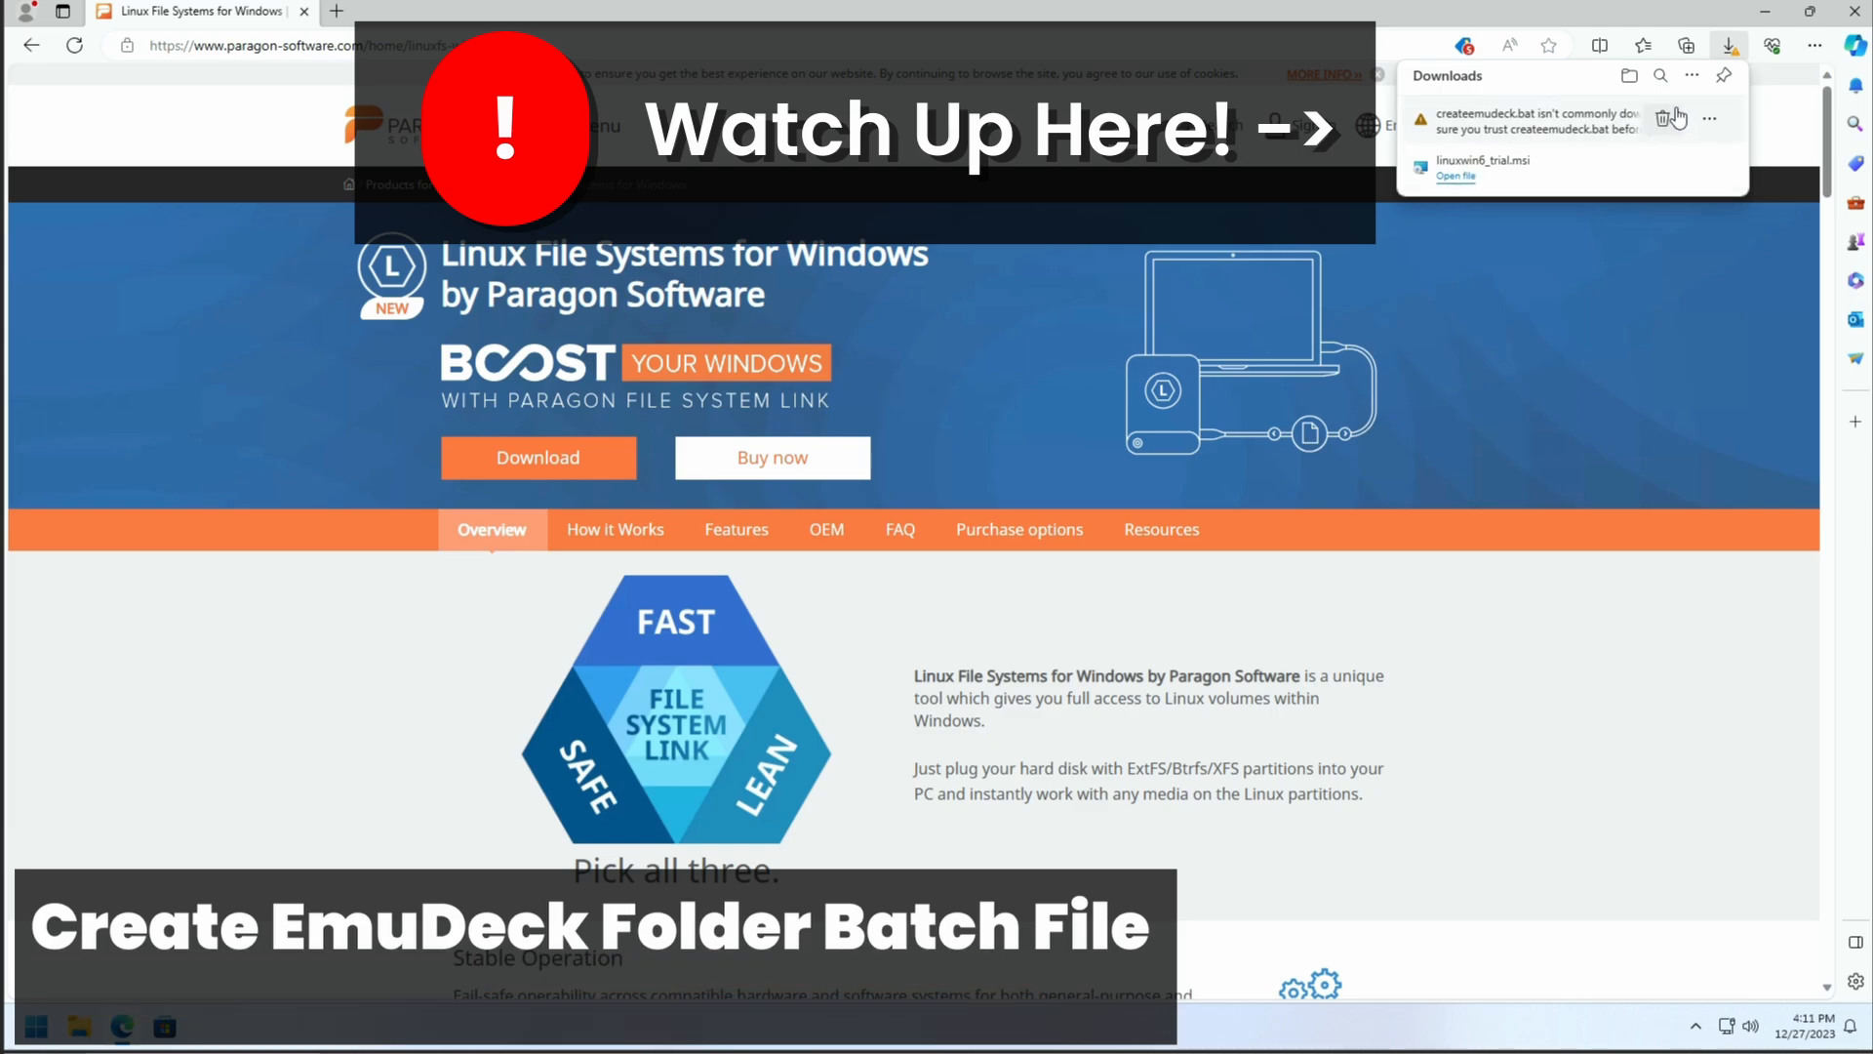
# Step: Keep the flagged createemudeck.bat download anyway despite Edge's safety warning
pyautogui.click(1709, 119)
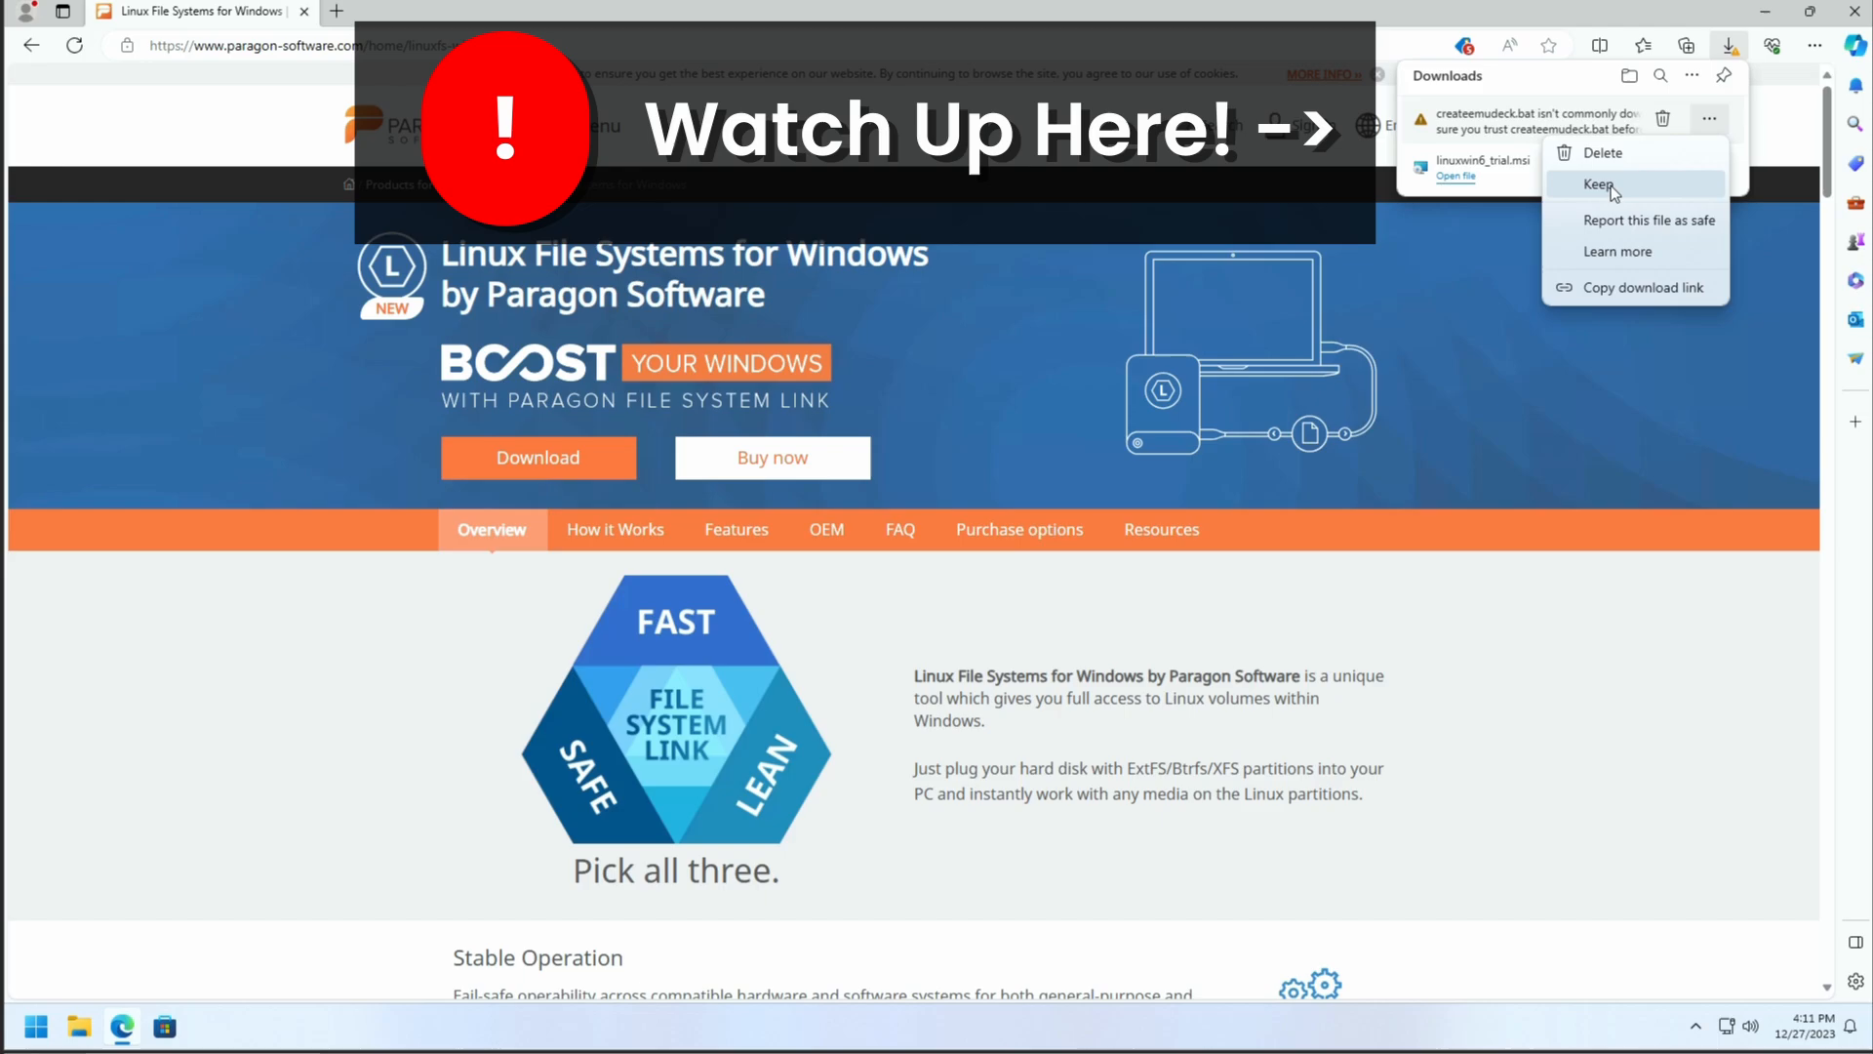
pyautogui.click(1598, 183)
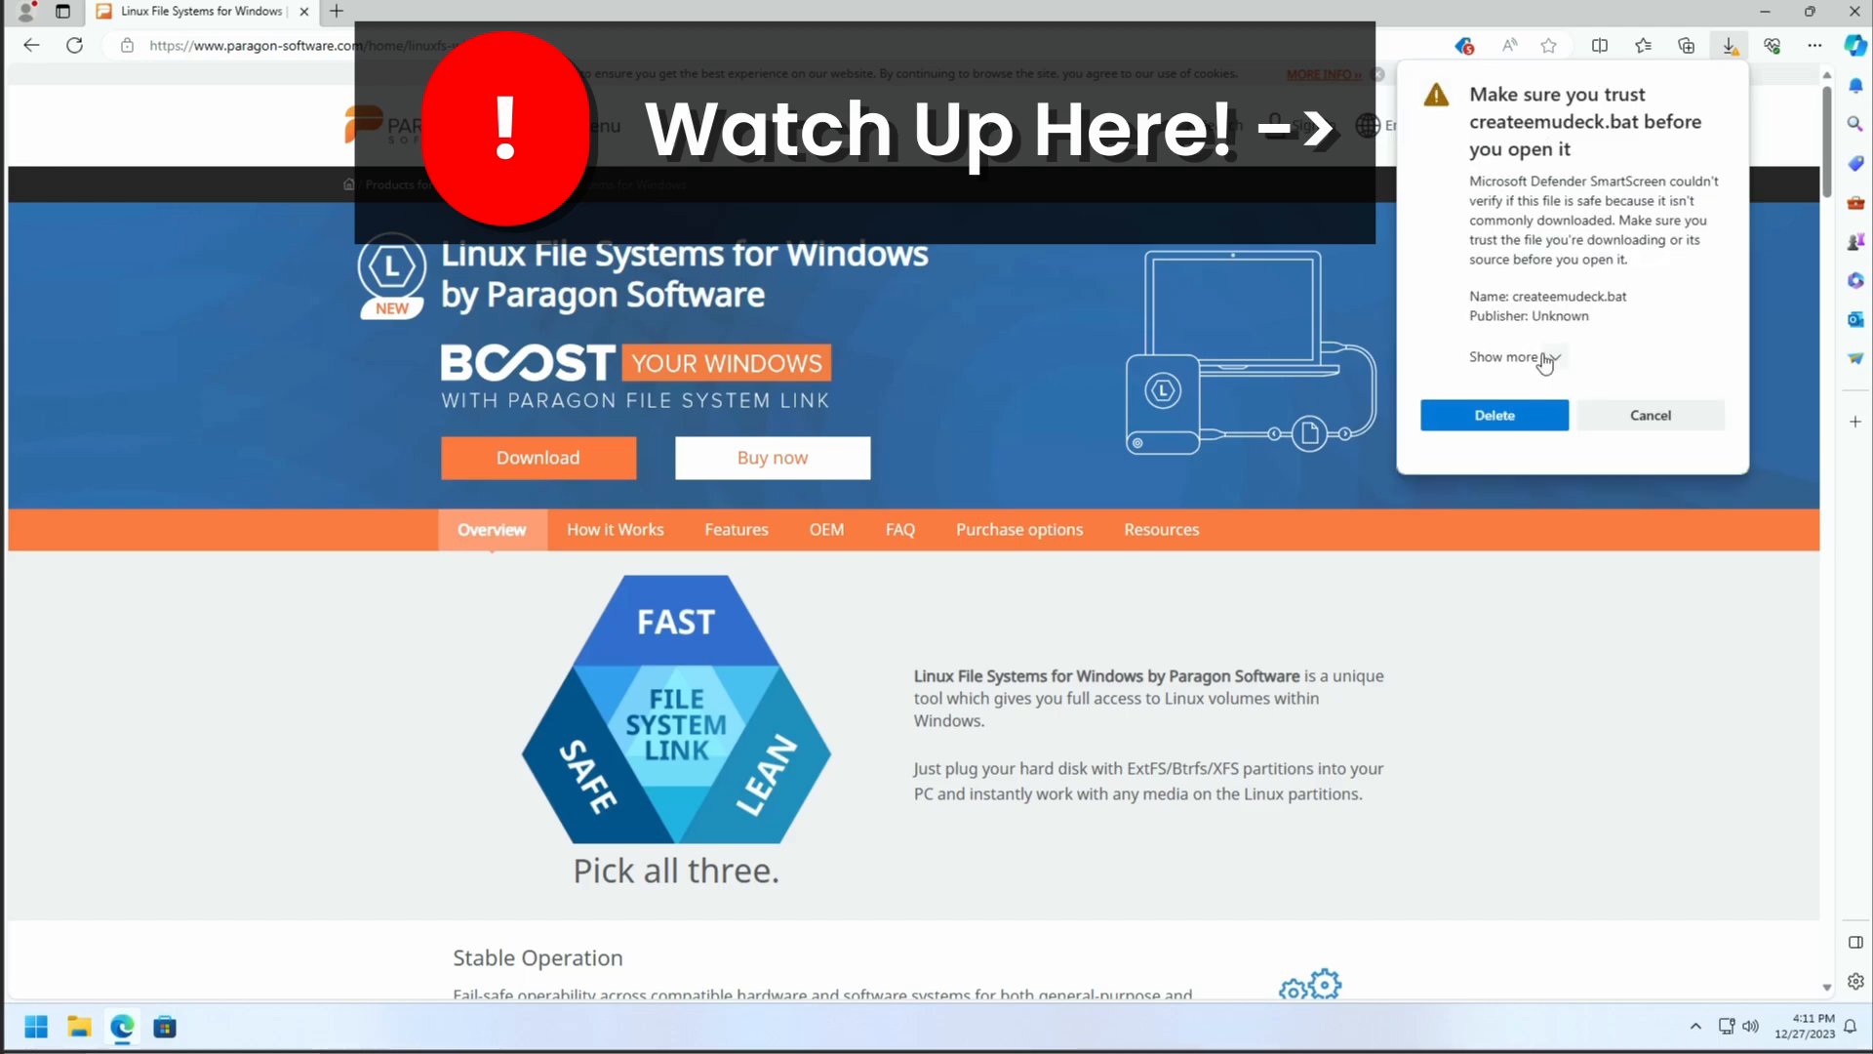
pyautogui.click(1508, 355)
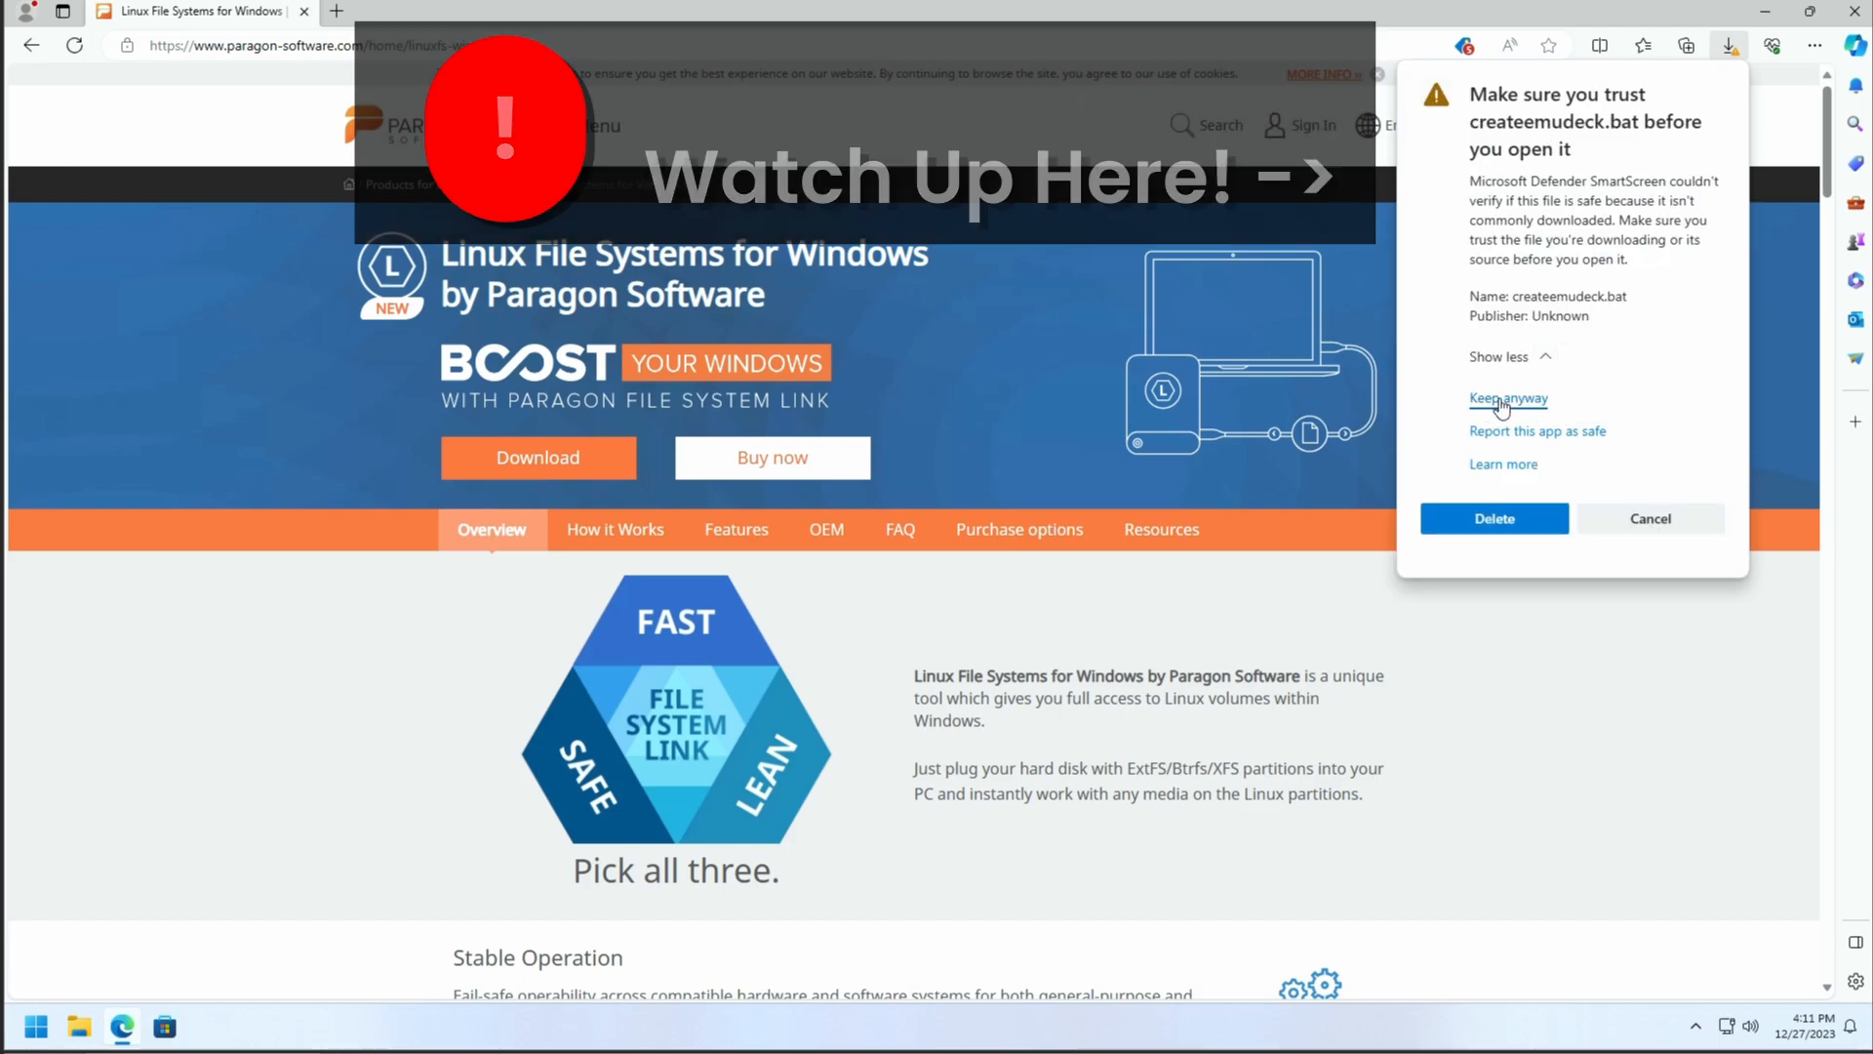
pyautogui.click(1508, 398)
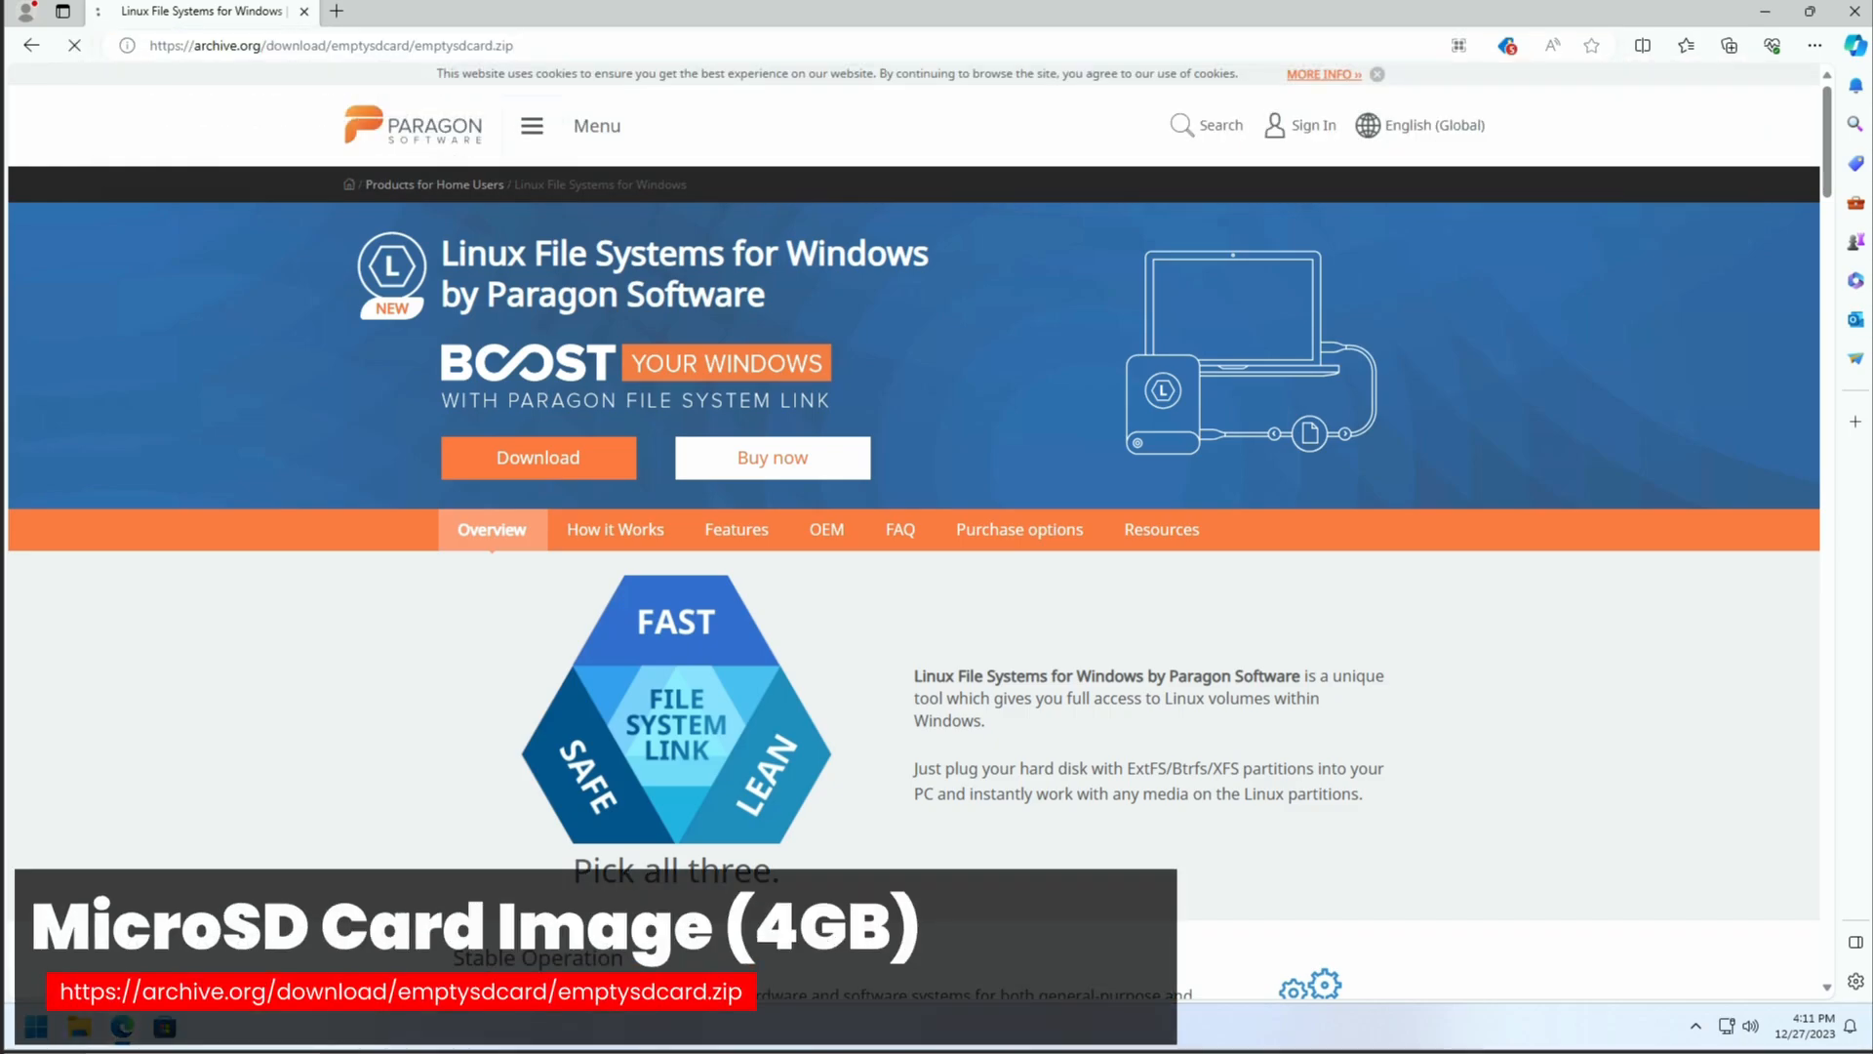
# Step: Download emptysdcard.zip and portable balenaEtcher, then reveal balenaEtcher in the Downloads folder
pyautogui.click(1727, 45)
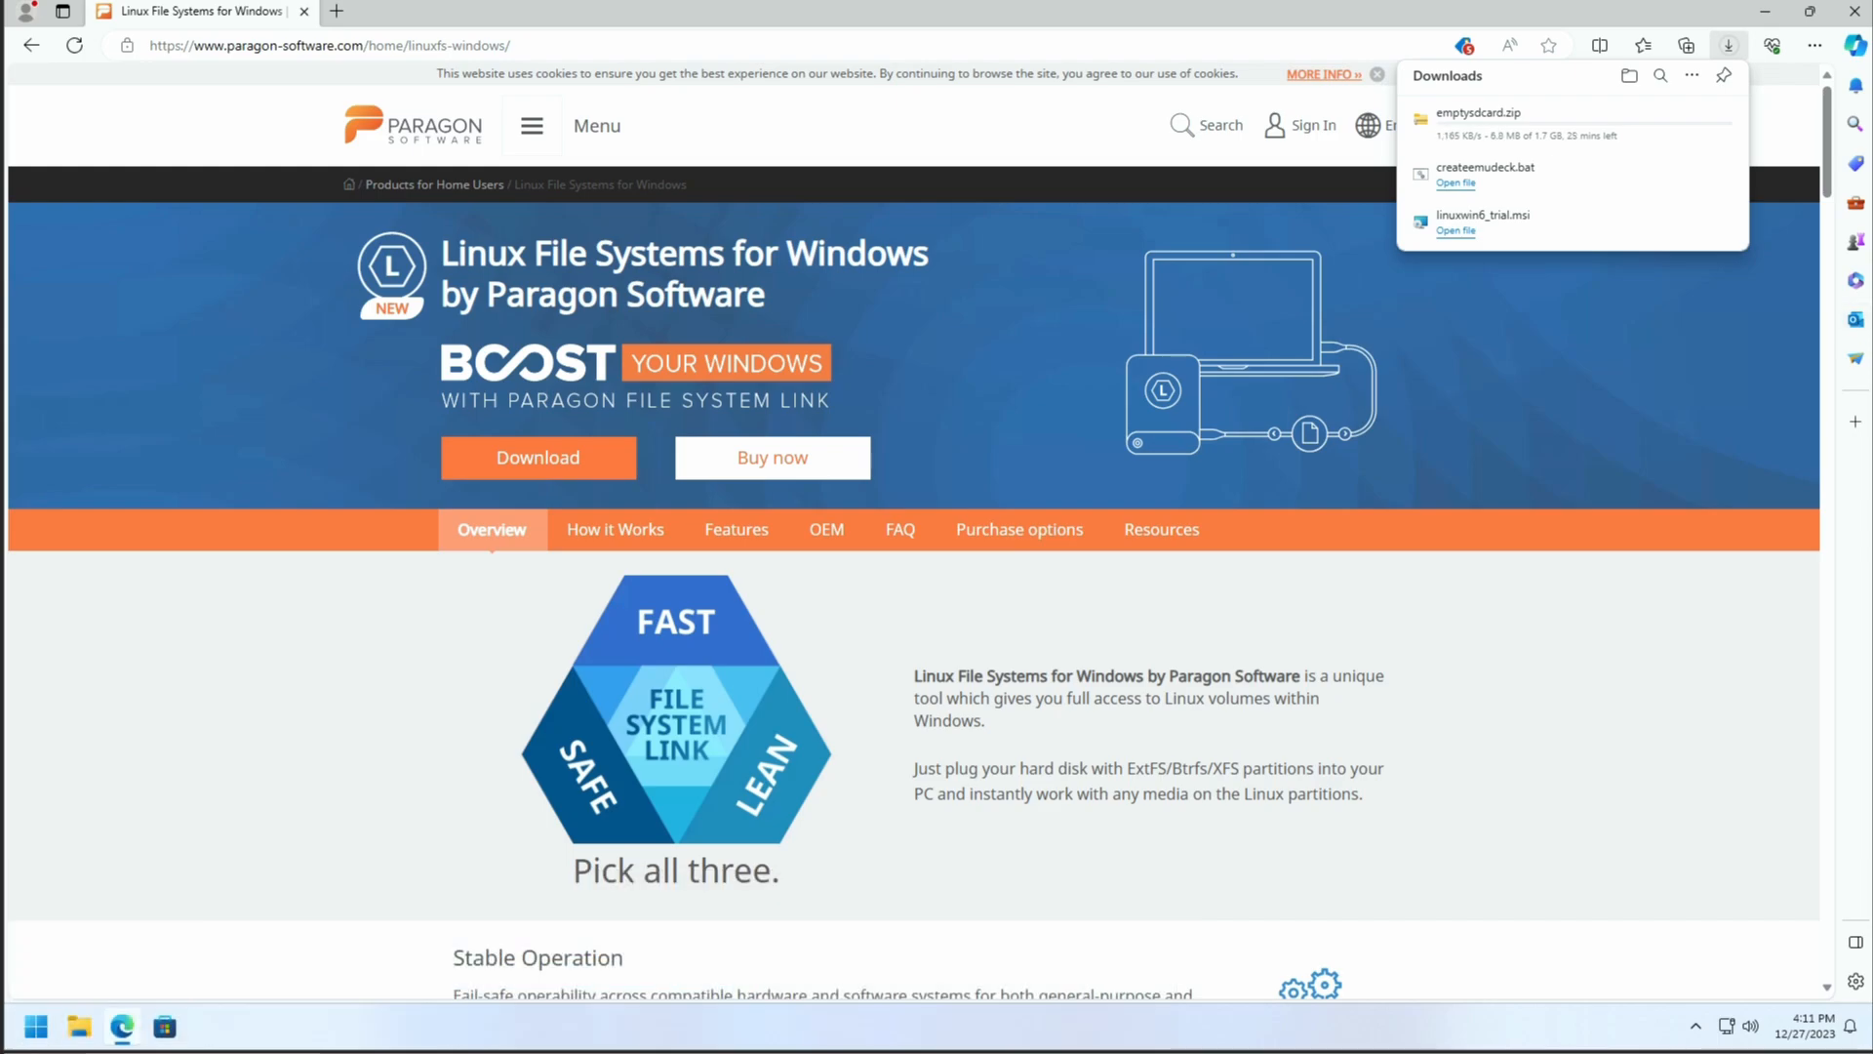
pyautogui.moveTo(603, 65)
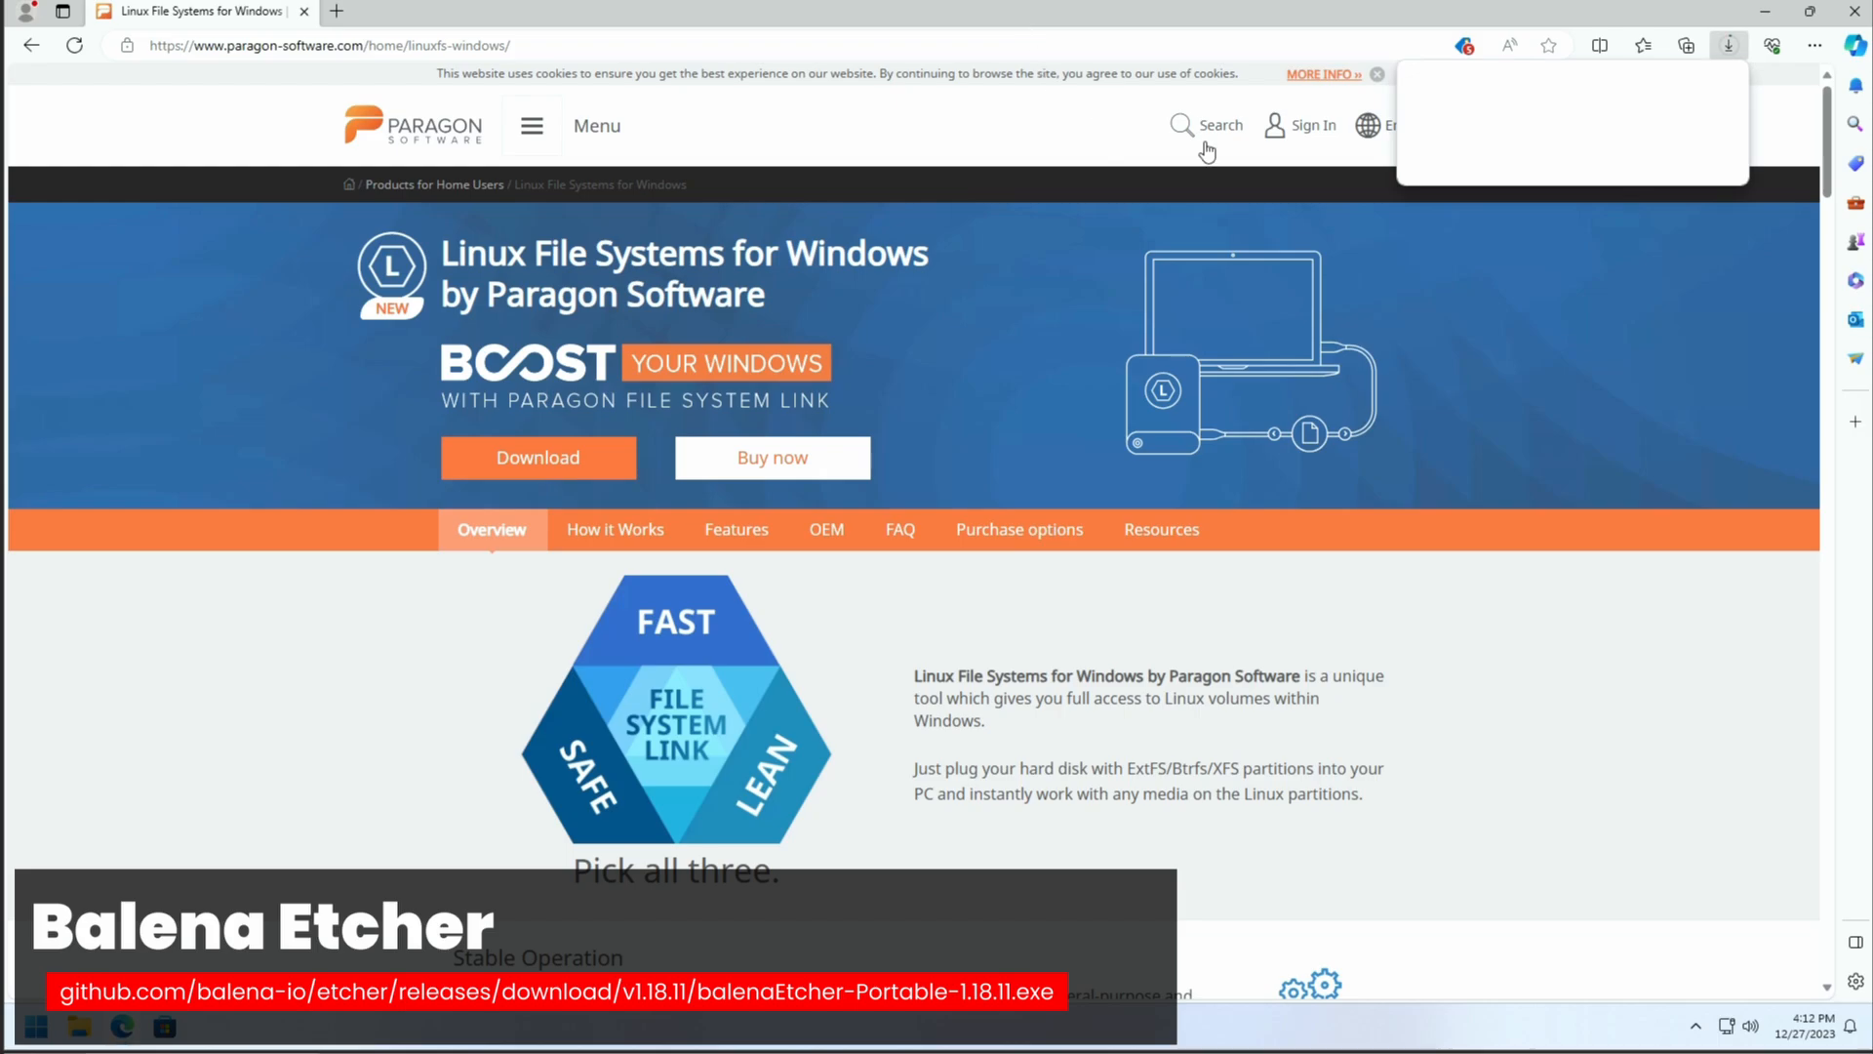
pyautogui.click(1726, 45)
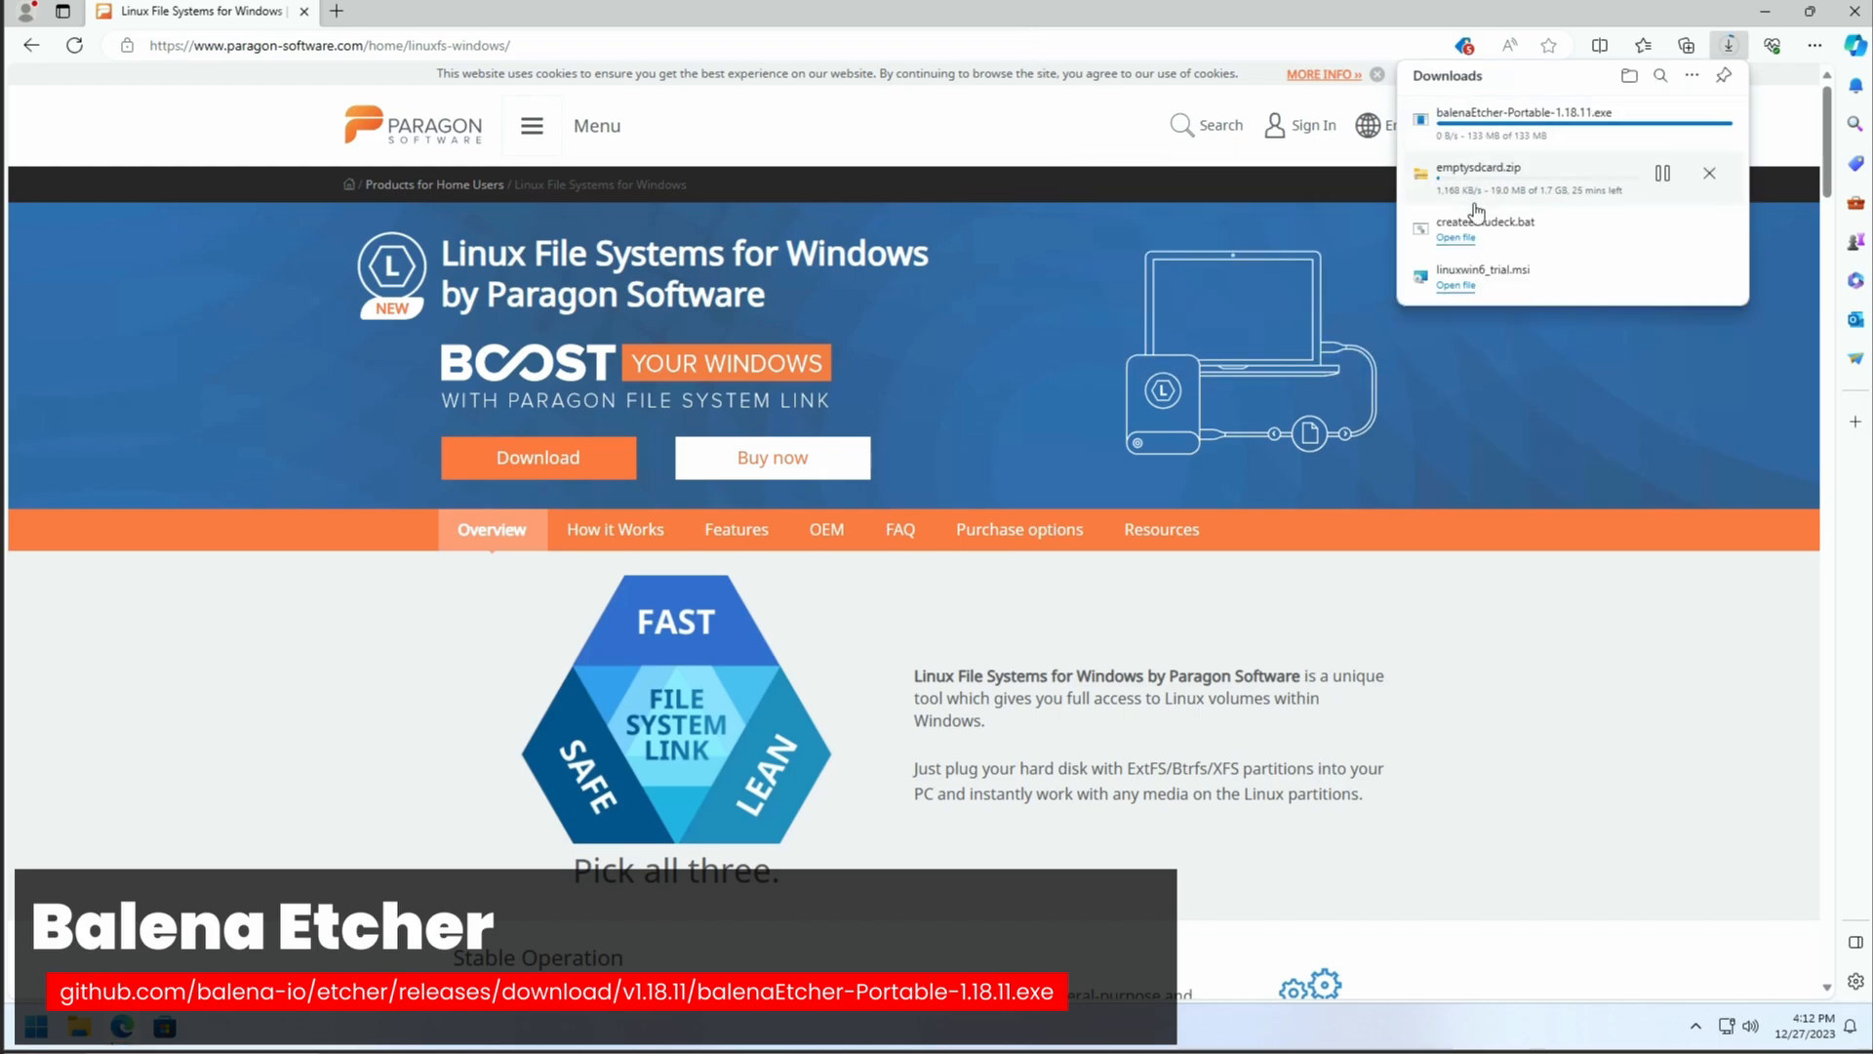
pyautogui.moveTo(1510, 224)
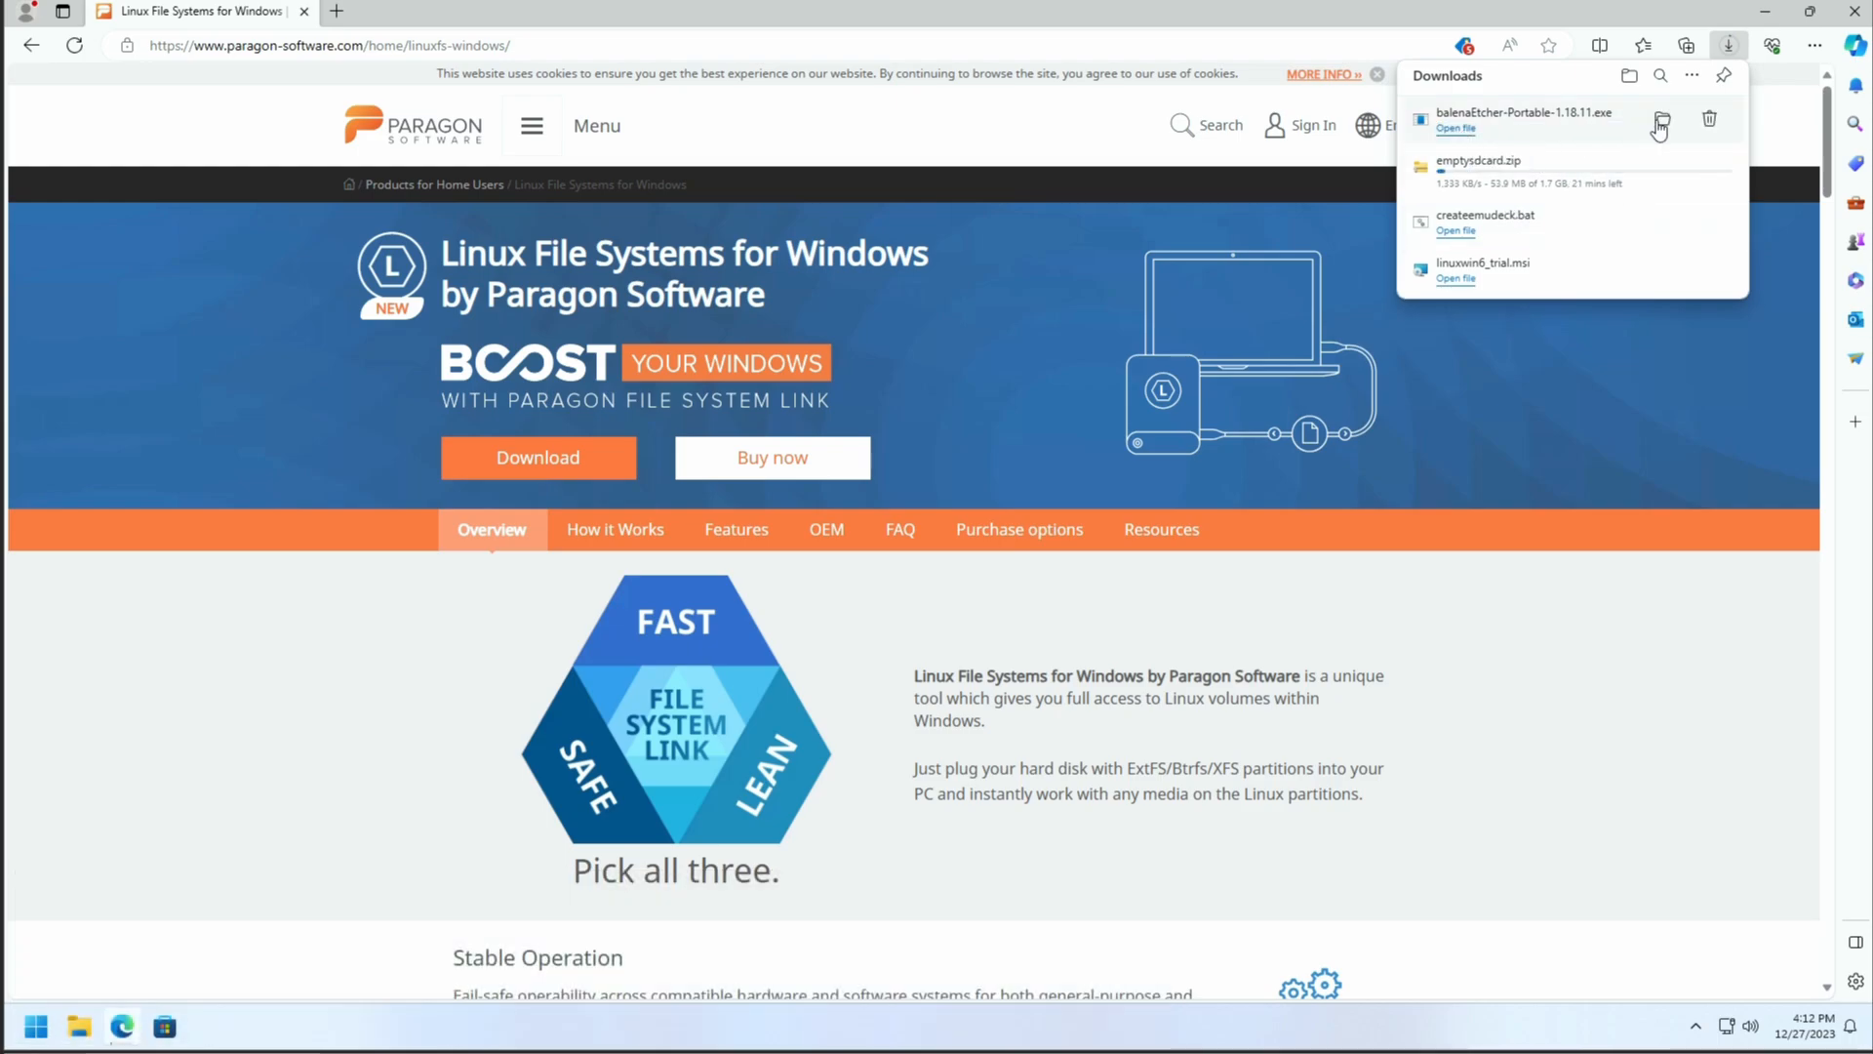
pyautogui.click(1661, 121)
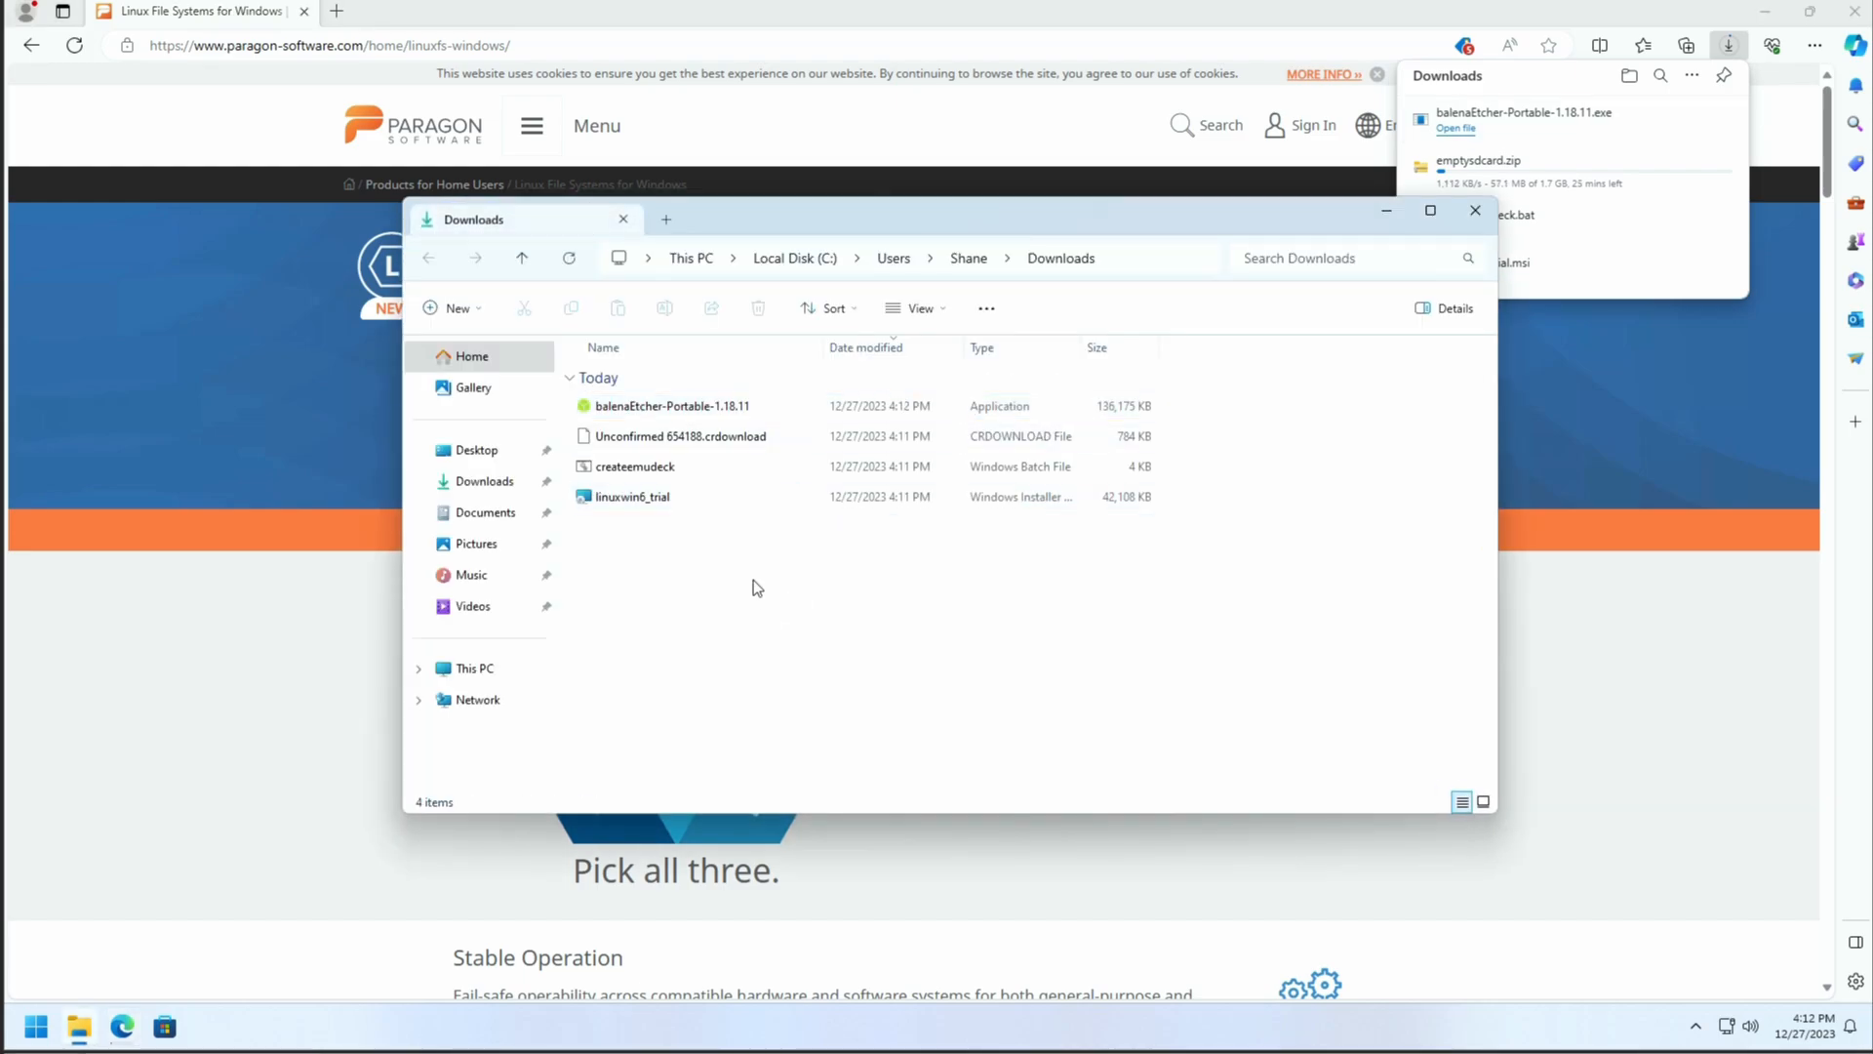
pyautogui.click(673, 406)
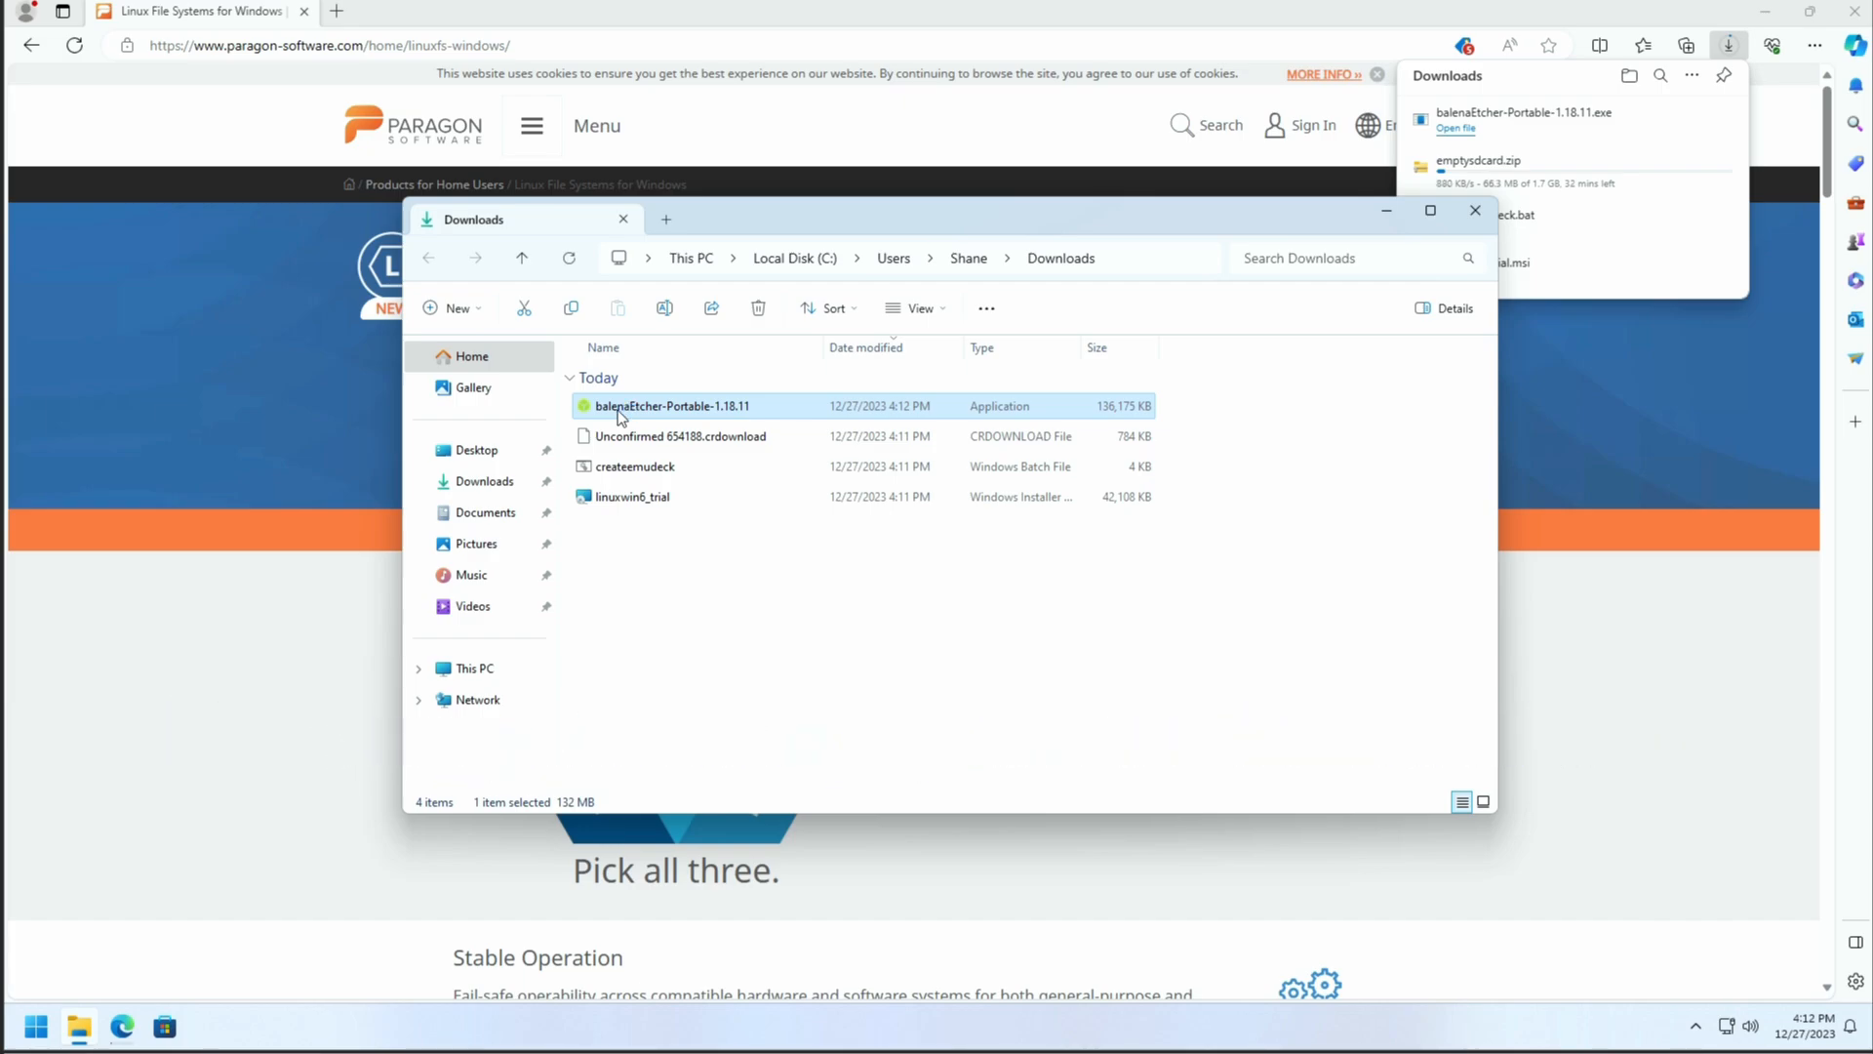
pyautogui.doubleClick(674, 406)
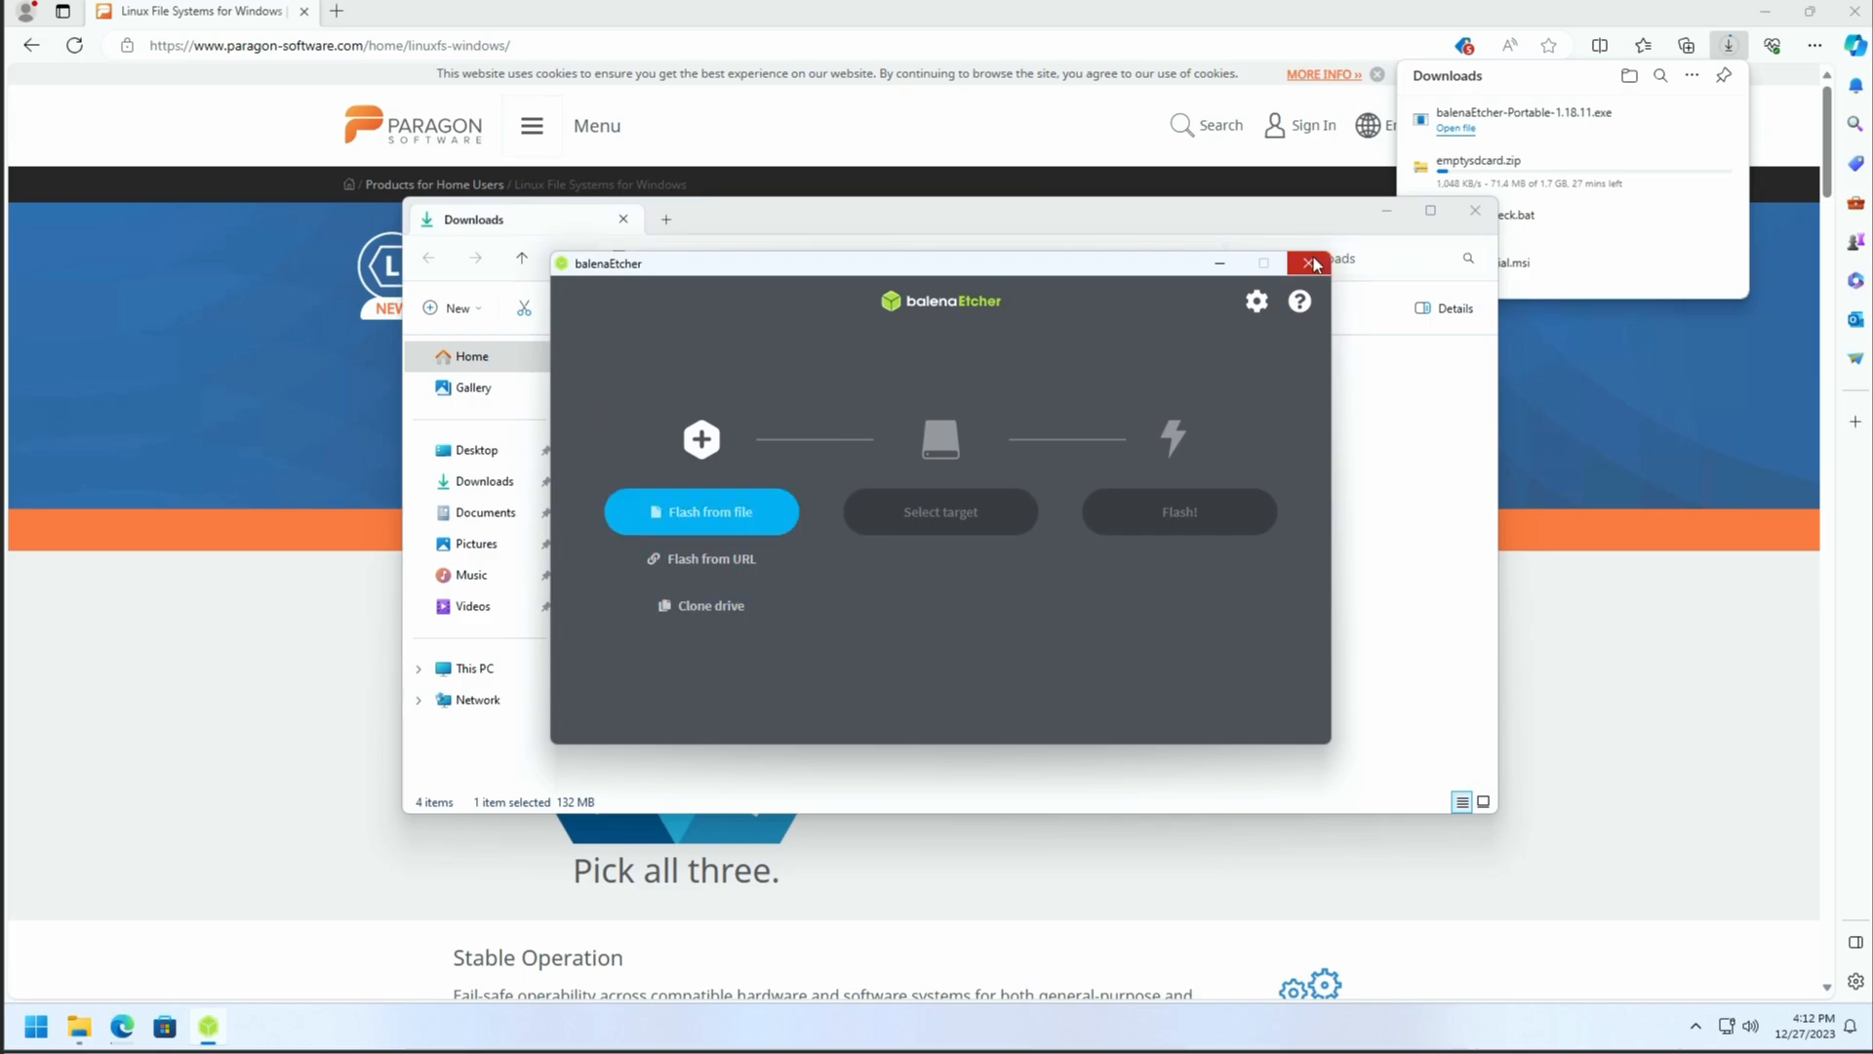
pyautogui.click(1311, 263)
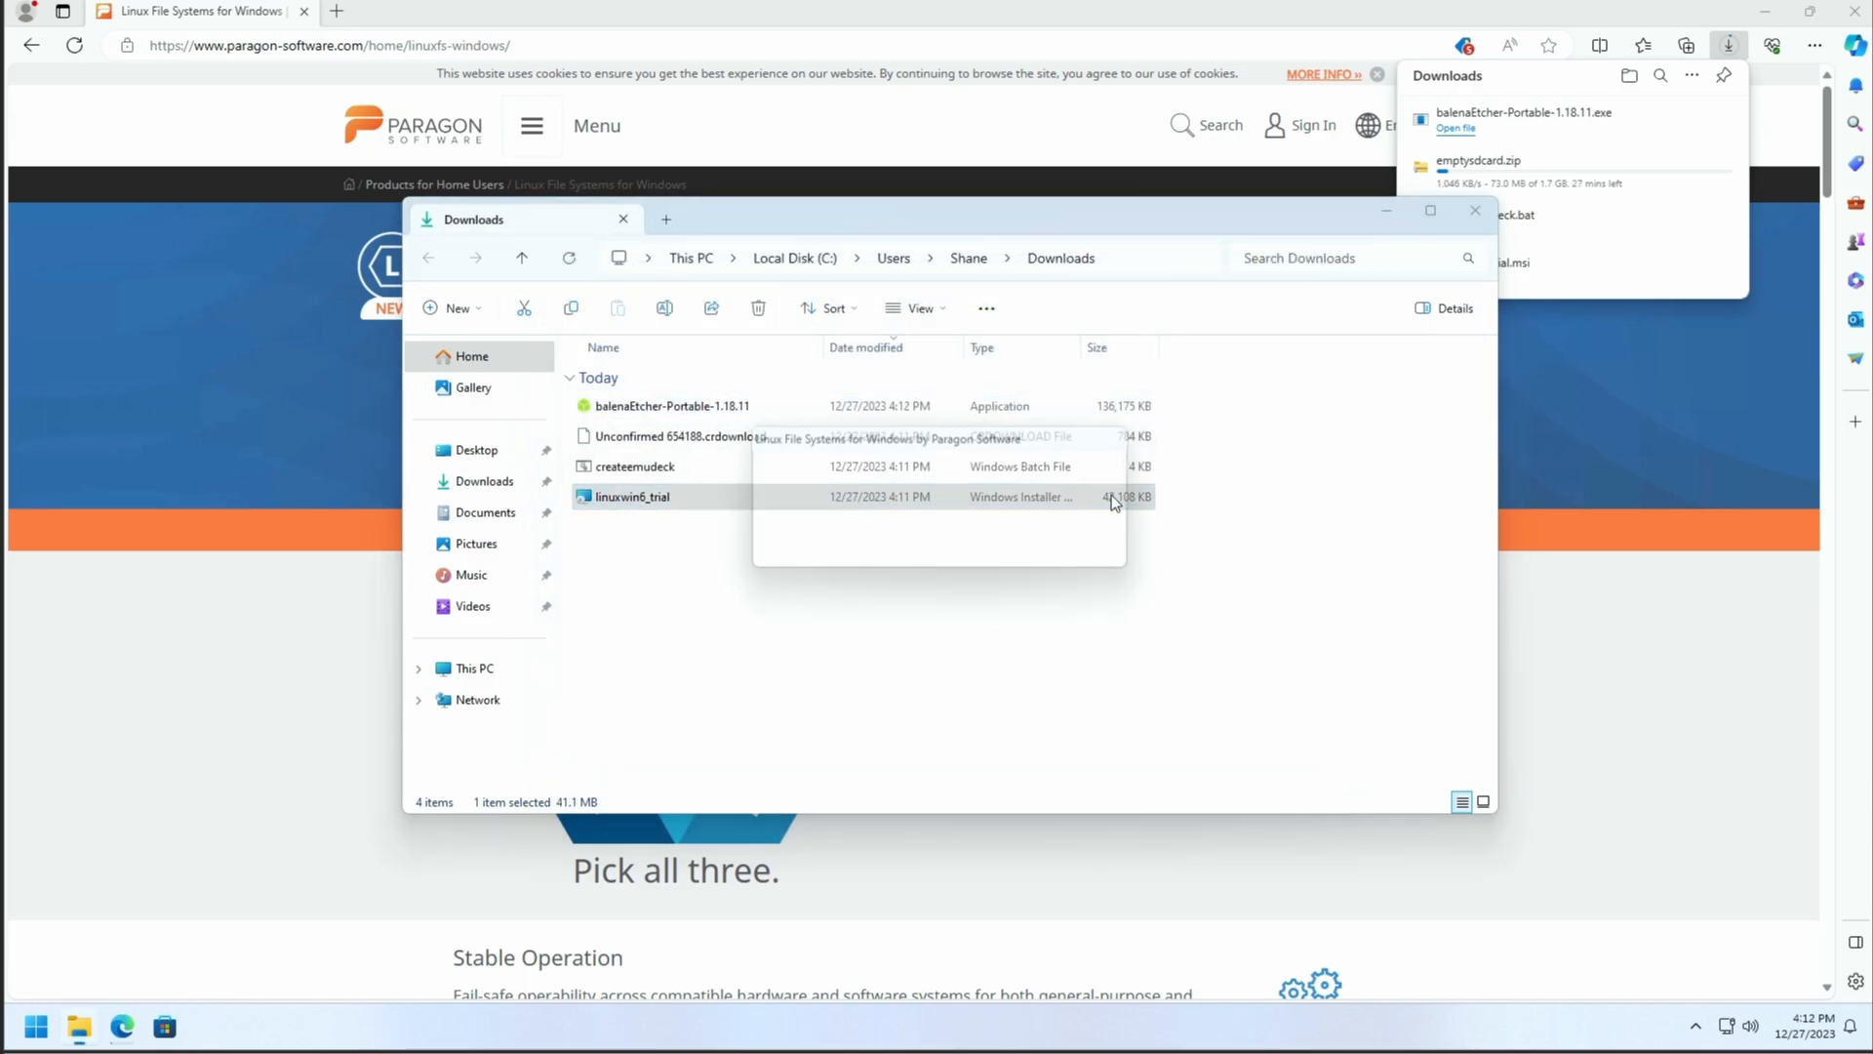
# Step: Run linuxwin6_trial, accept the license, install with default options for all users and finish the wizard
pyautogui.doubleClick(633, 495)
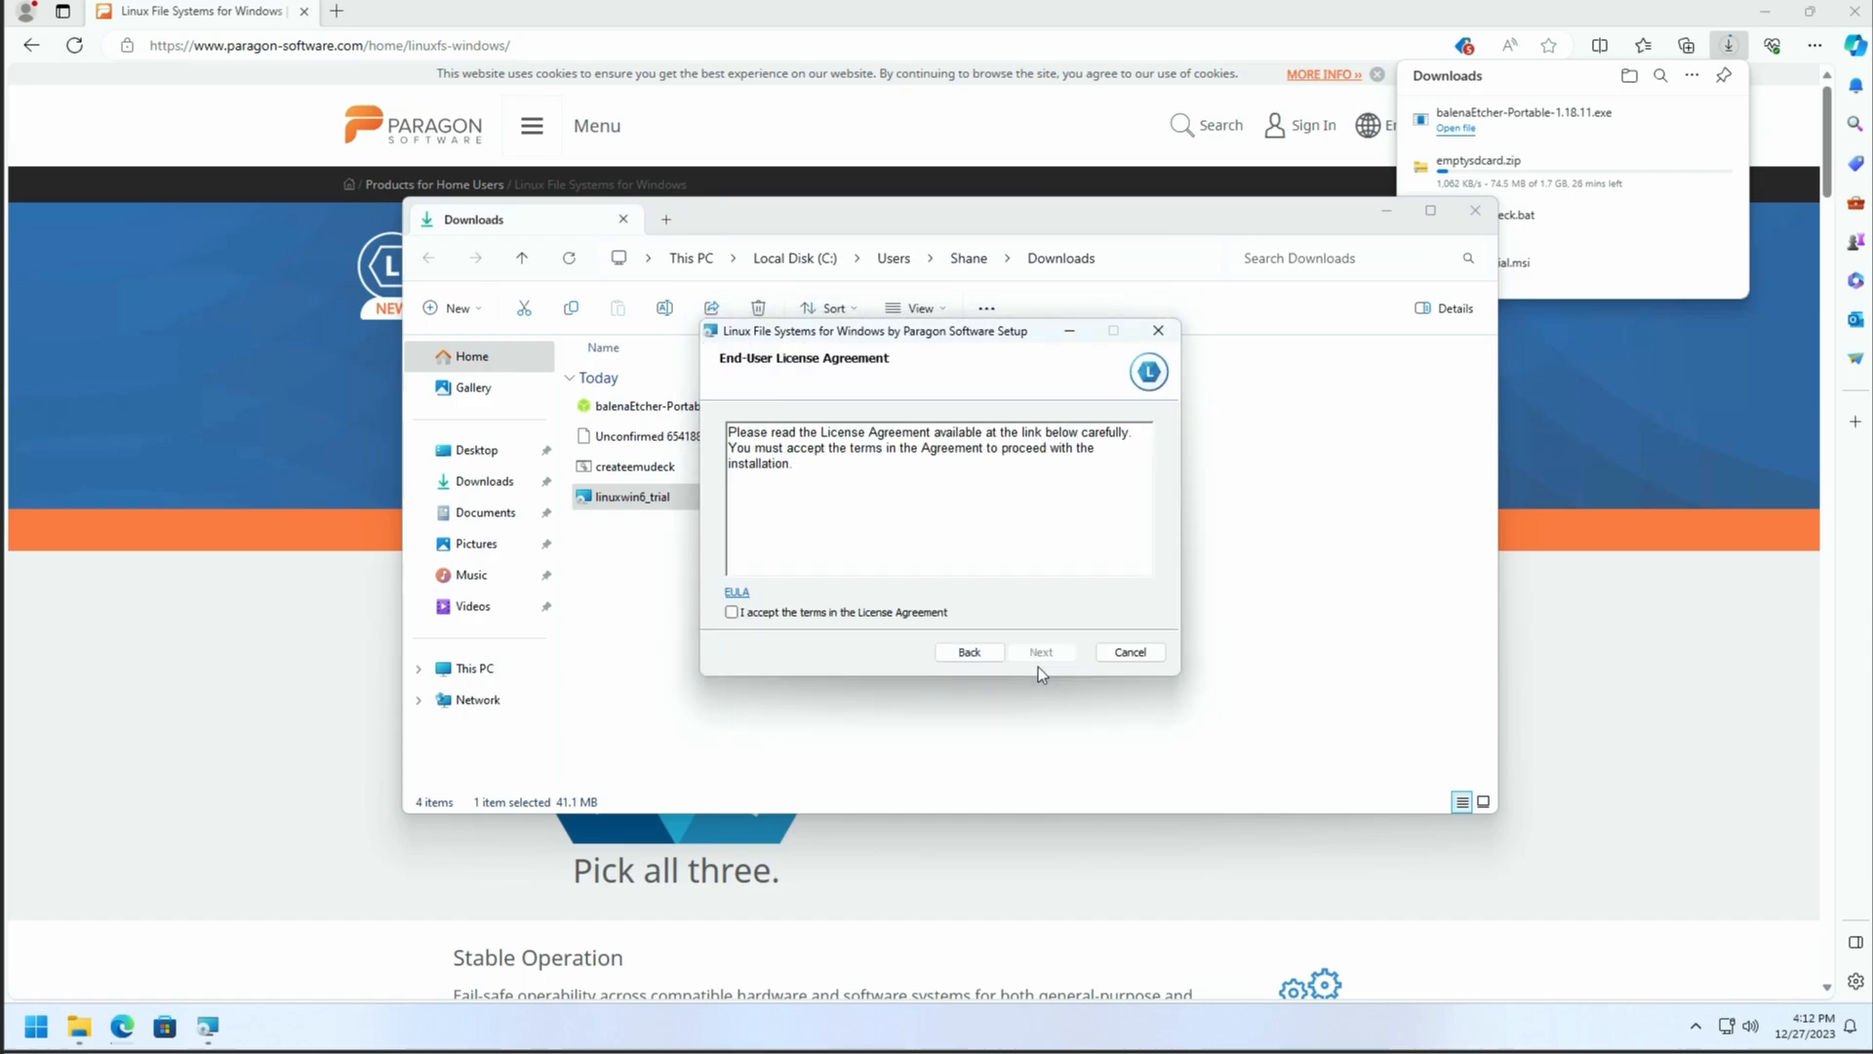
pyautogui.click(732, 611)
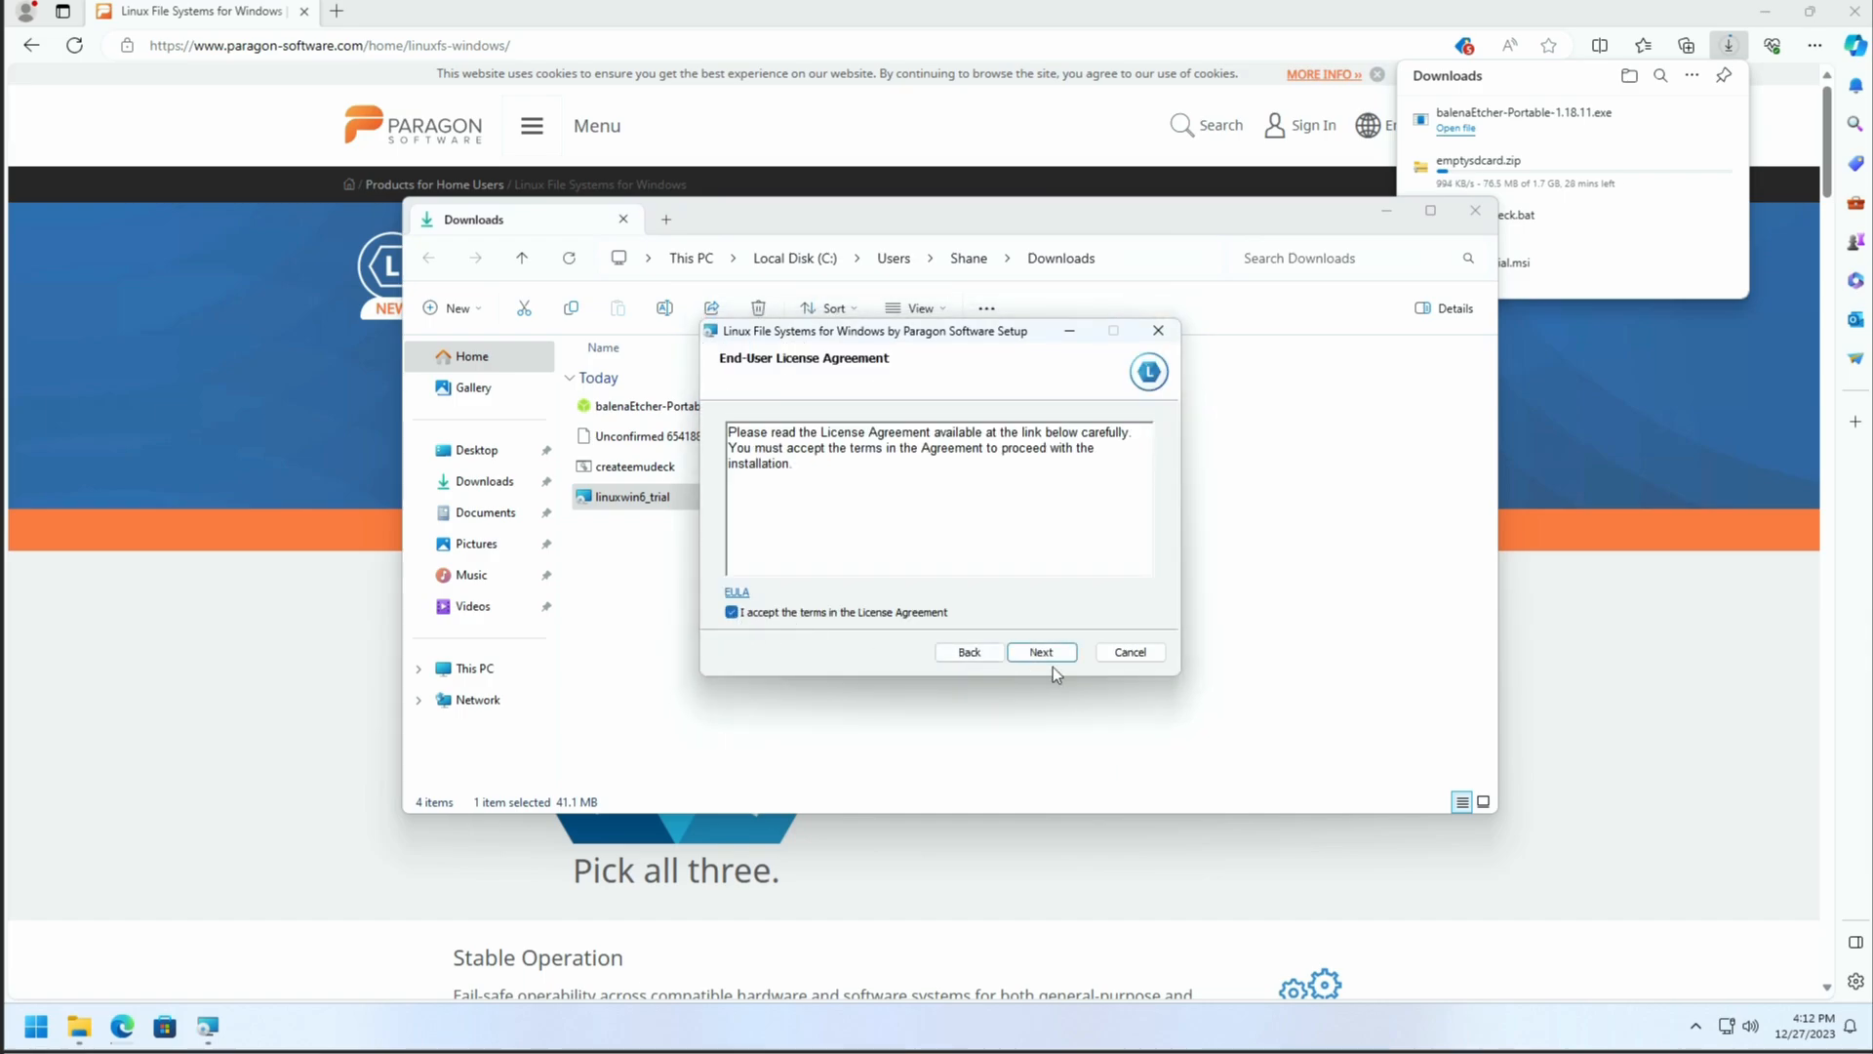
pyautogui.click(1040, 651)
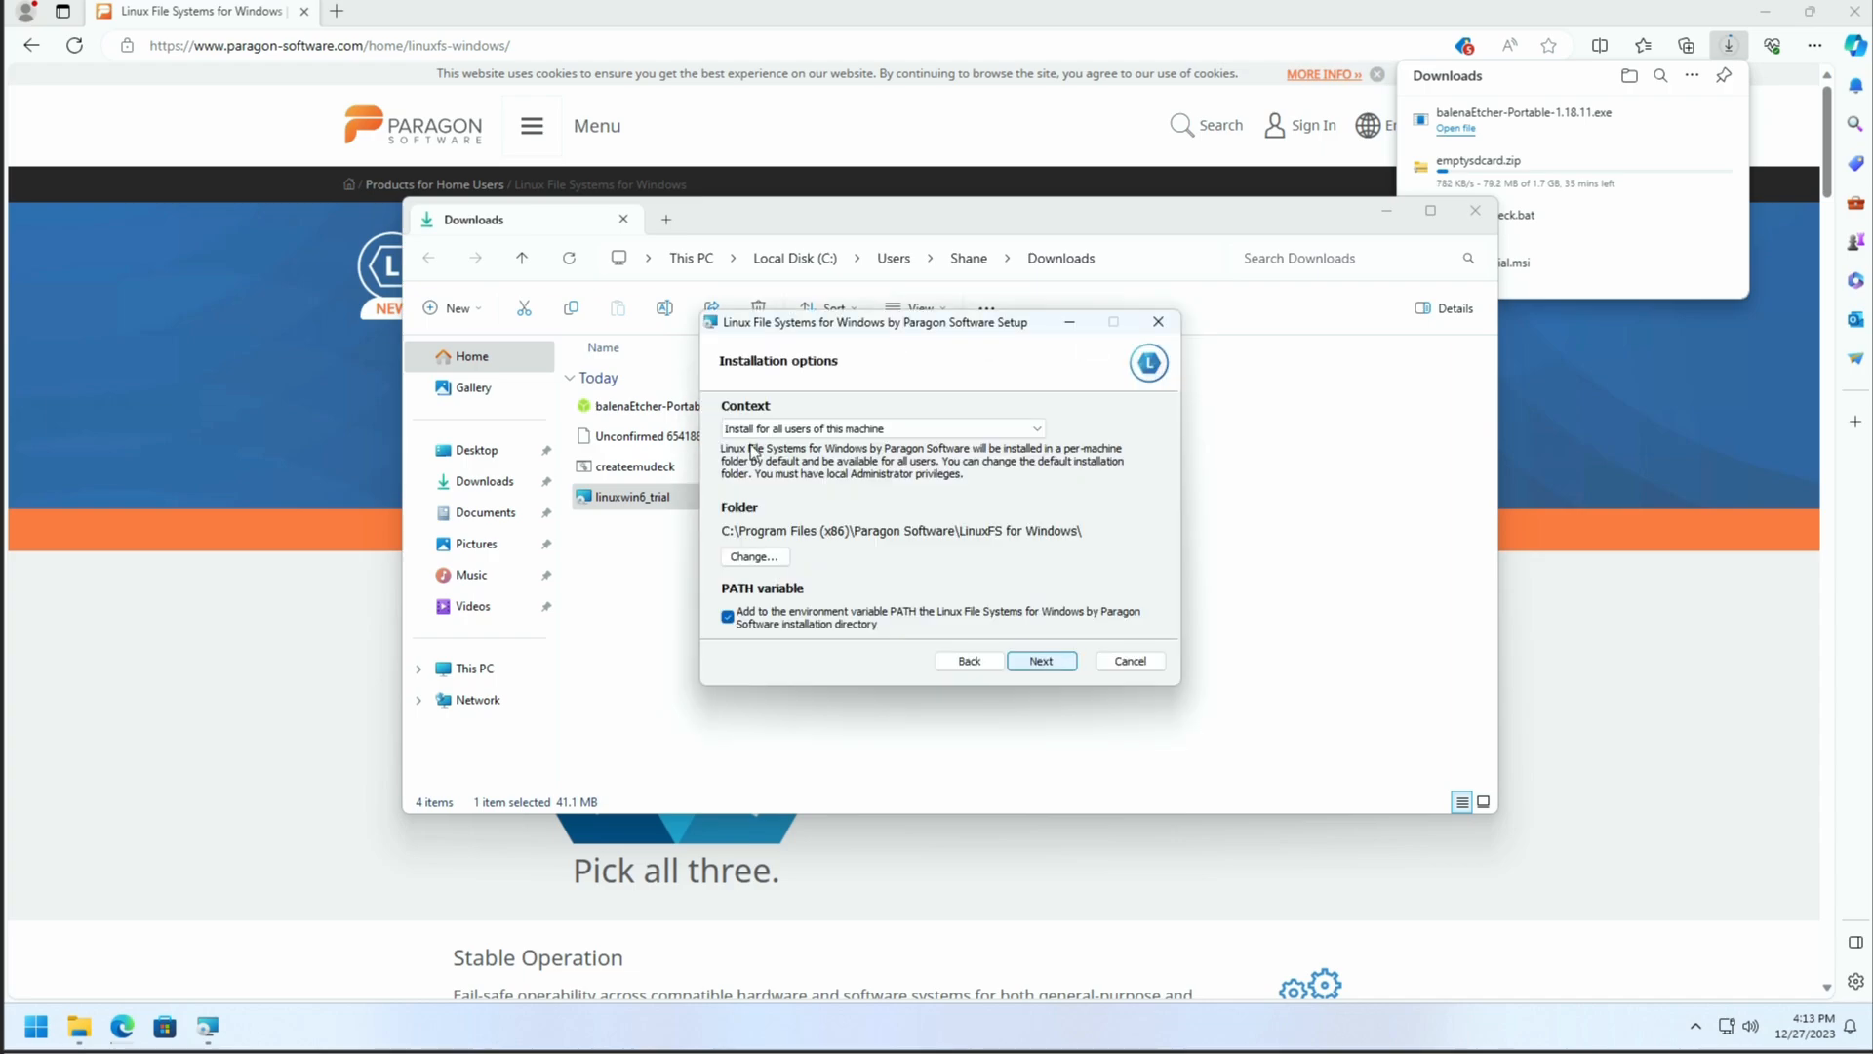
pyautogui.click(1040, 659)
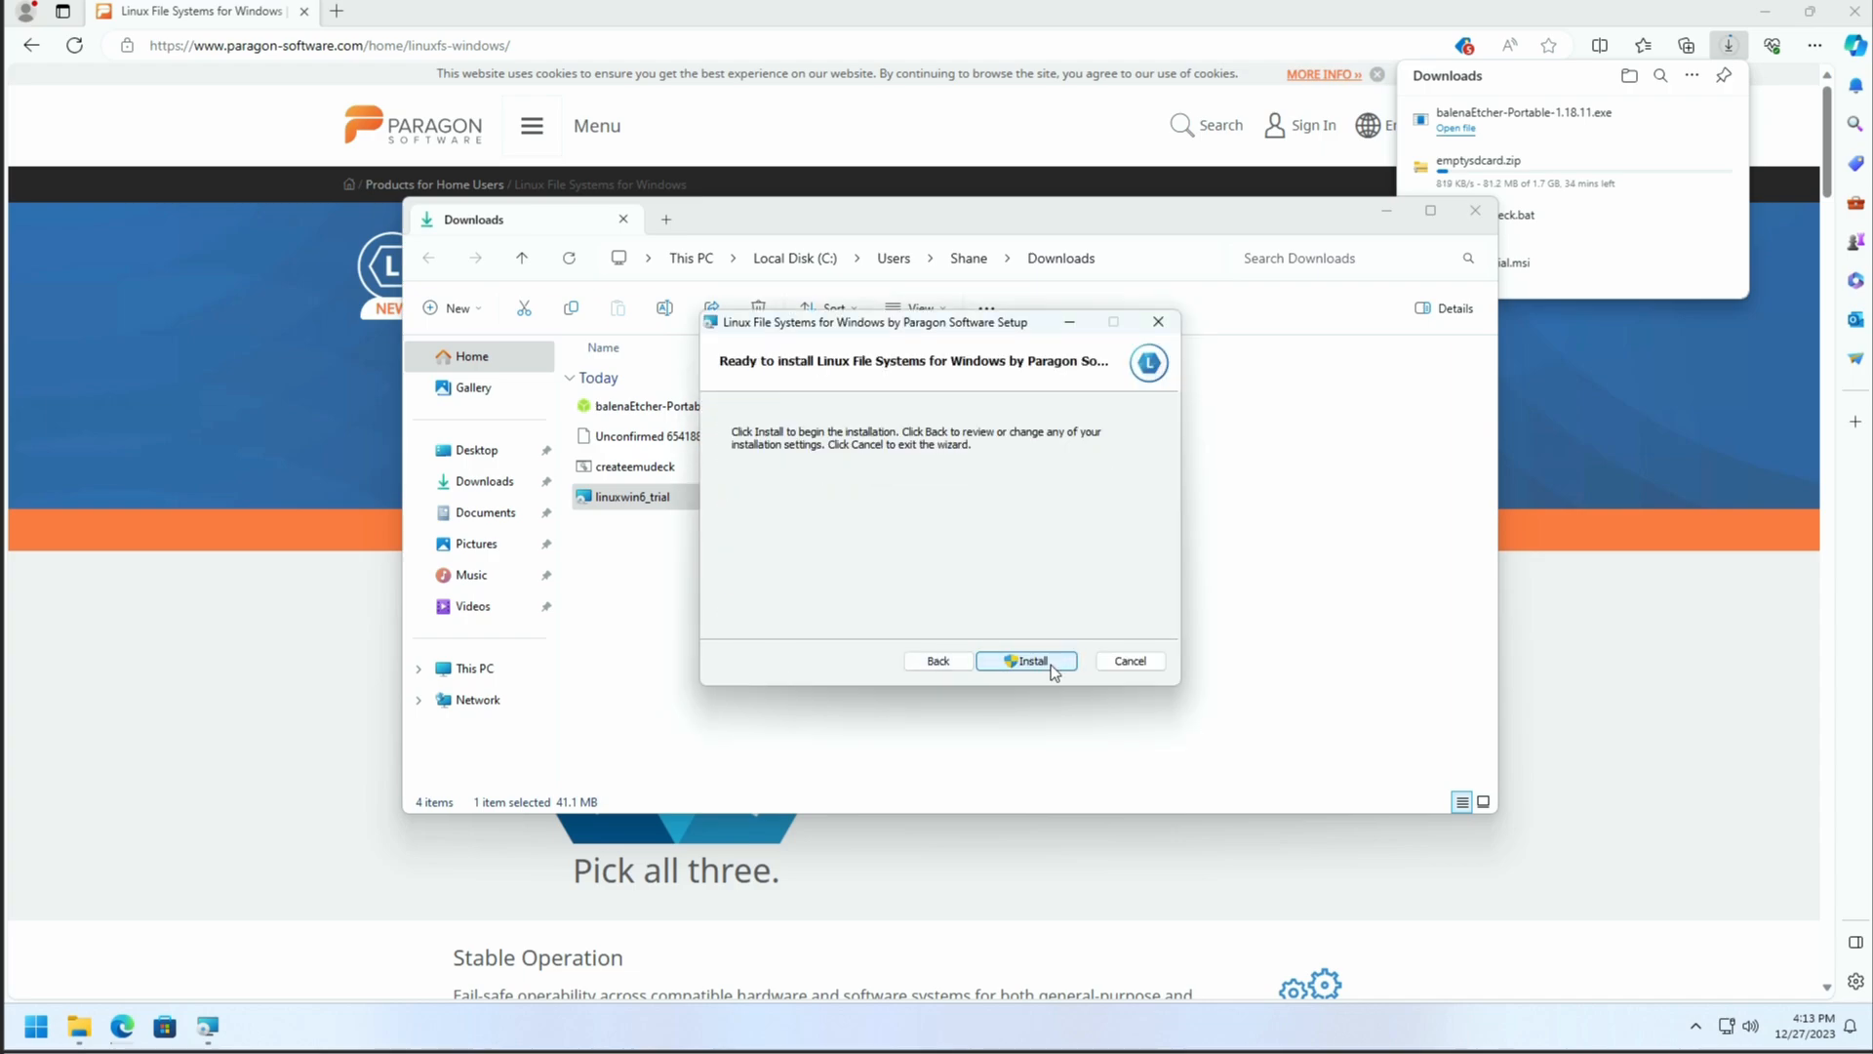
pyautogui.click(1024, 661)
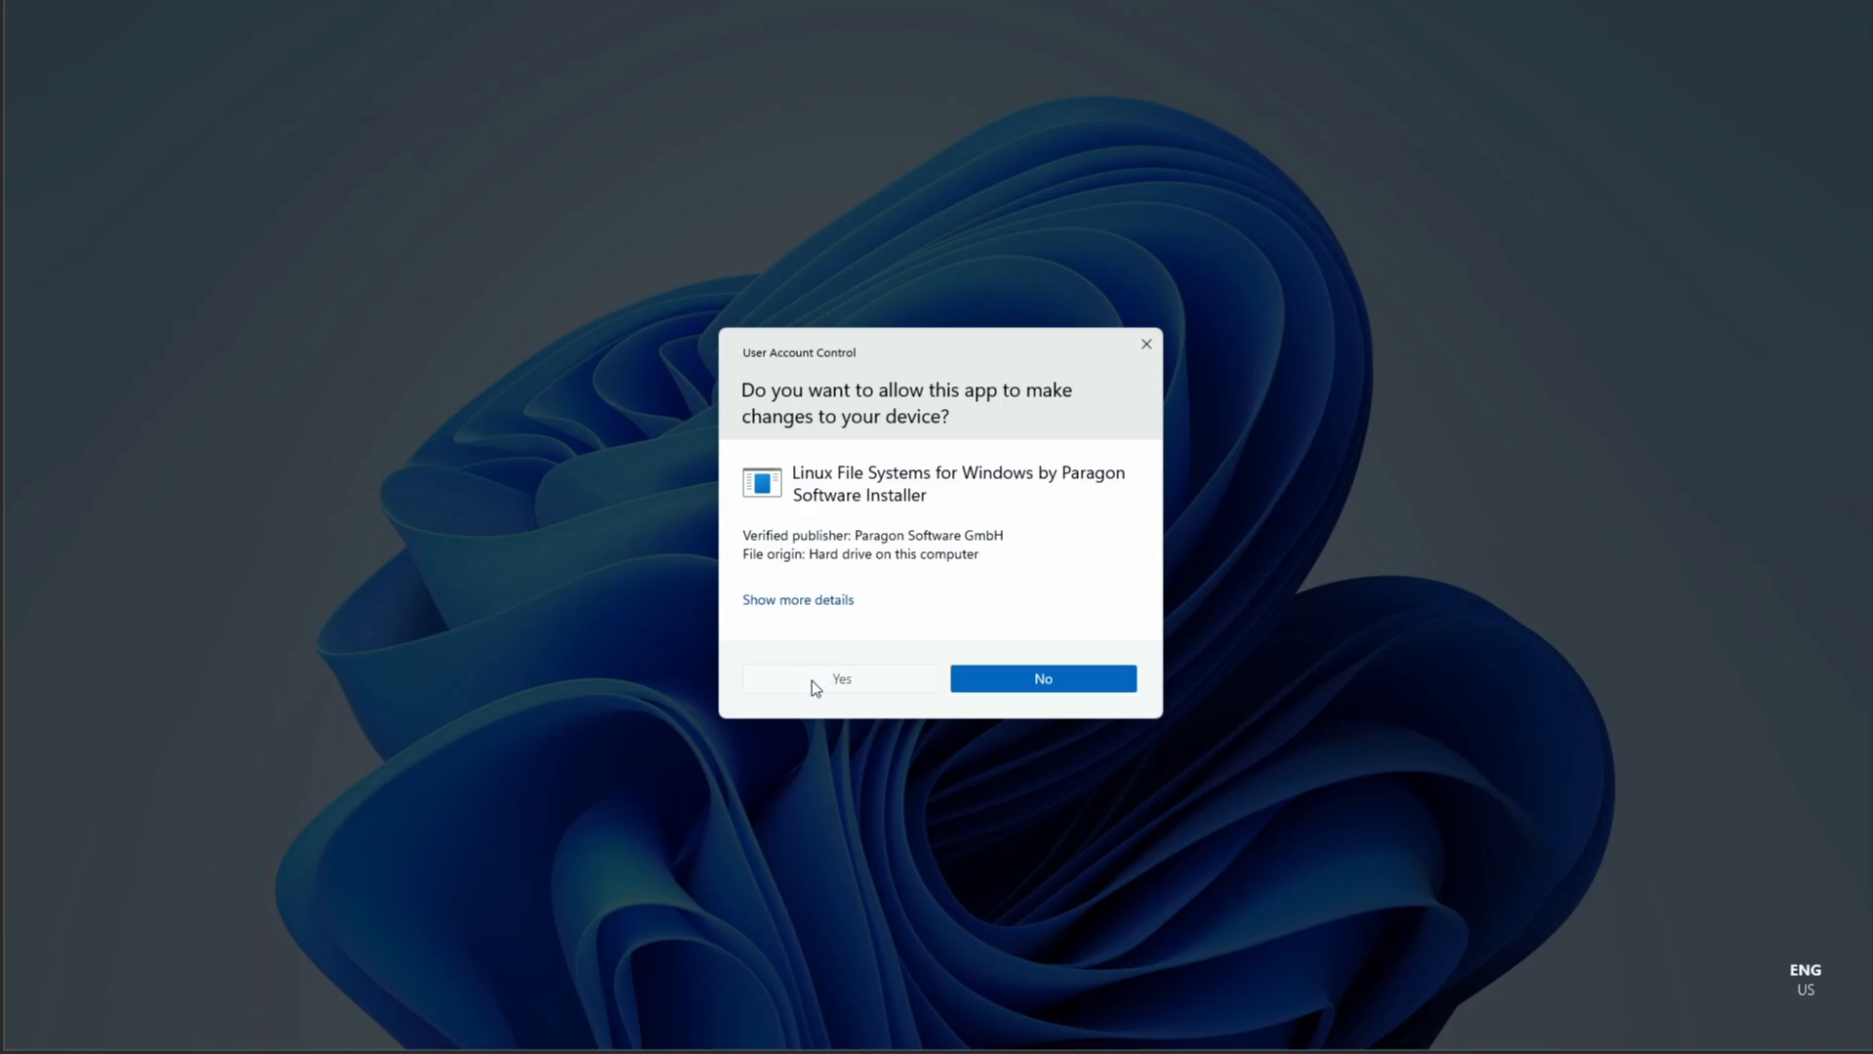
pyautogui.click(839, 677)
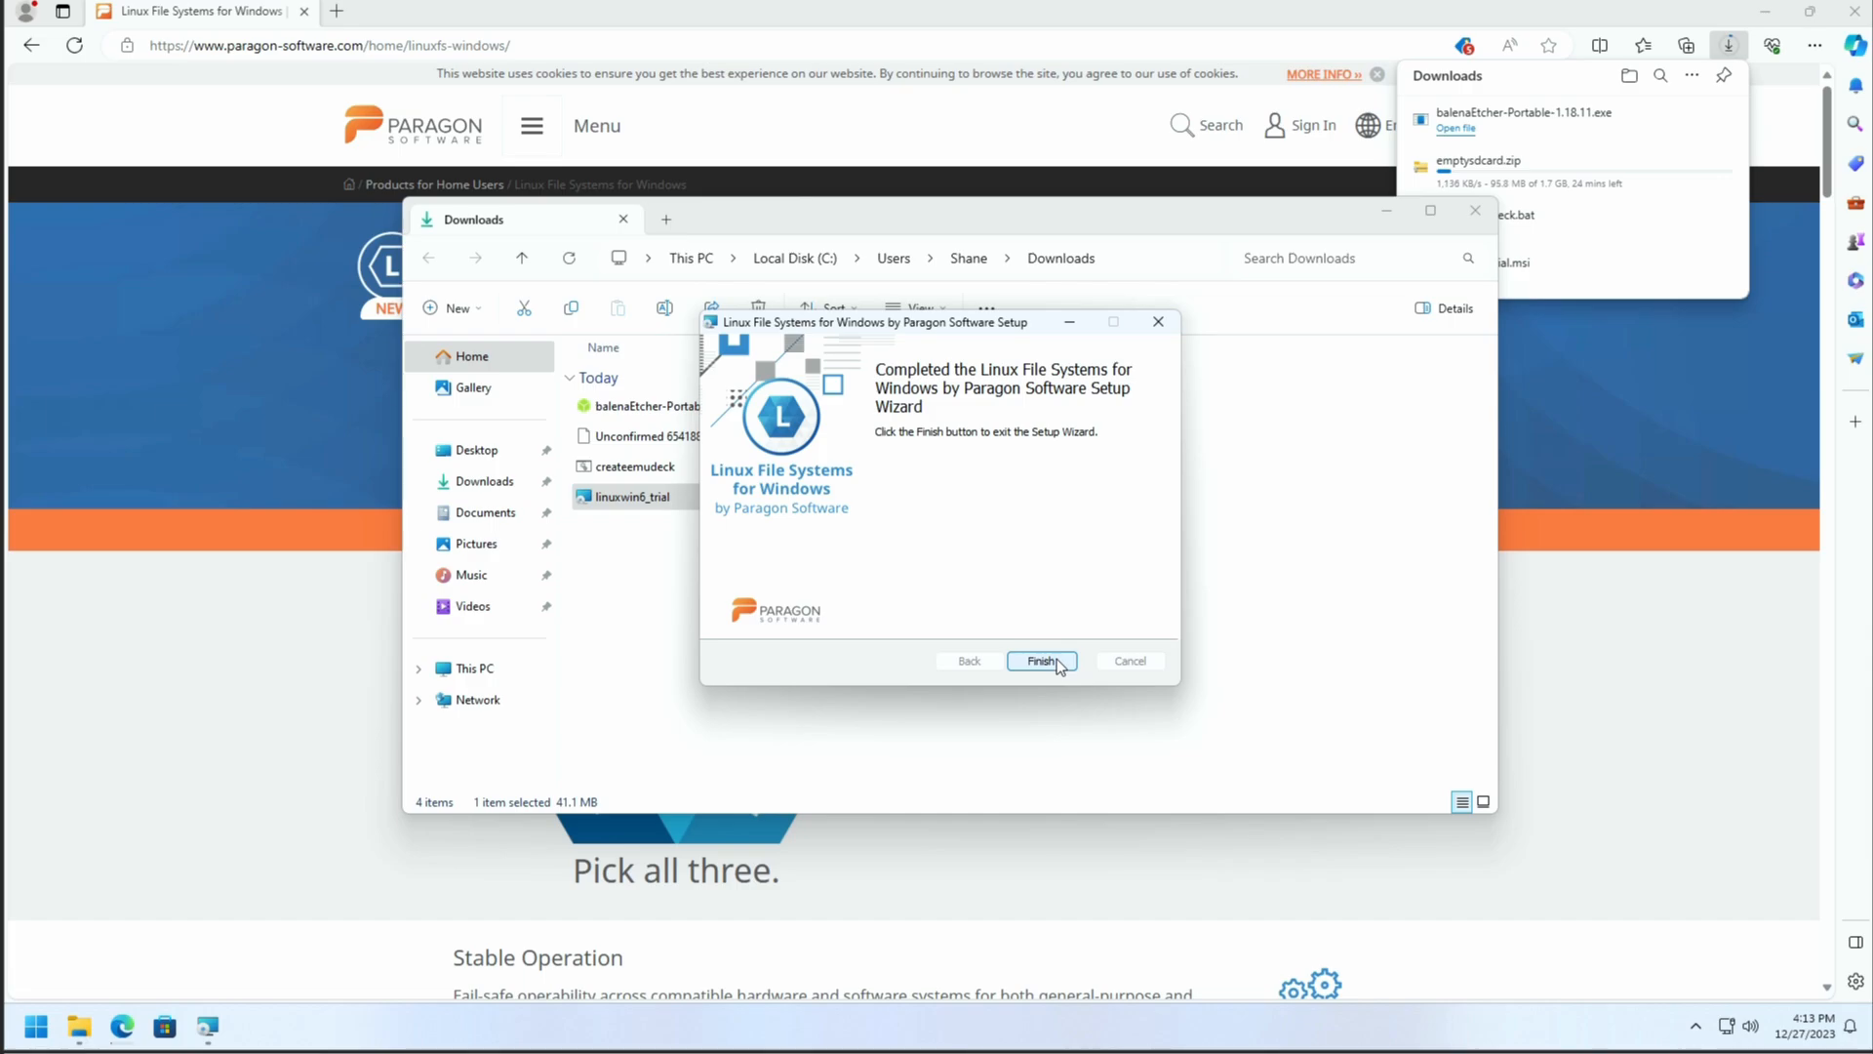
pyautogui.click(1040, 661)
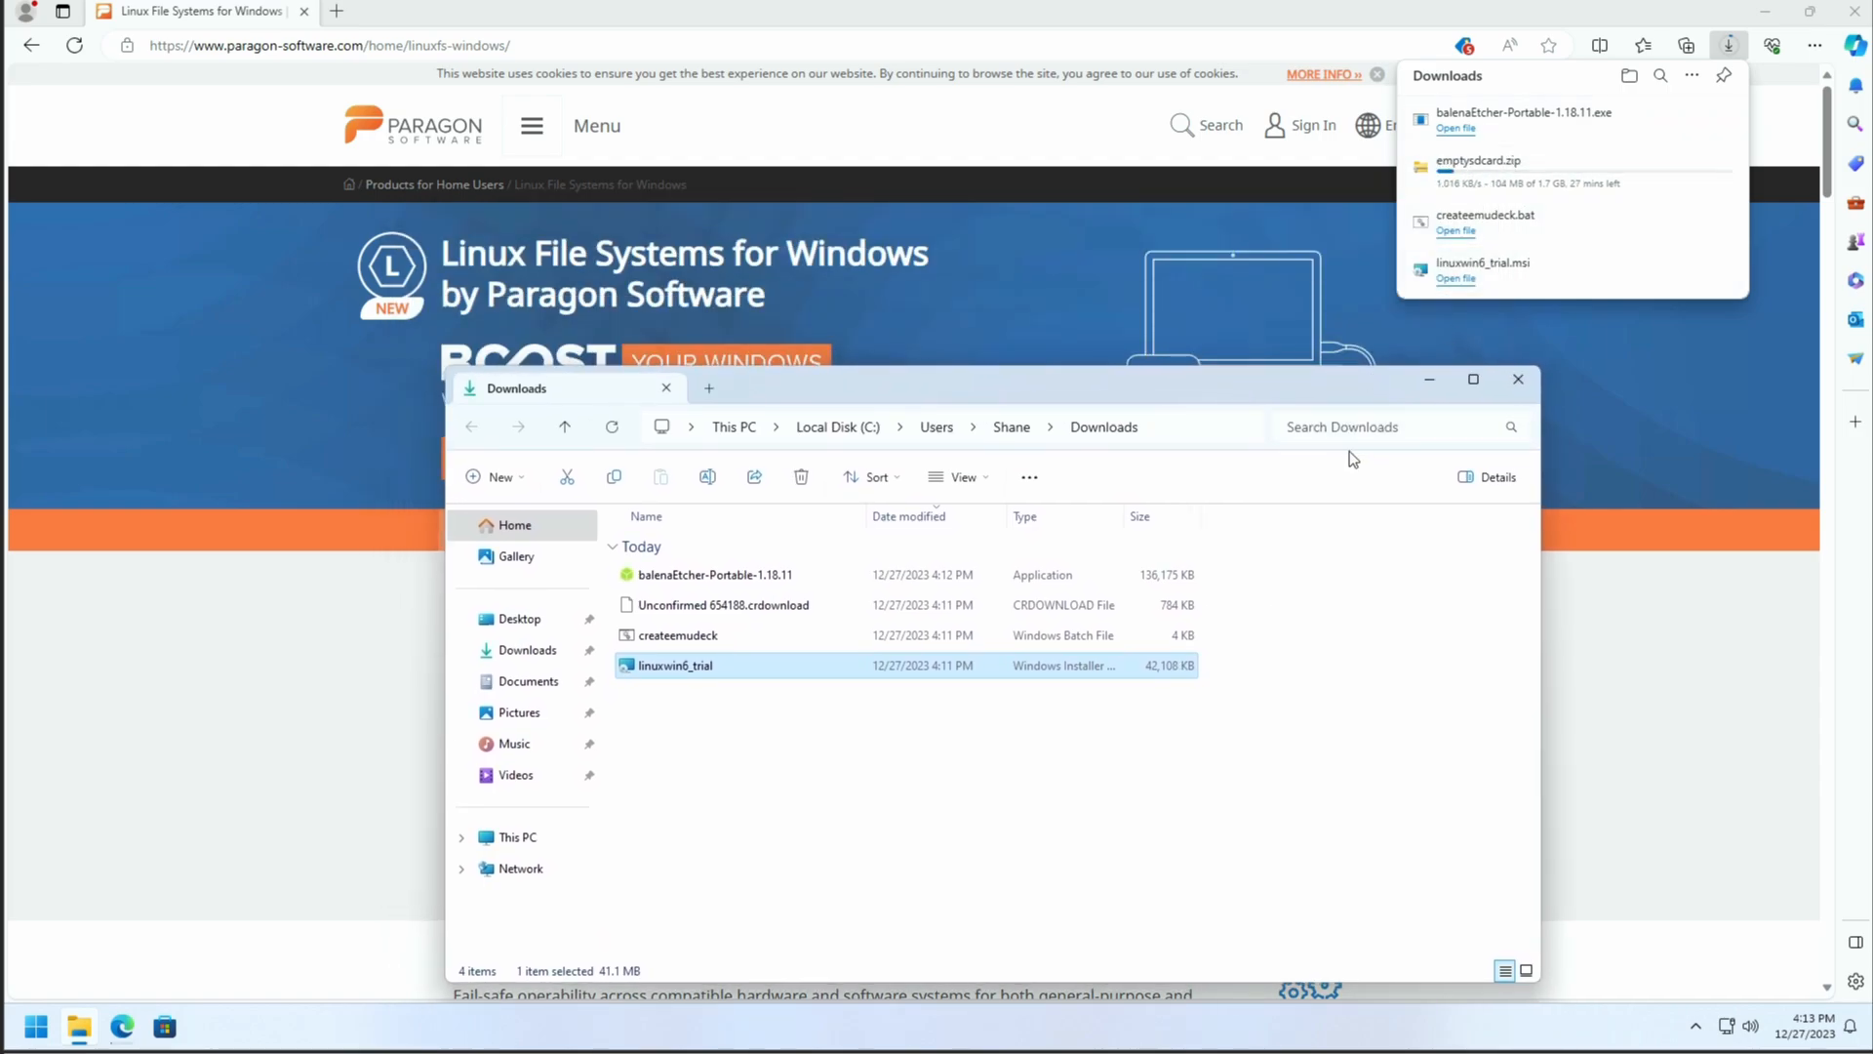
# Step: Review createemudeck.bat's mkdir commands for the Emulation, bios and rom folders in Notepad
pyautogui.rightClick(679, 634)
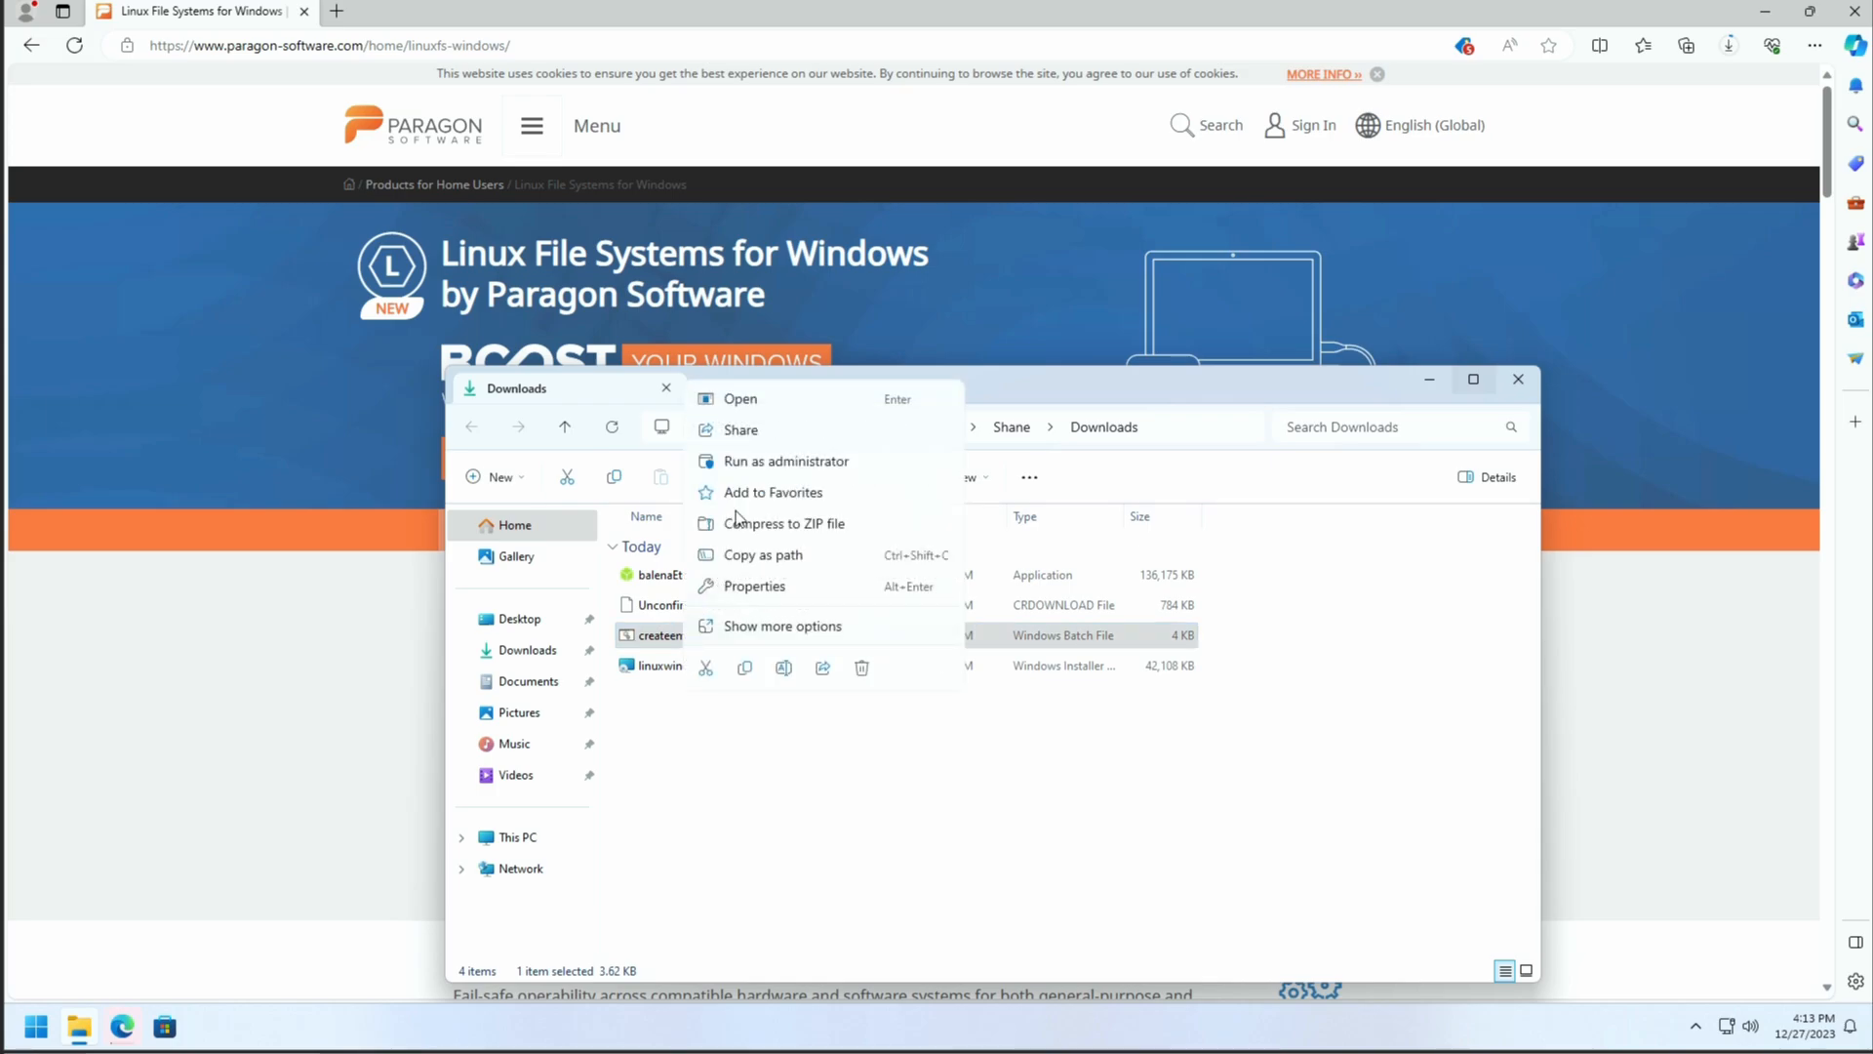
pyautogui.click(780, 625)
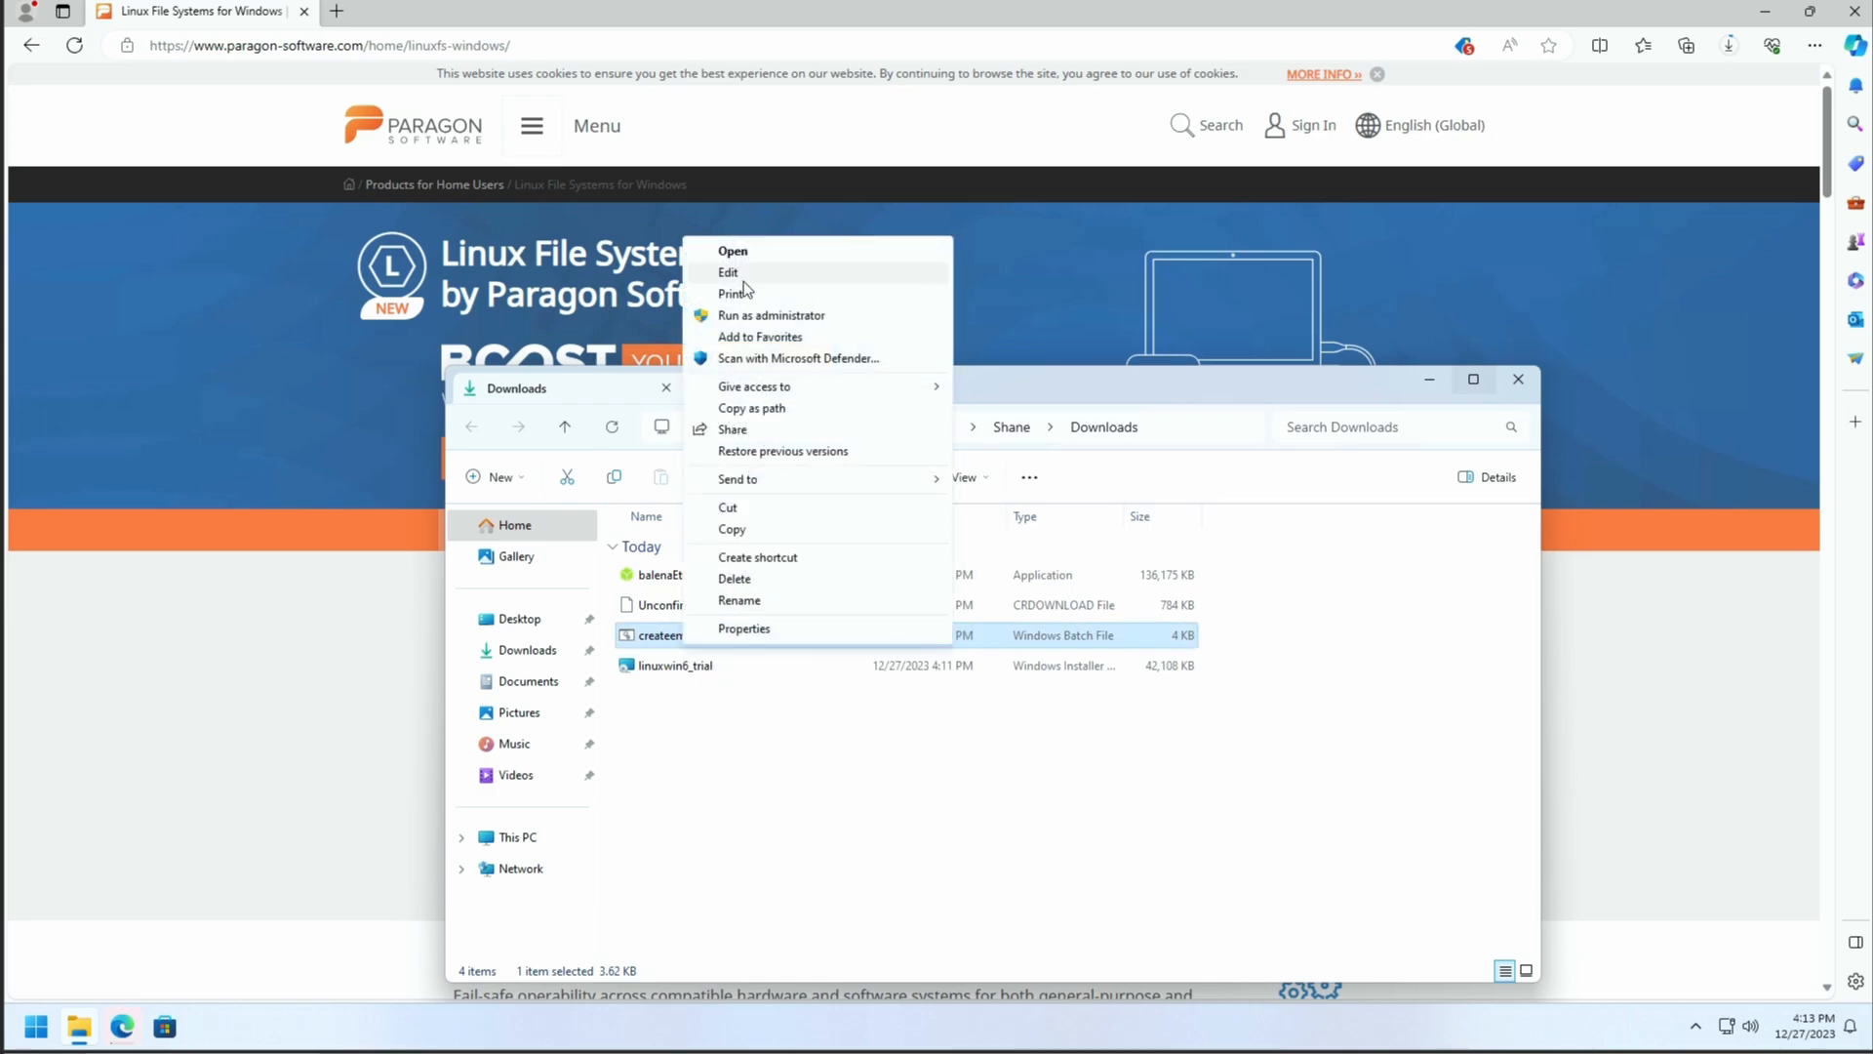
pyautogui.click(728, 273)
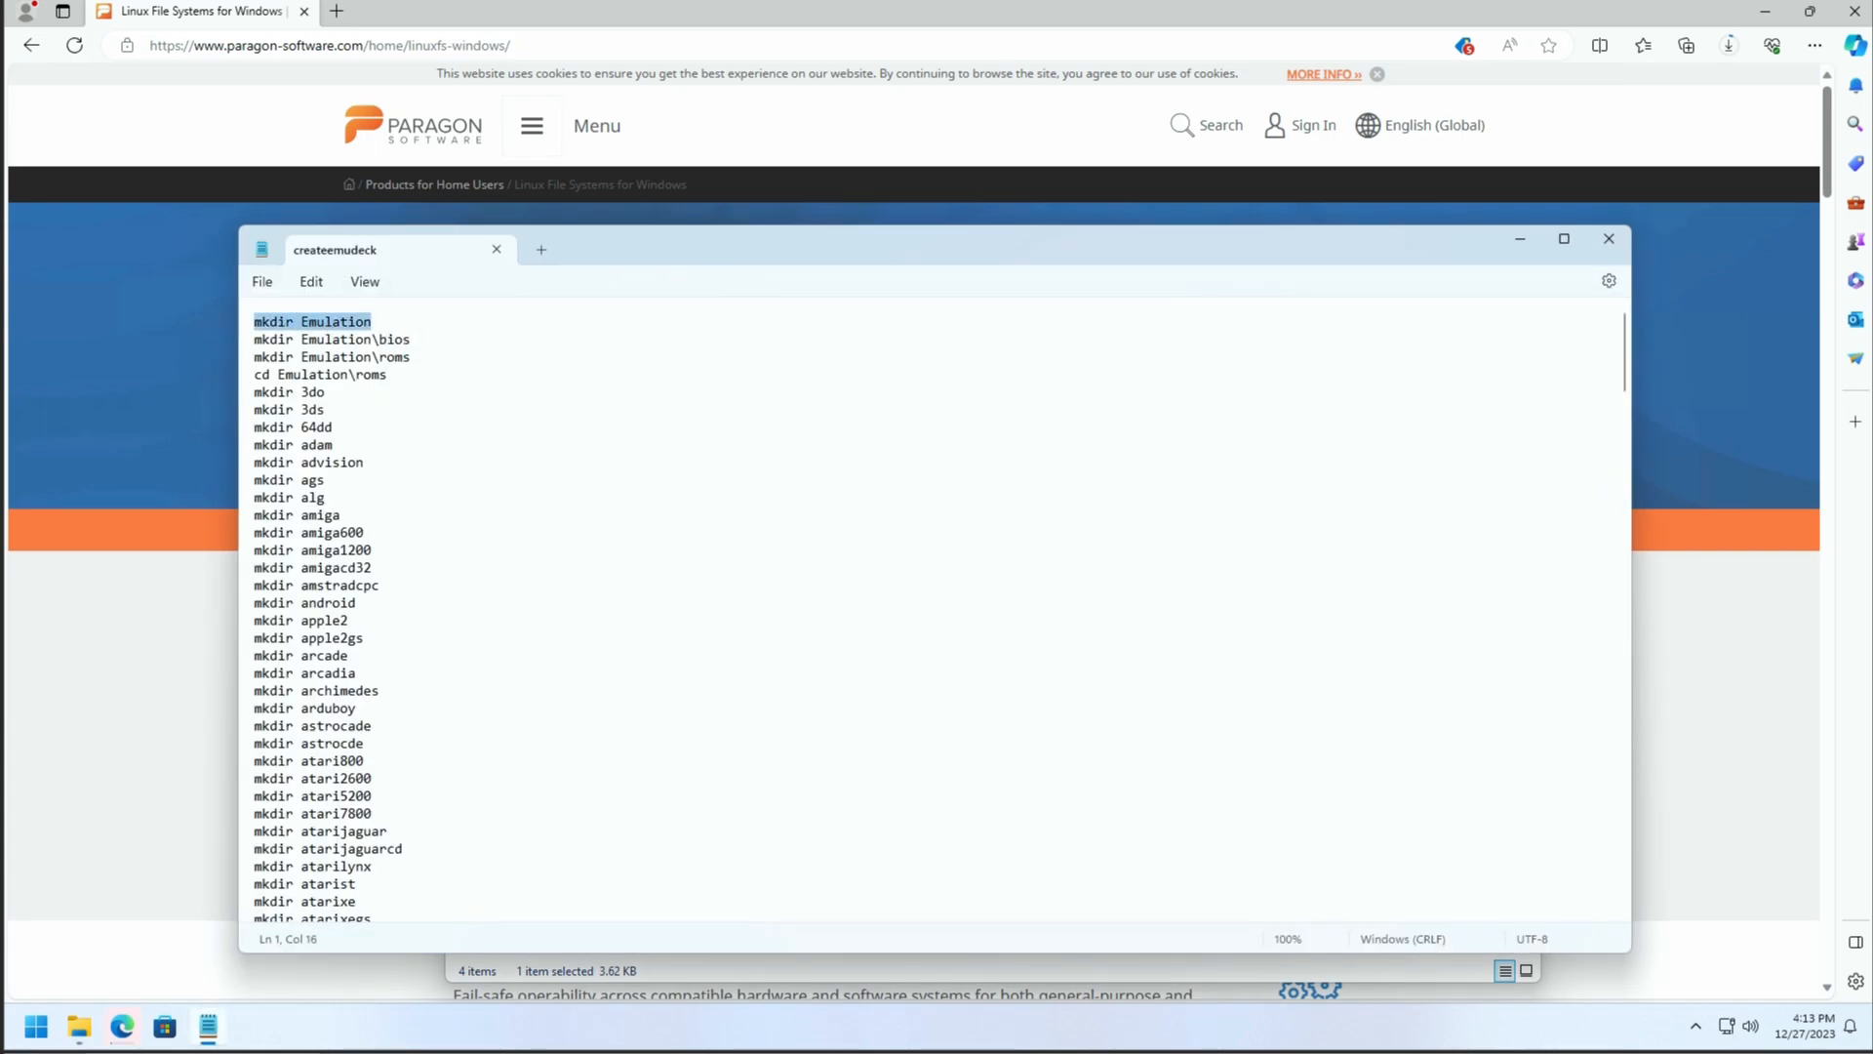
pyautogui.click(273, 355)
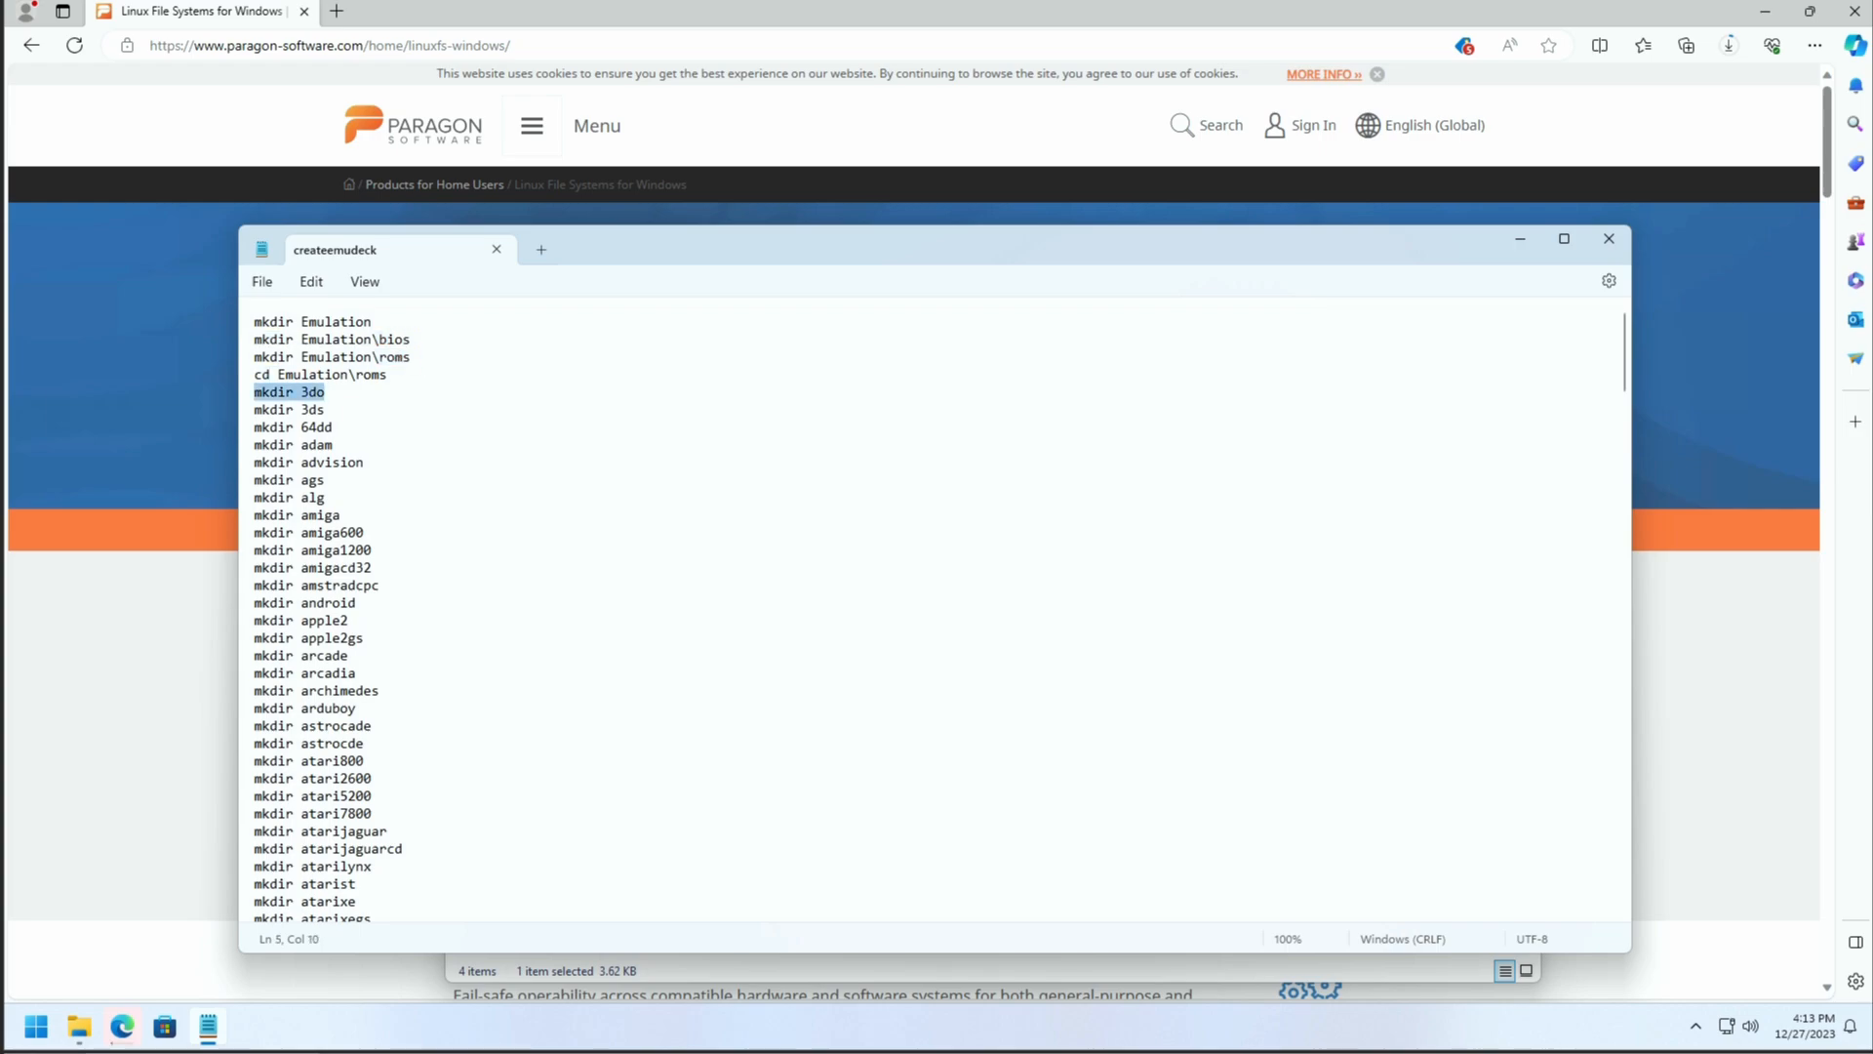
pyautogui.scroll(-3)
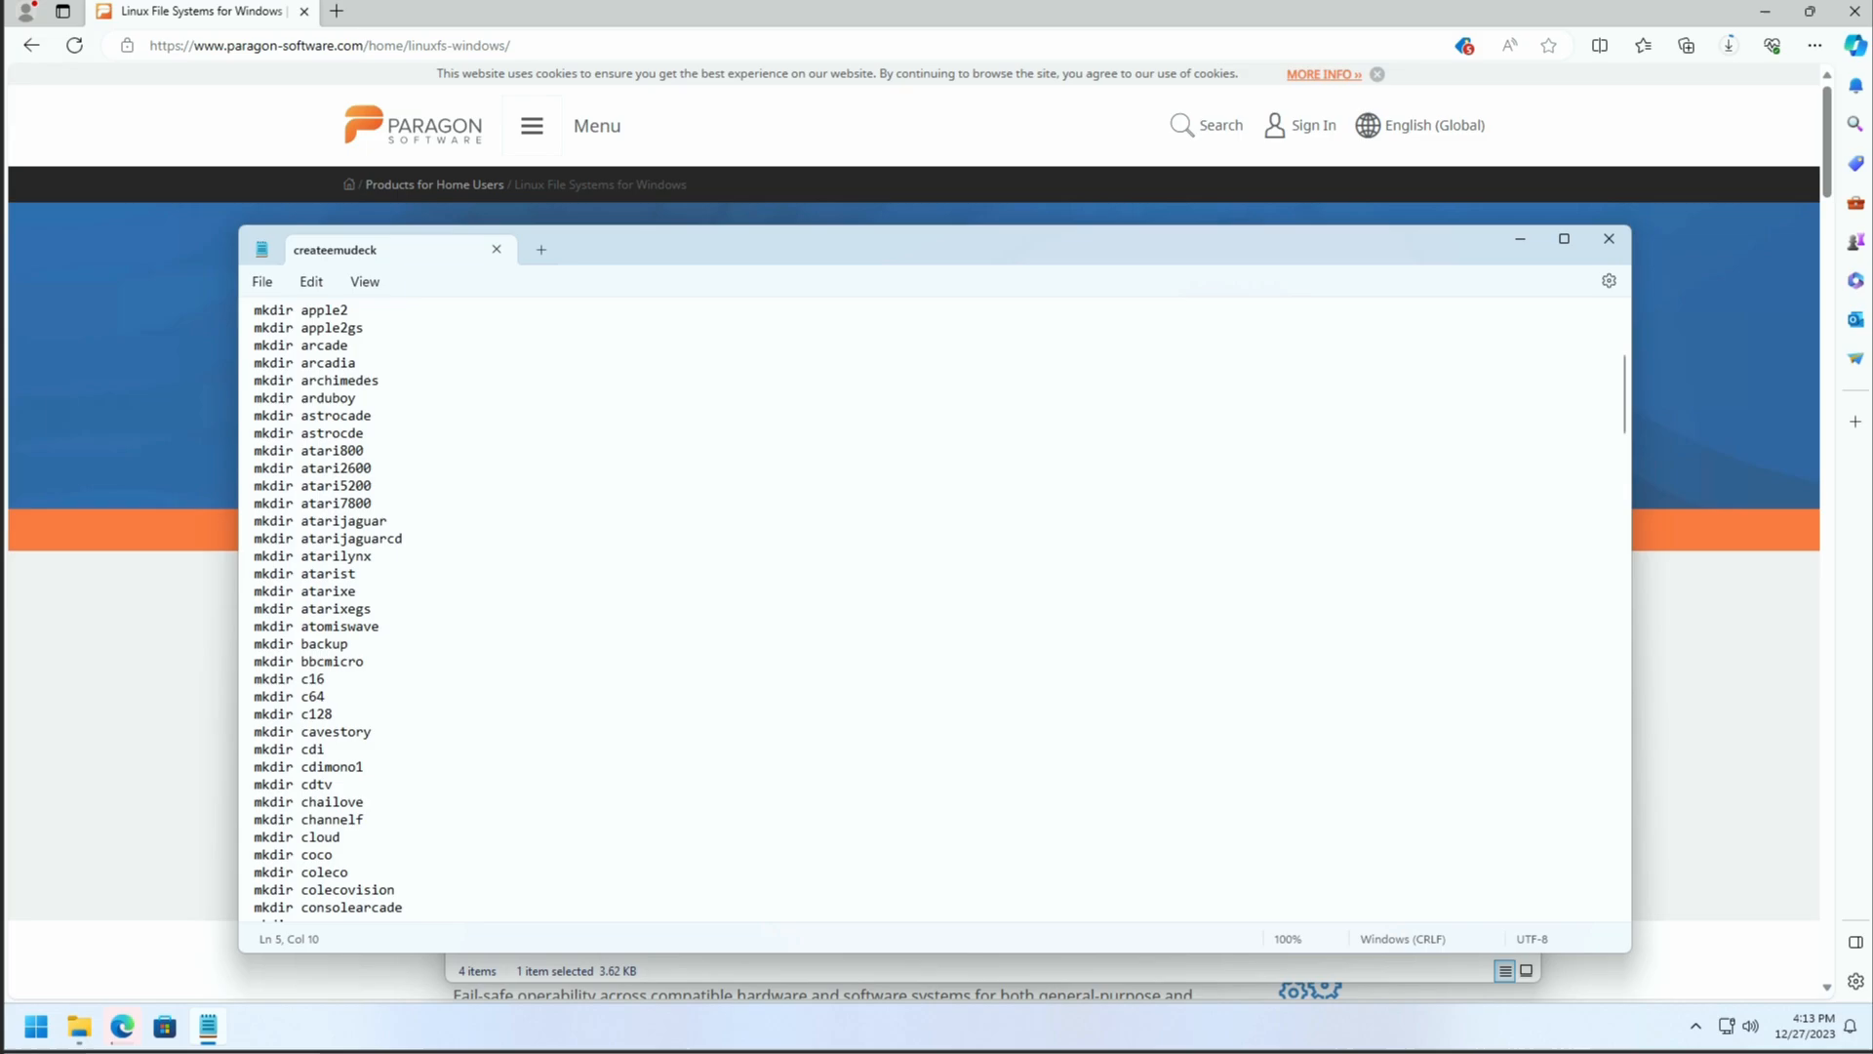
pyautogui.scroll(-3)
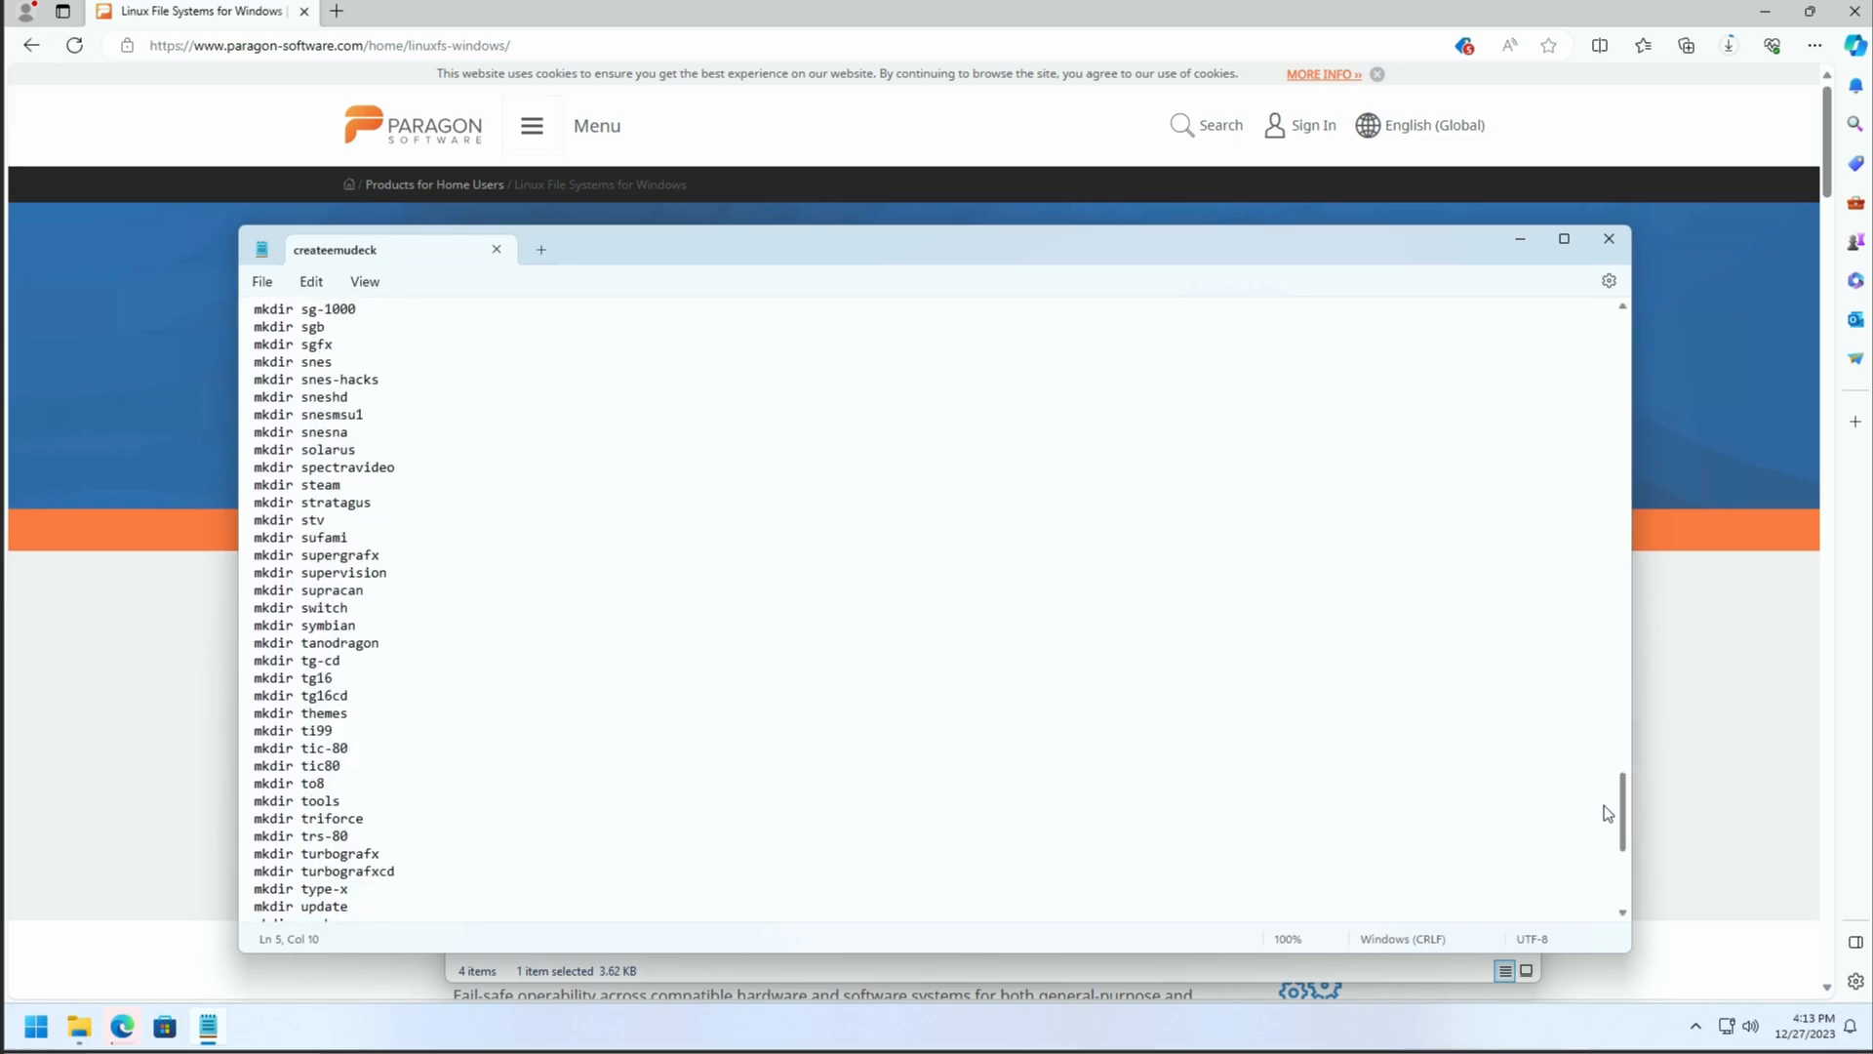
pyautogui.scroll(3)
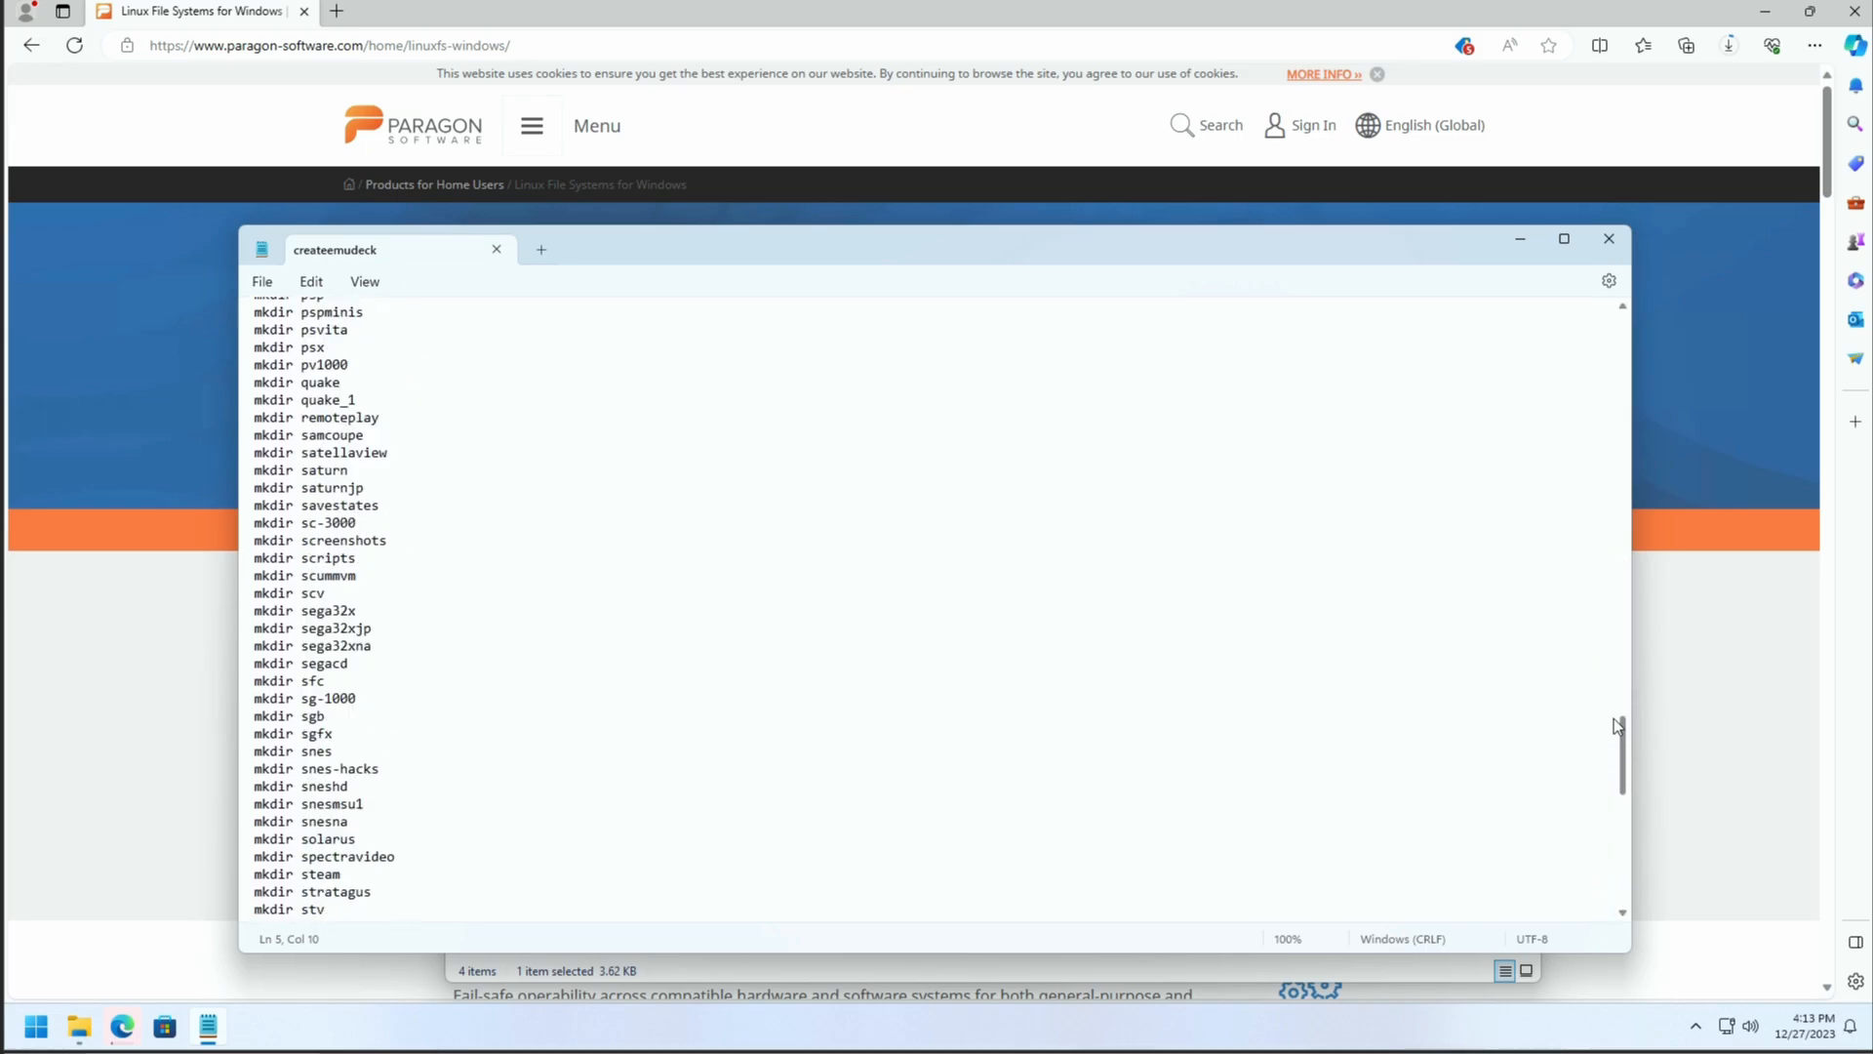
pyautogui.scroll(3)
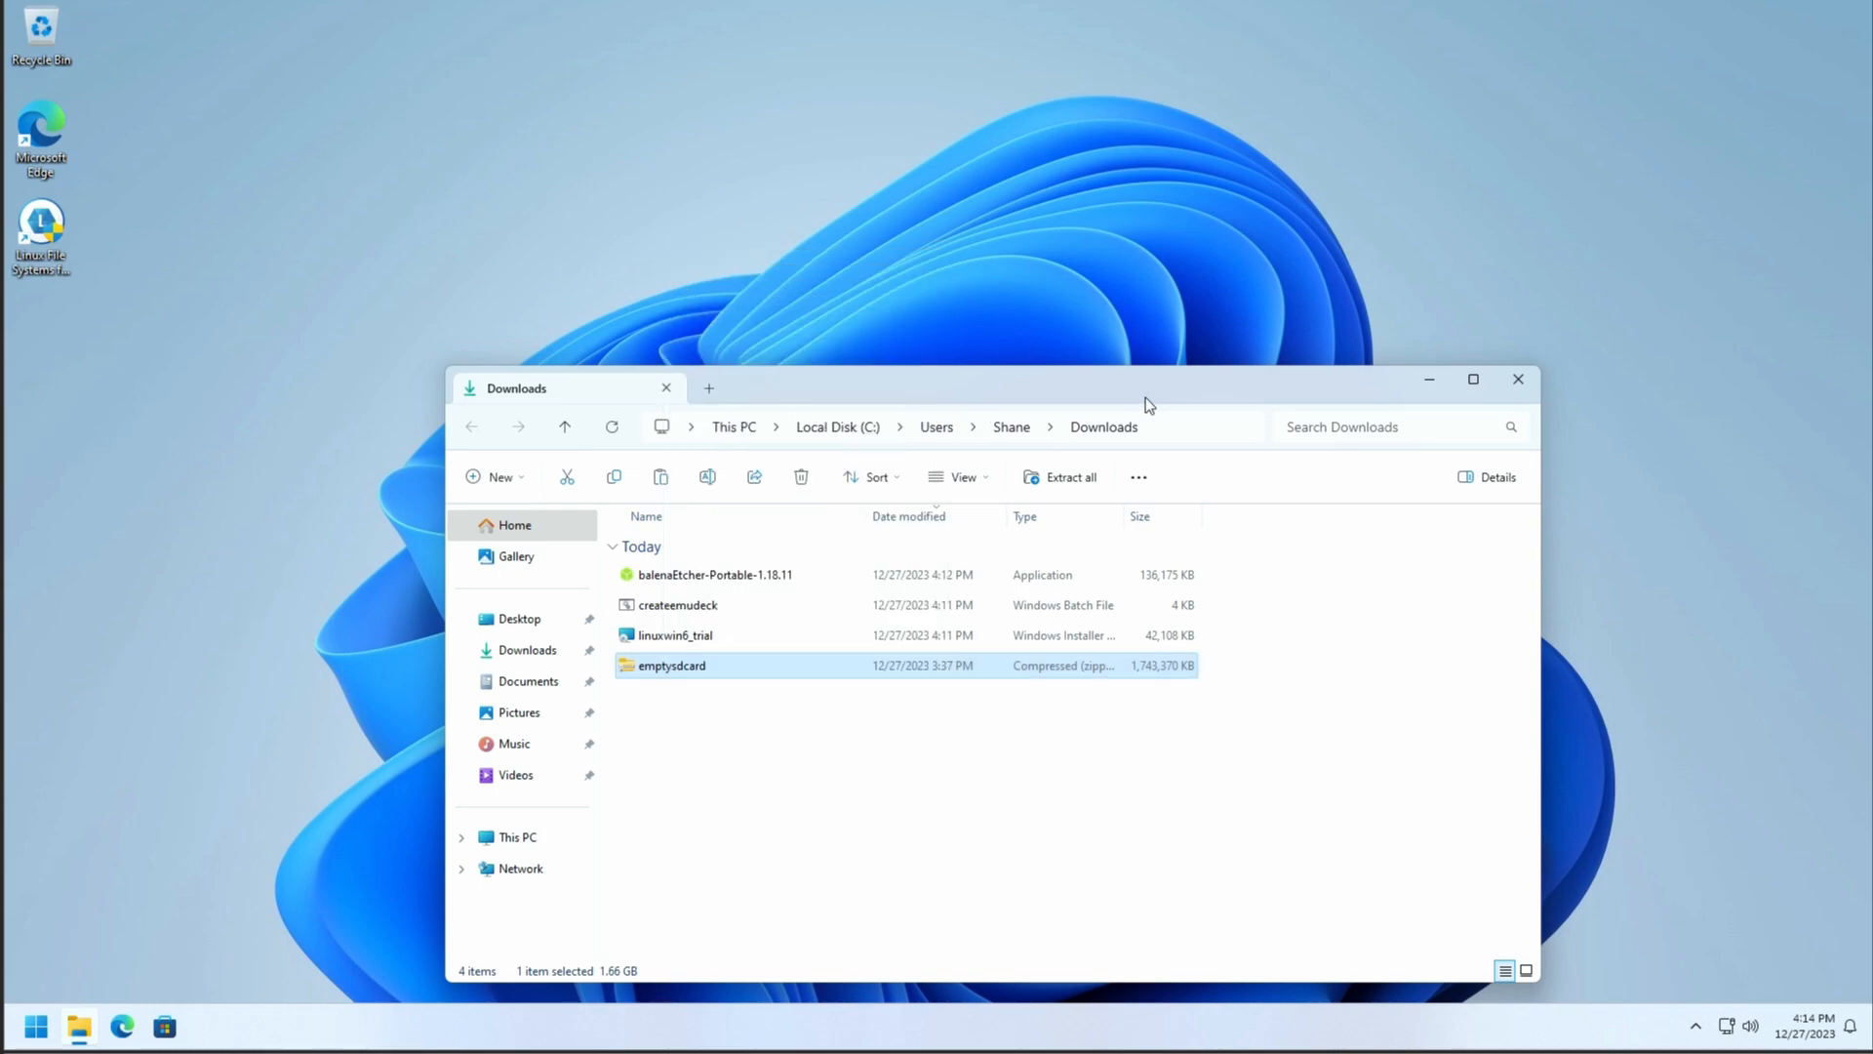
# Step: Extract emptysdcard.zip into the emptysdcard folder in Downloads, producing the disc image
pyautogui.click(1060, 476)
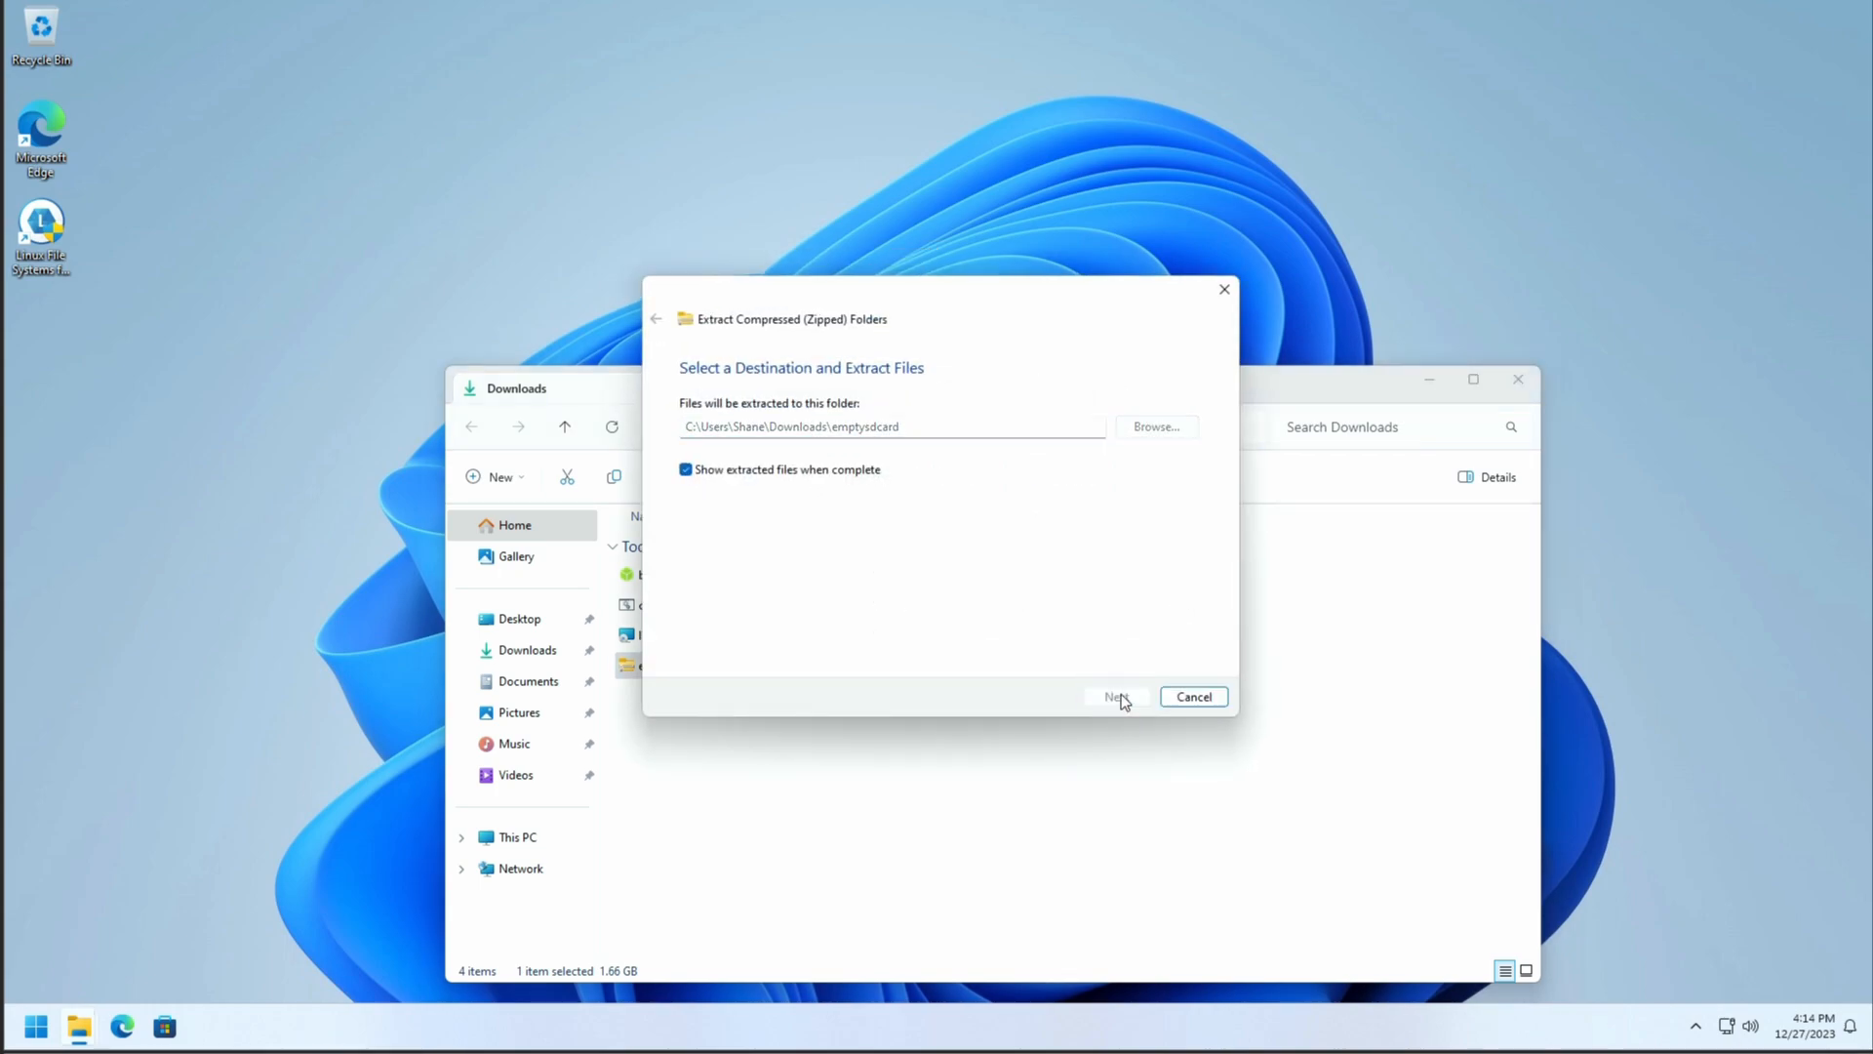
pyautogui.click(1116, 696)
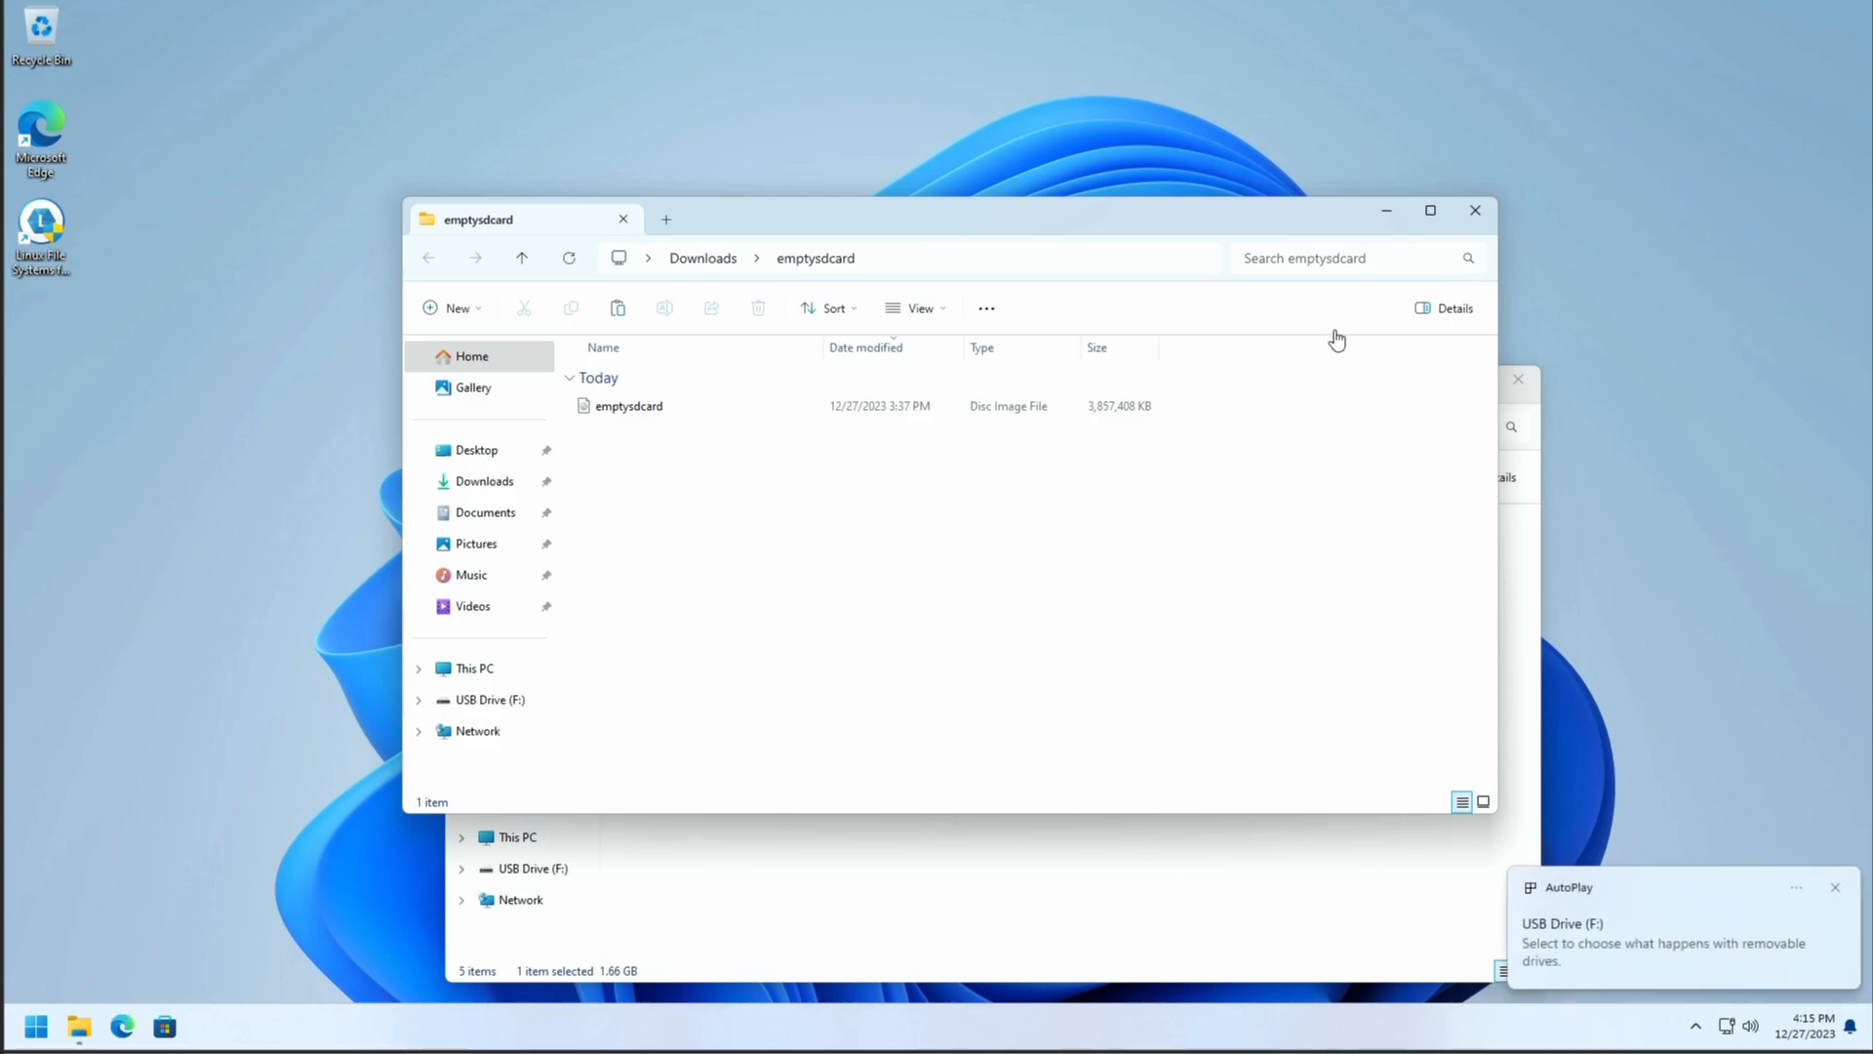
pyautogui.moveTo(1348, 681)
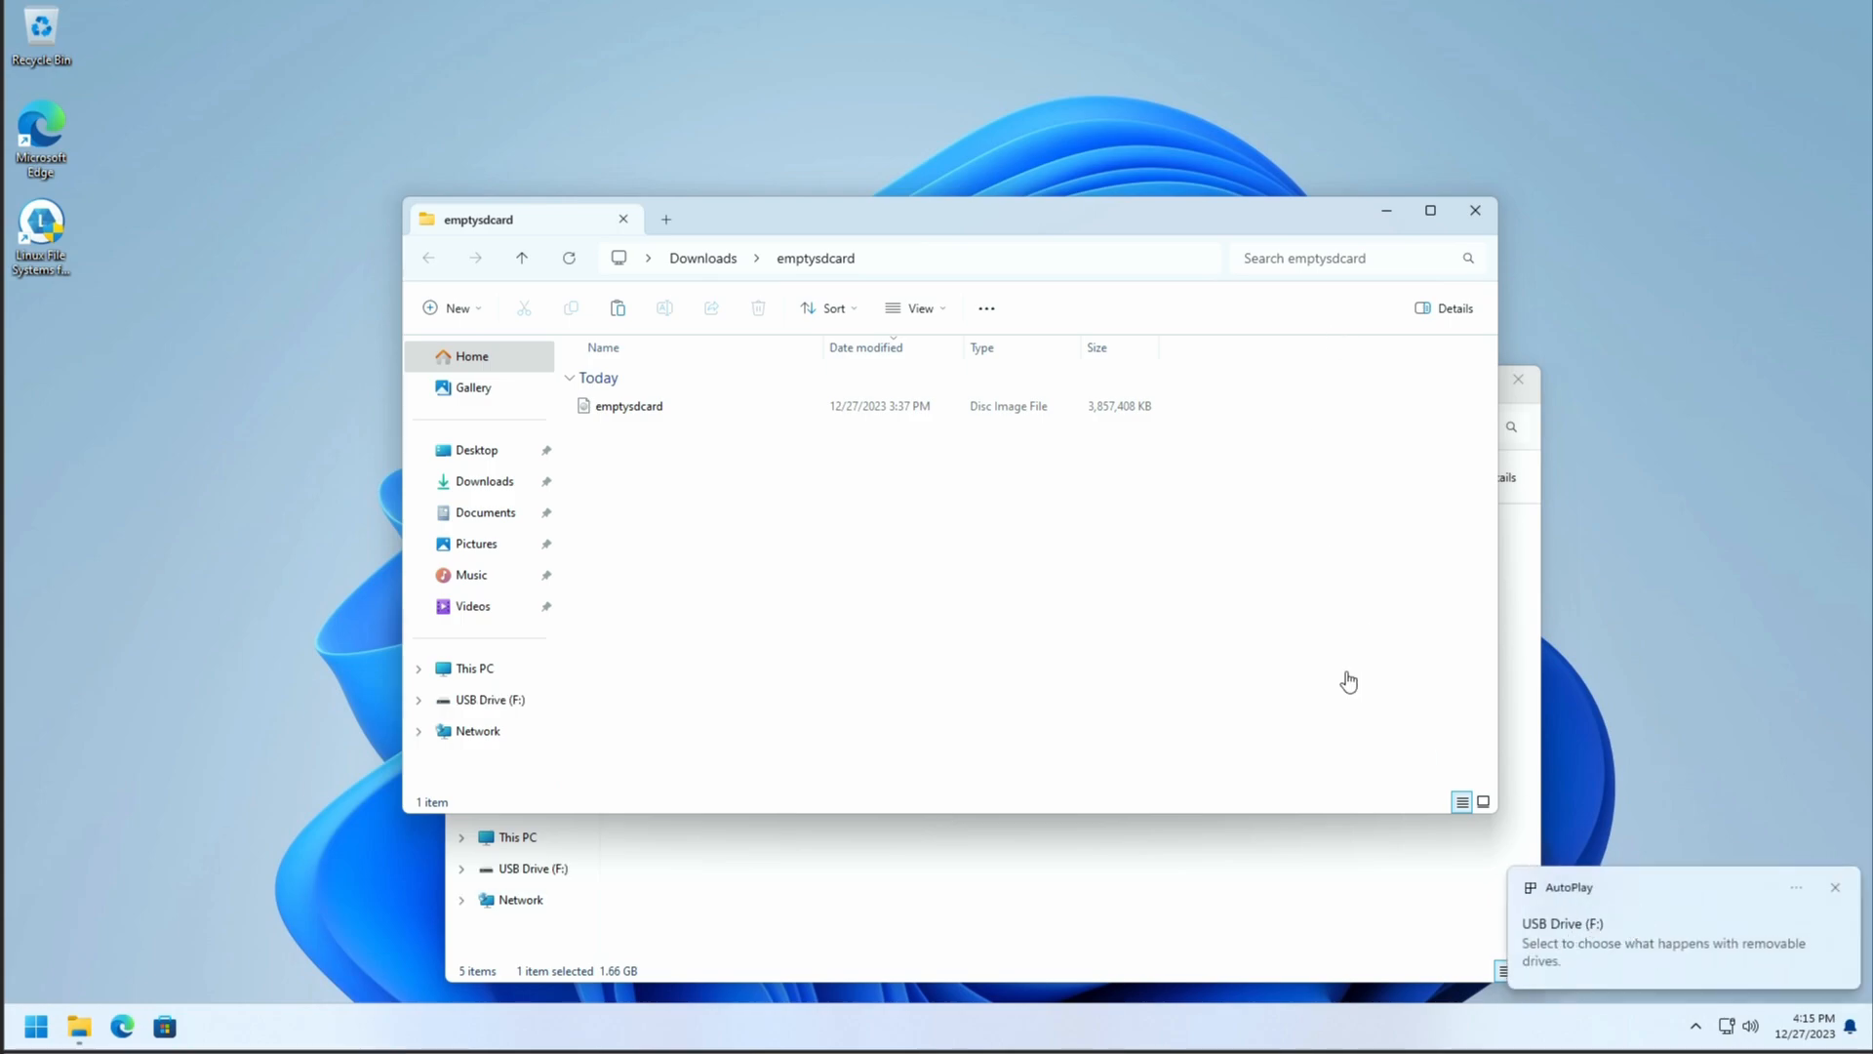
pyautogui.moveTo(1284, 228)
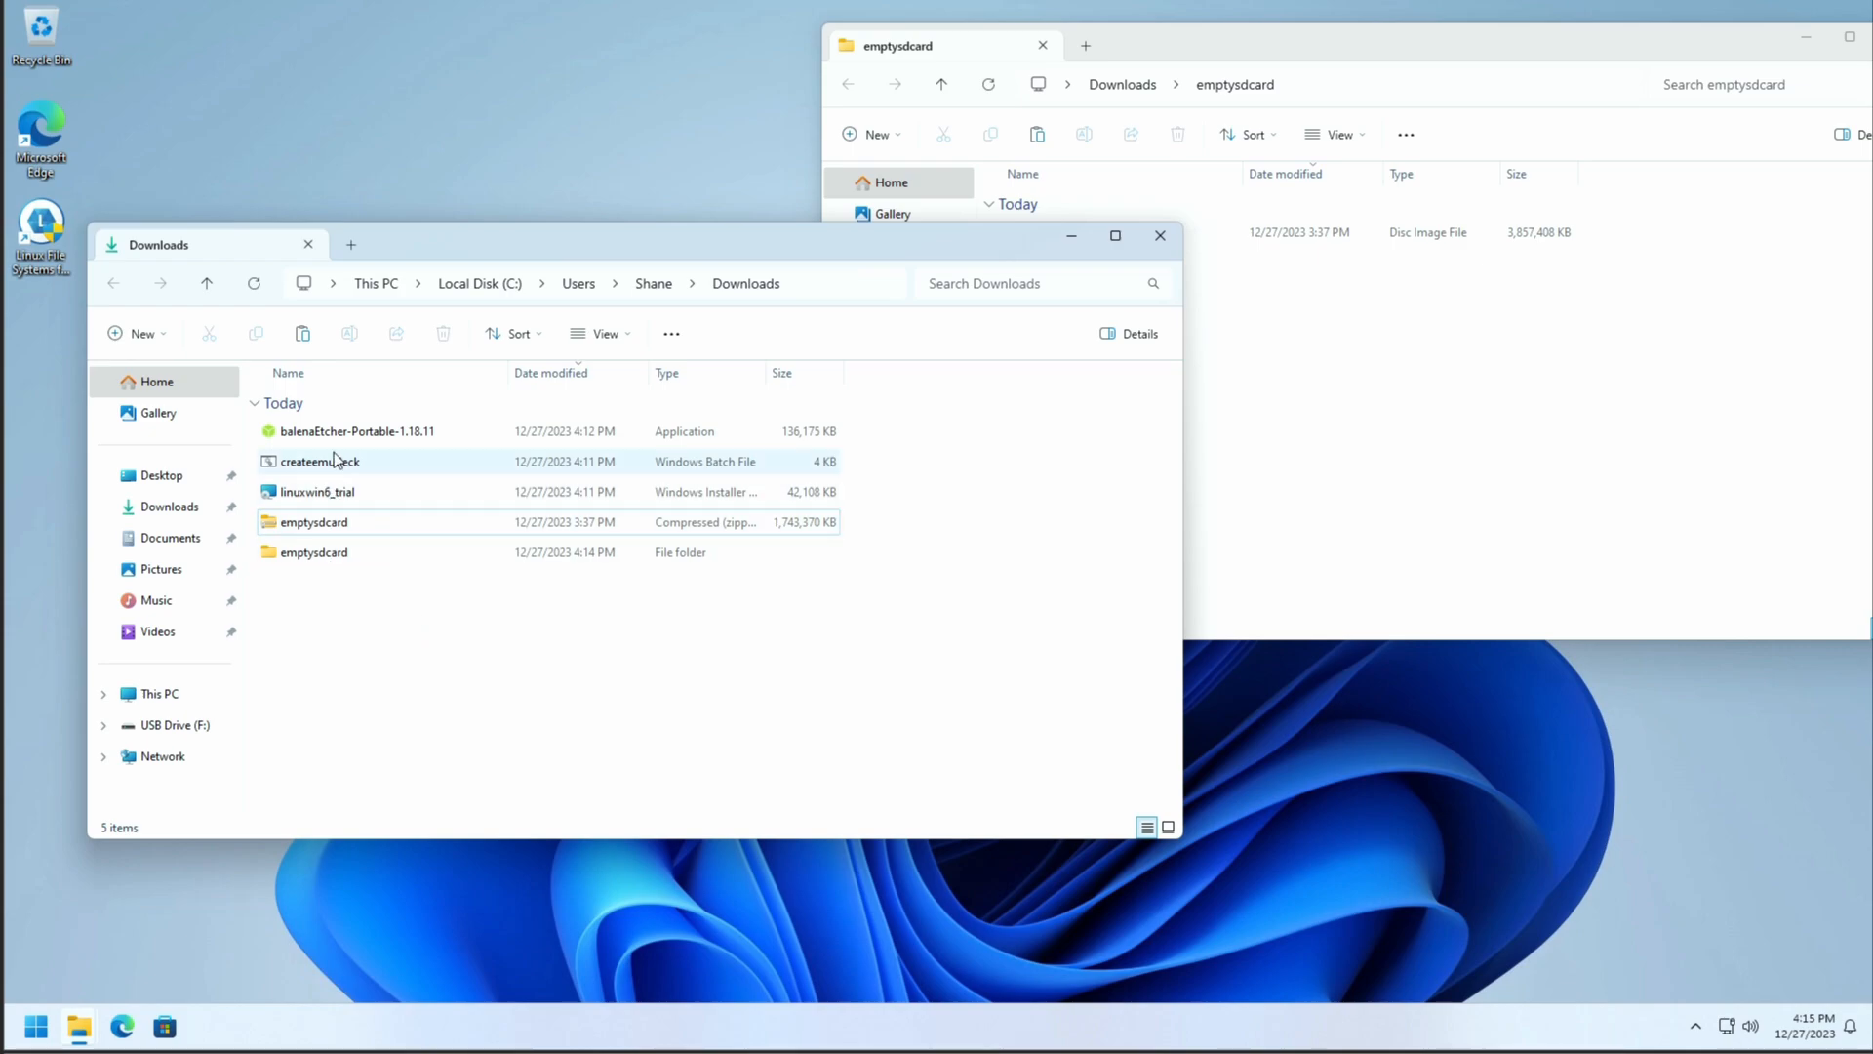
# Step: Select balenaEtcher-Portable in the Downloads window beside the emptysdcard folder
pyautogui.click(355, 429)
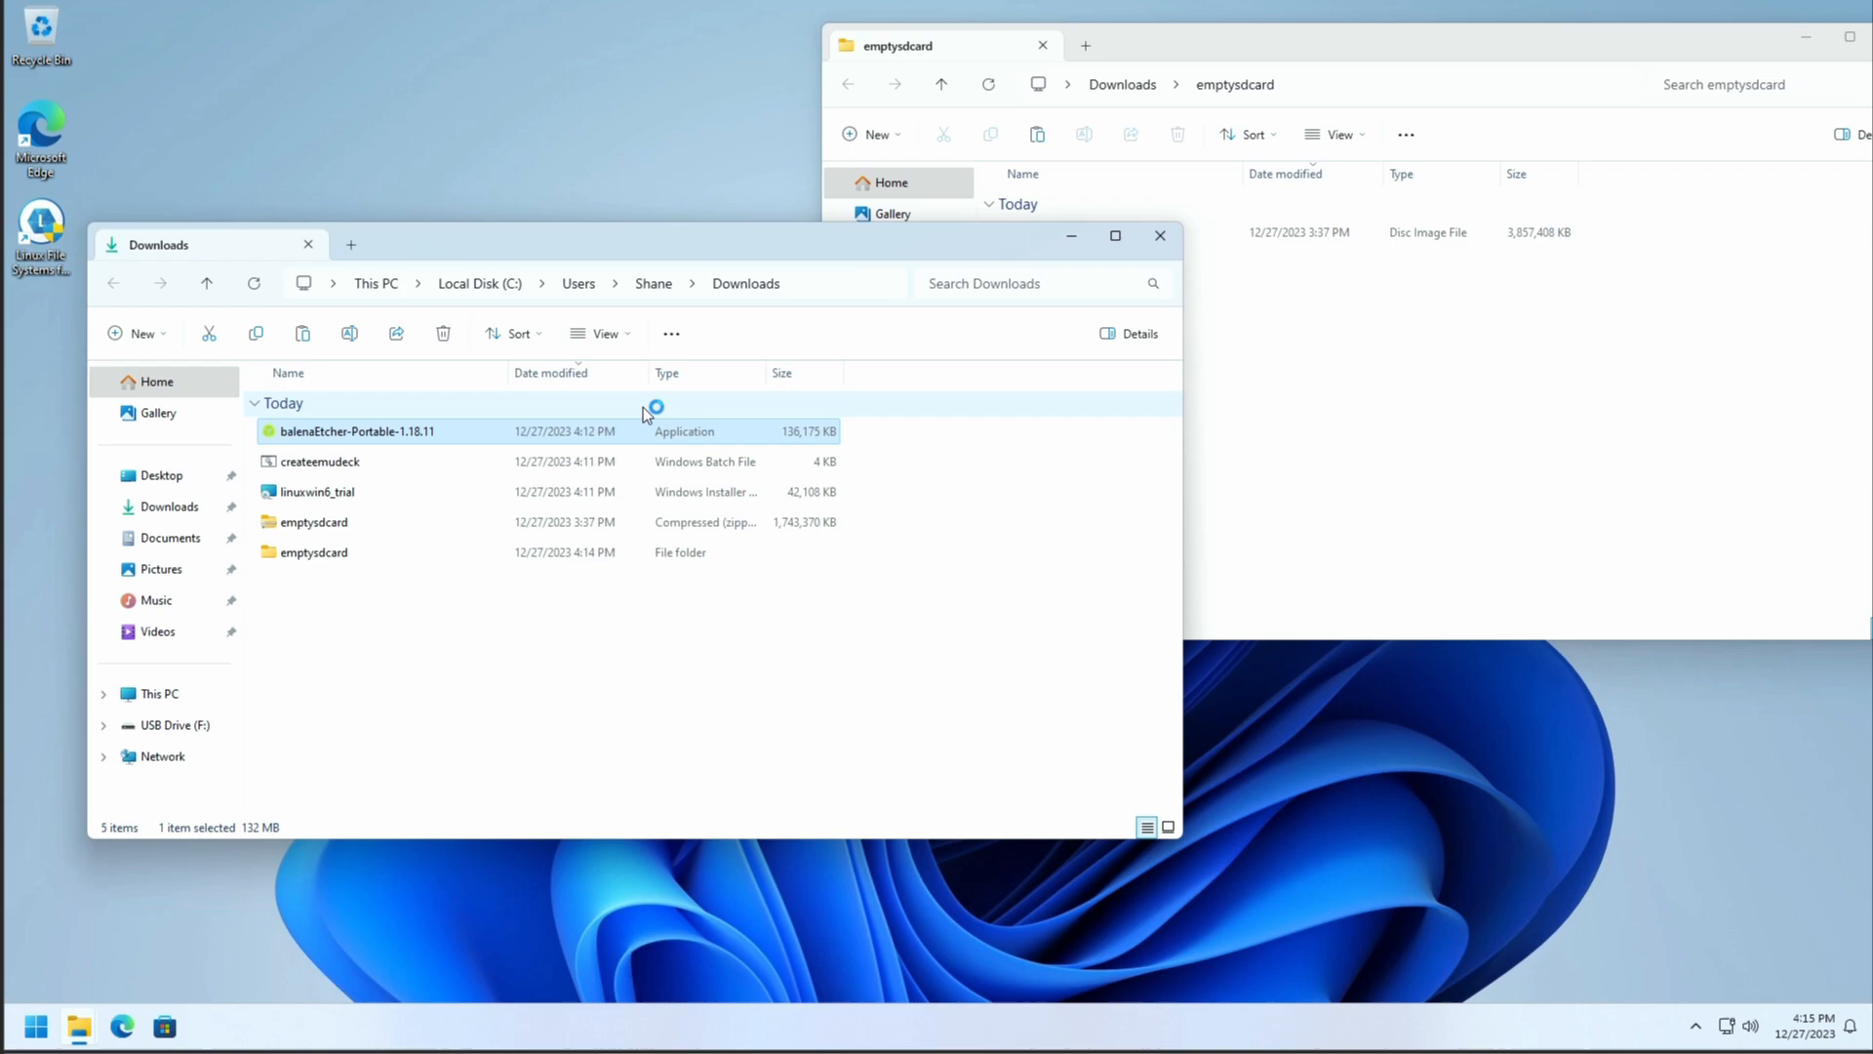
pyautogui.moveTo(646, 414)
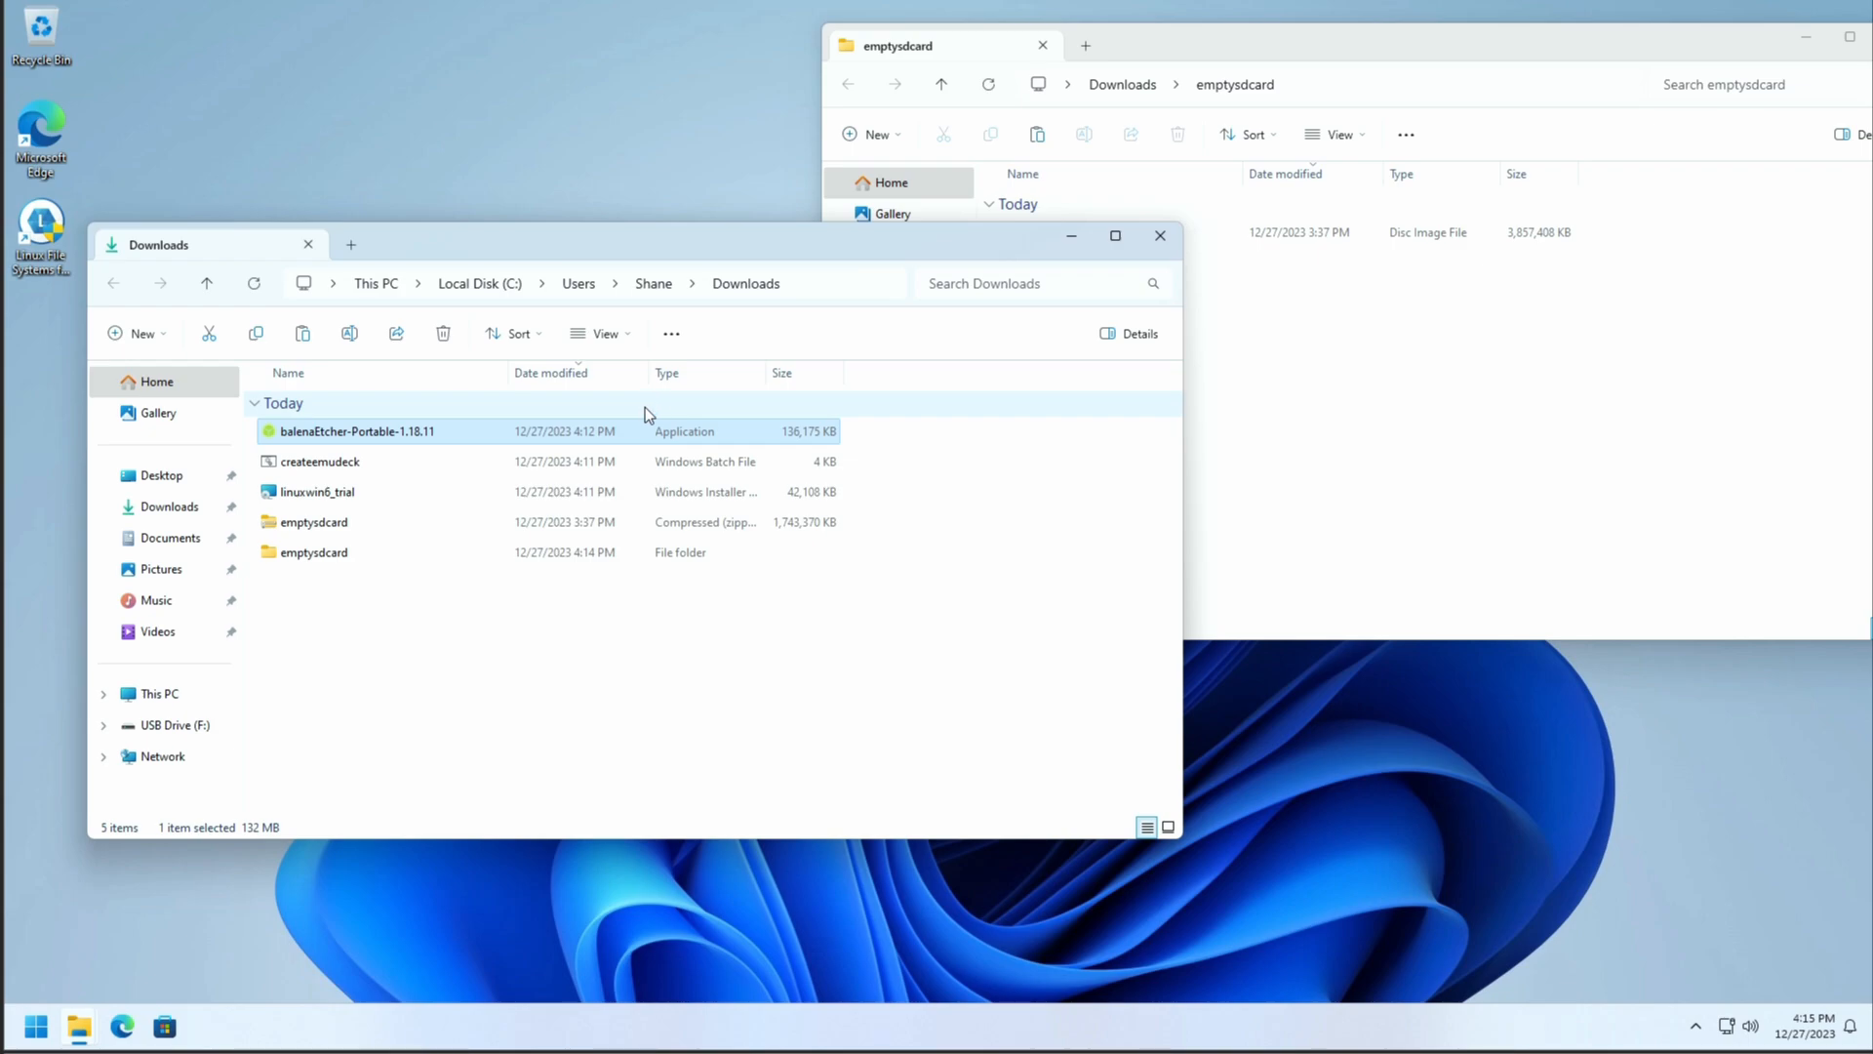
# Step: Load emptysdcard.img in balenaEtcher, target the 125 GB Generic USB device and start flashing
pyautogui.doubleClick(355, 430)
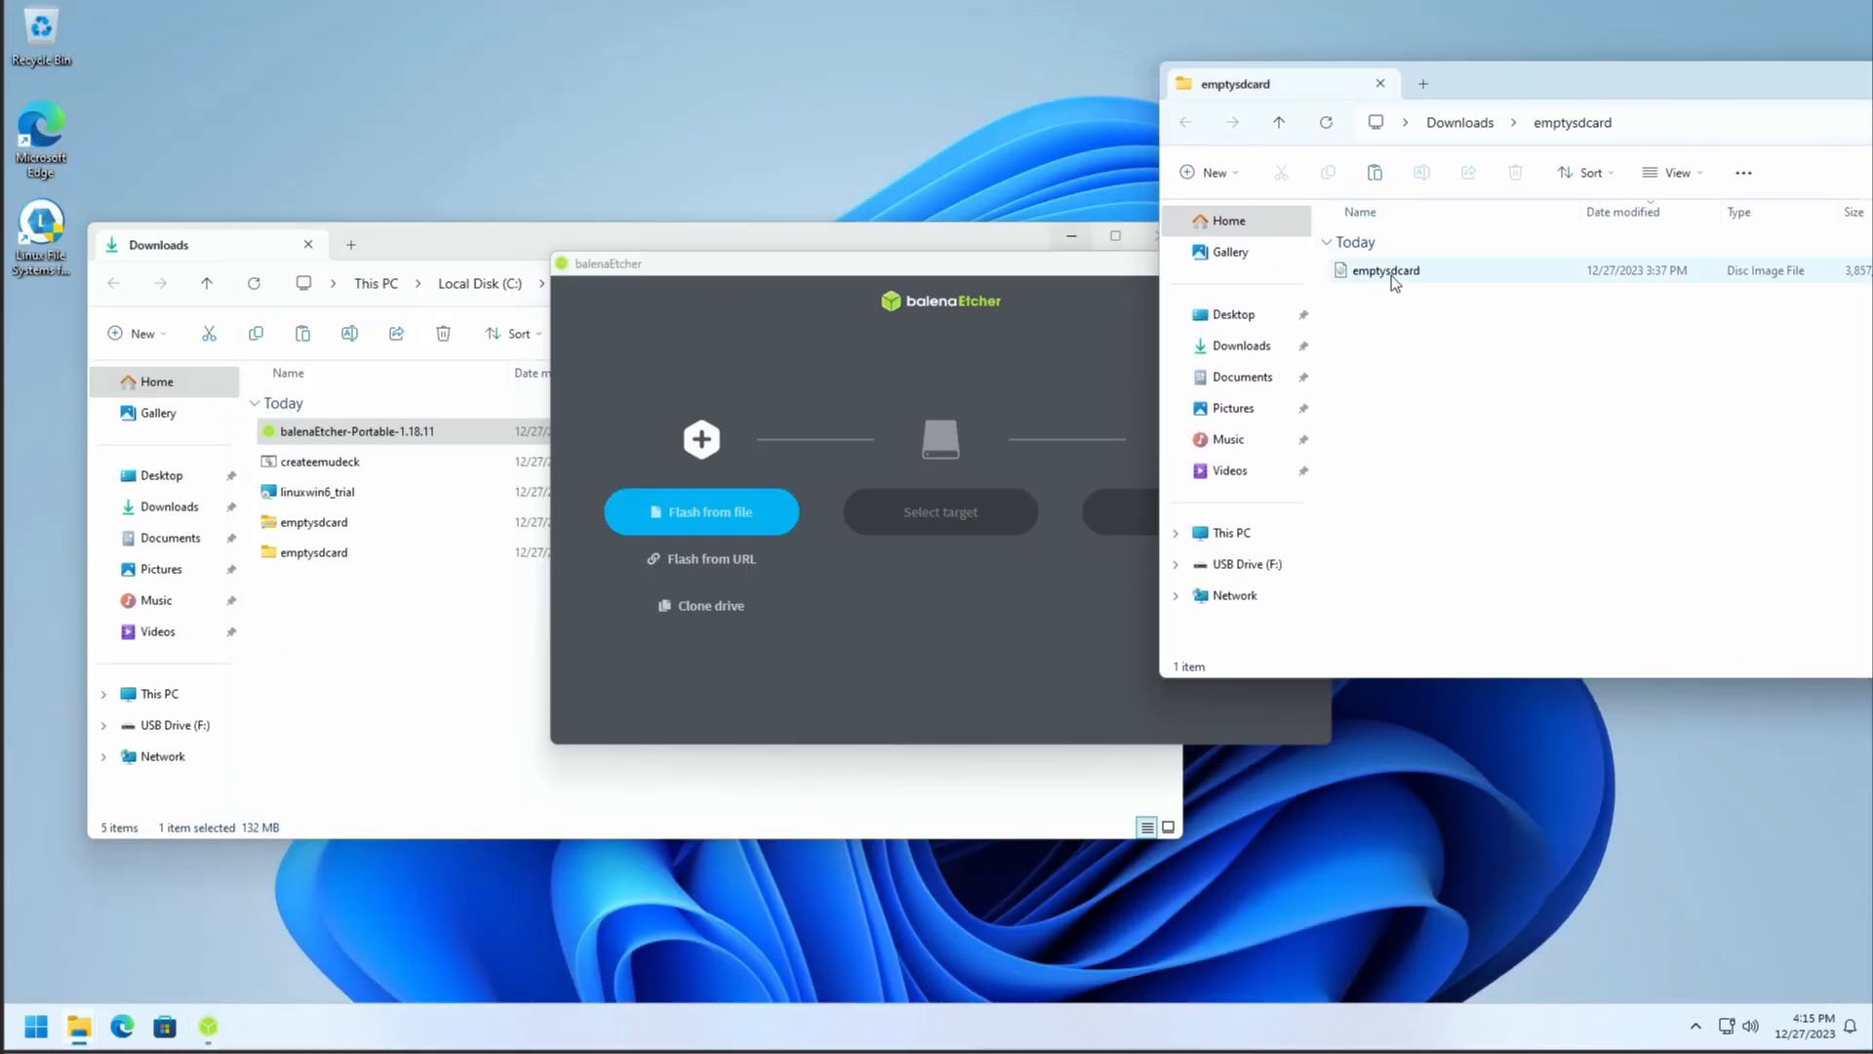
pyautogui.click(701, 511)
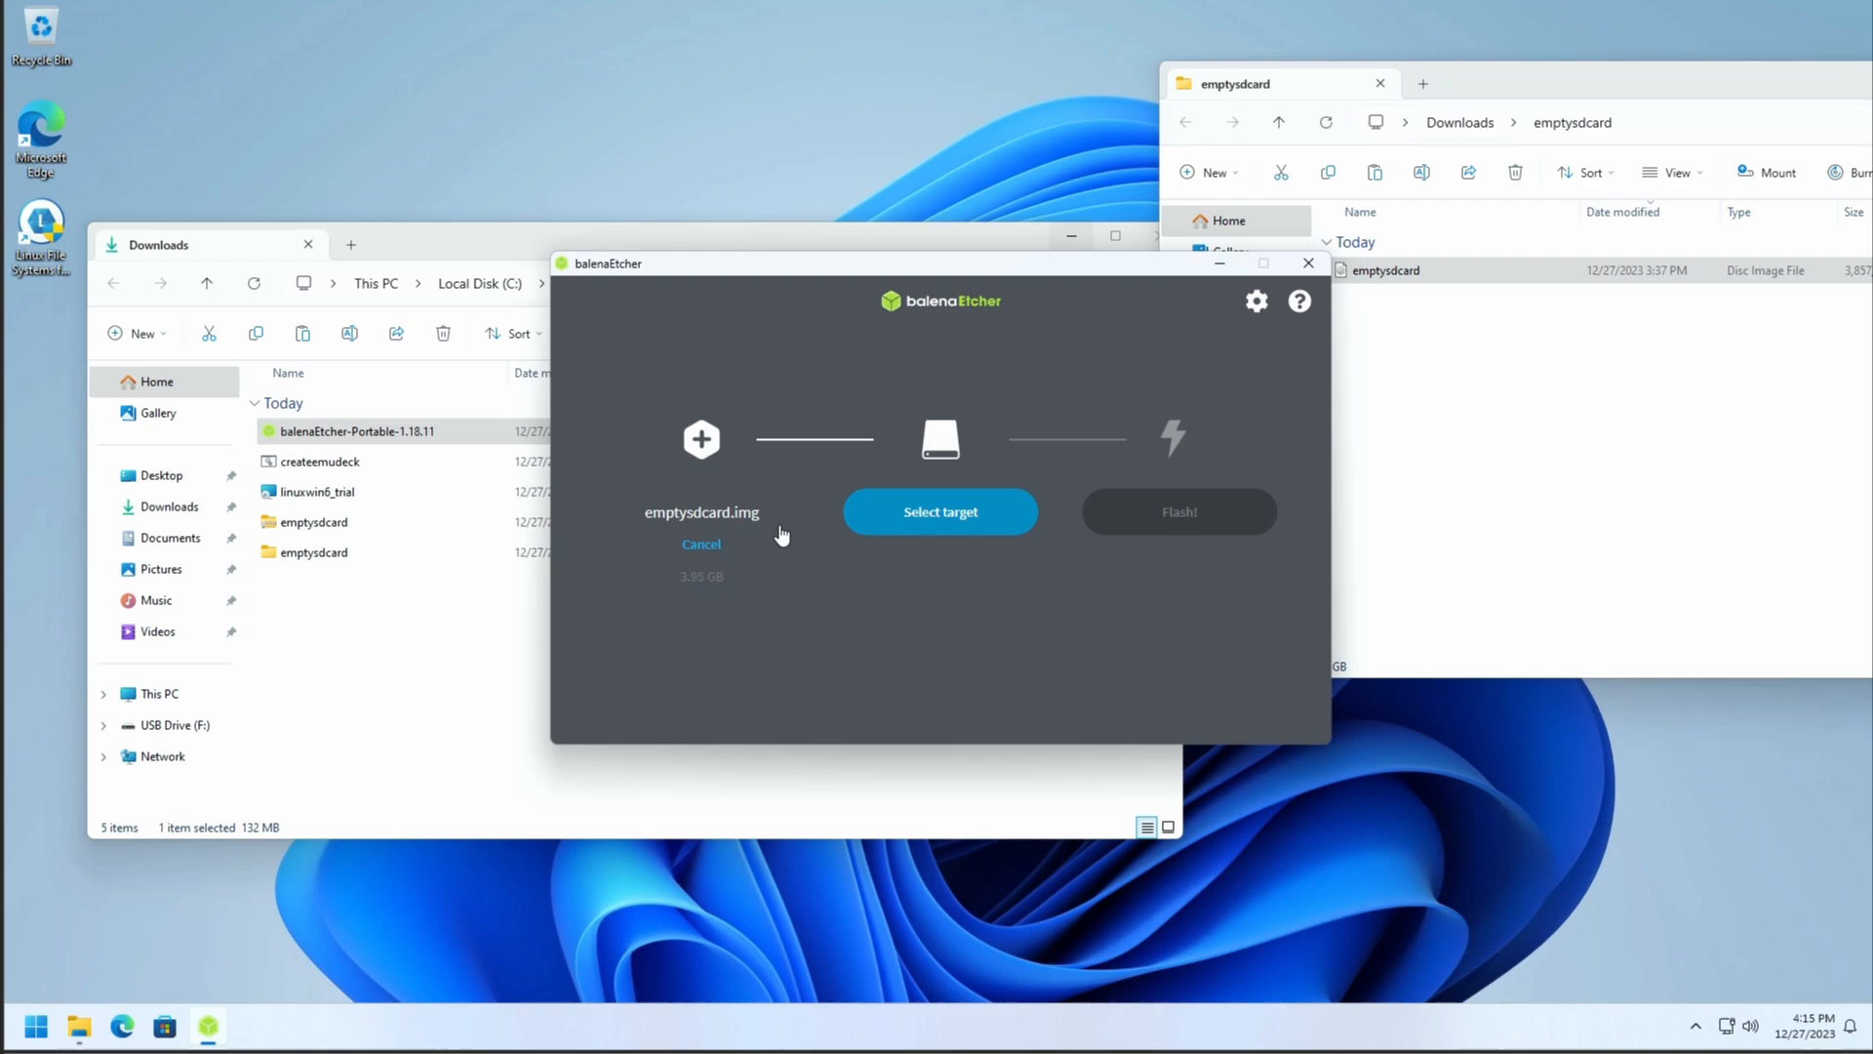
pyautogui.click(940, 511)
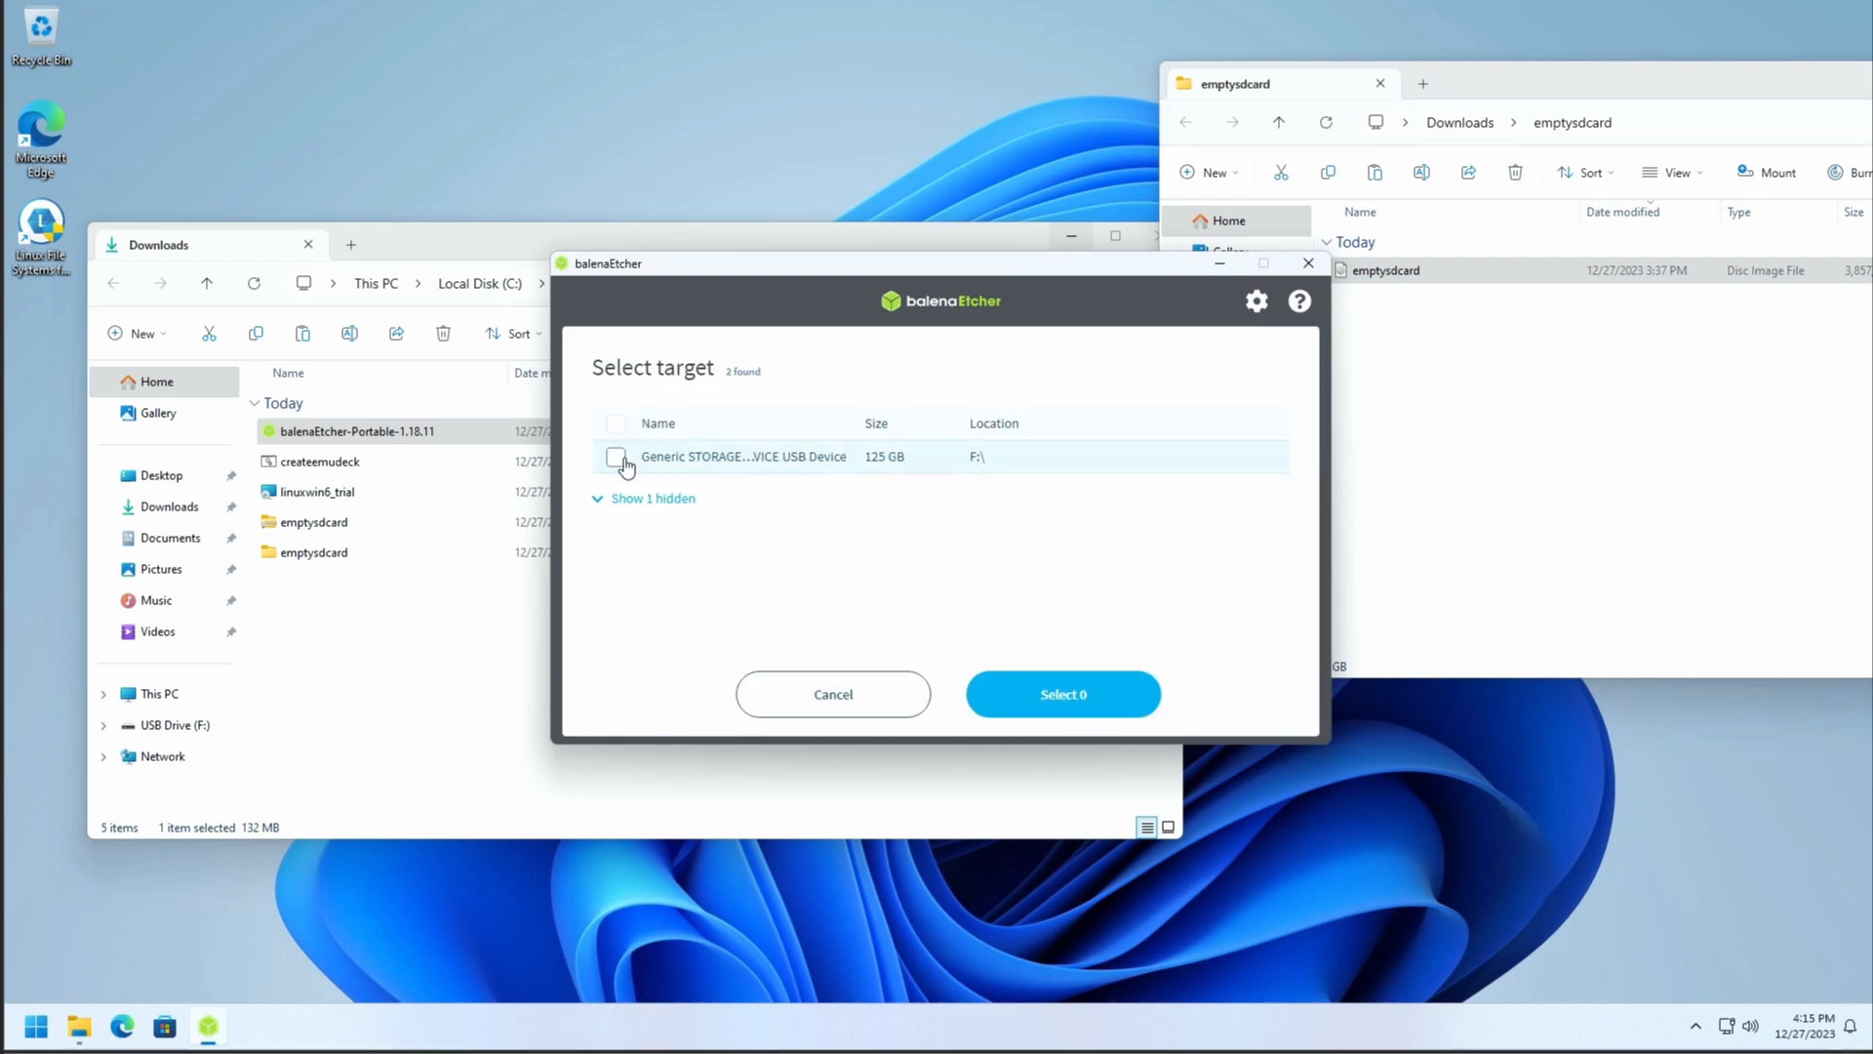
pyautogui.click(615, 457)
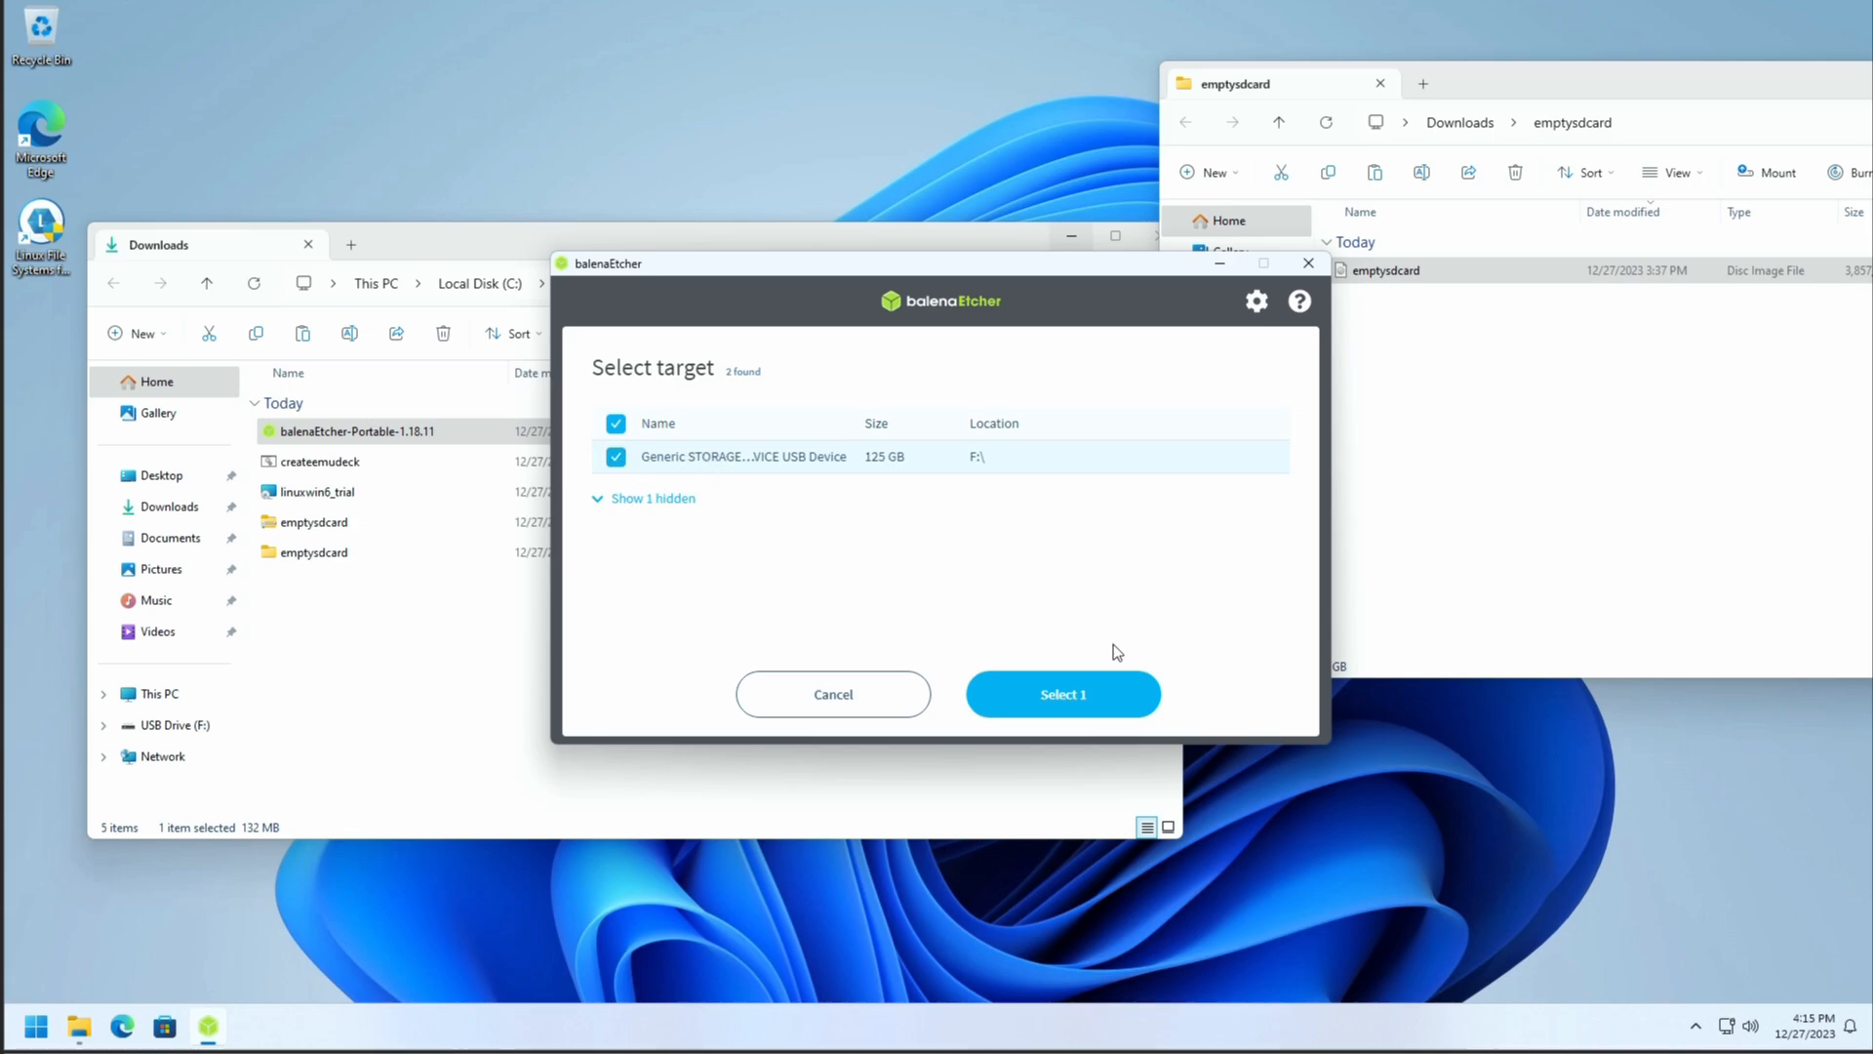
pyautogui.click(1061, 693)
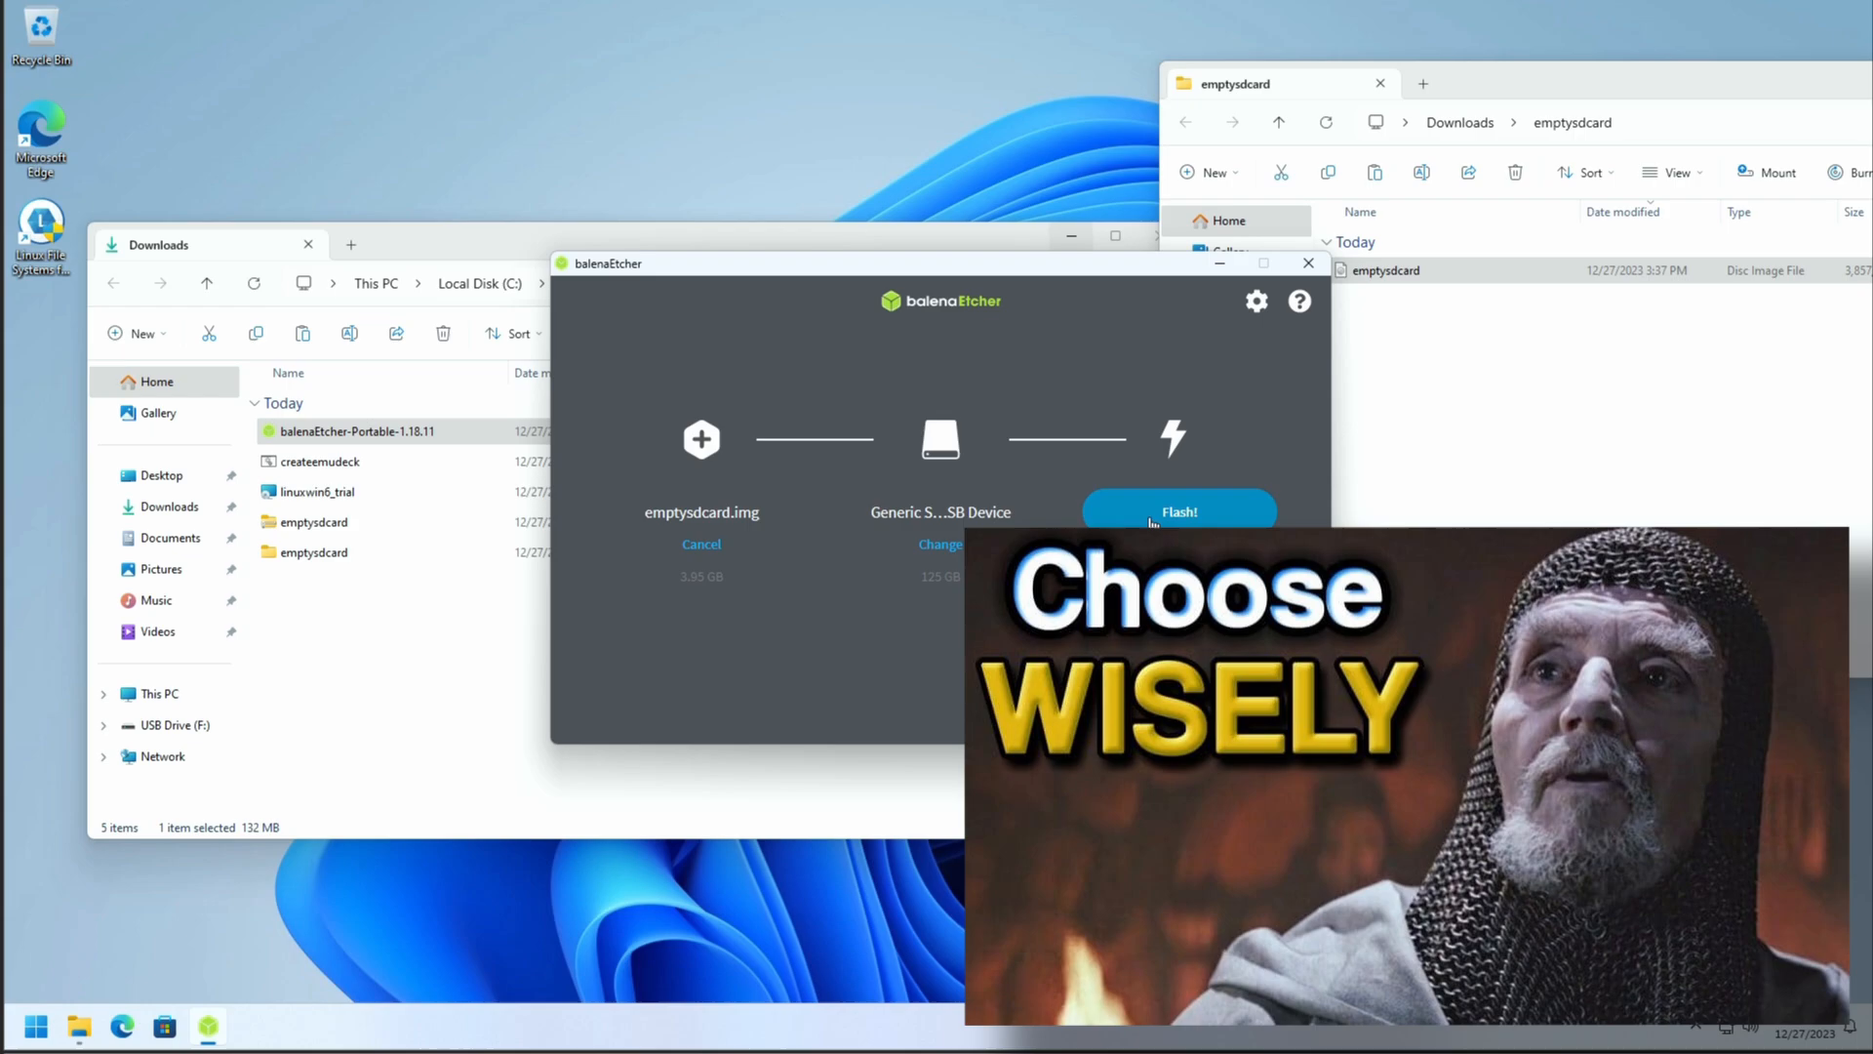
pyautogui.click(1179, 511)
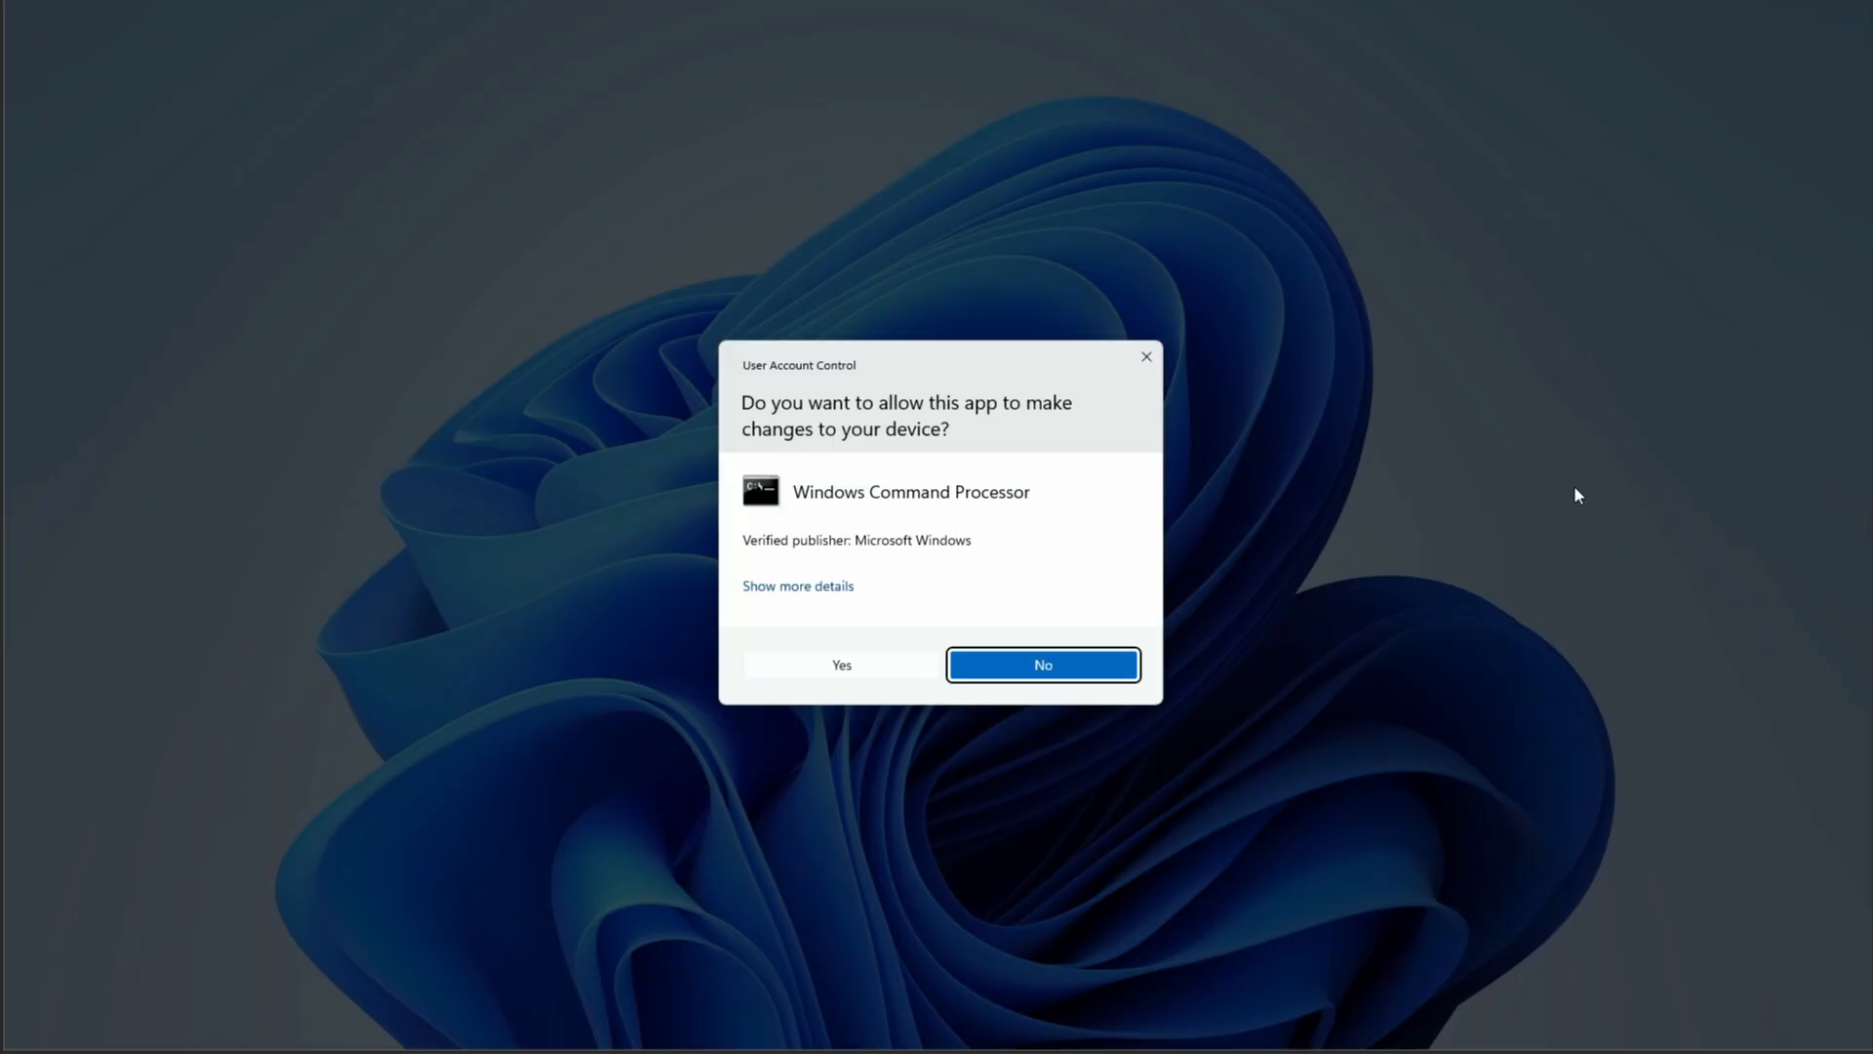
# Step: Allow the UAC prompt, skip validation of the written card and close balenaEtcher
pyautogui.click(841, 663)
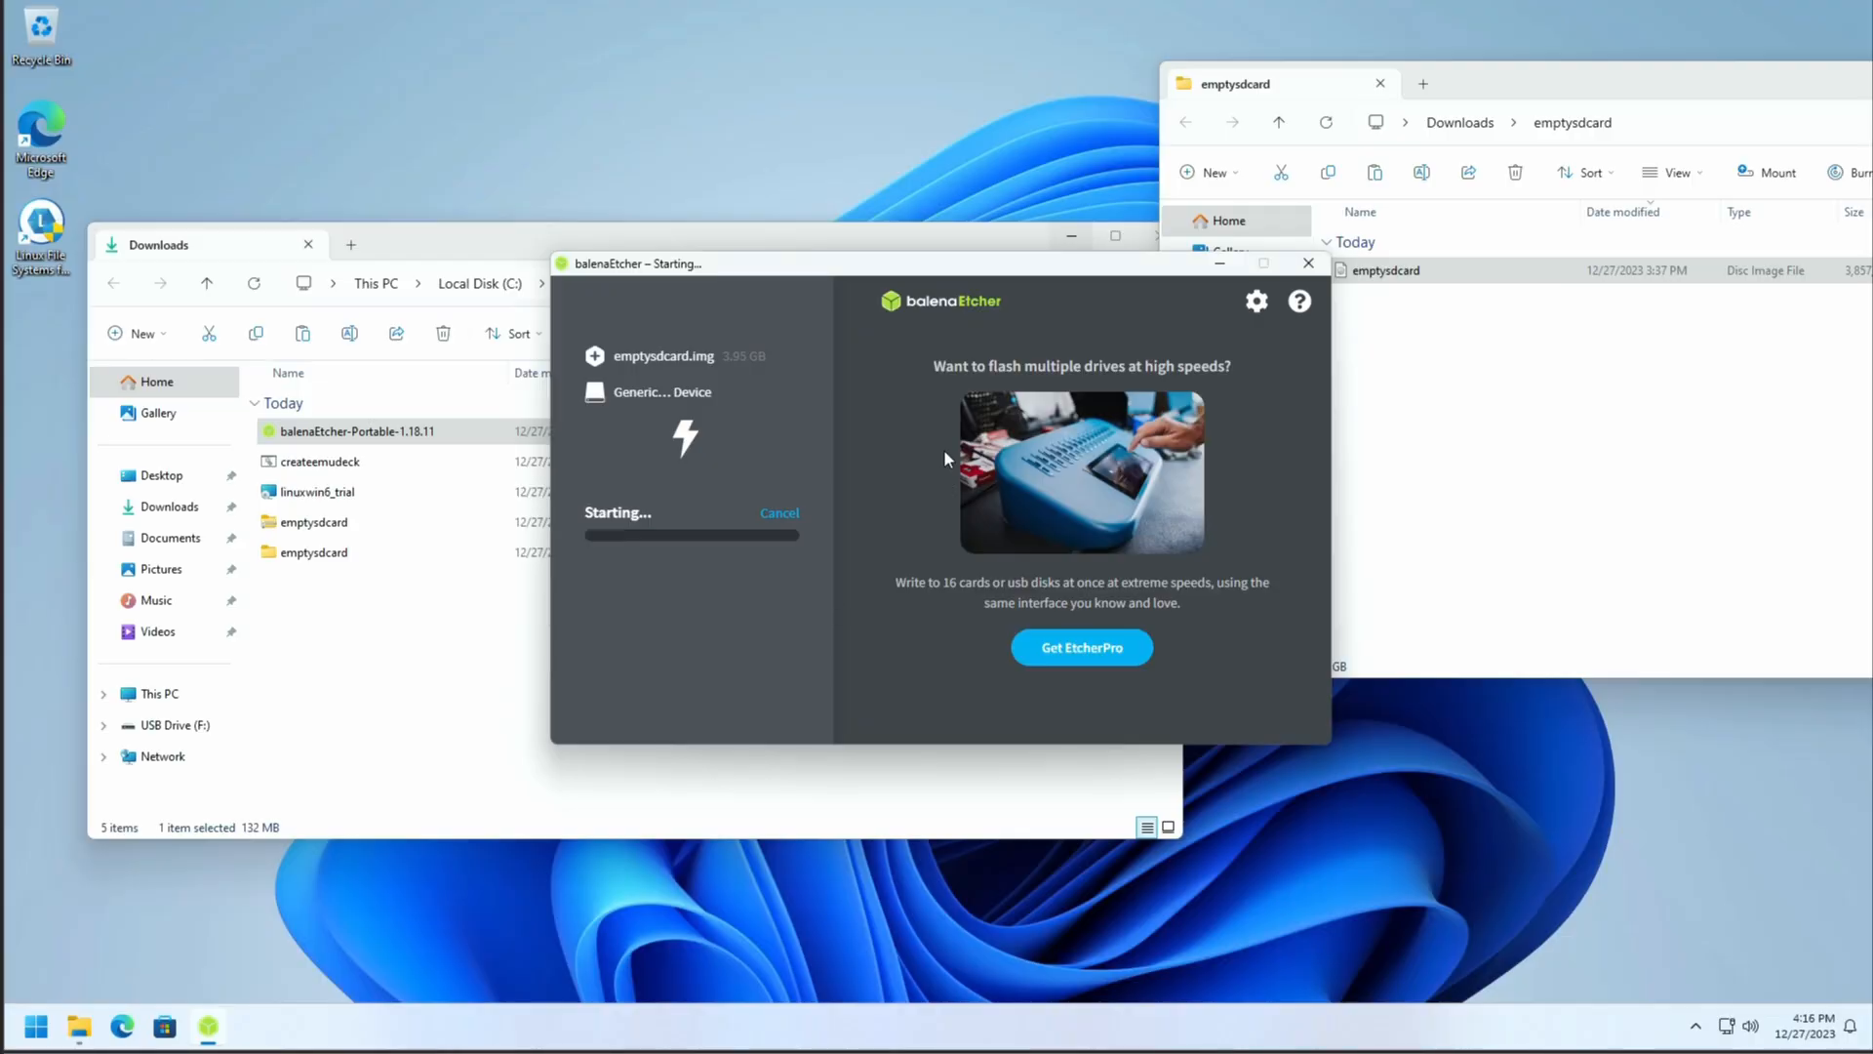
pyautogui.moveTo(1096, 422)
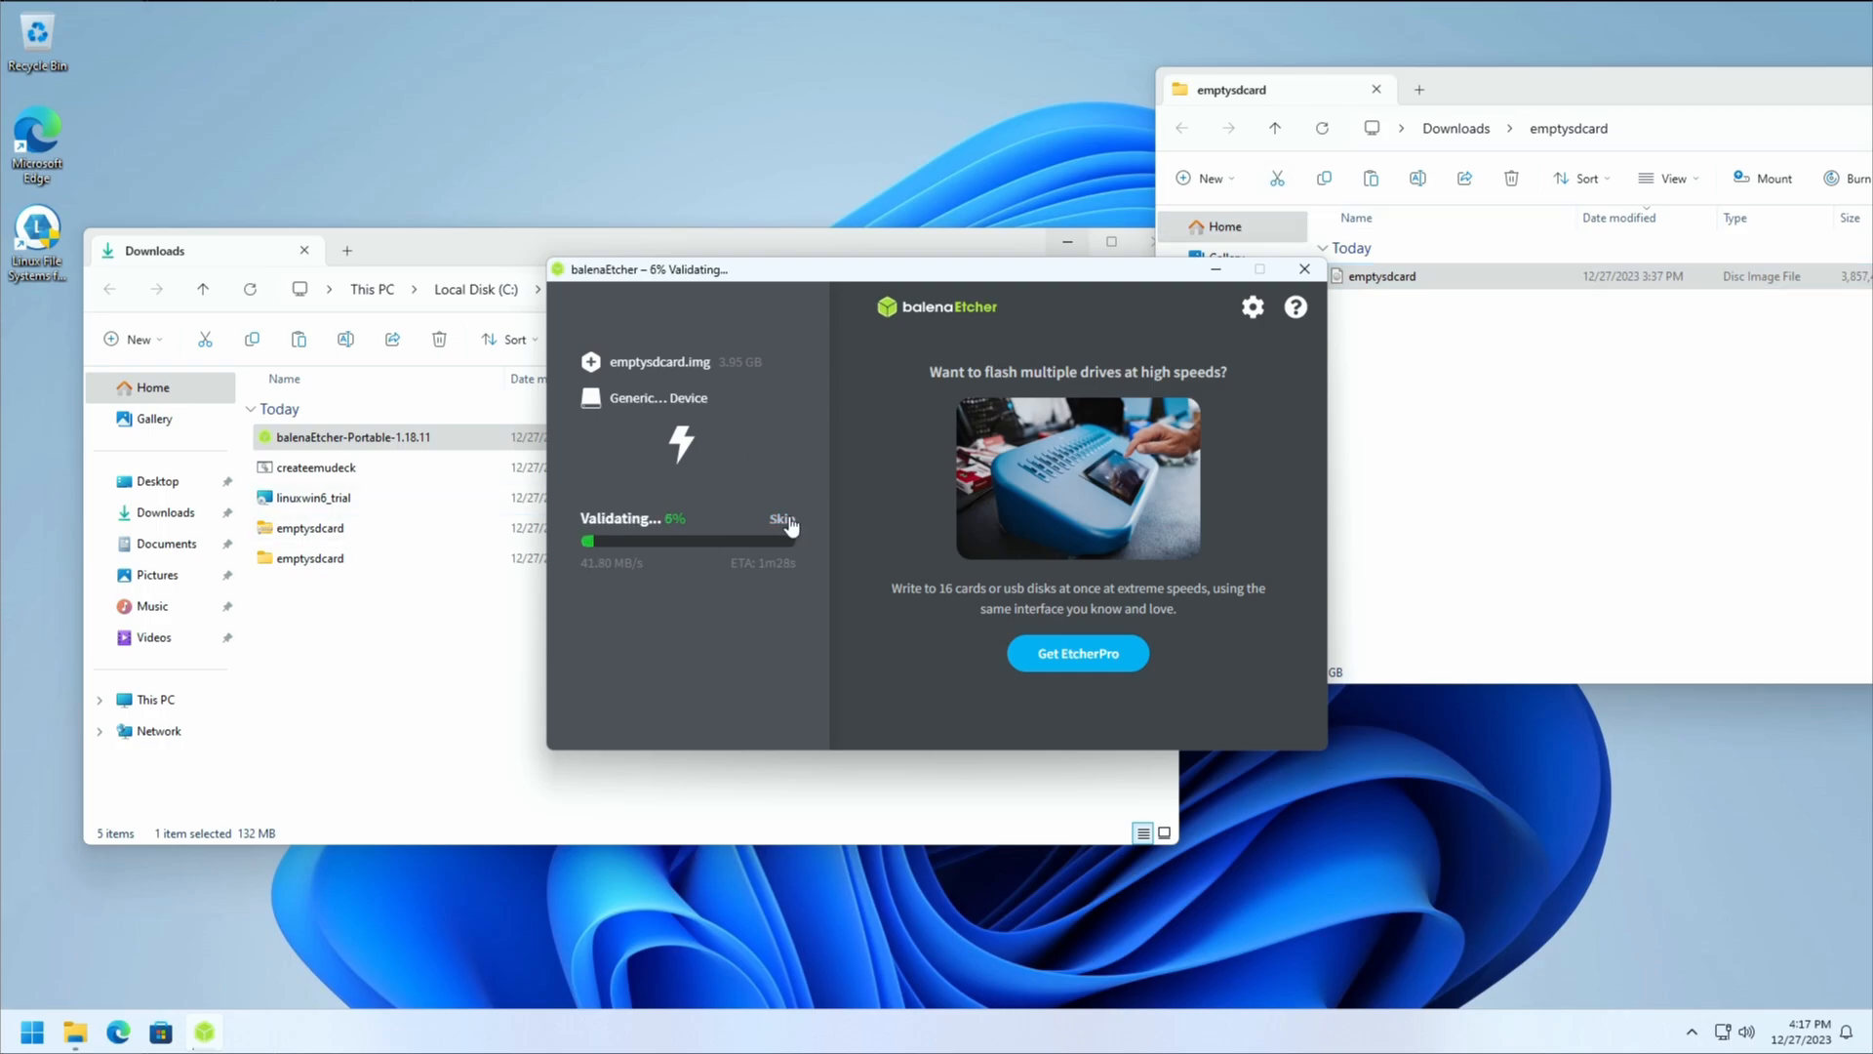
pyautogui.click(782, 517)
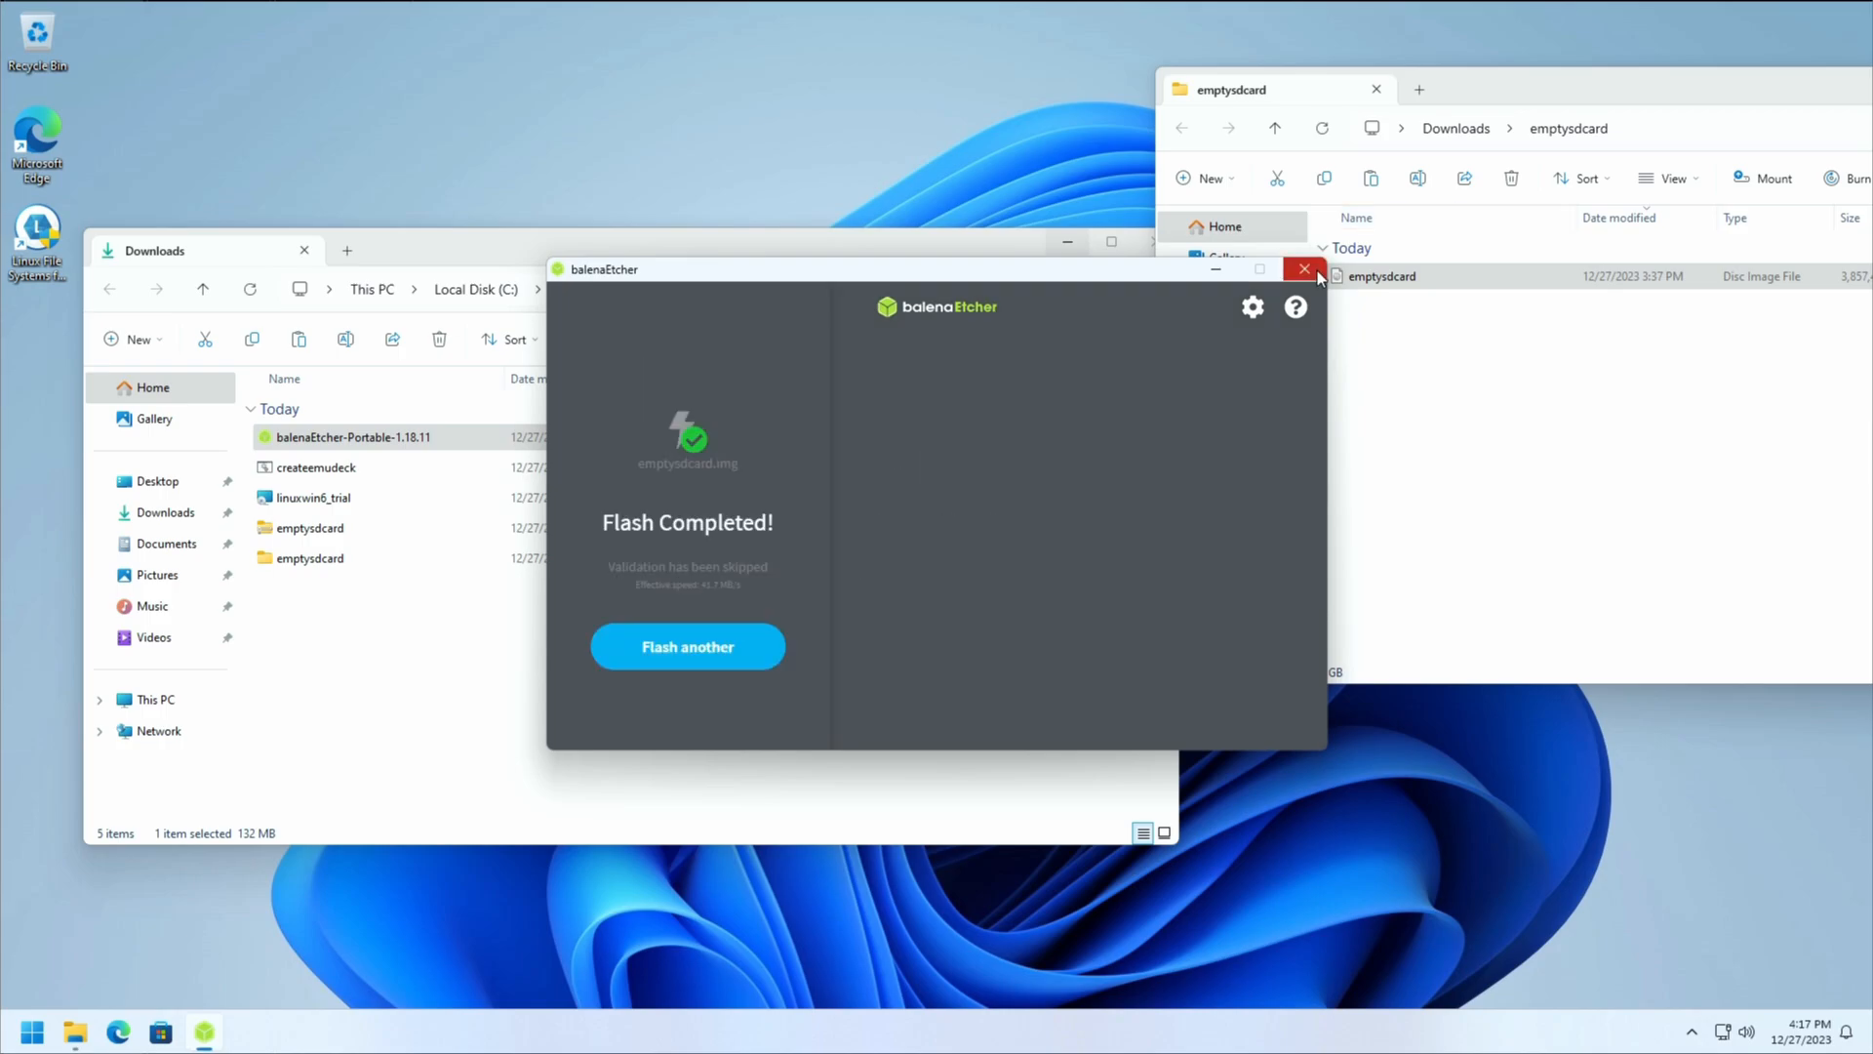
pyautogui.click(1305, 269)
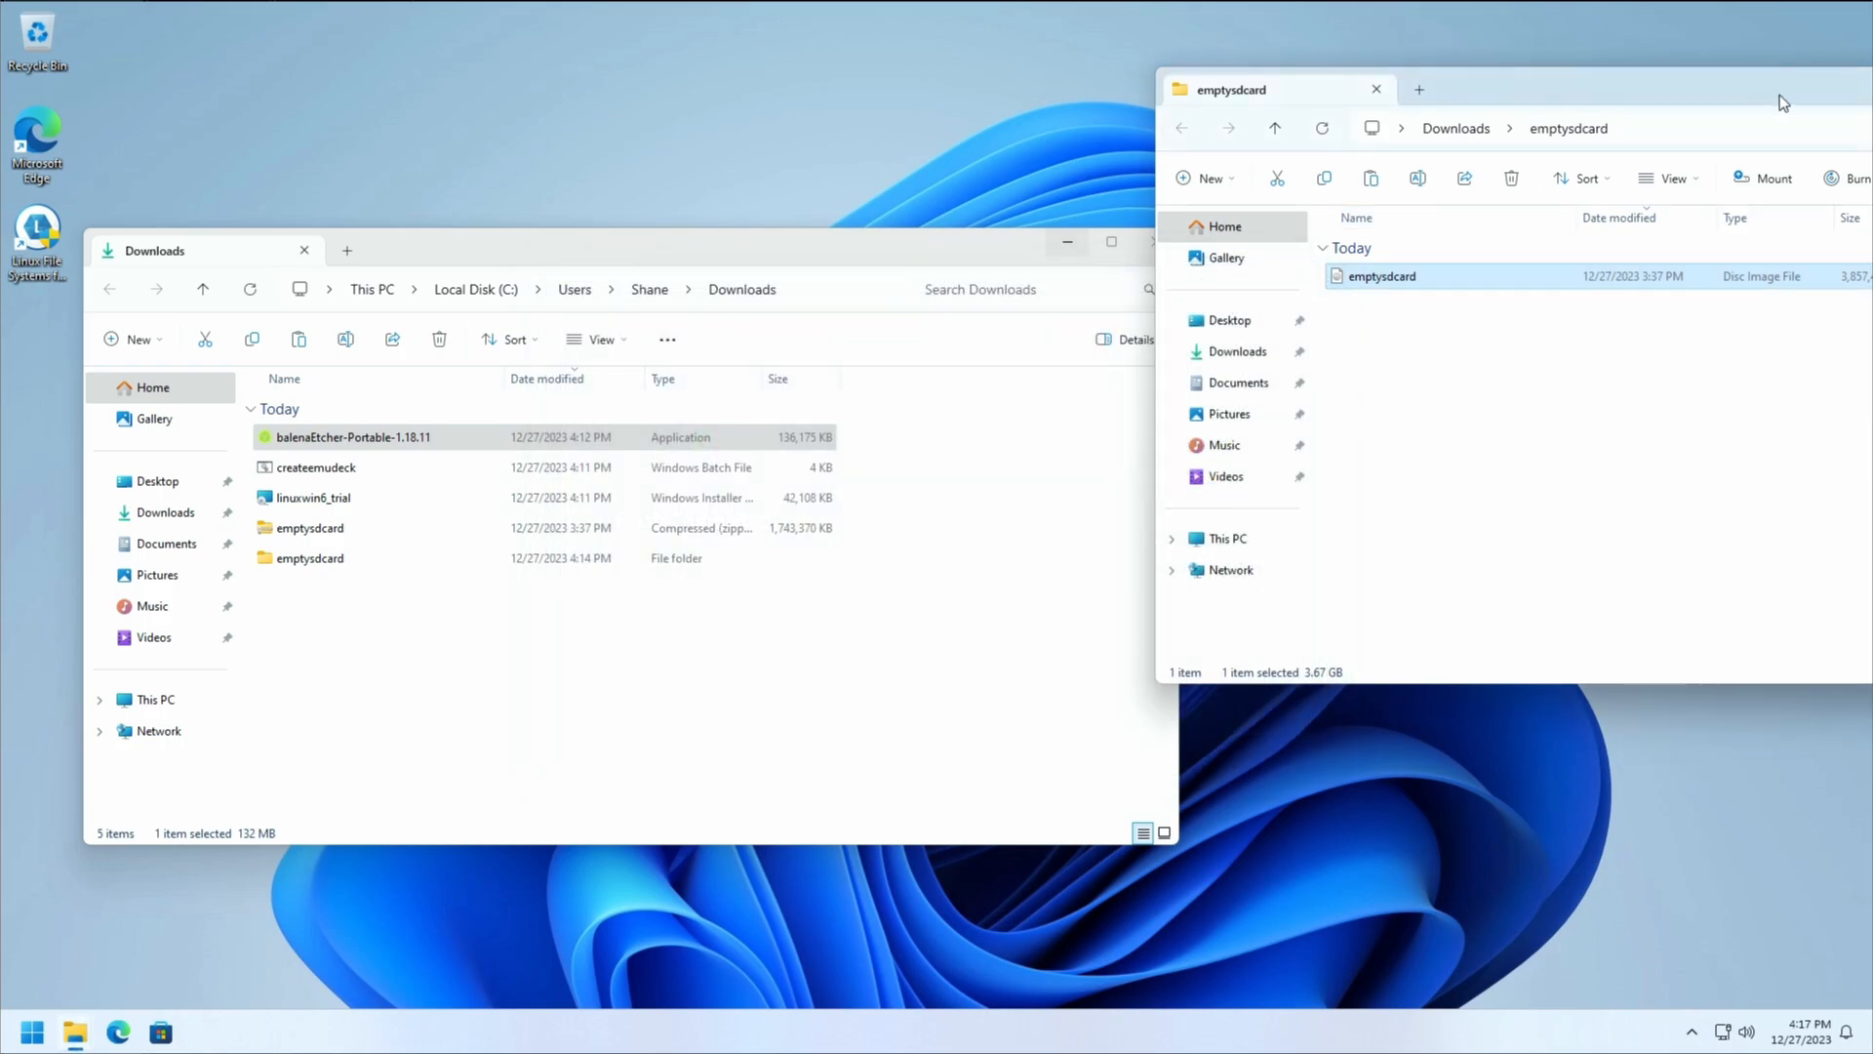
# Step: Launch Linux File Systems for Windows and show the computer's drives in a new Explorer window
pyautogui.click(1375, 88)
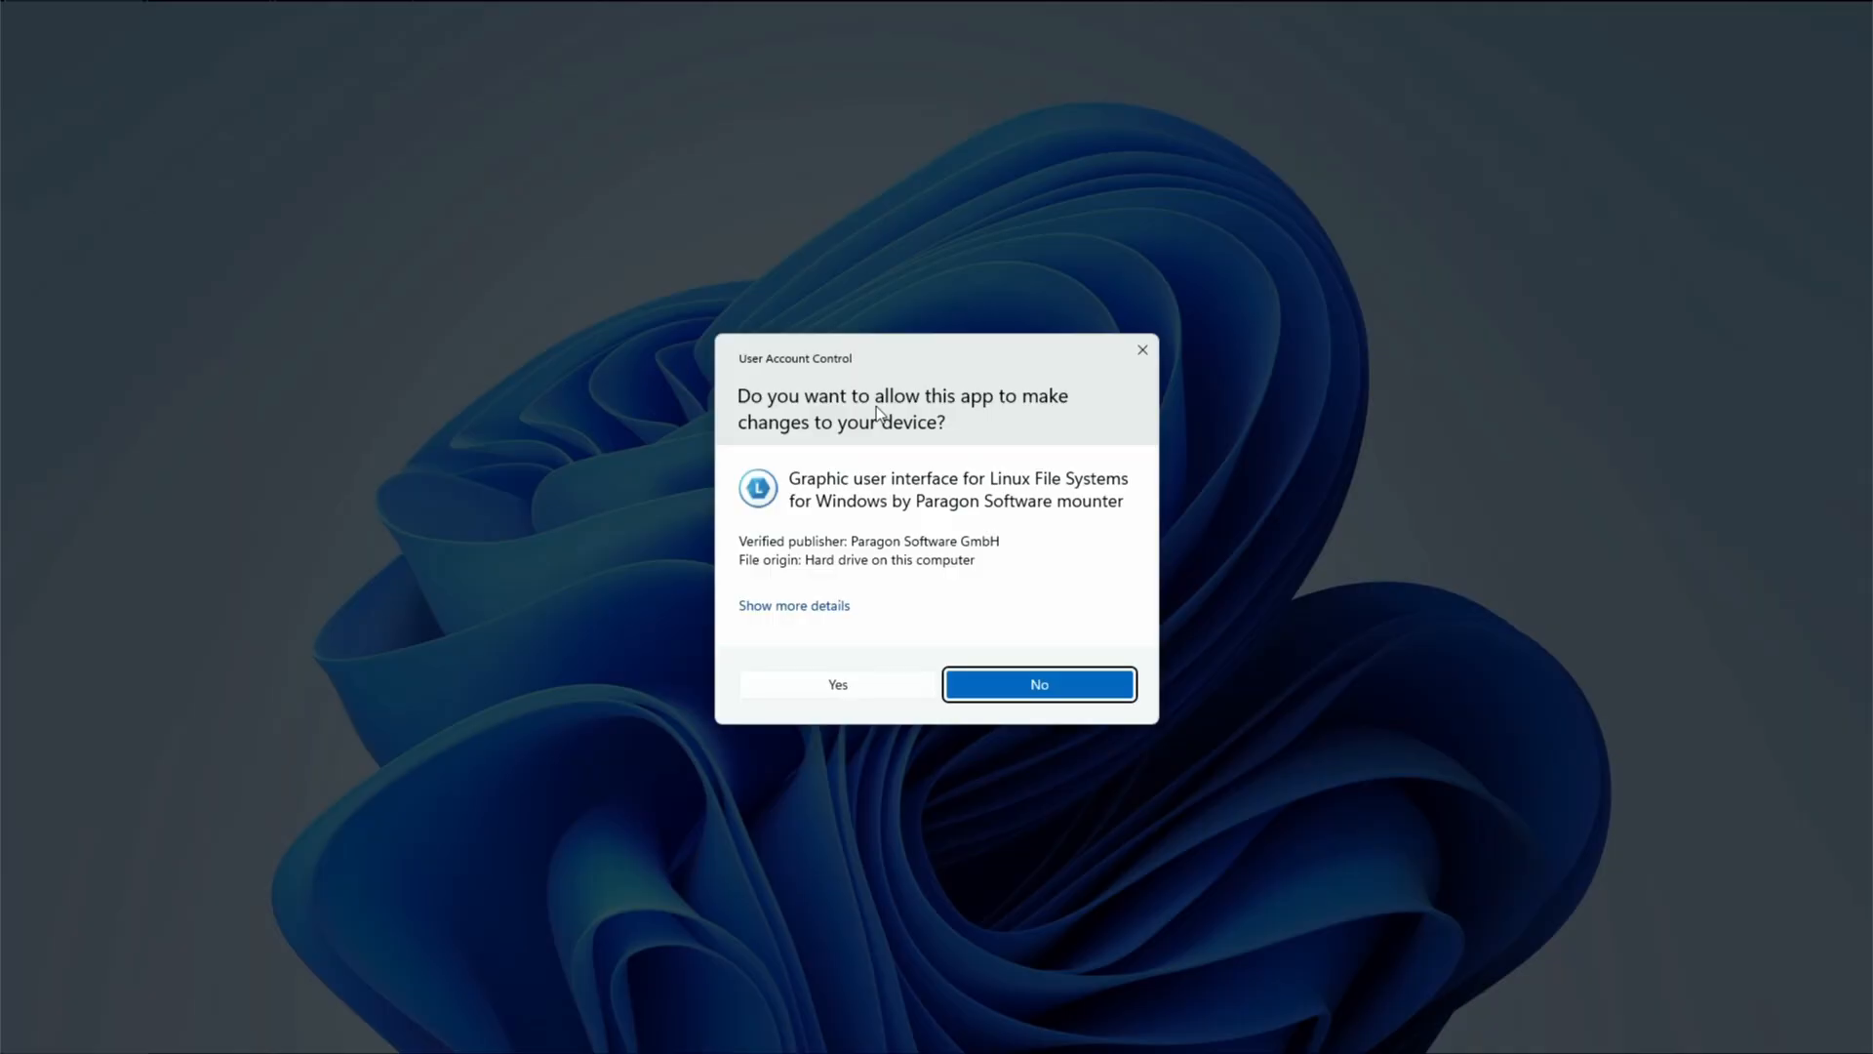
pyautogui.click(837, 683)
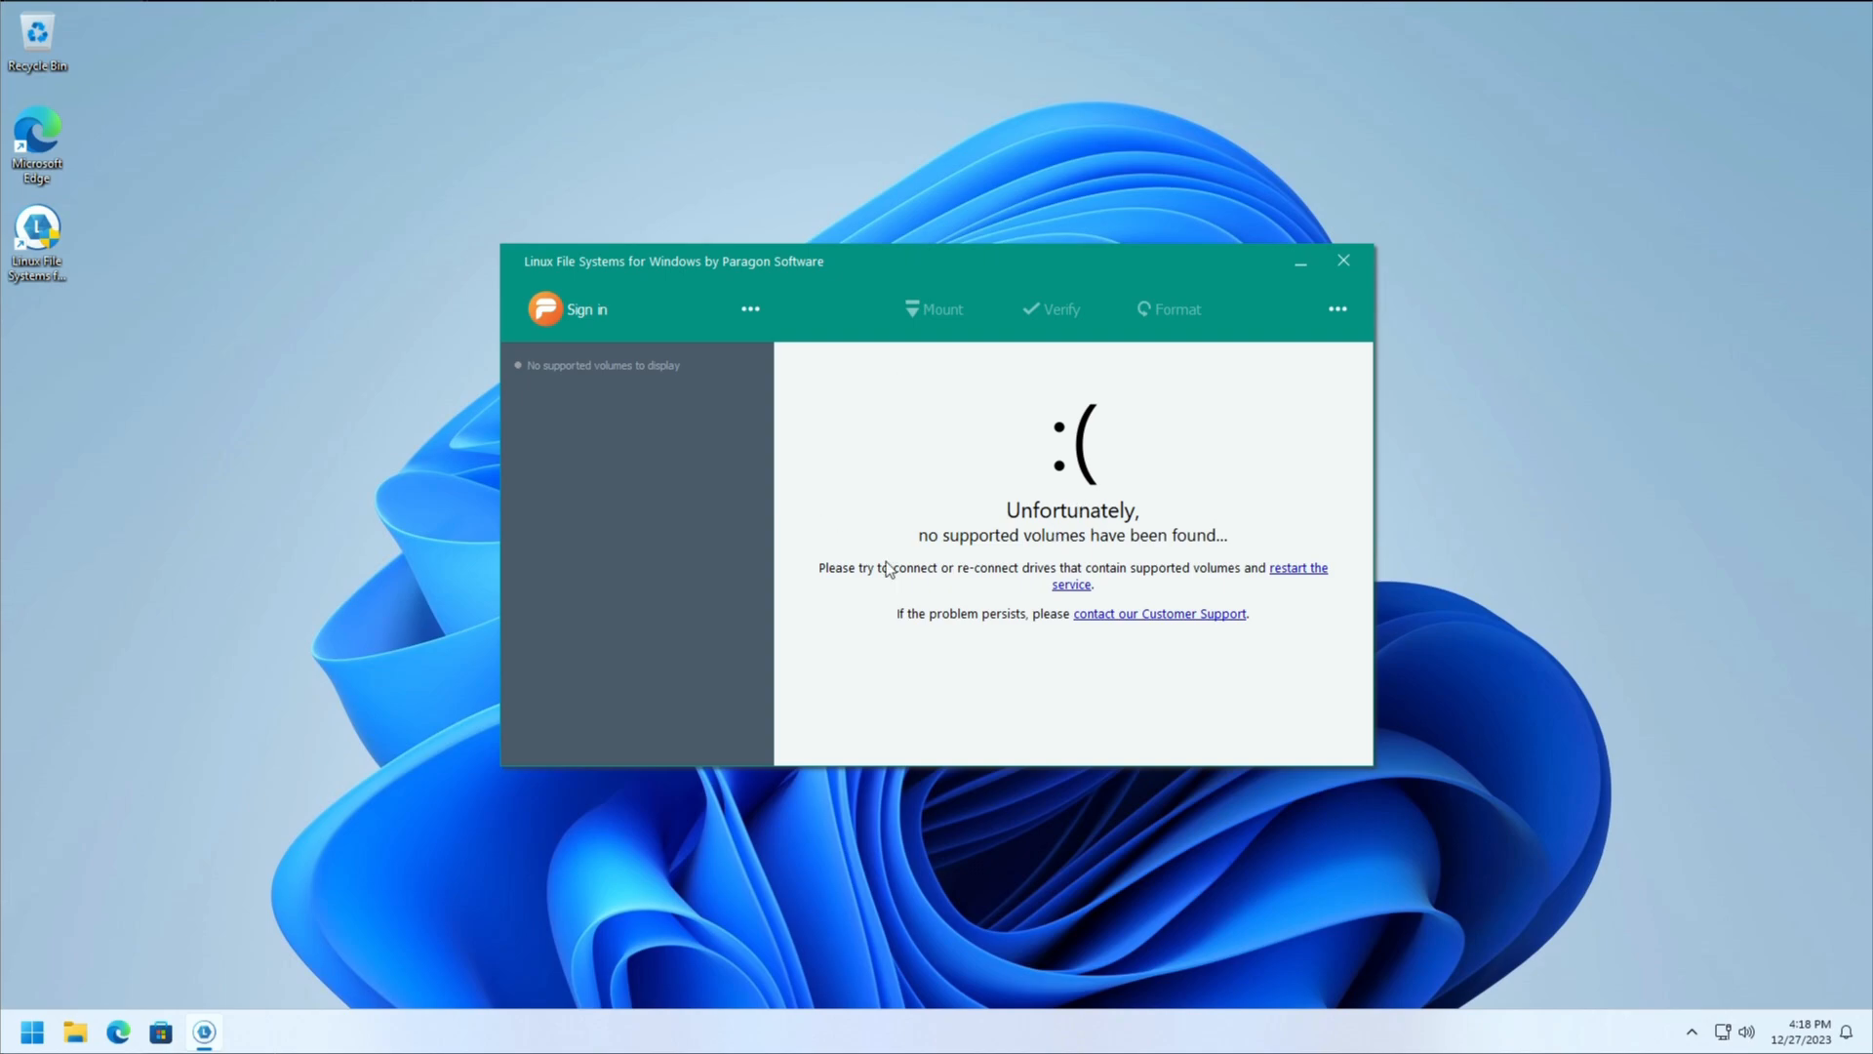
pyautogui.moveTo(888, 451)
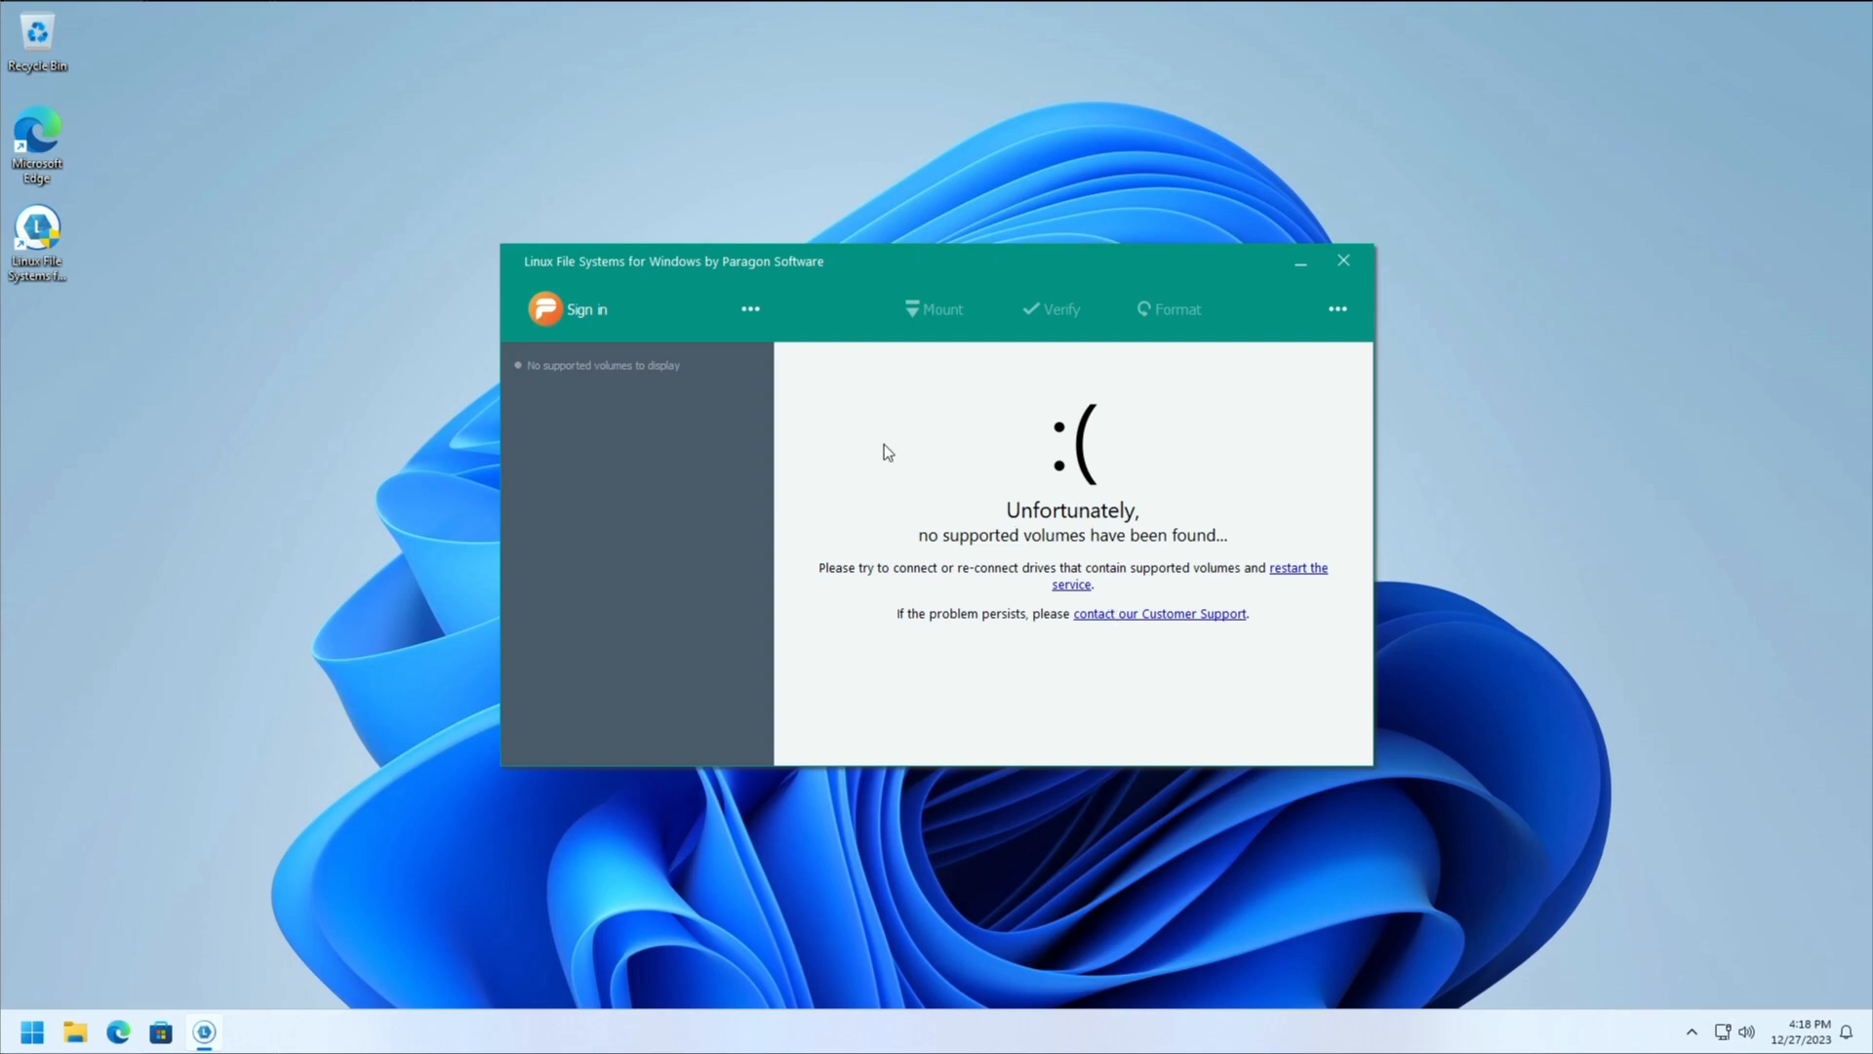
pyautogui.moveTo(1097, 427)
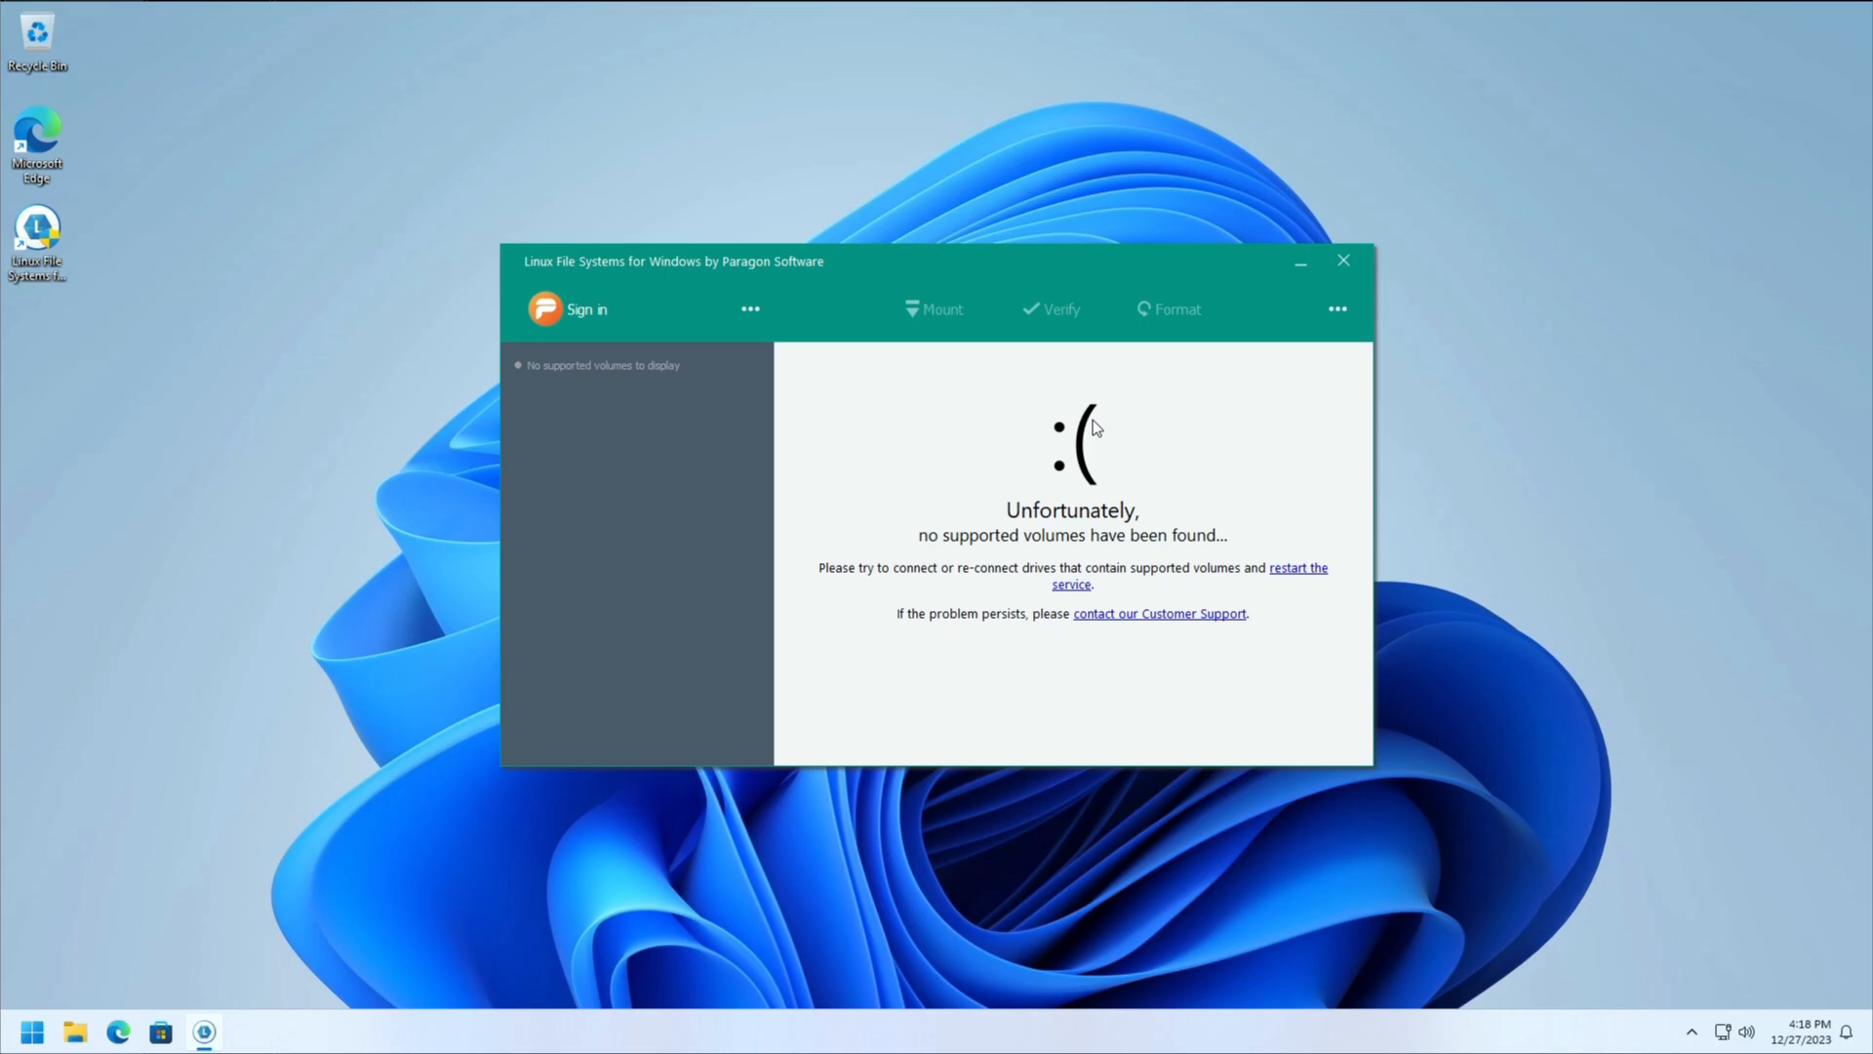
pyautogui.moveTo(1479, 1025)
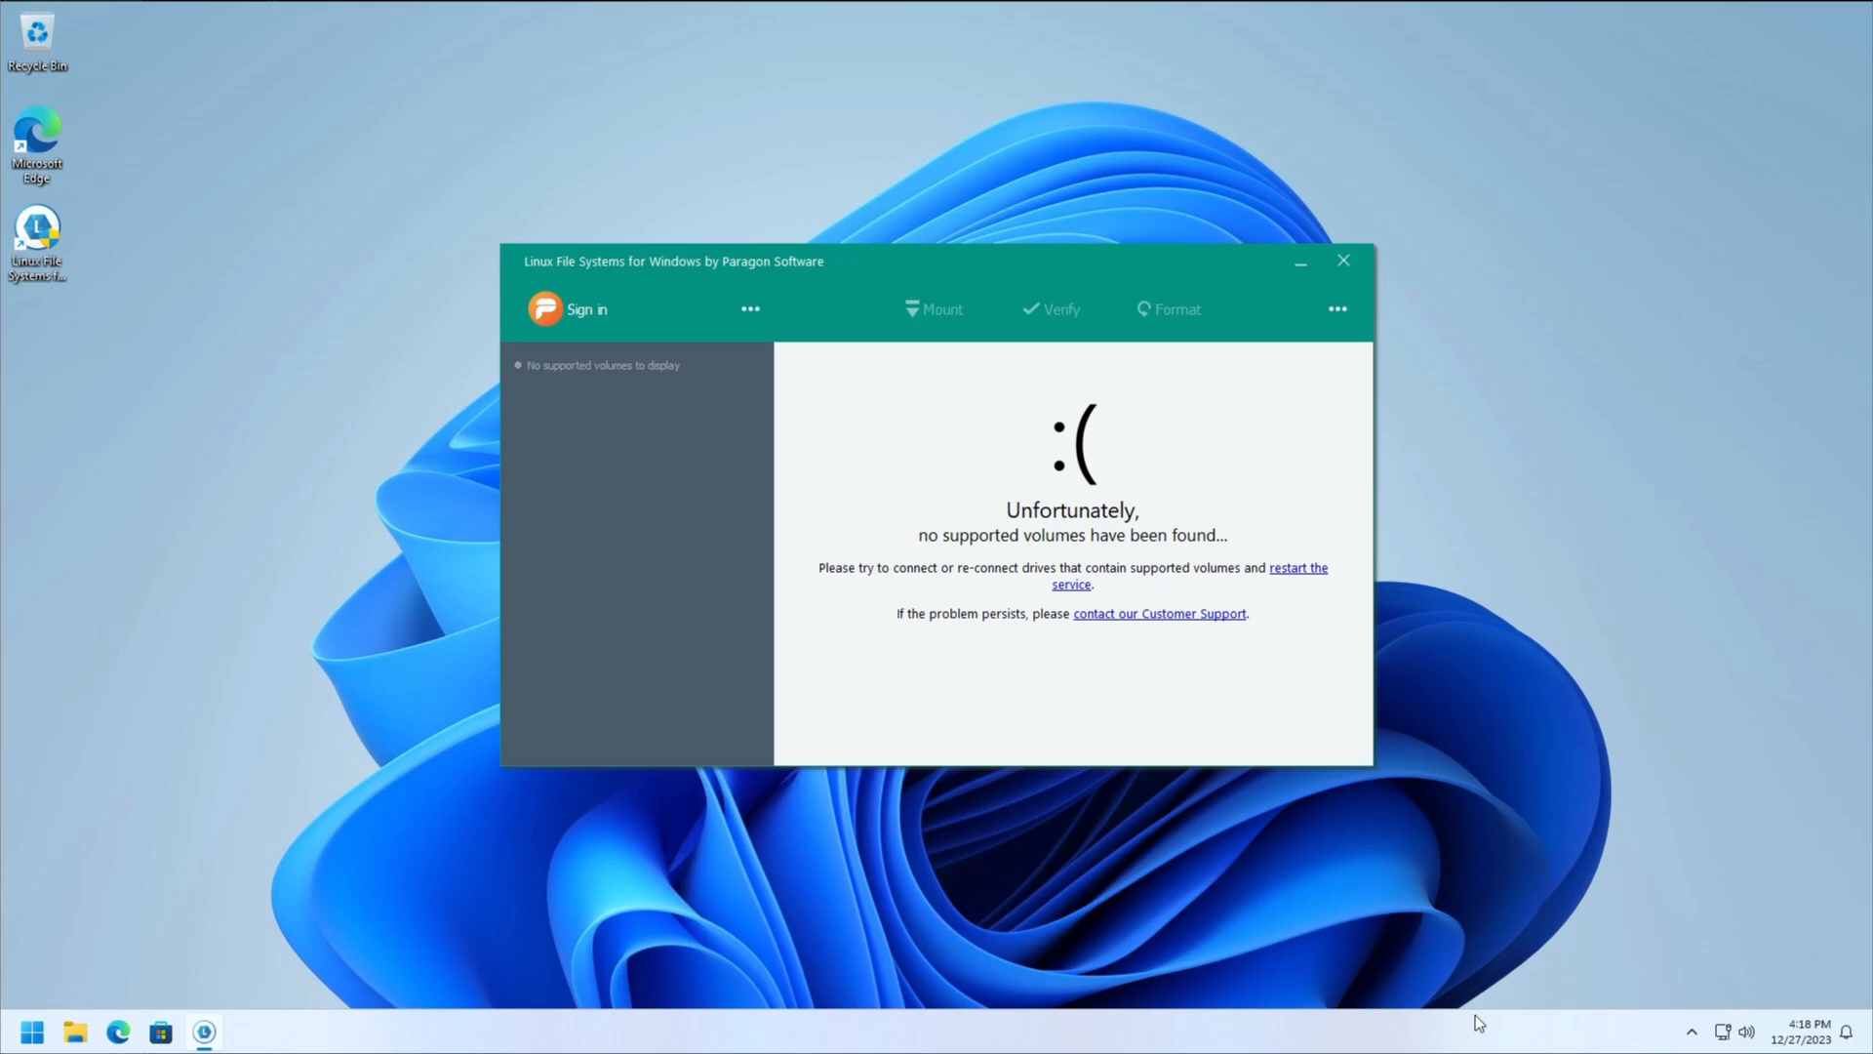
pyautogui.moveTo(74, 1030)
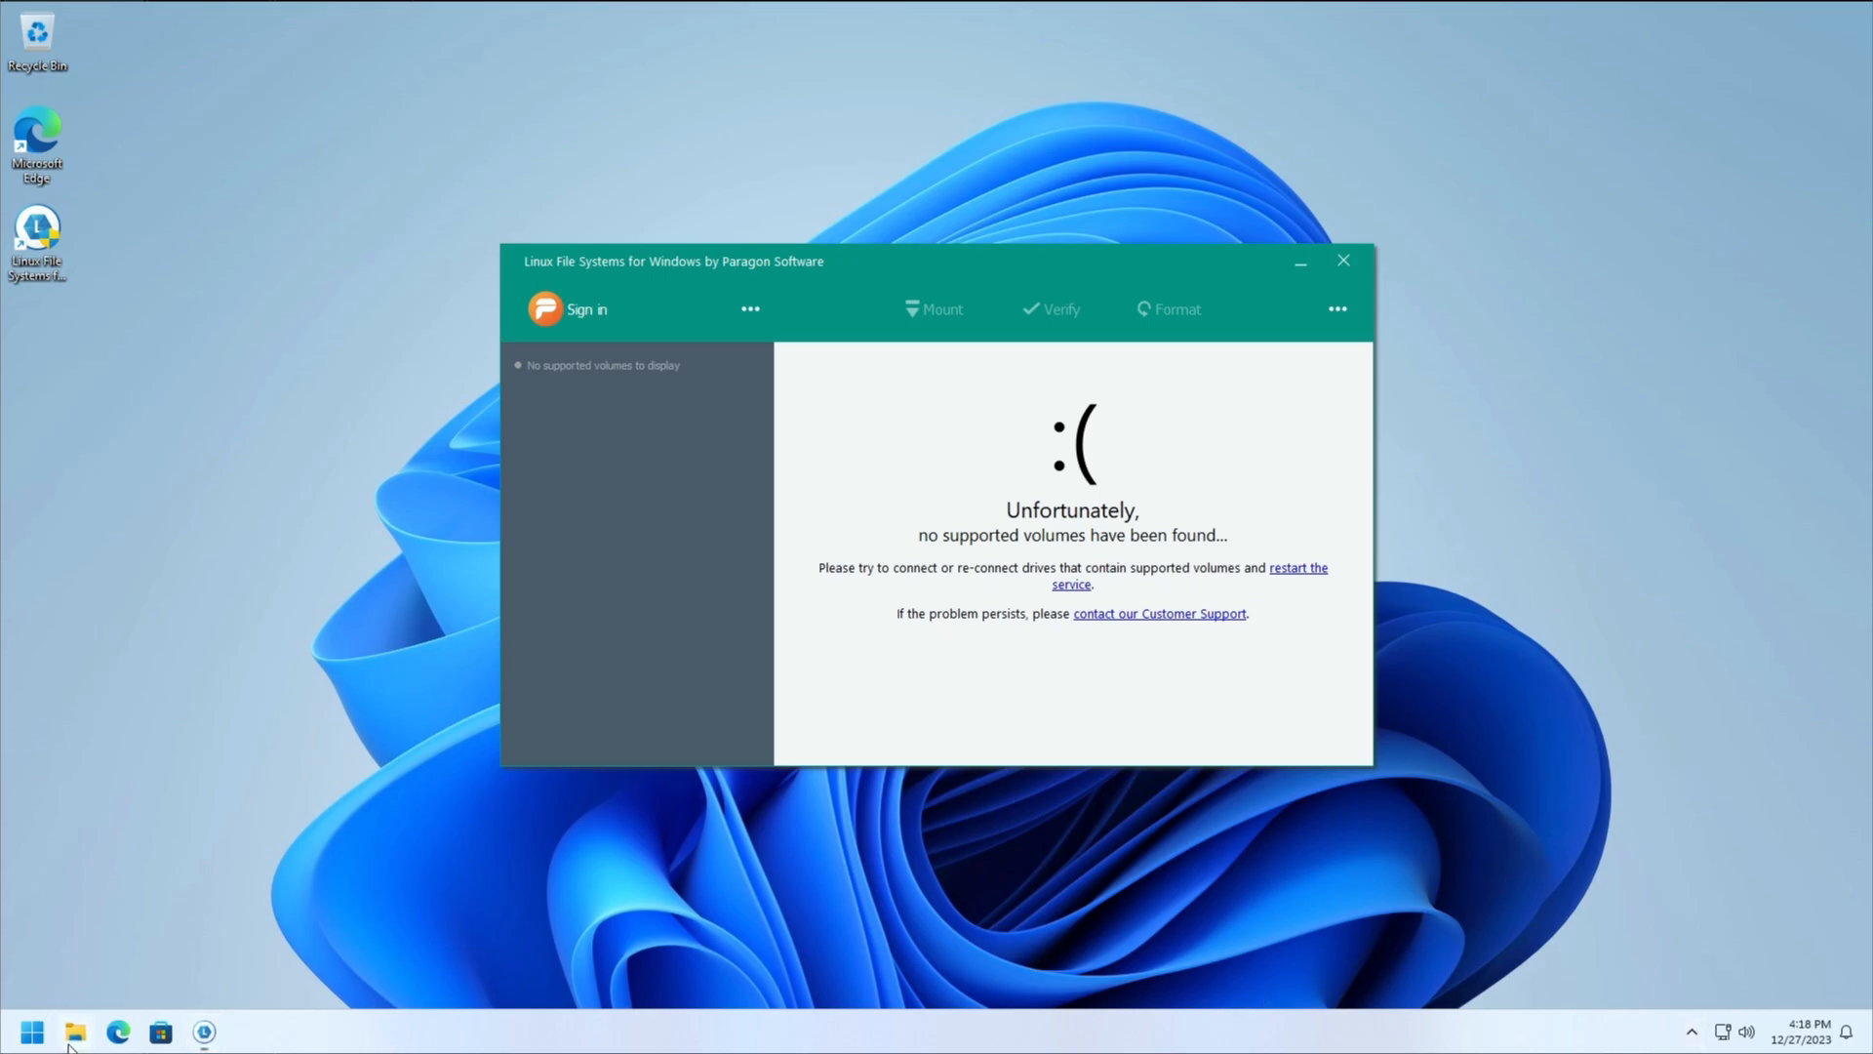
pyautogui.click(74, 1030)
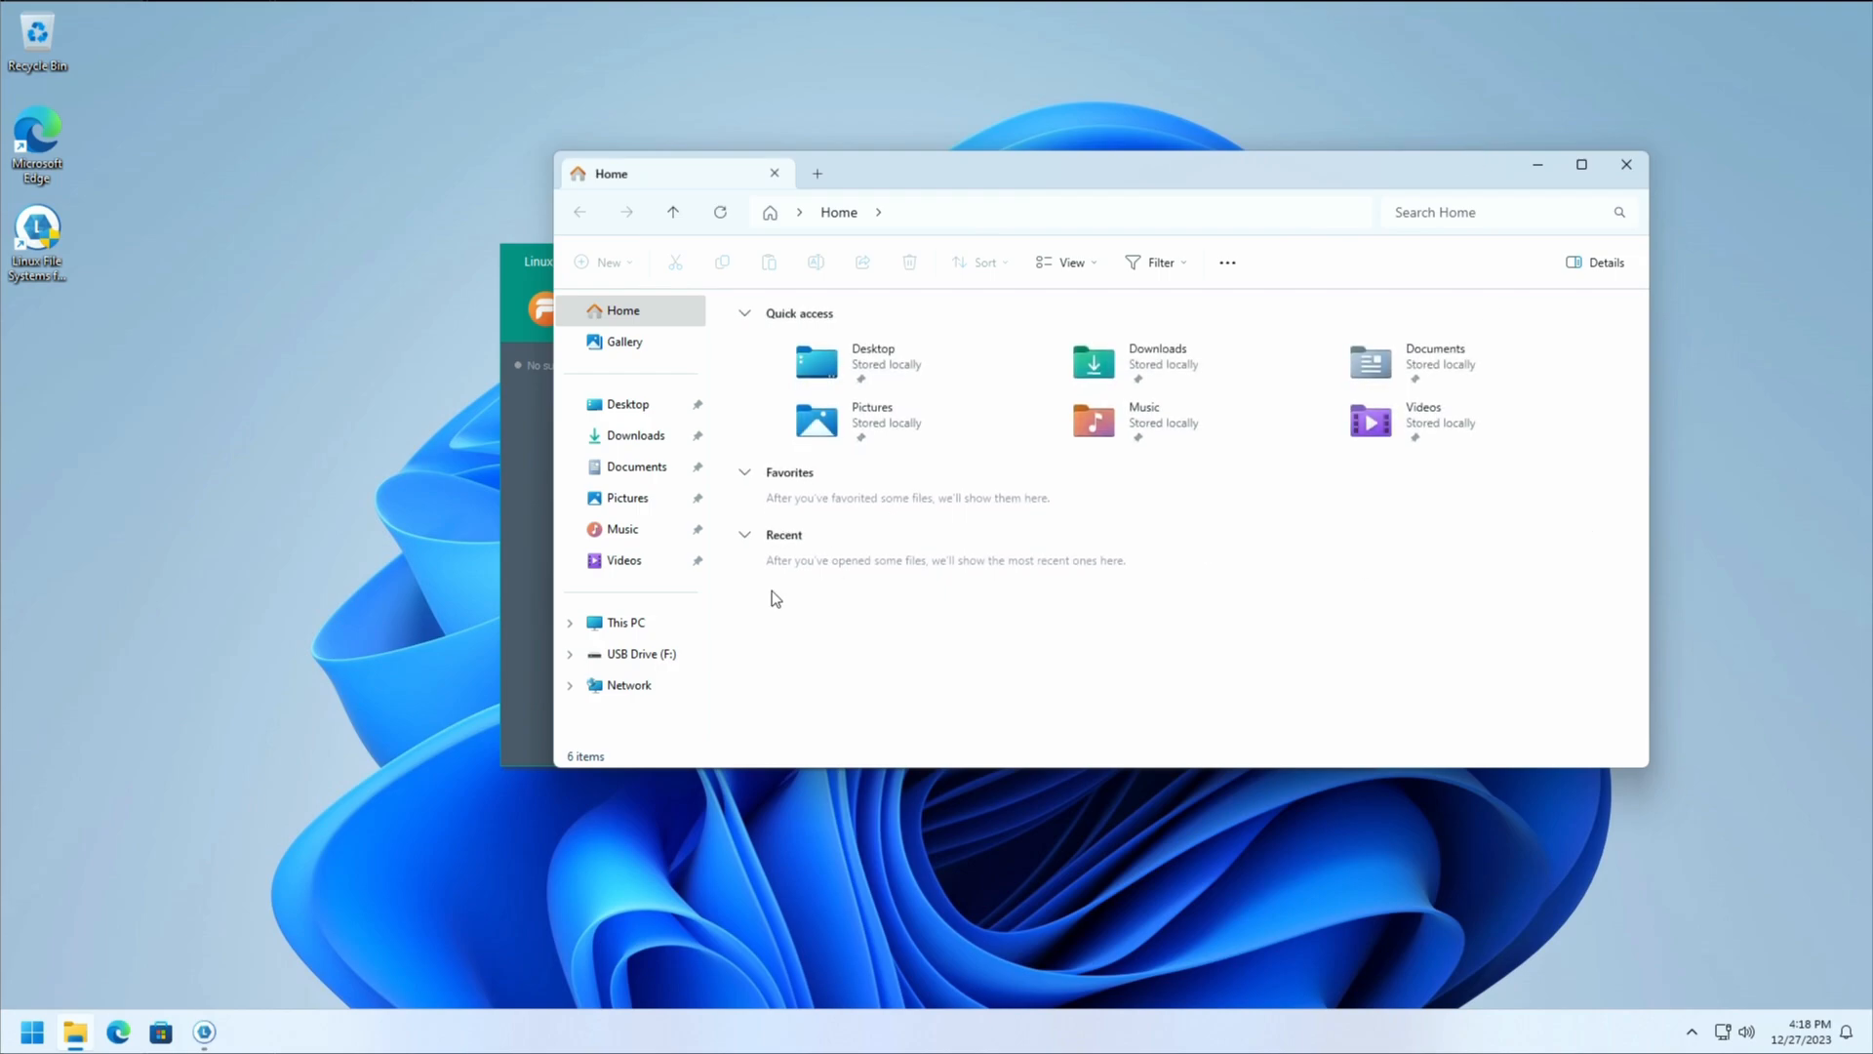
pyautogui.click(624, 621)
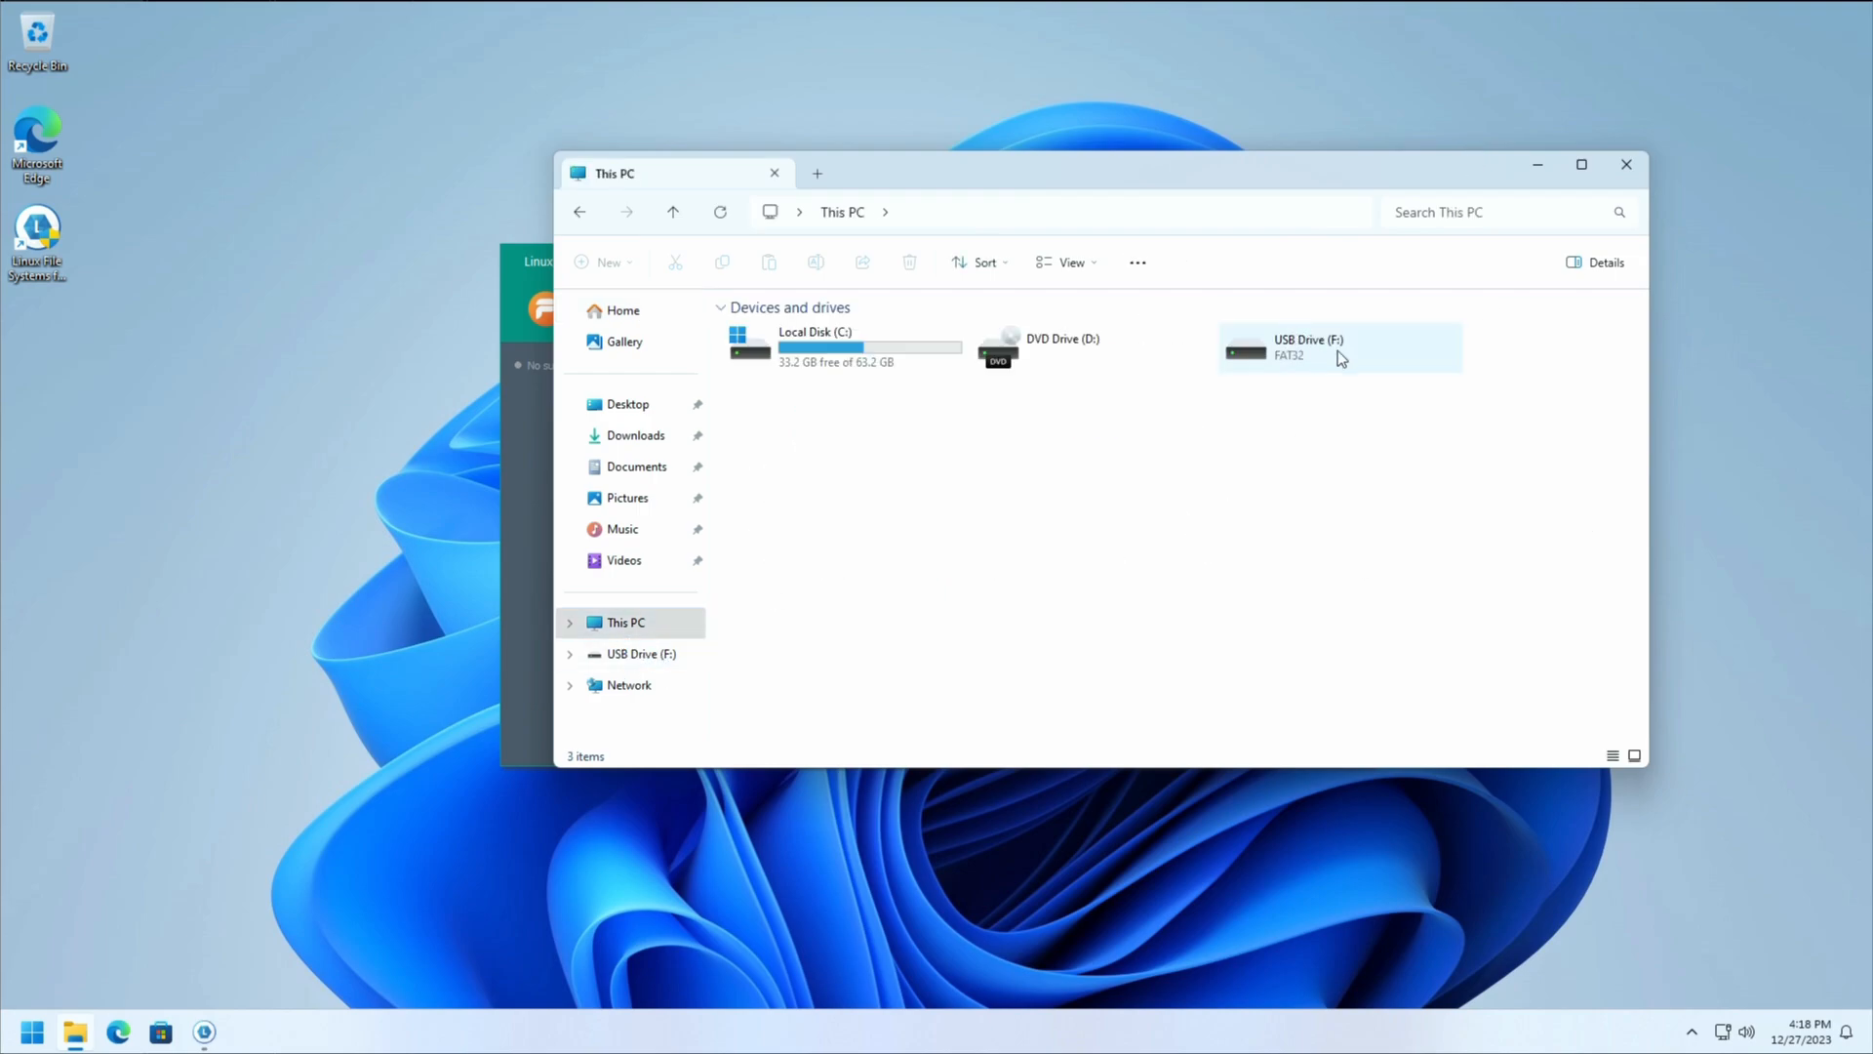
# Step: Try opening USB Drive (F:), decline formatting the card and dismiss the not-accessible error
pyautogui.doubleClick(1339, 347)
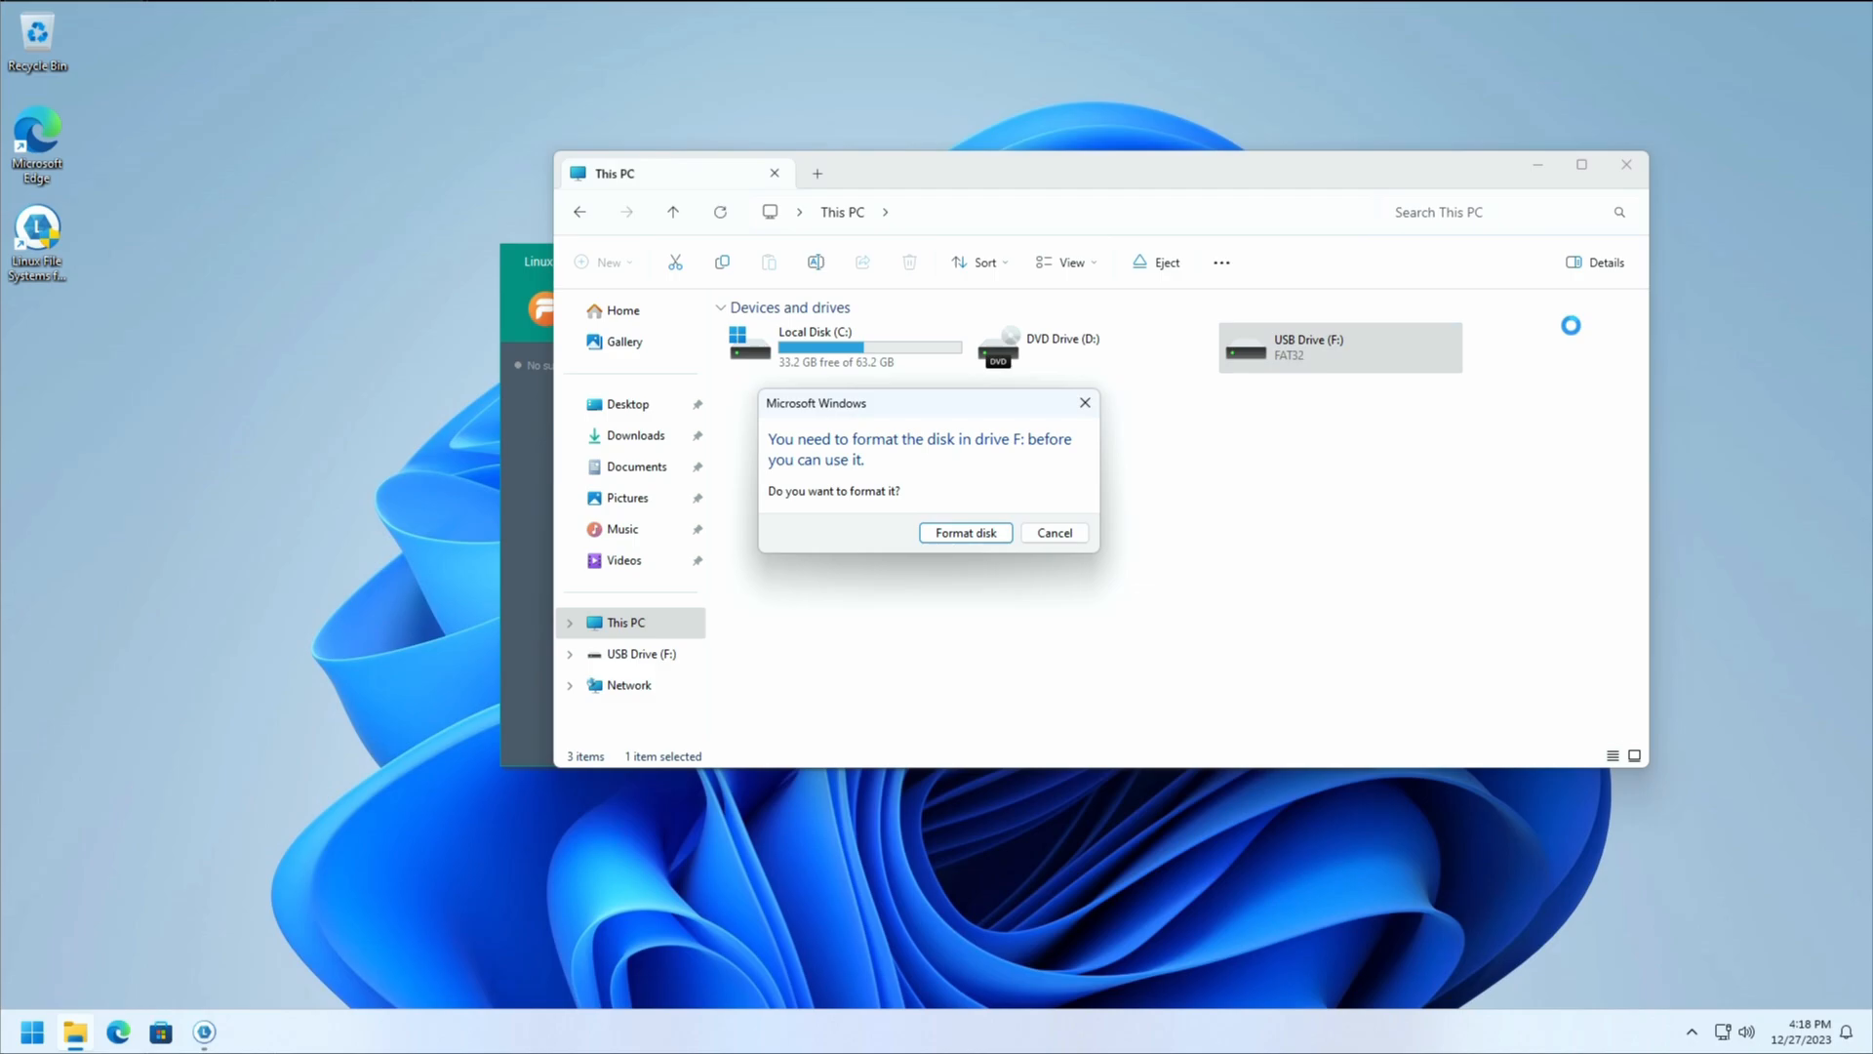
pyautogui.click(1052, 530)
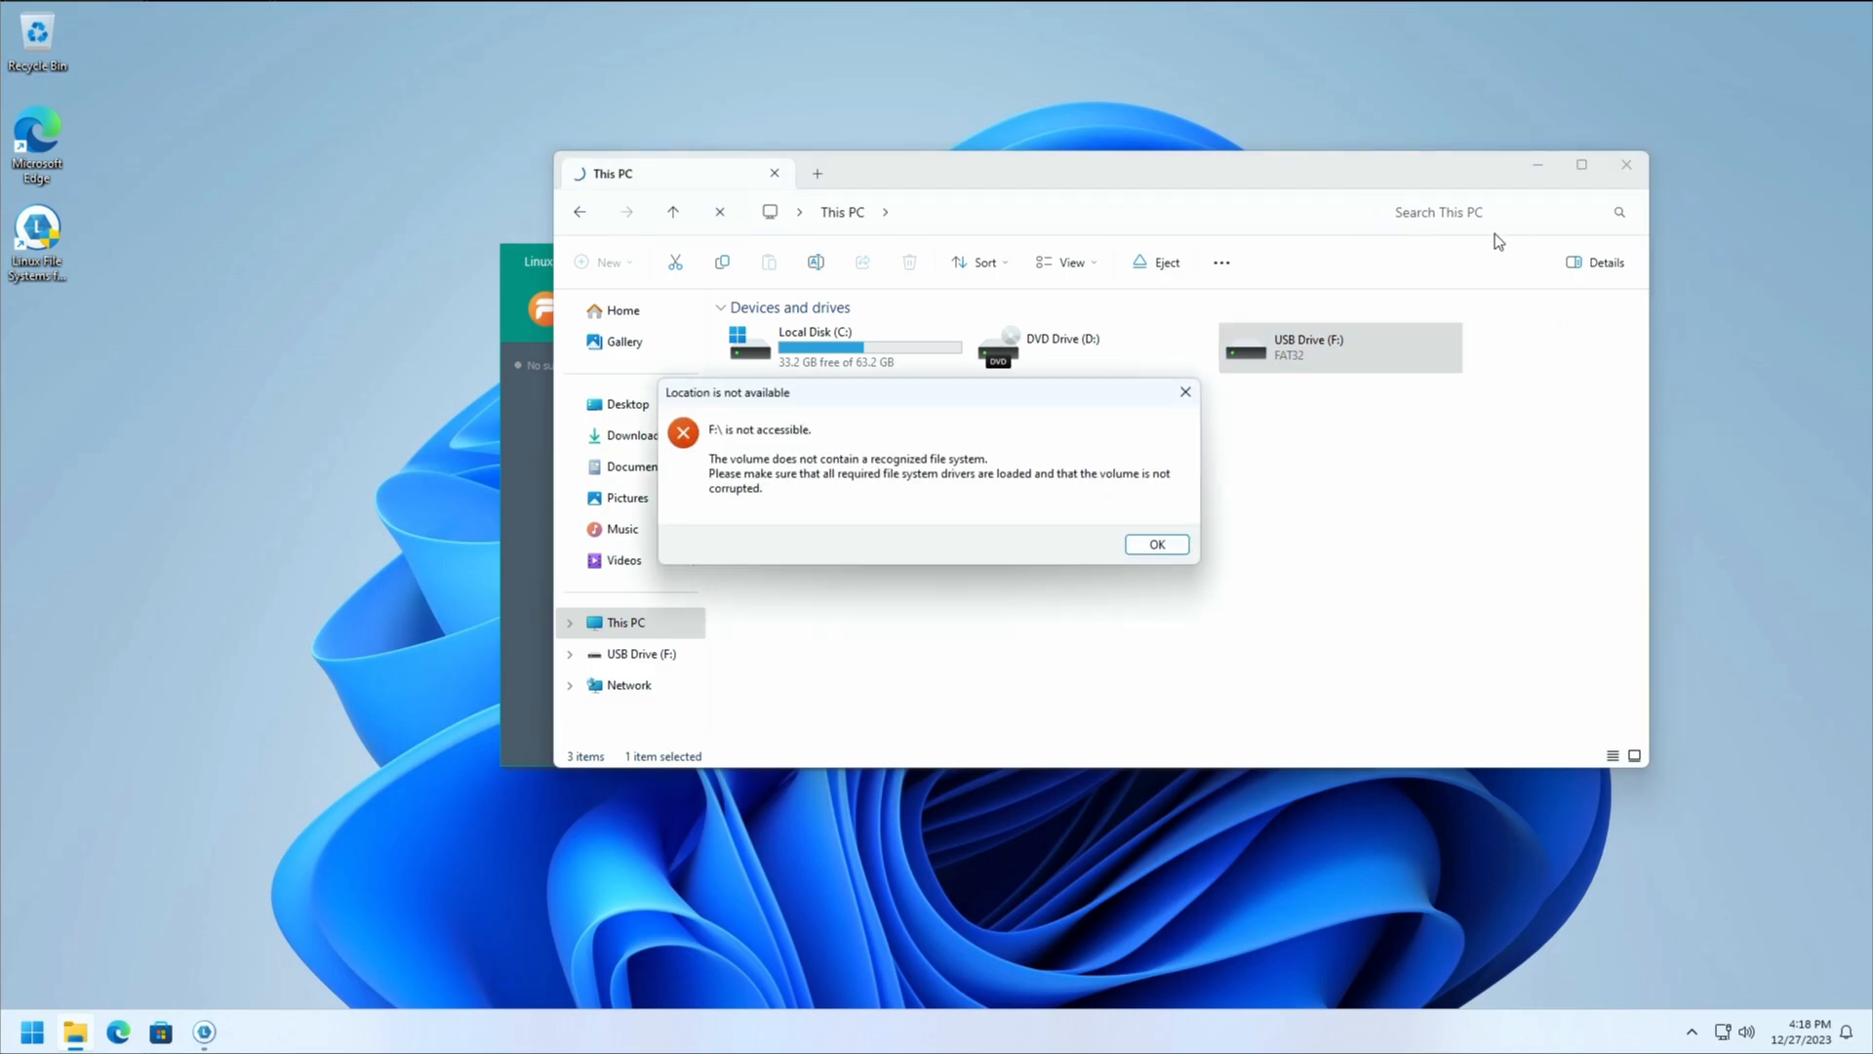
pyautogui.click(1153, 545)
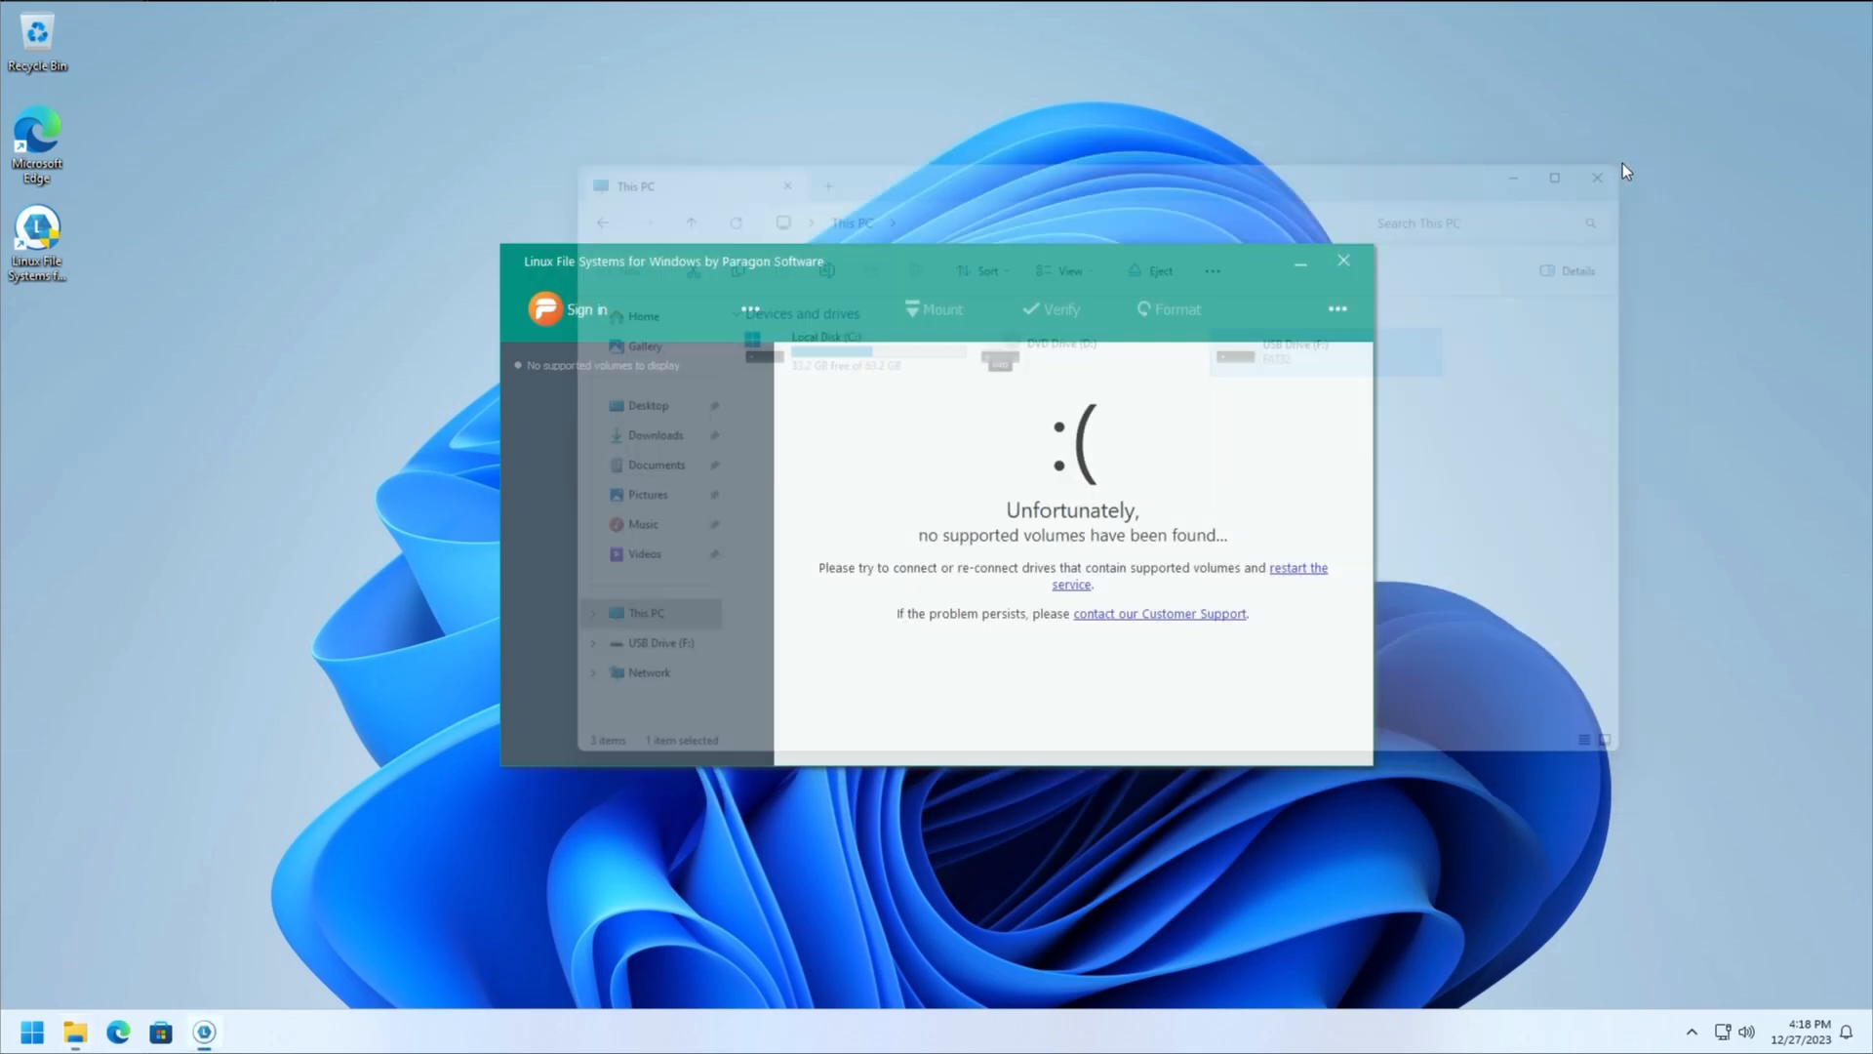
# Step: Restart the mounter service, unmount EXT4 Volume1 and switch automatic mounting off
pyautogui.click(1307, 574)
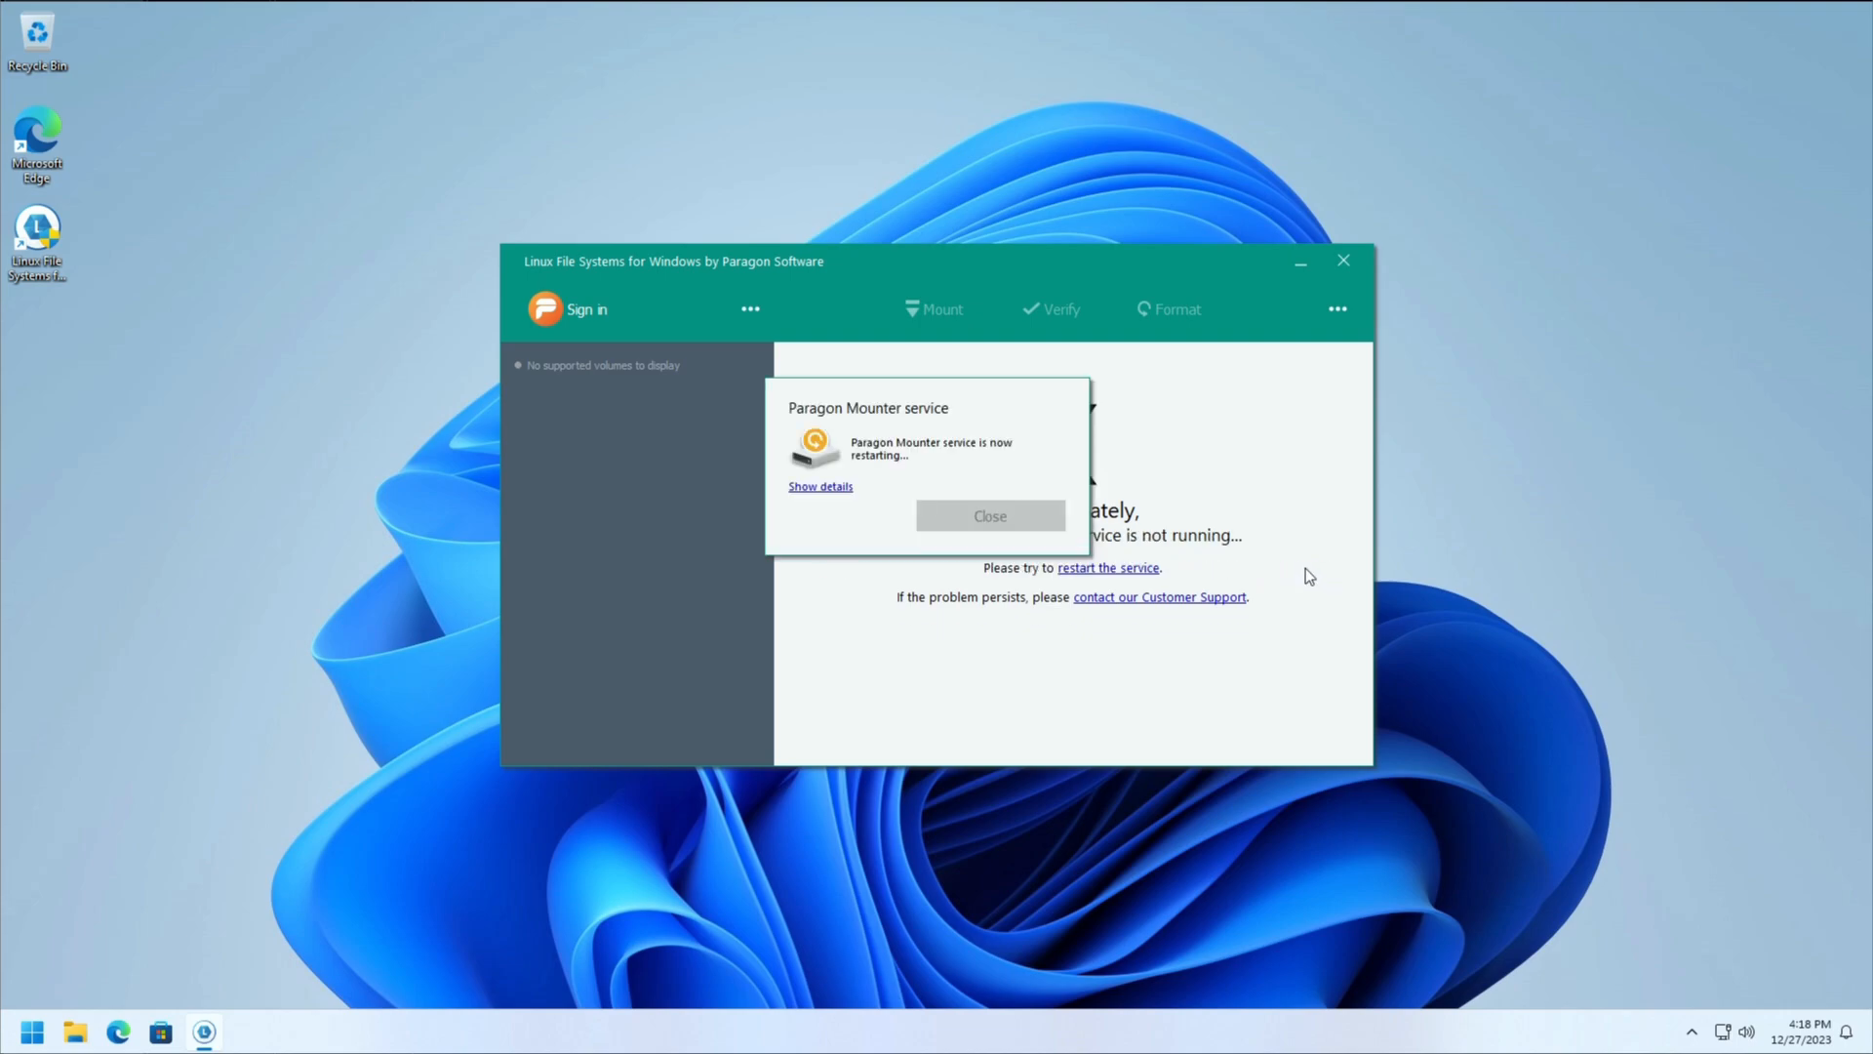
pyautogui.moveTo(869, 482)
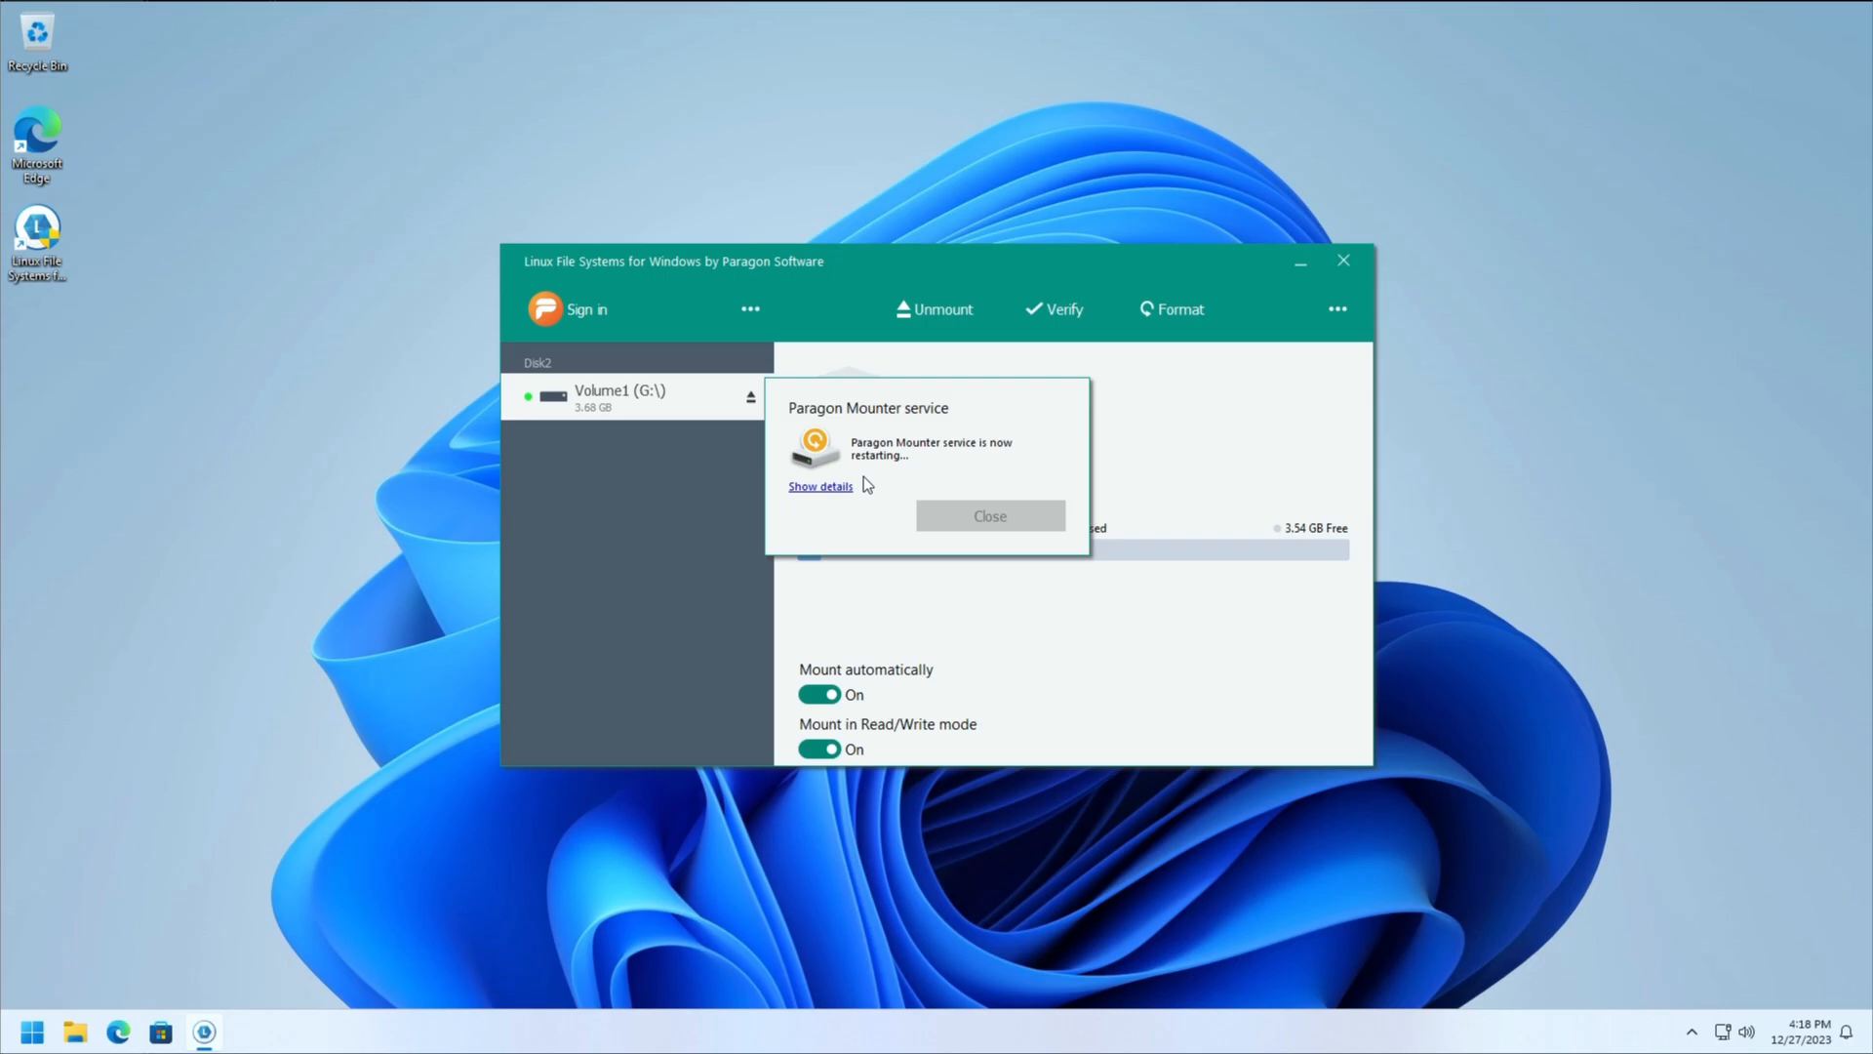
pyautogui.click(987, 515)
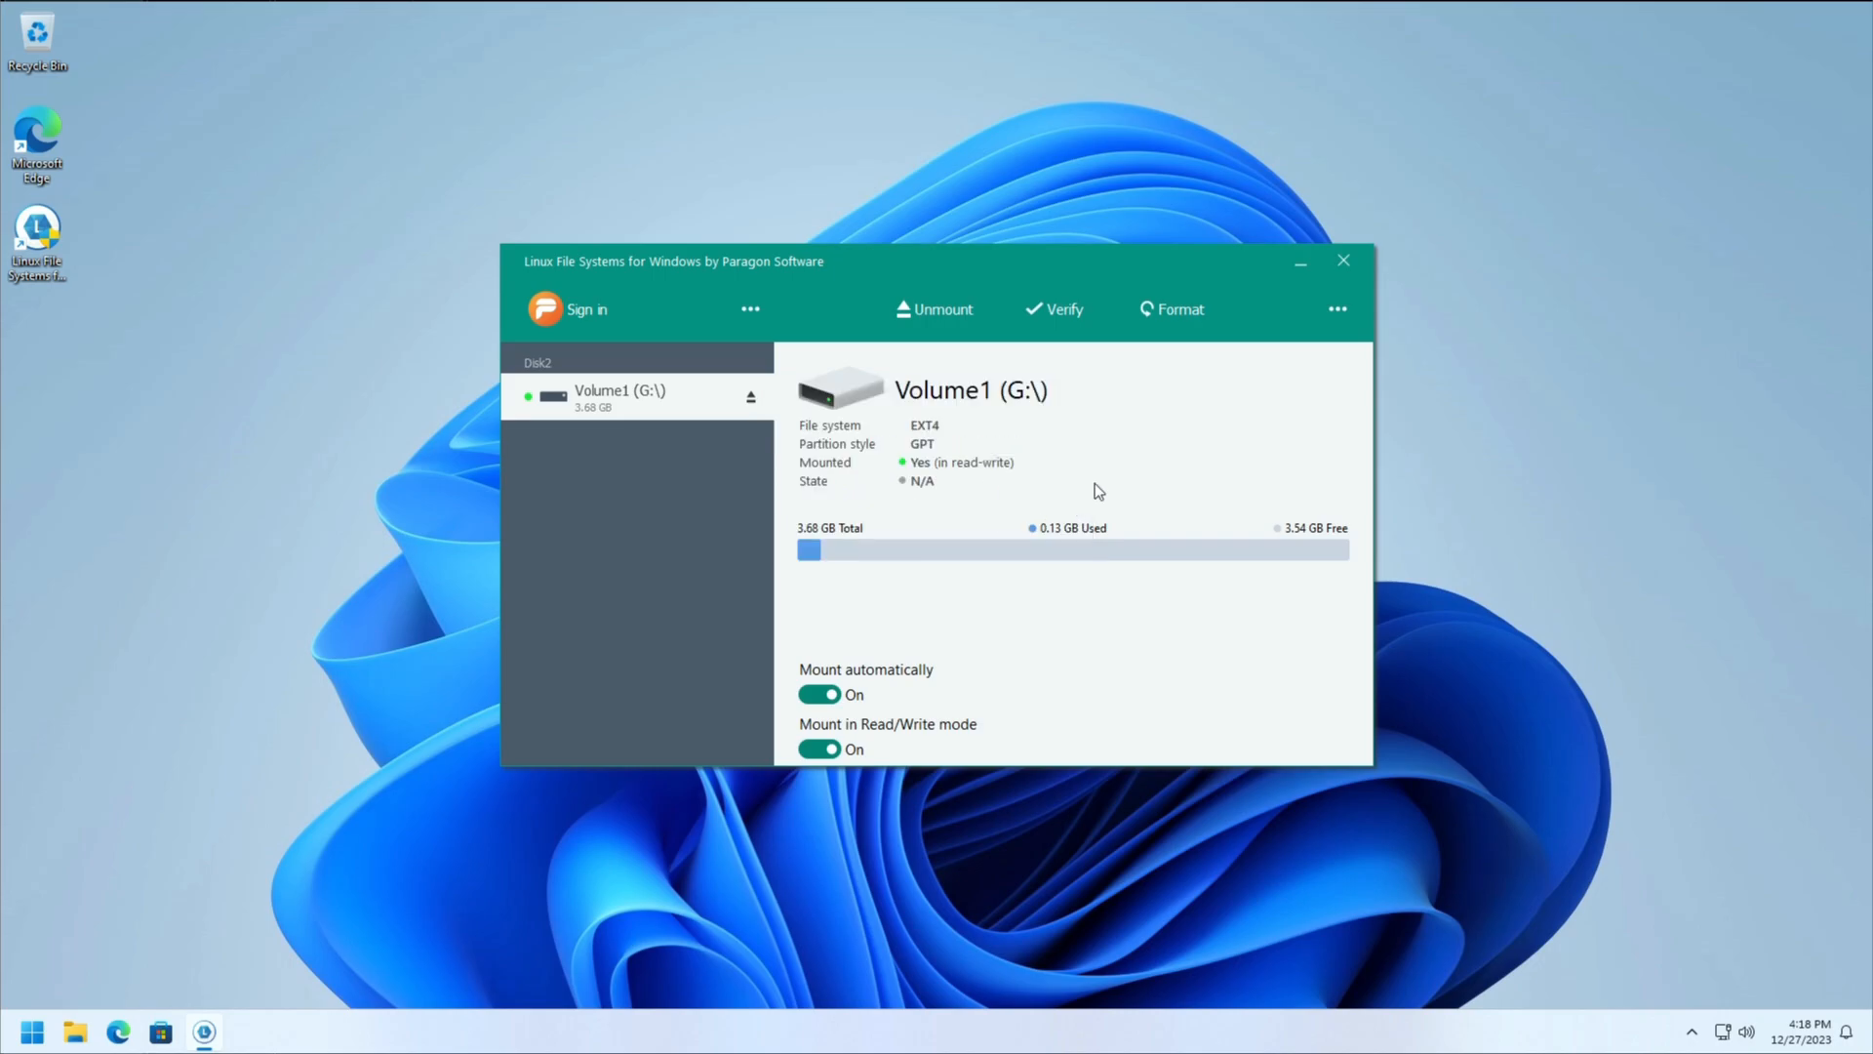
pyautogui.moveTo(938, 347)
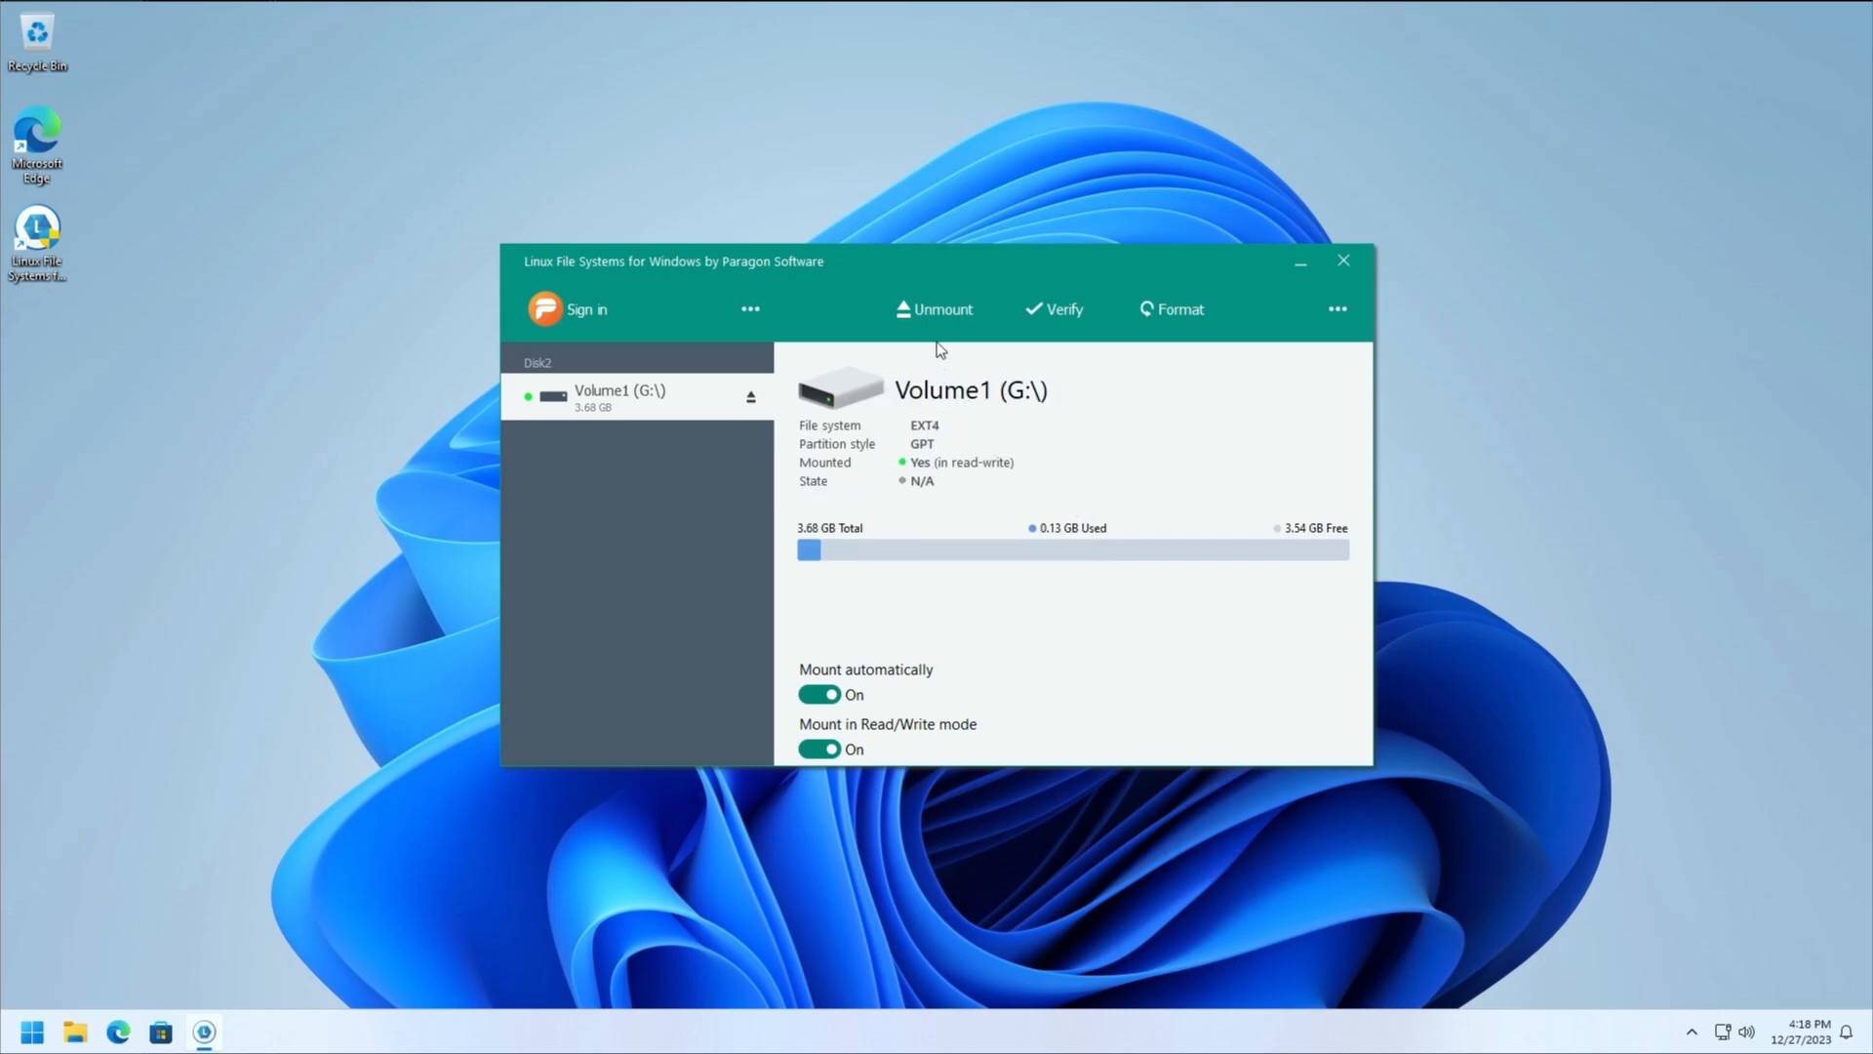
pyautogui.click(941, 308)
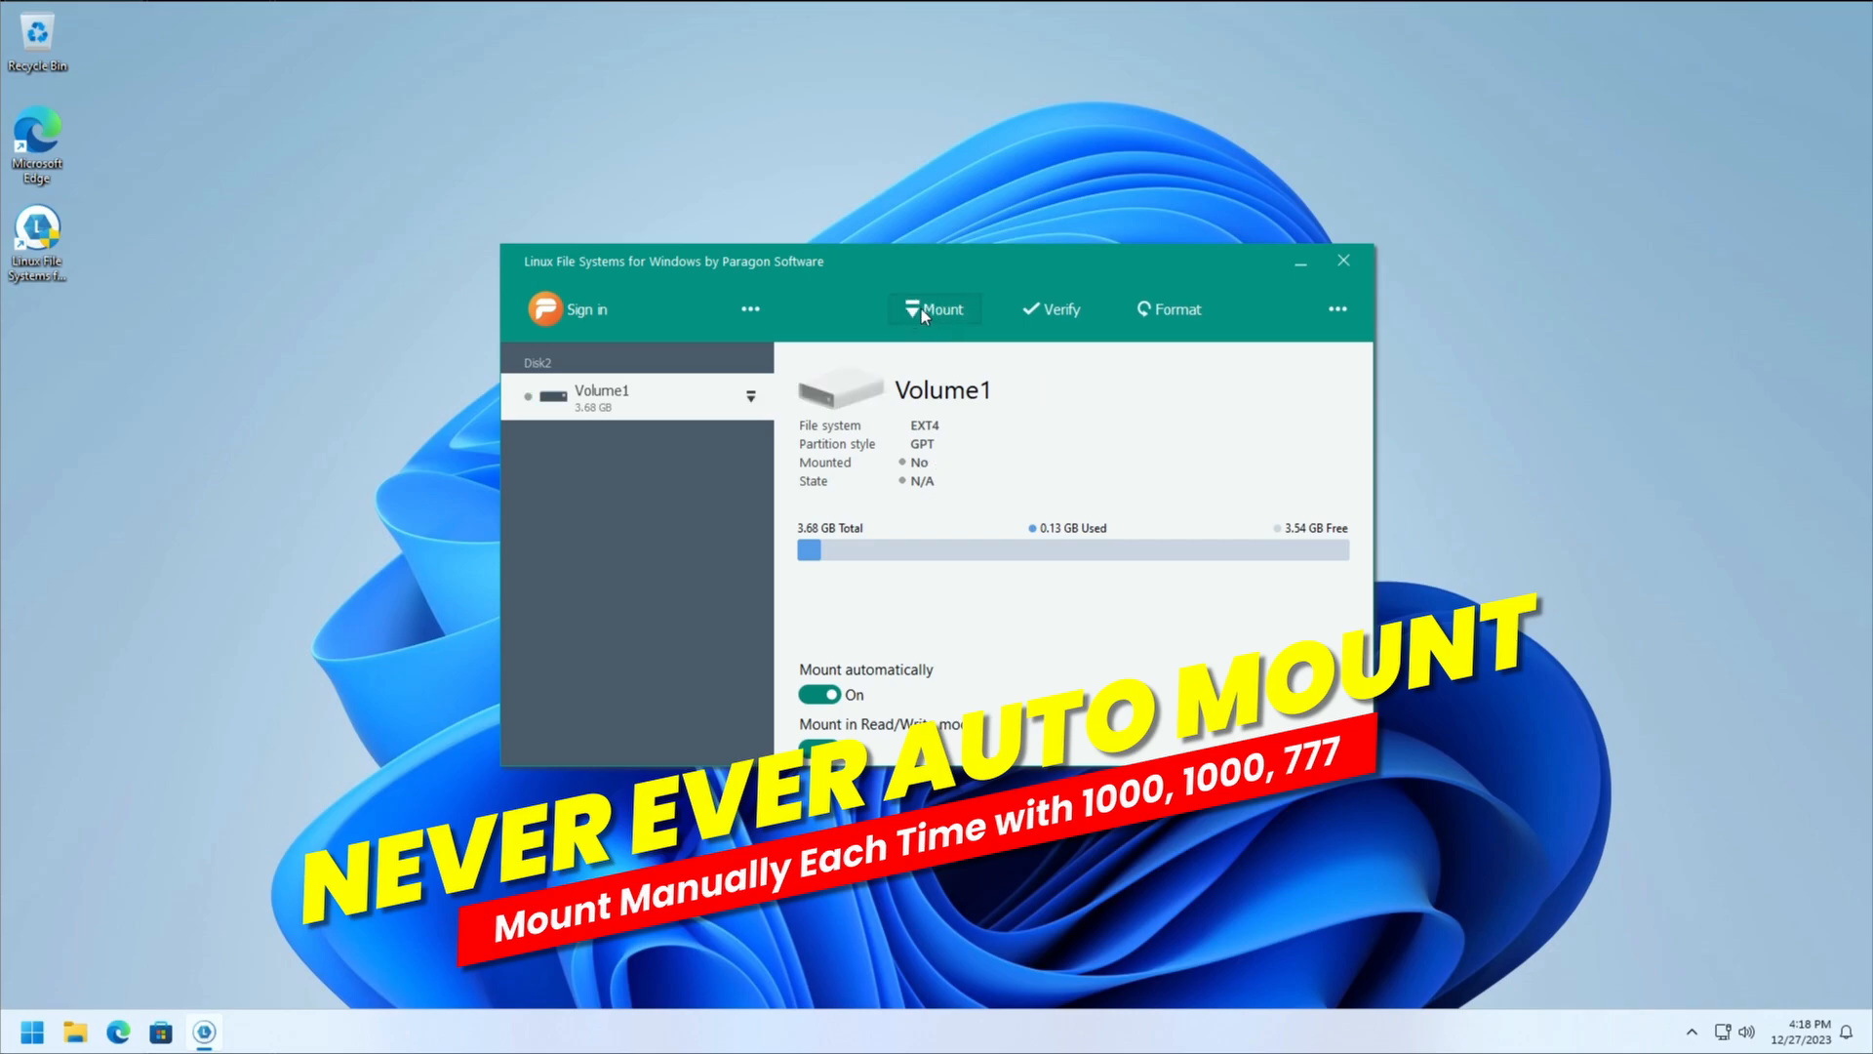
pyautogui.click(820, 695)
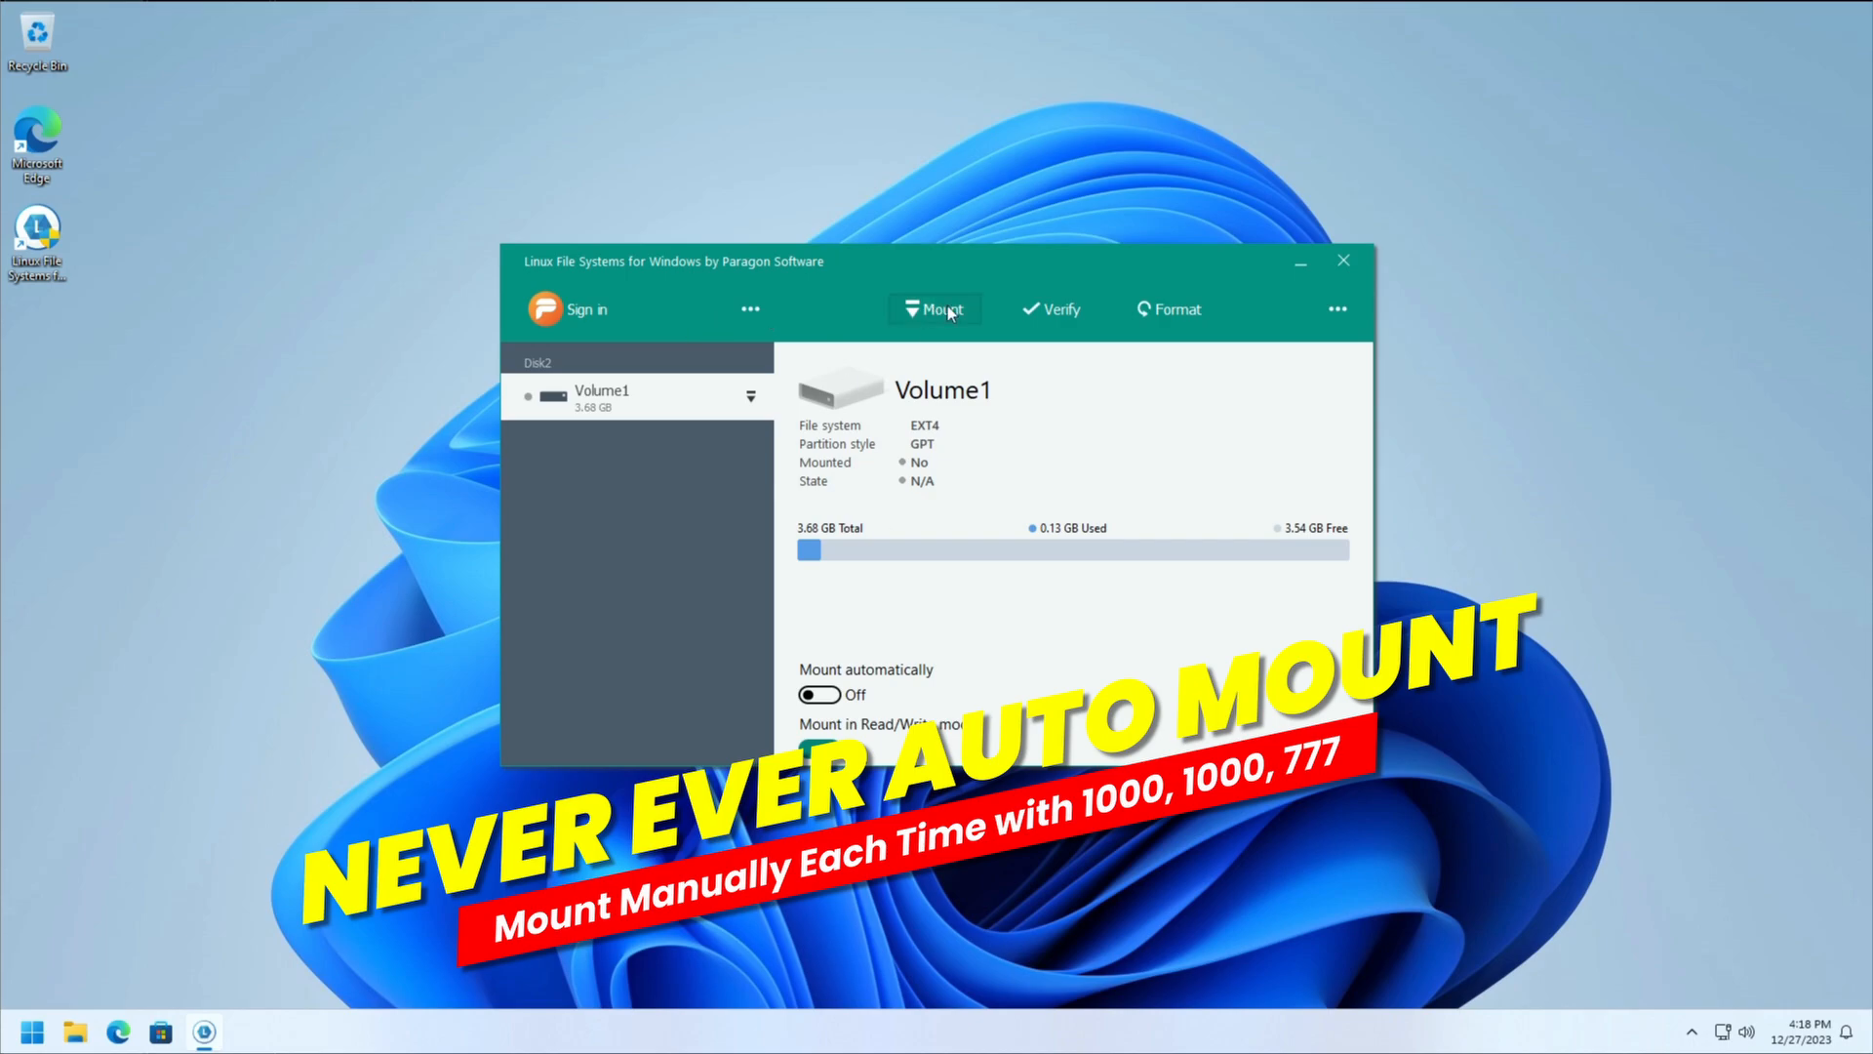
# Step: Mount Volume1 read-write as G: with default ownership user 1000, group 1000 and permissions 777
pyautogui.click(942, 308)
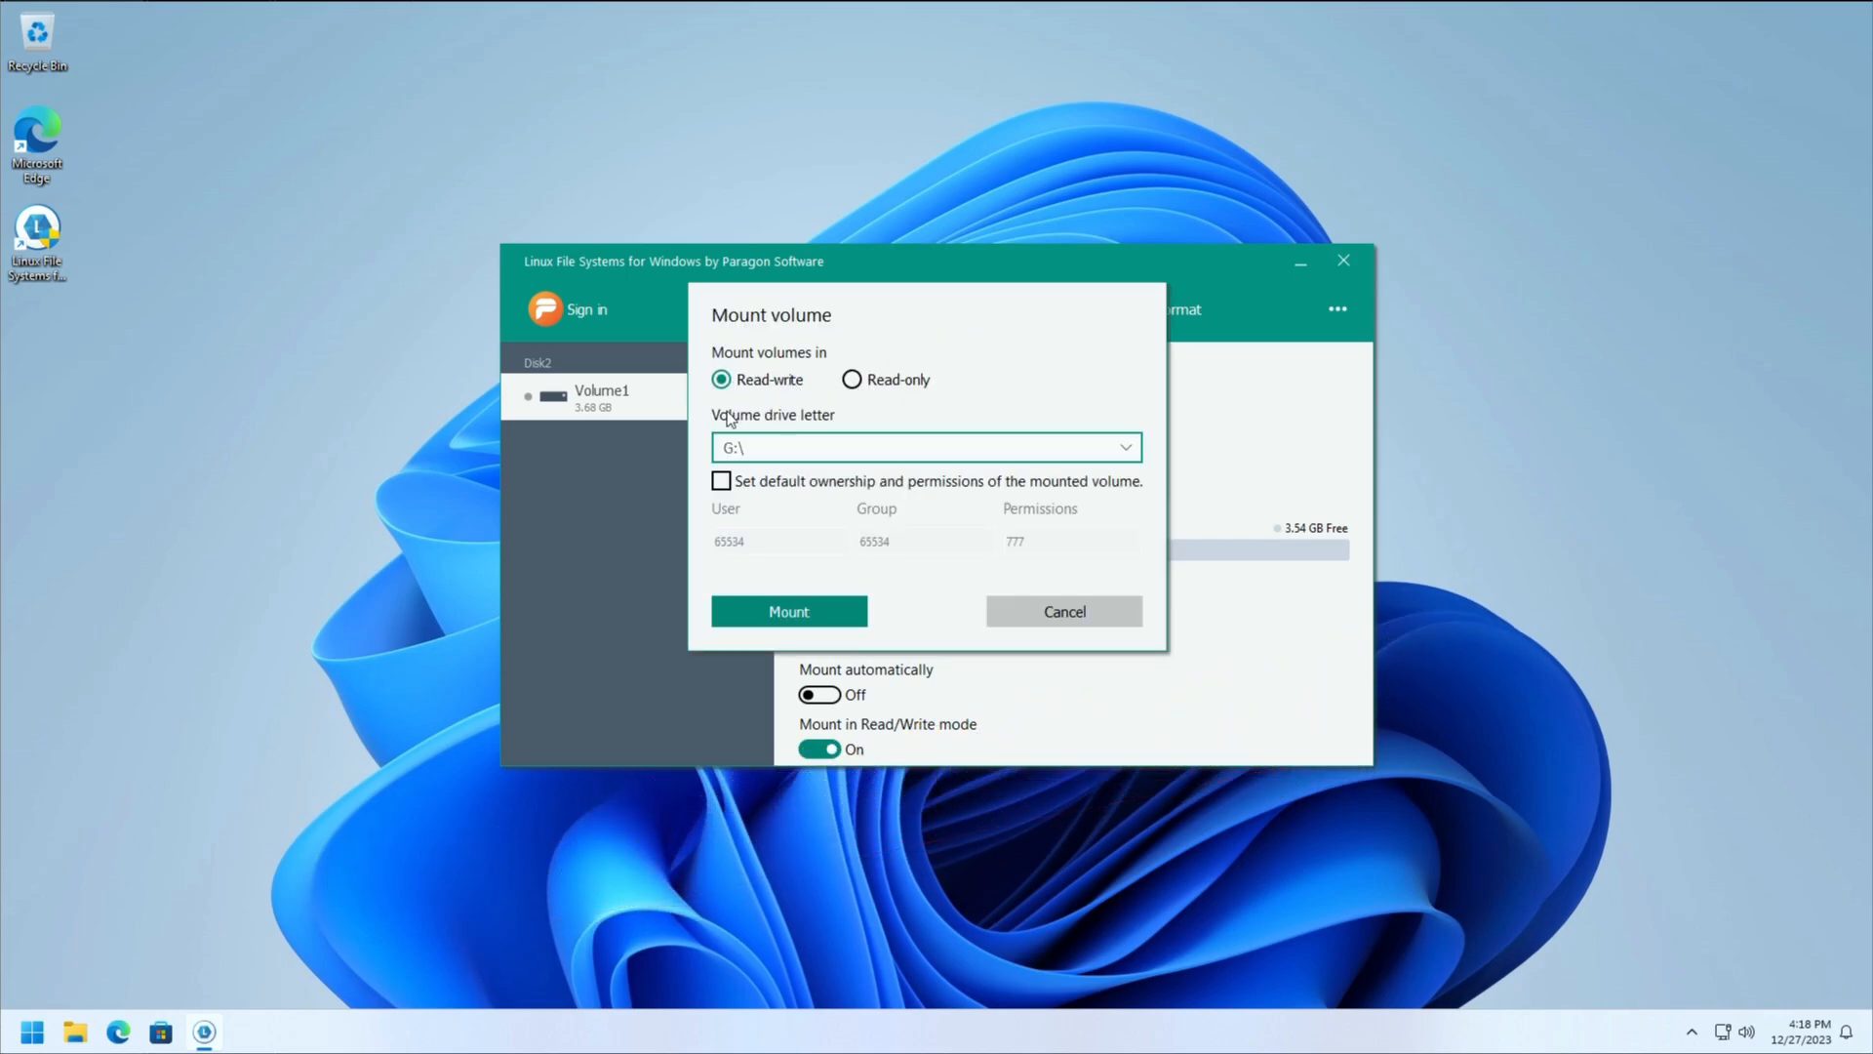
pyautogui.click(720, 480)
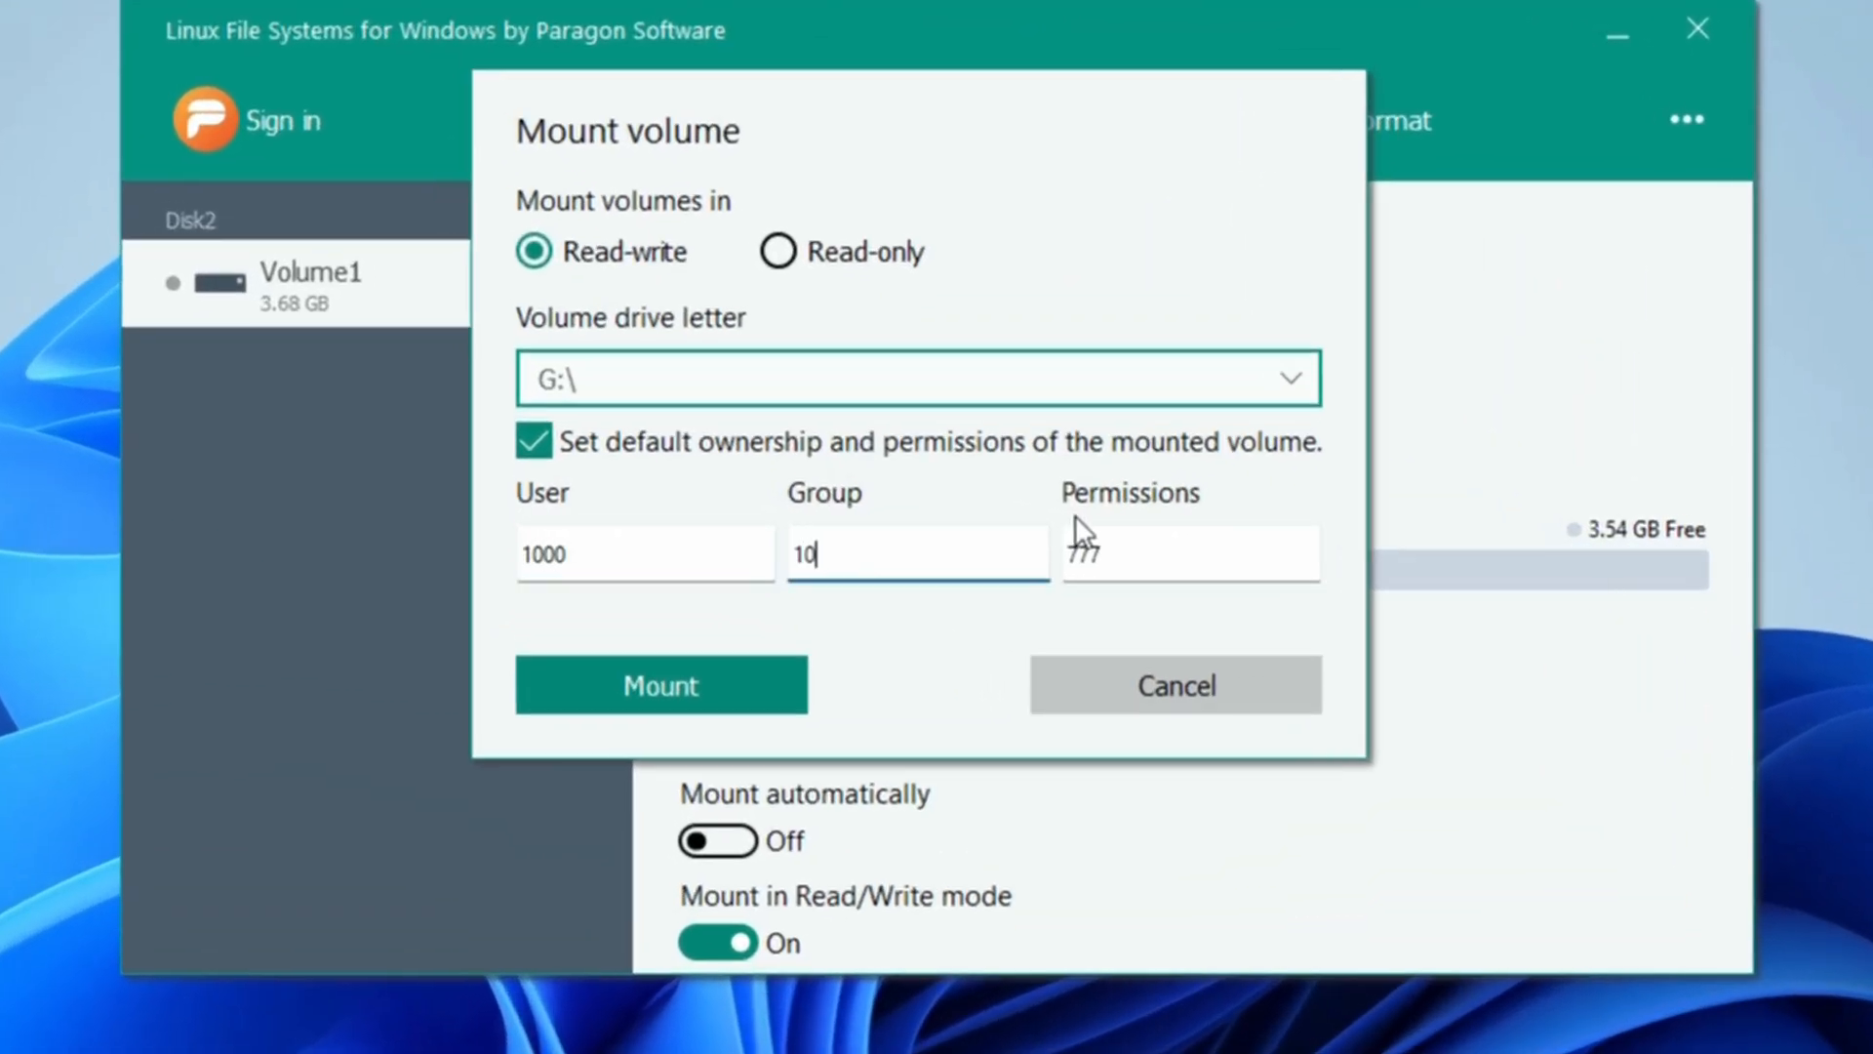
pyautogui.write('00')
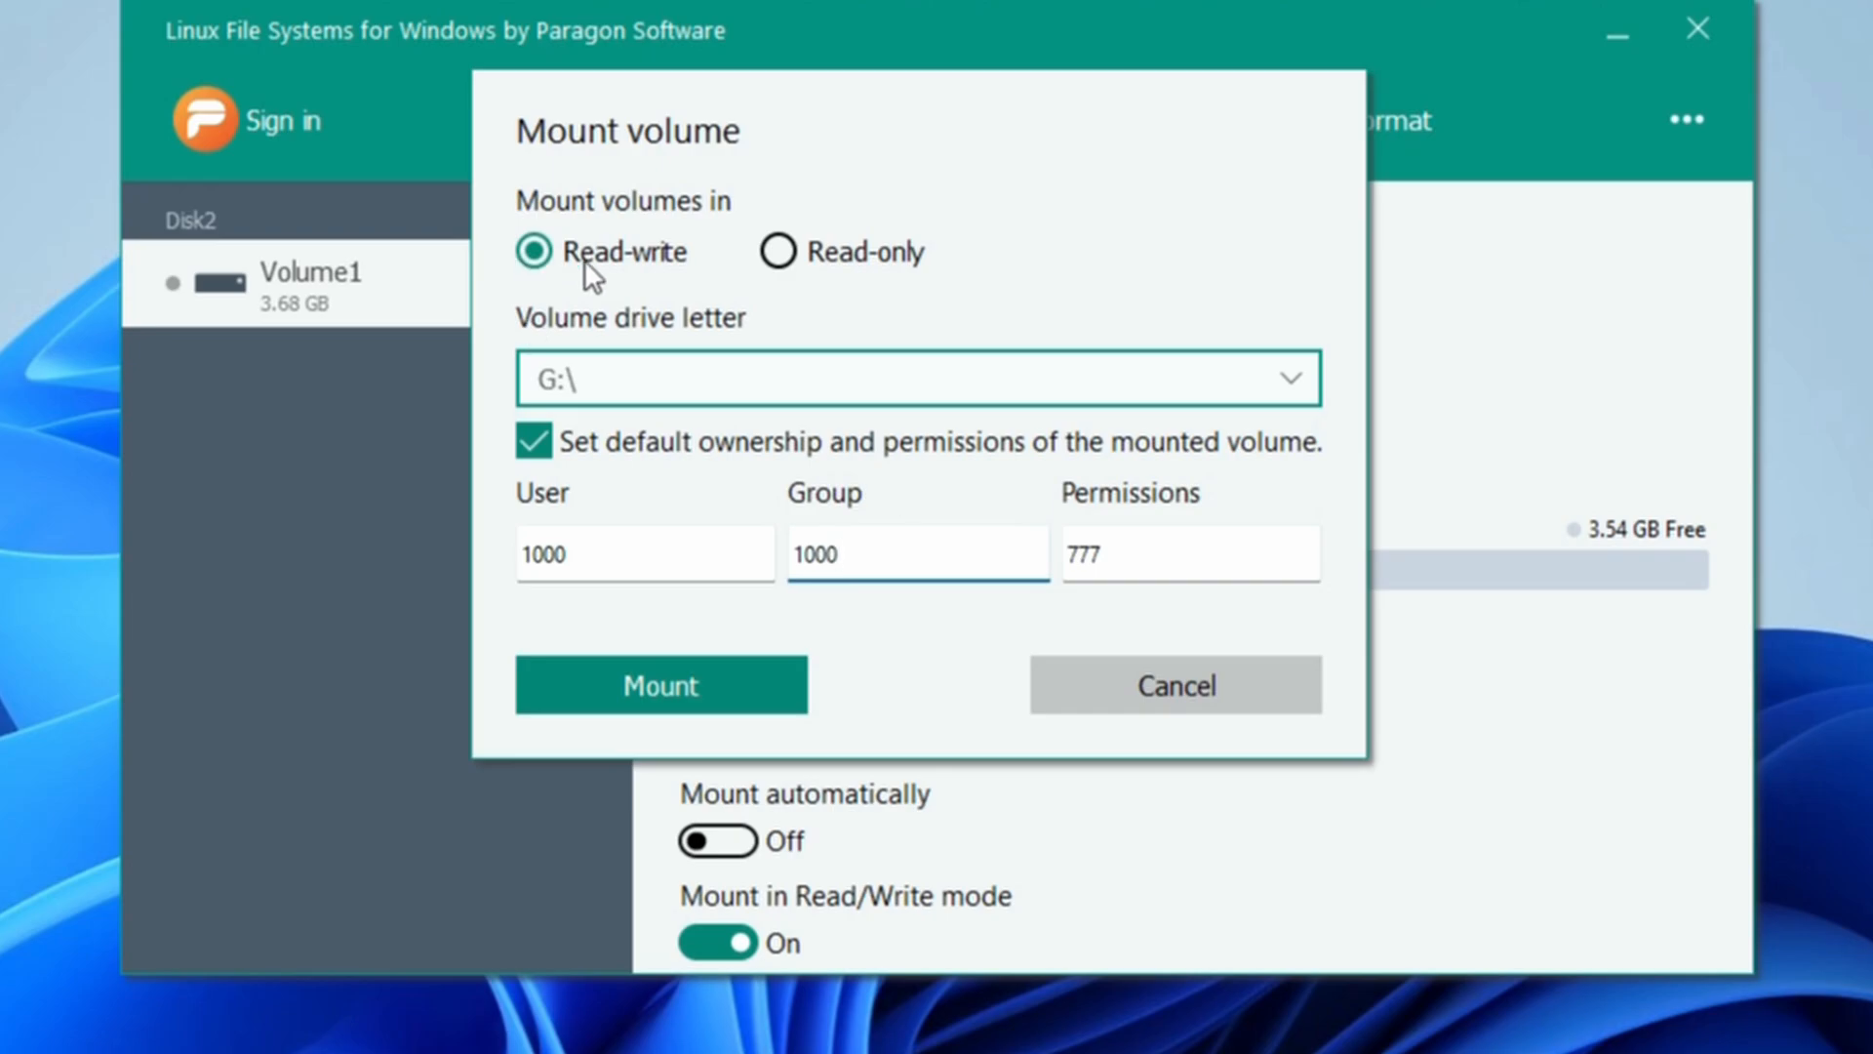
pyautogui.click(659, 685)
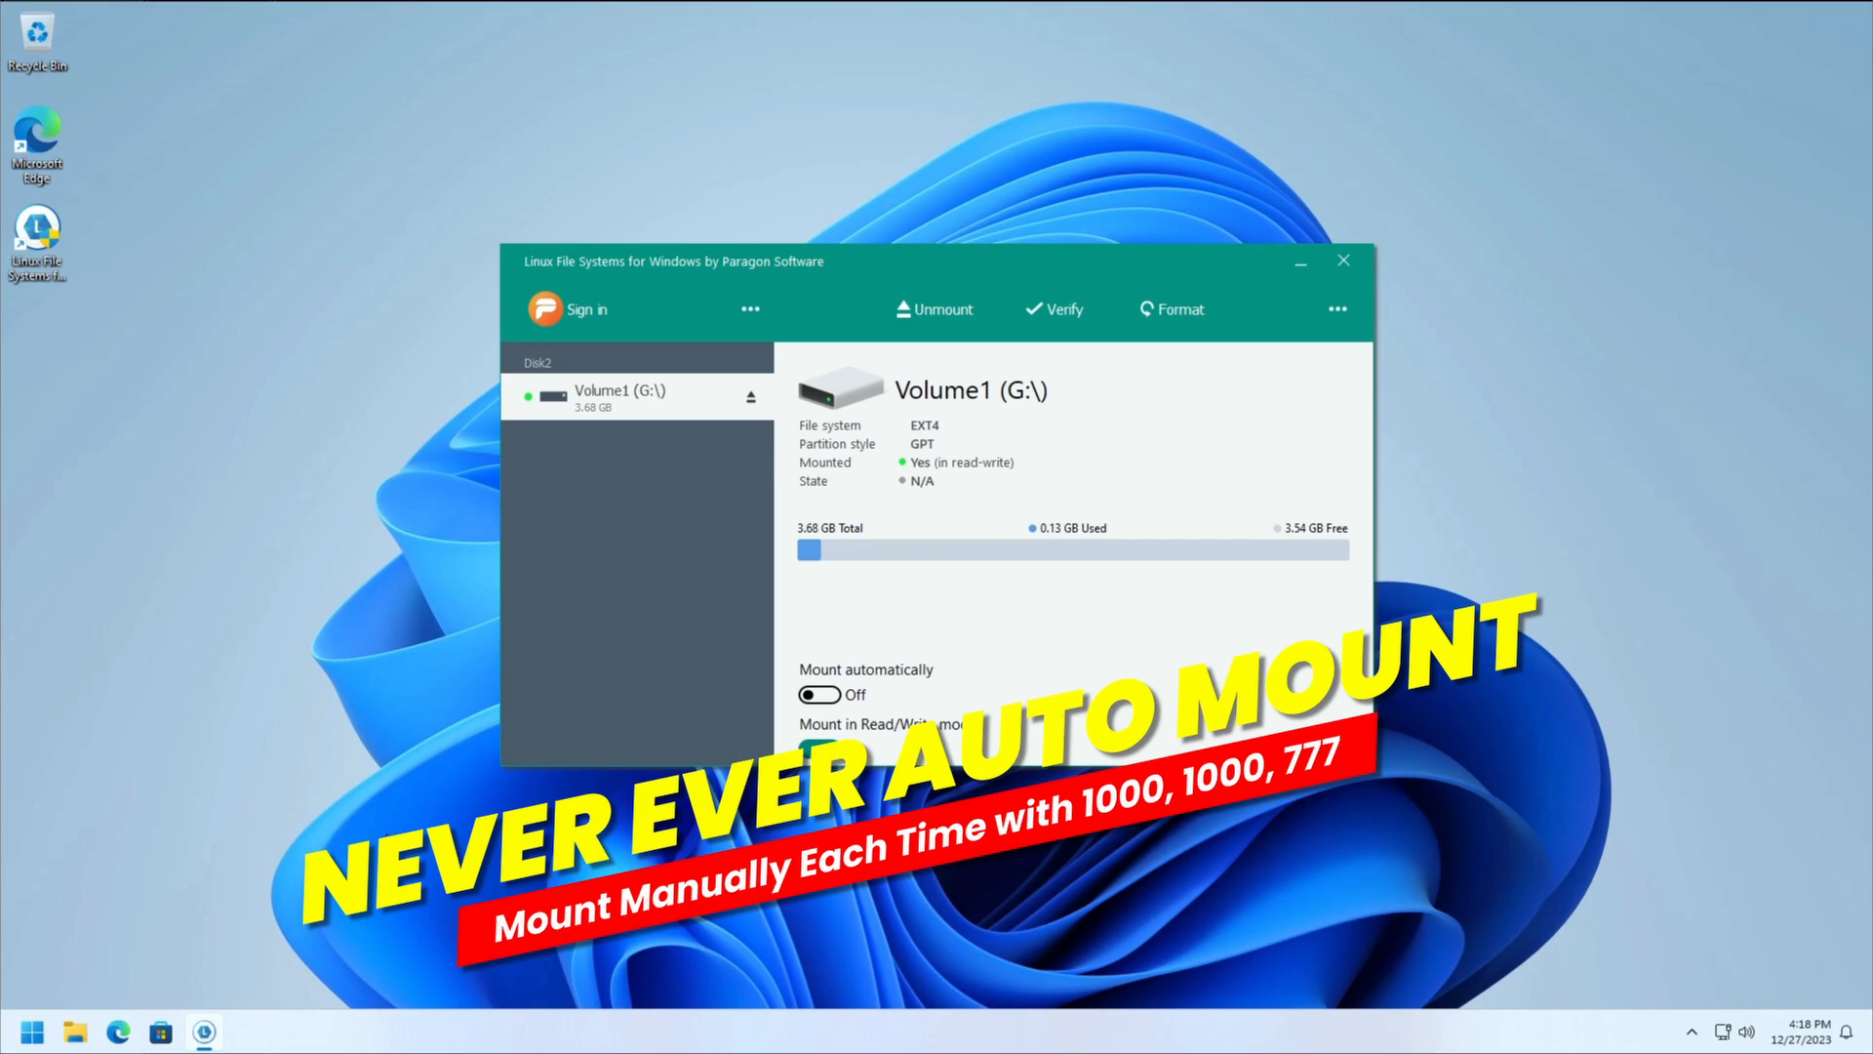
# Step: Copy the createemudeck batch file from Downloads into Local Disk (G:), accepting the copy without properties
pyautogui.click(77, 1032)
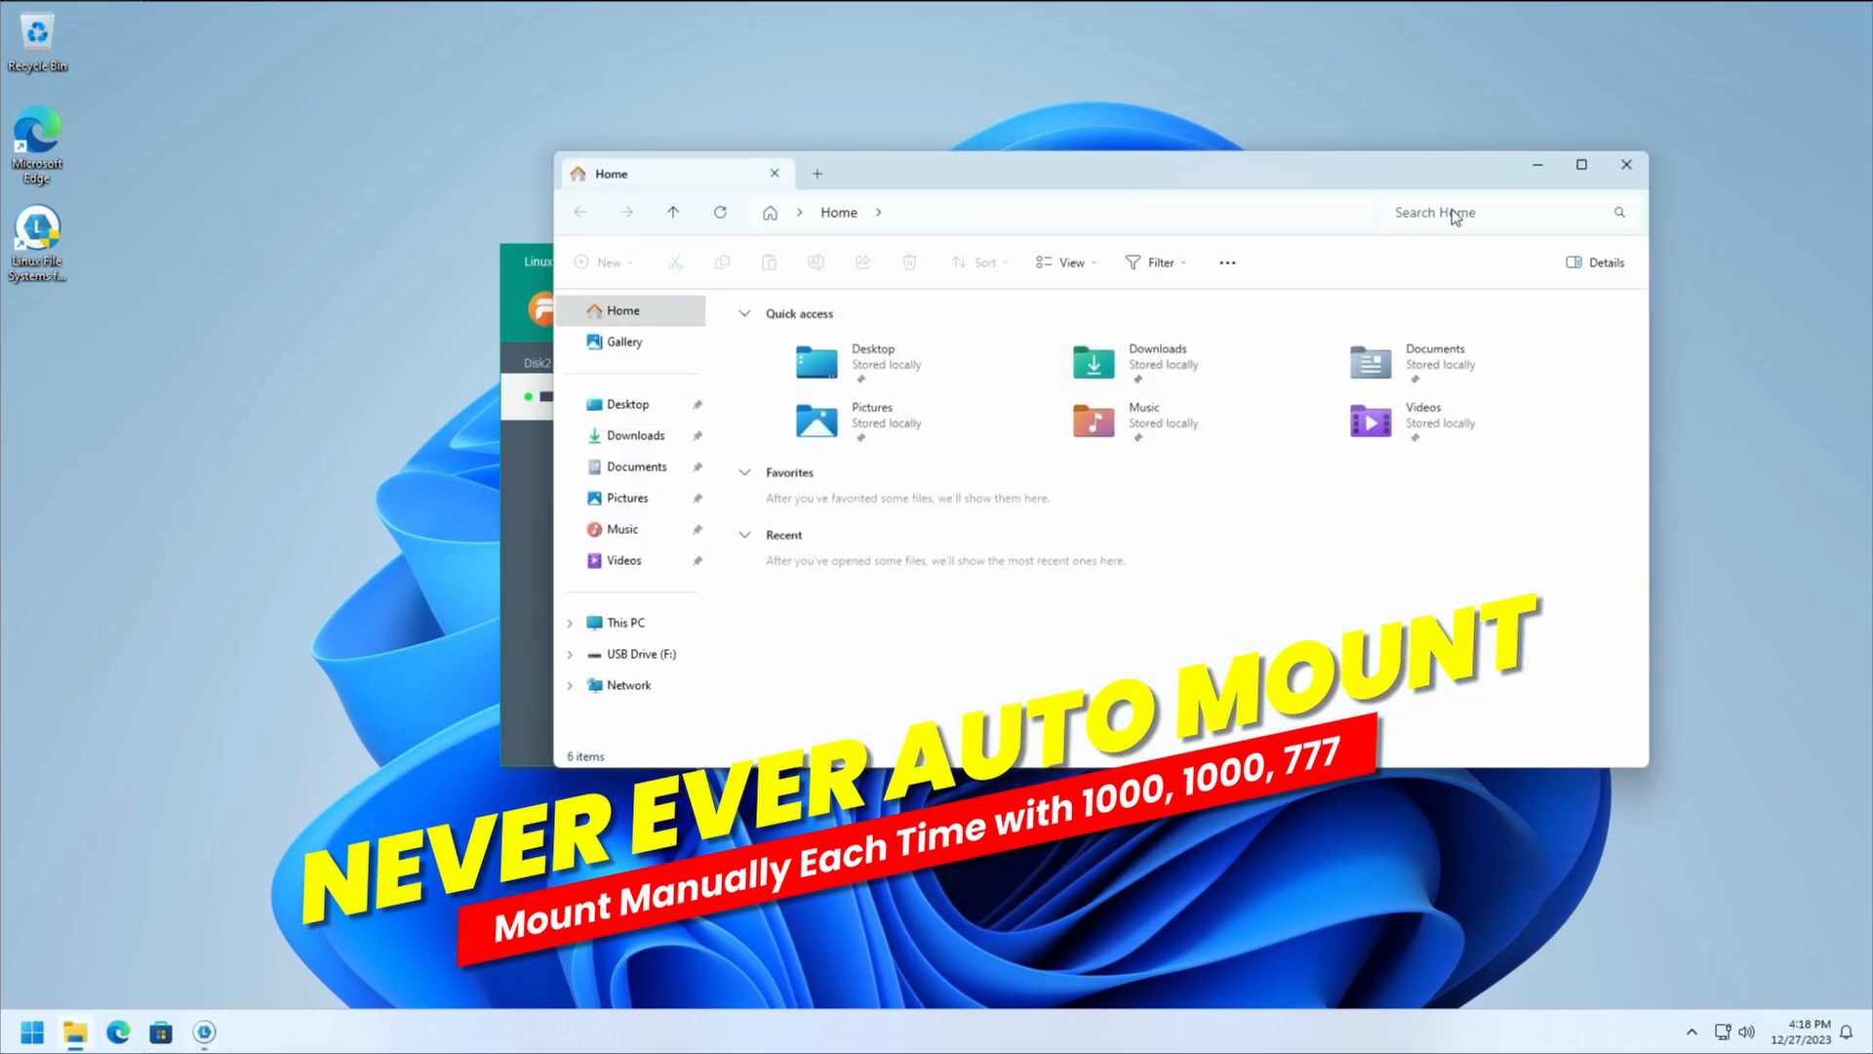
pyautogui.click(627, 620)
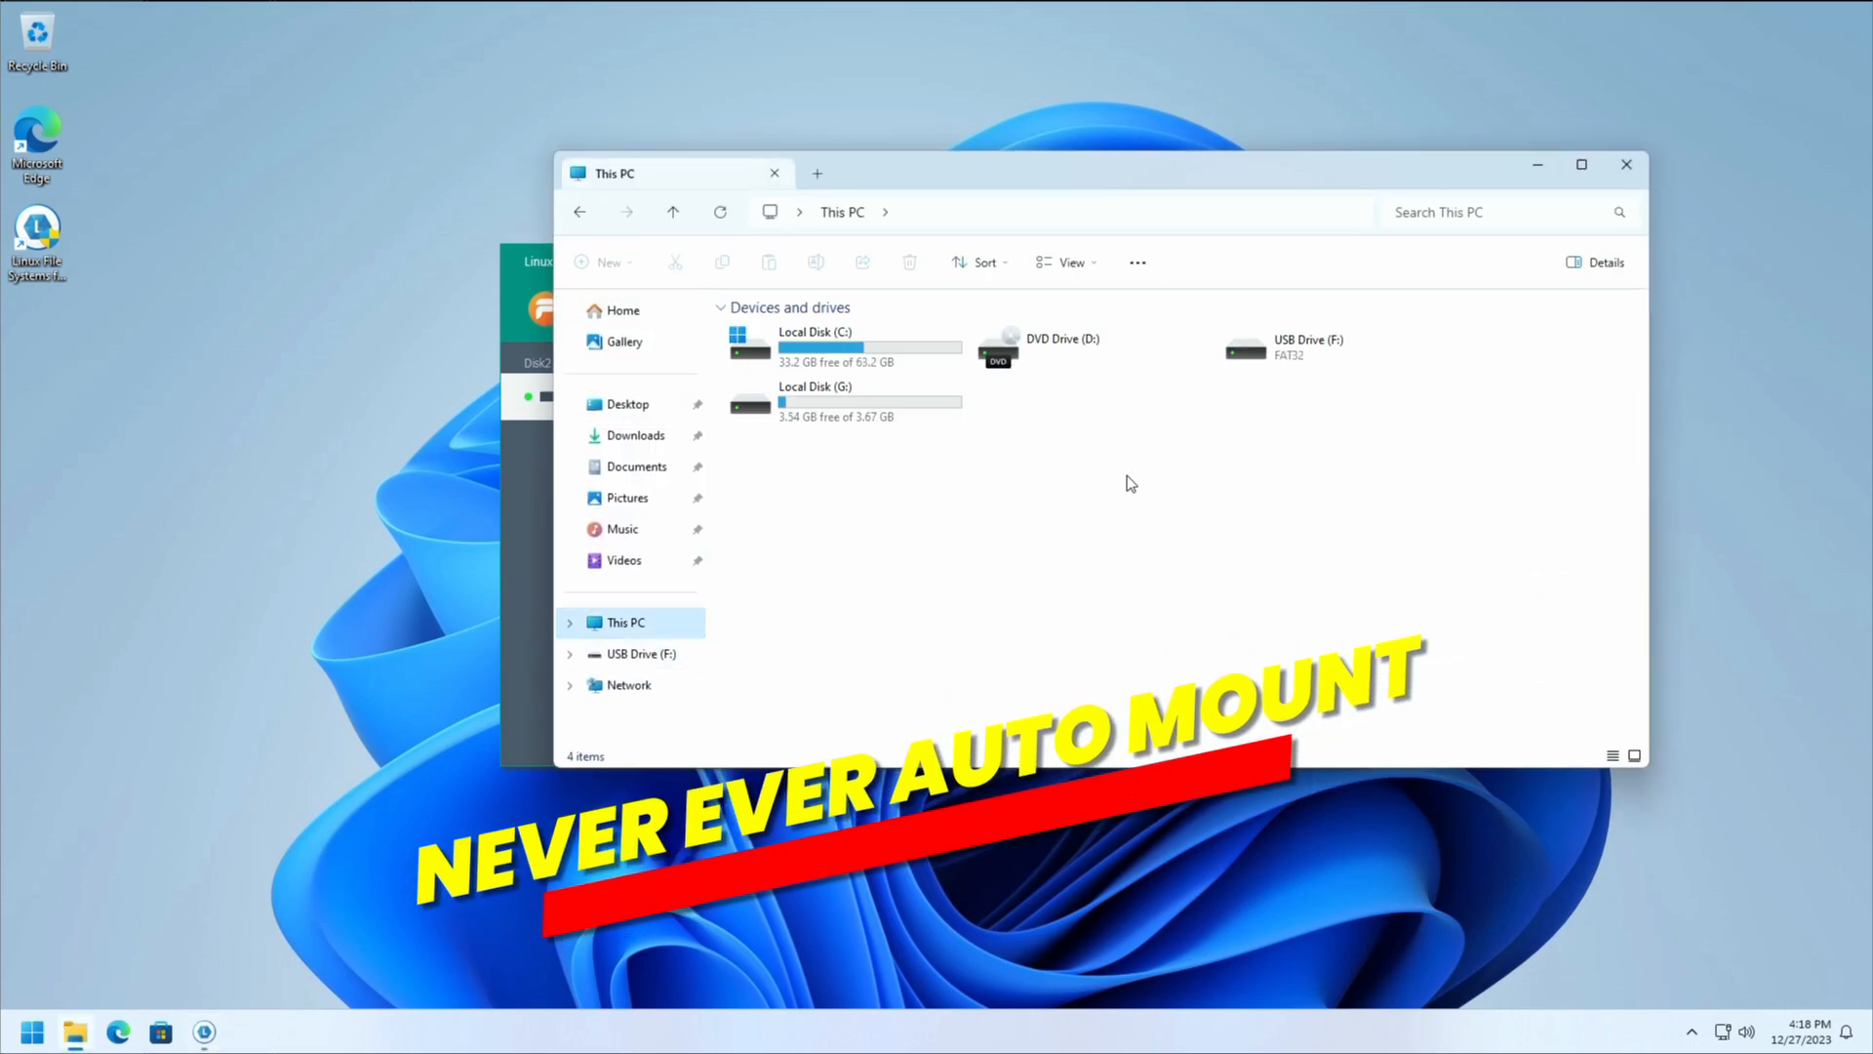
pyautogui.doubleClick(815, 400)
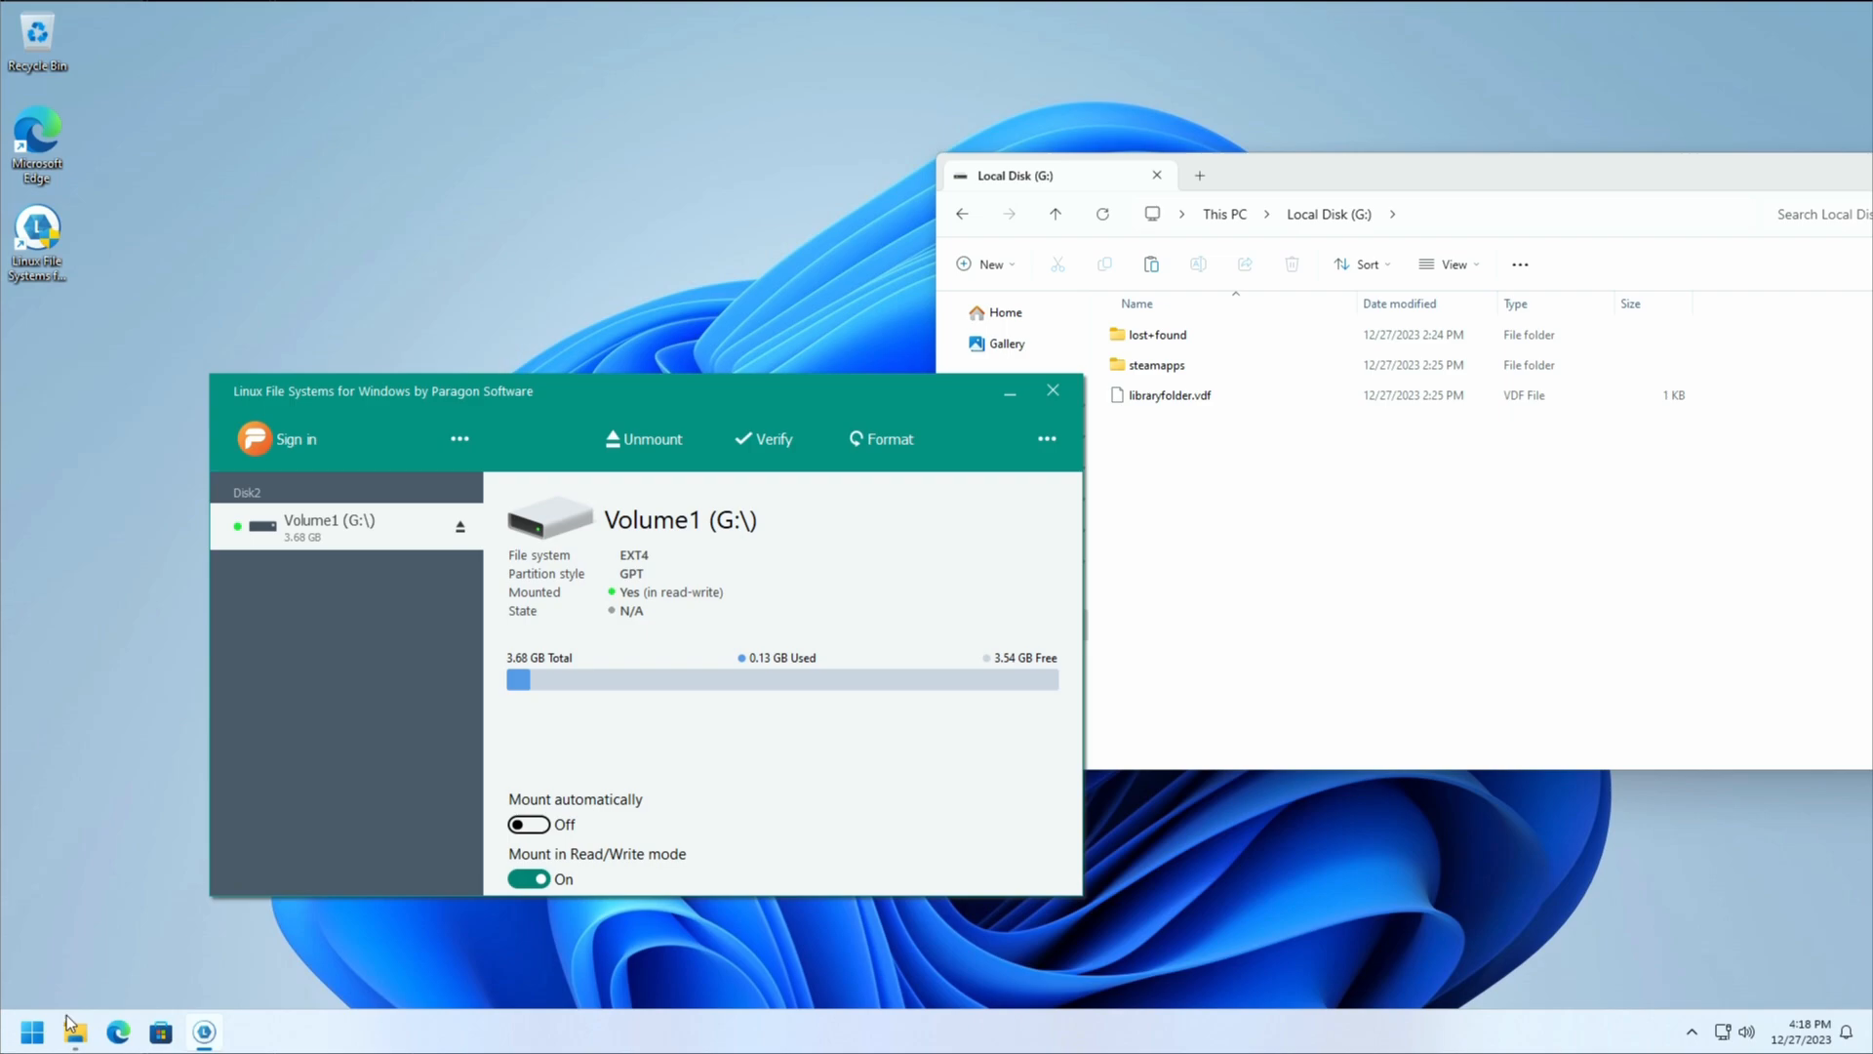
pyautogui.click(1016, 436)
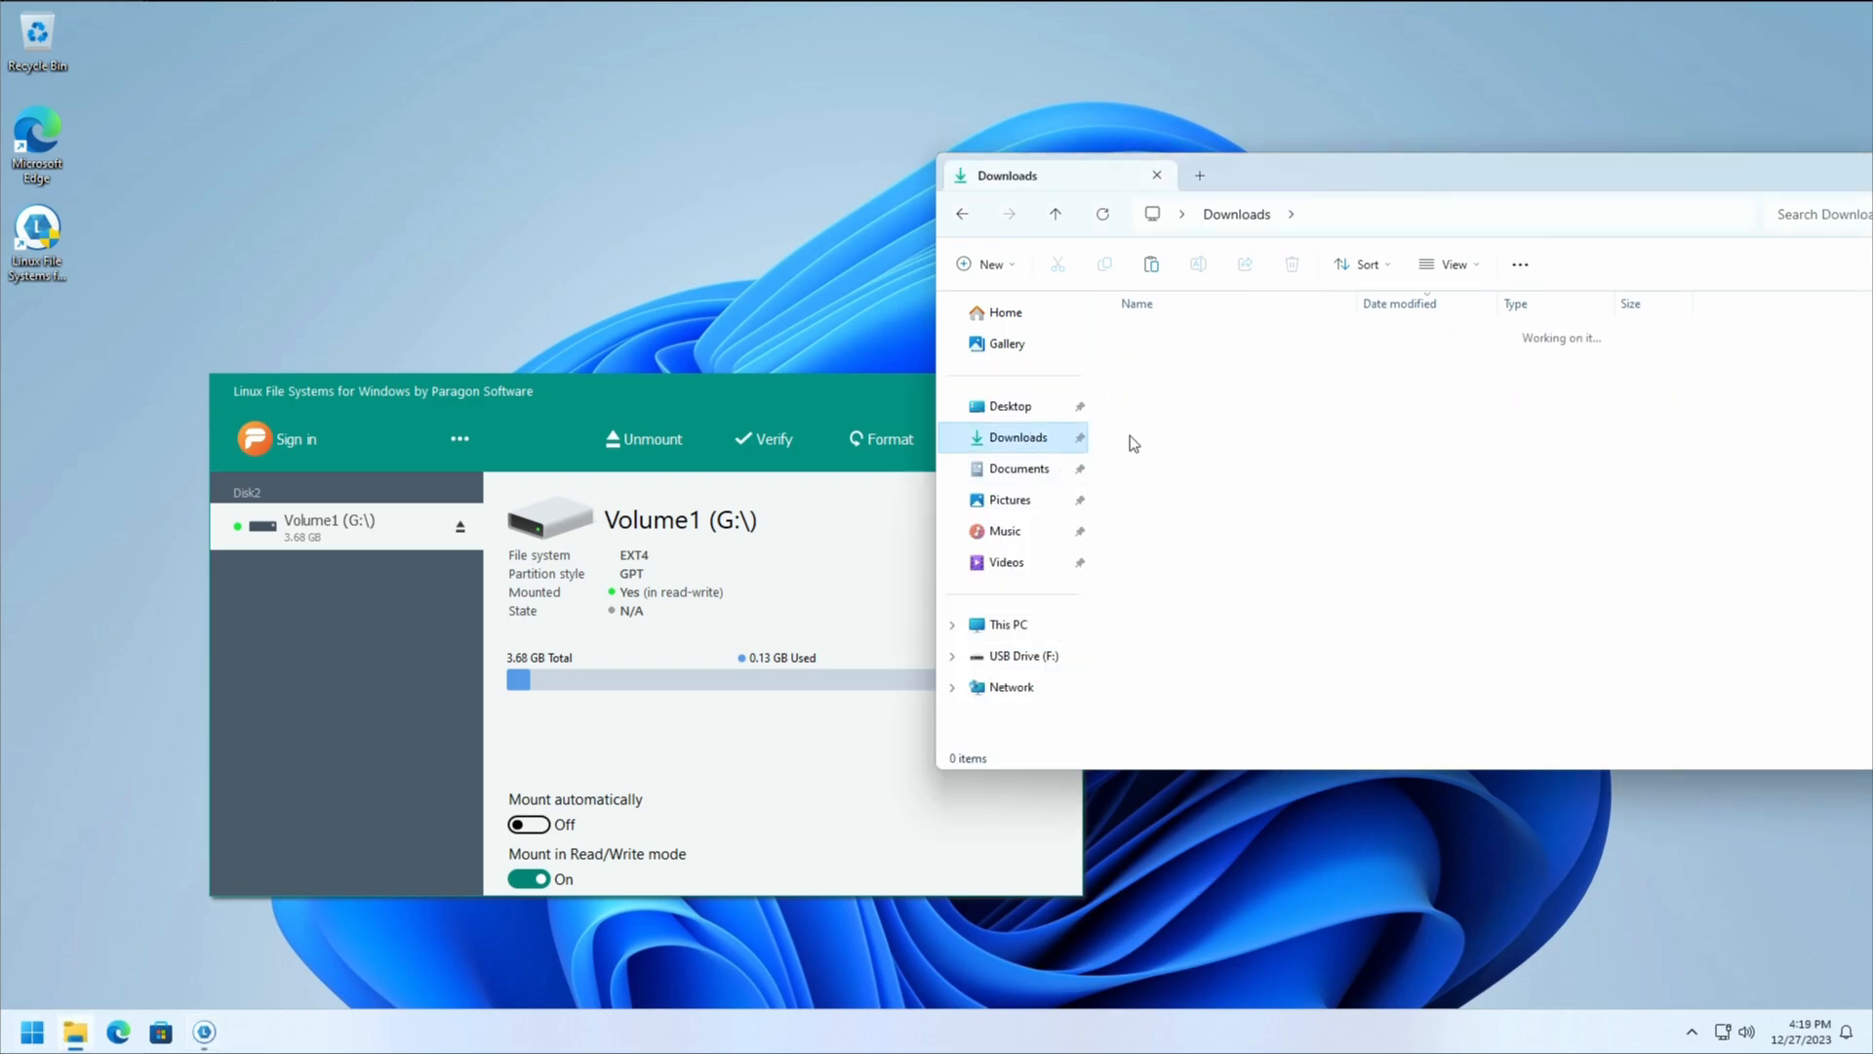
pyautogui.click(1165, 392)
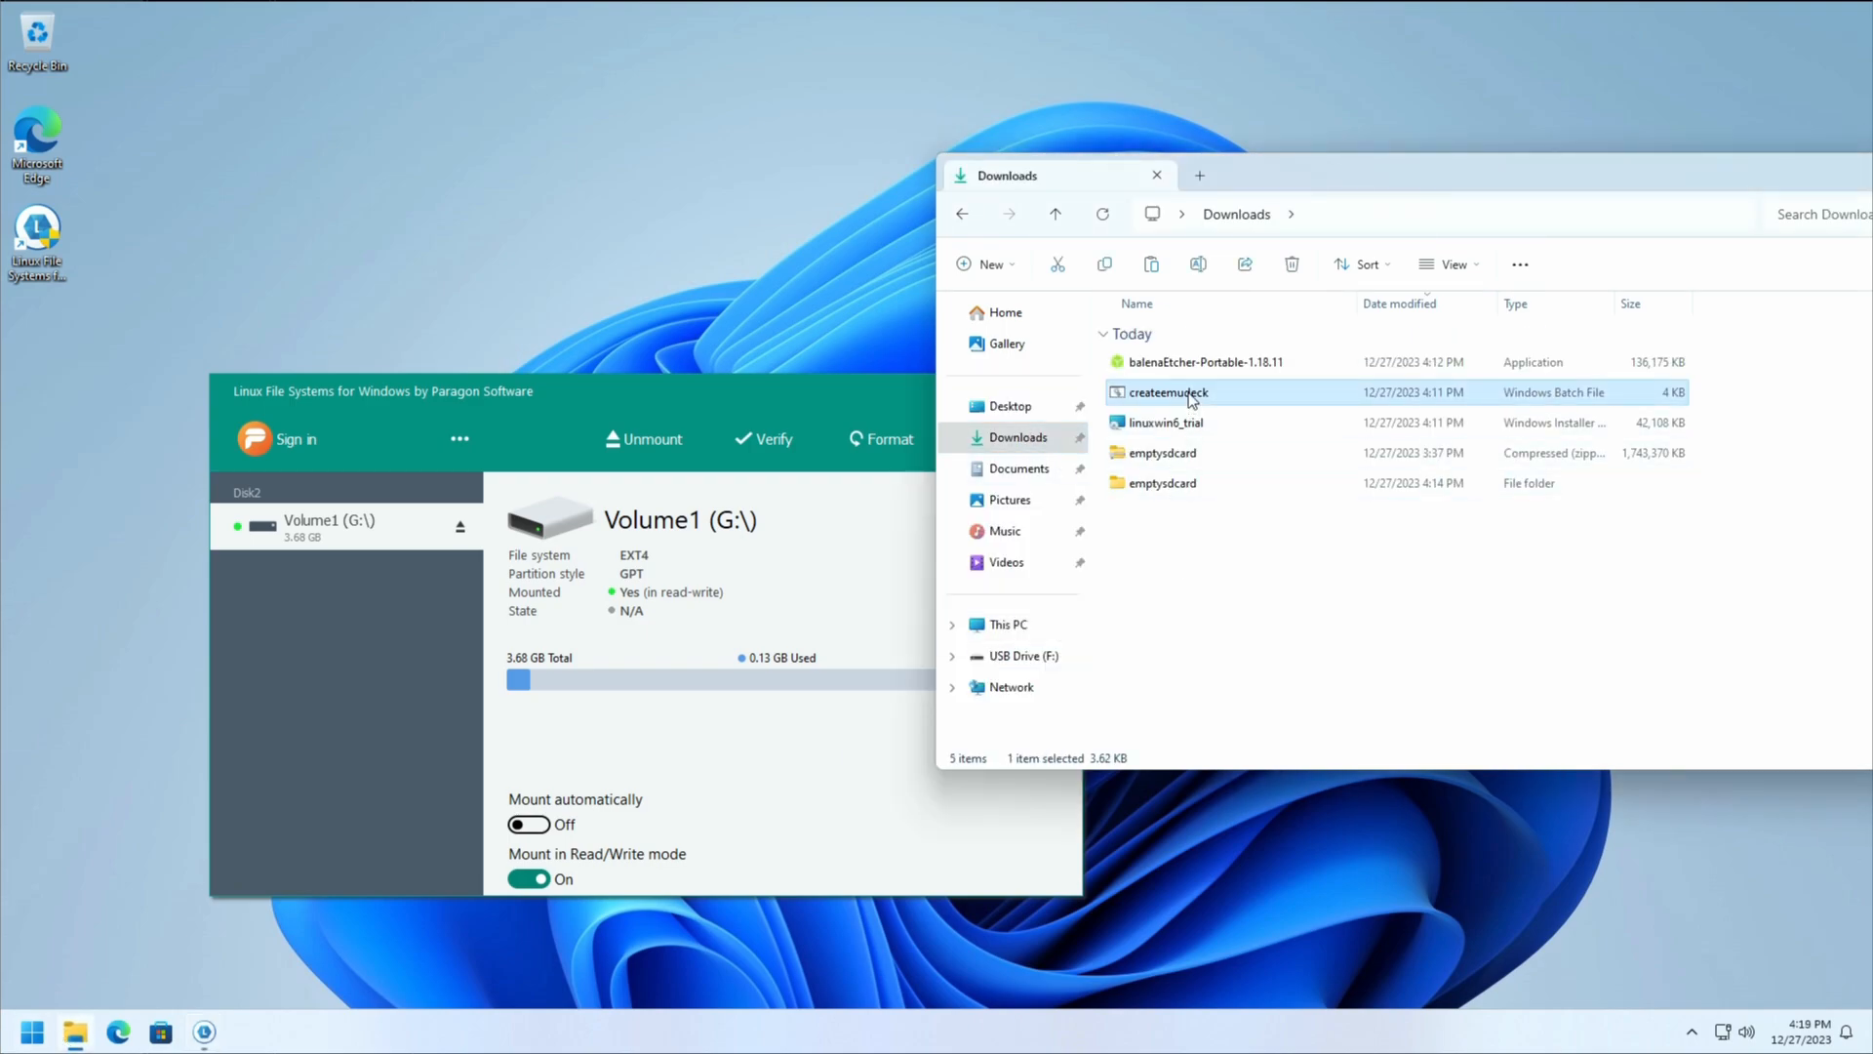
pyautogui.rightClick(1165, 392)
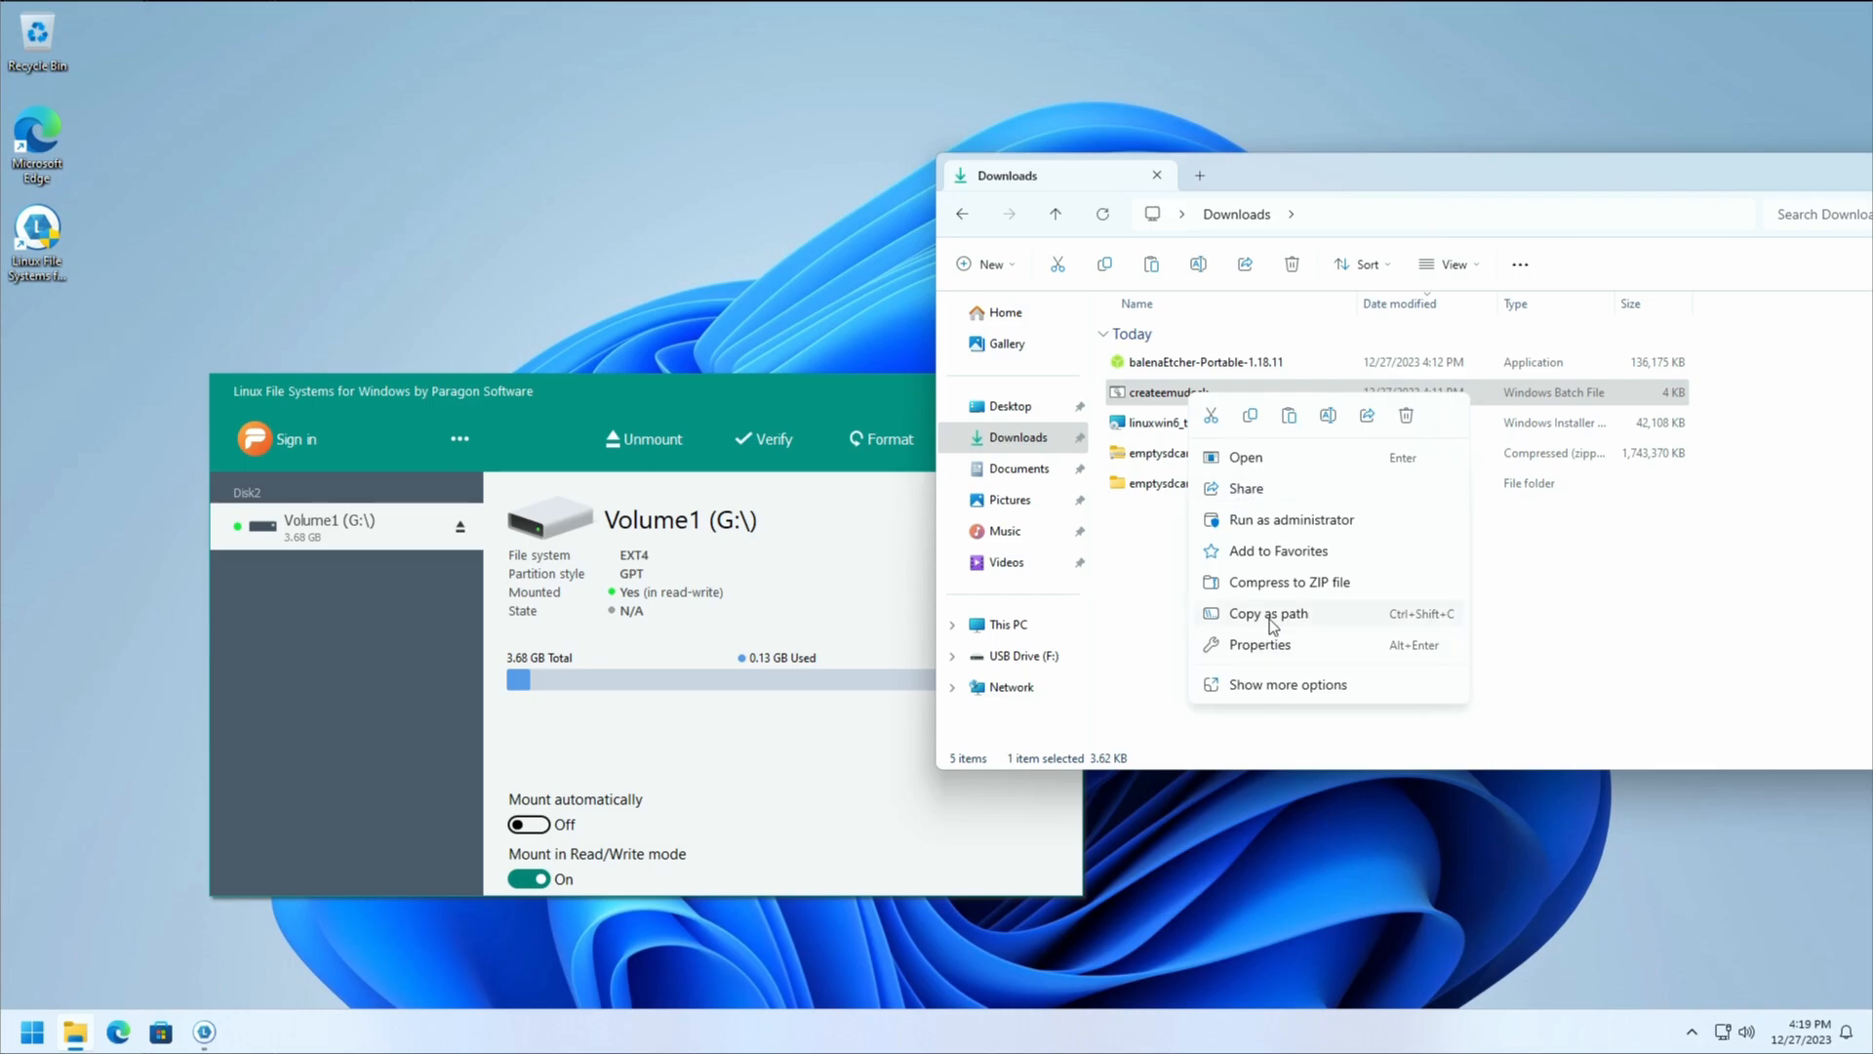
pyautogui.moveTo(1251, 418)
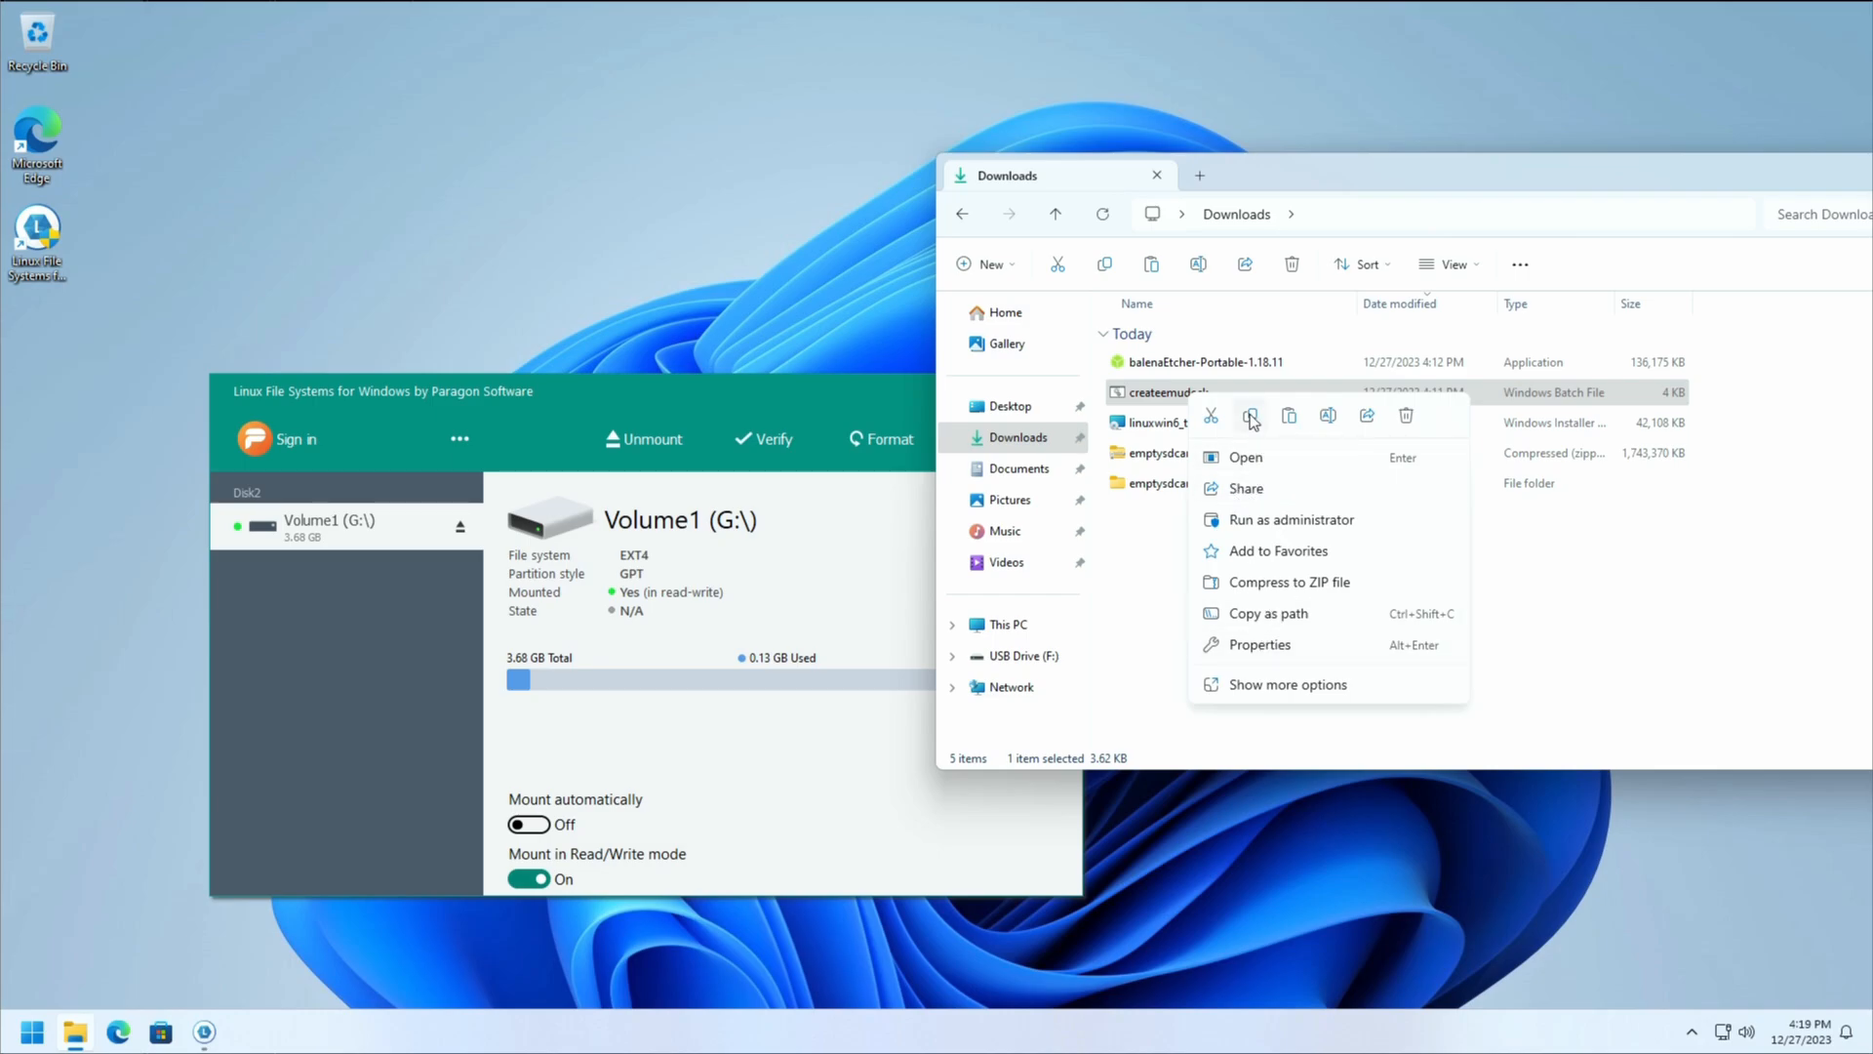
pyautogui.click(1005, 624)
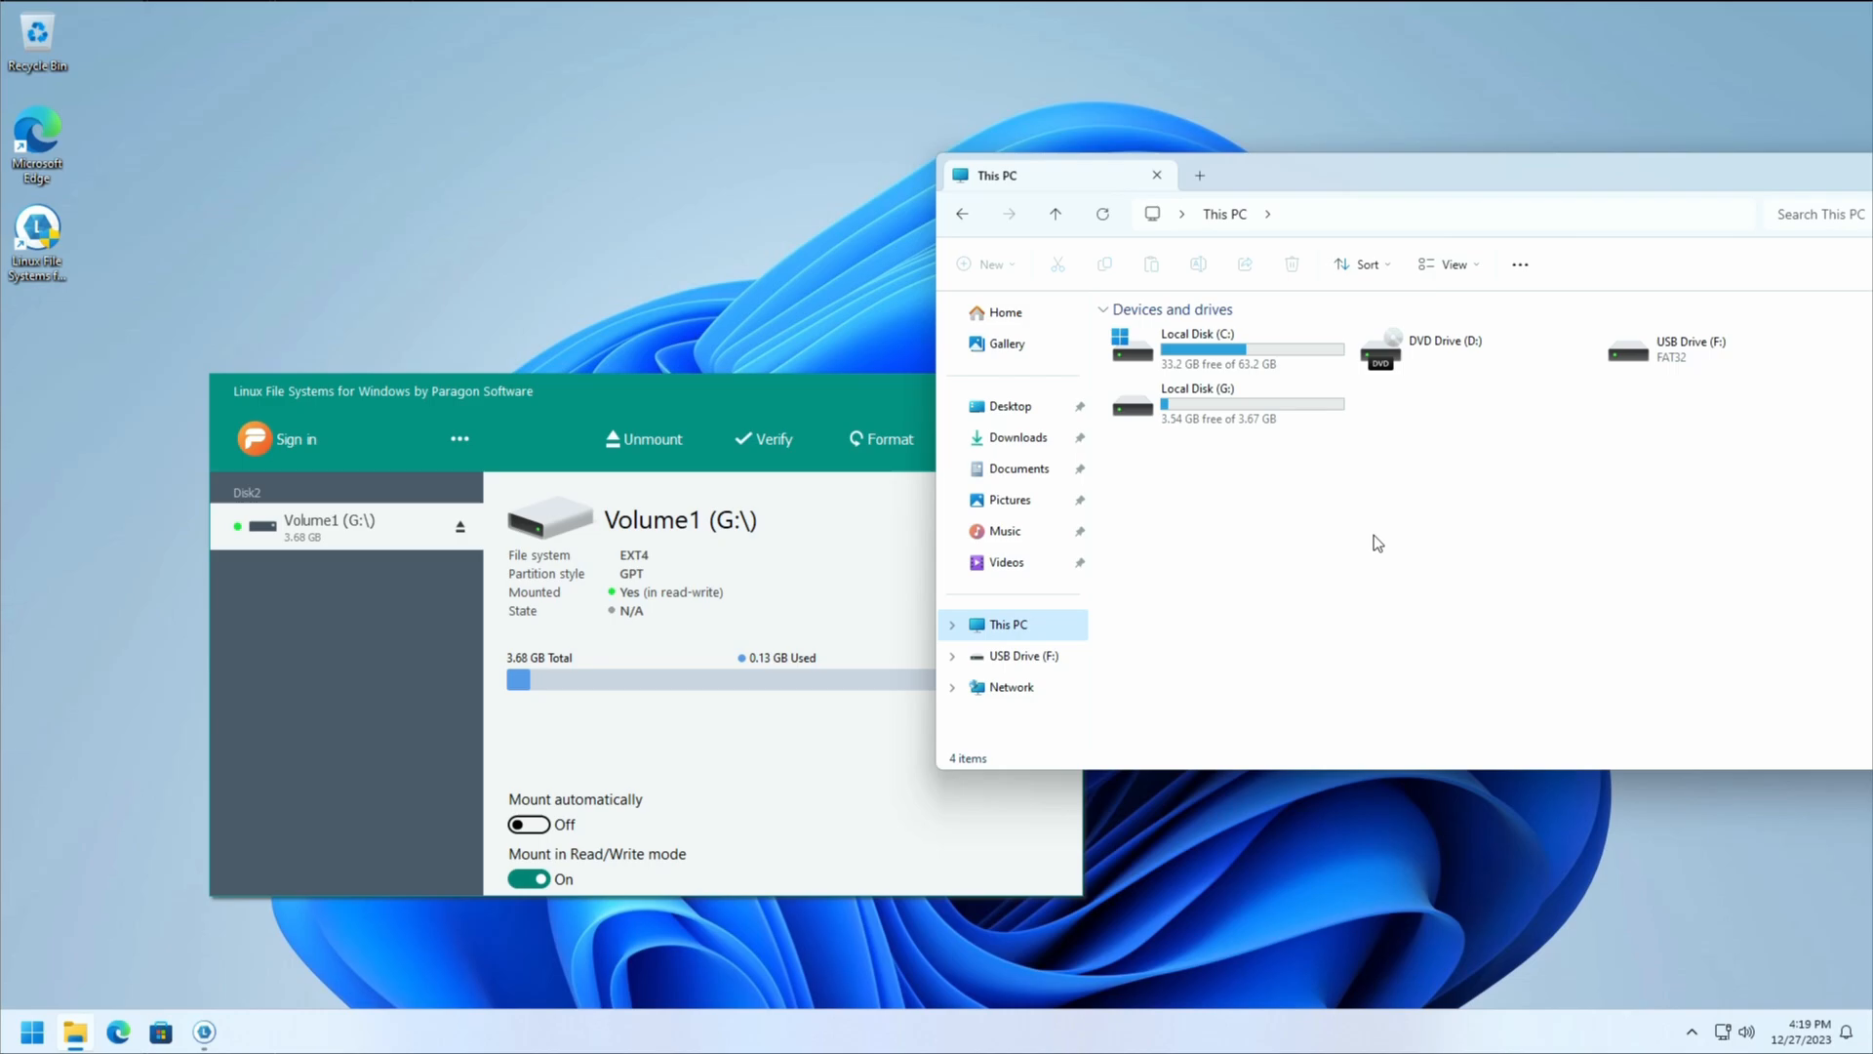
pyautogui.rightClick(1374, 542)
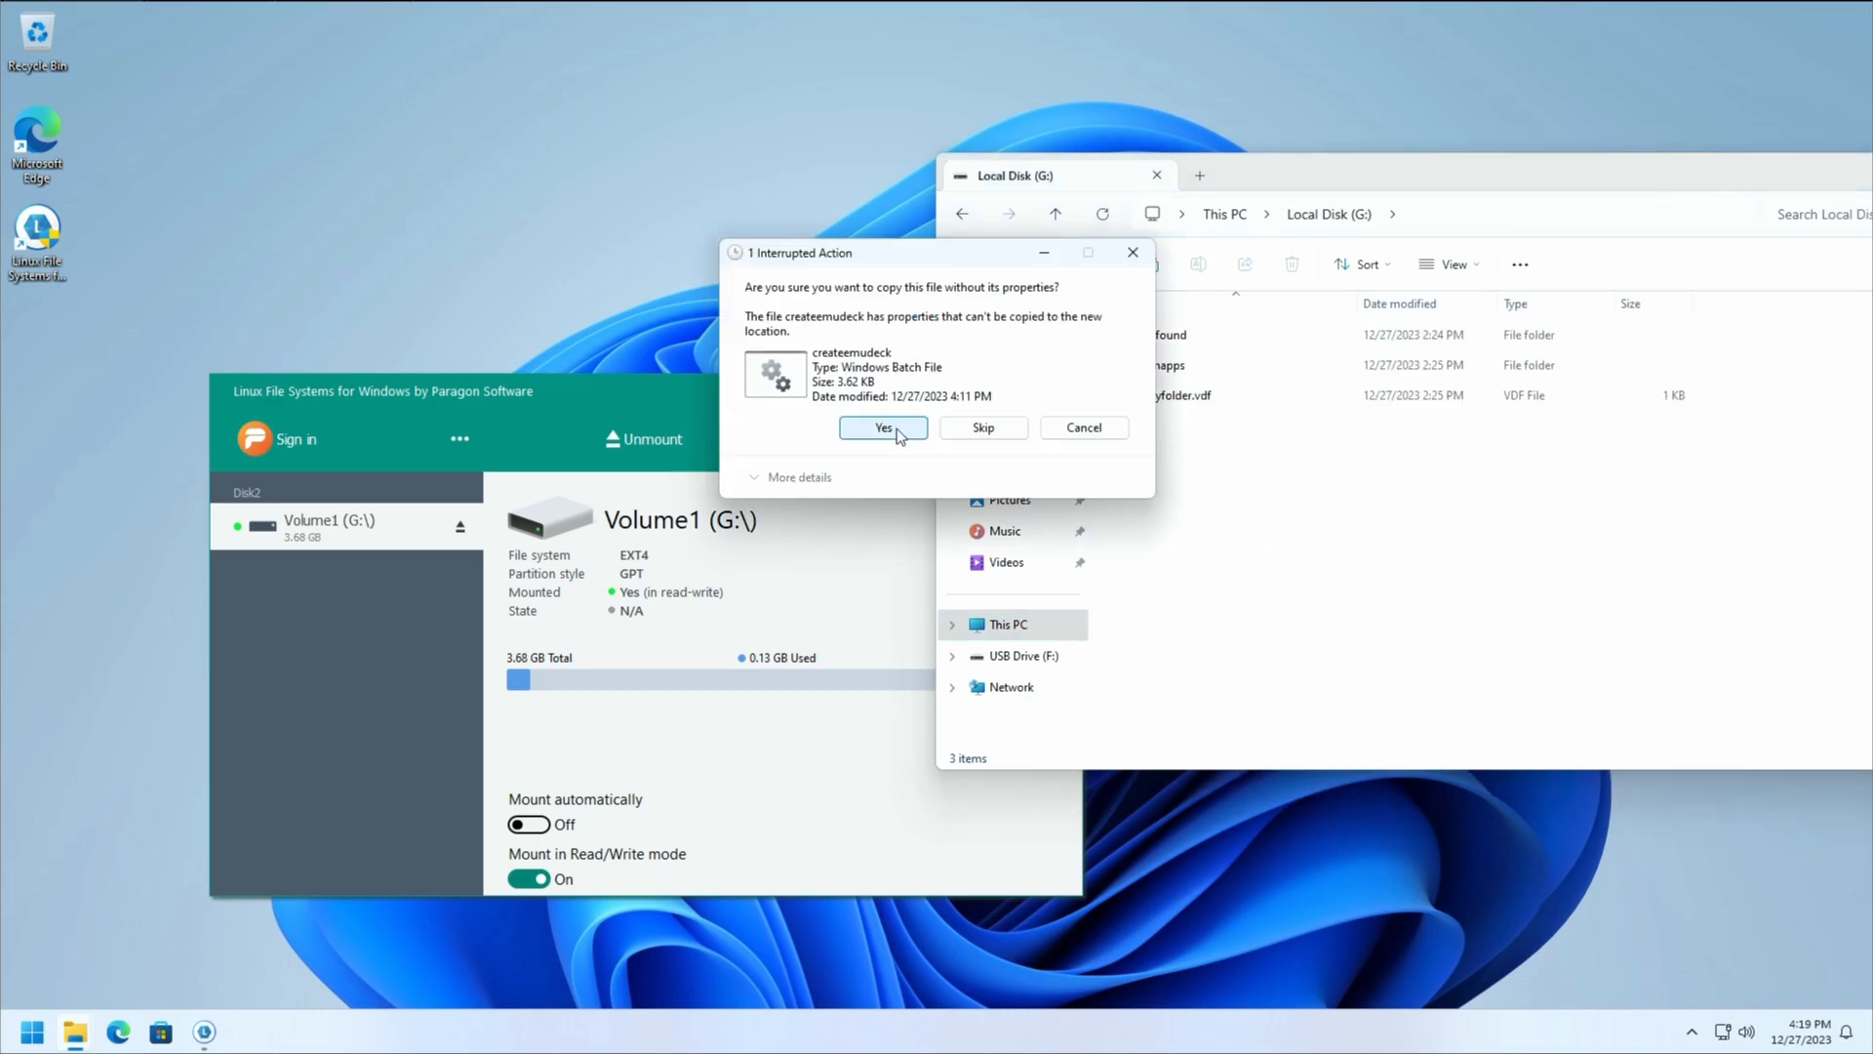
pyautogui.click(882, 428)
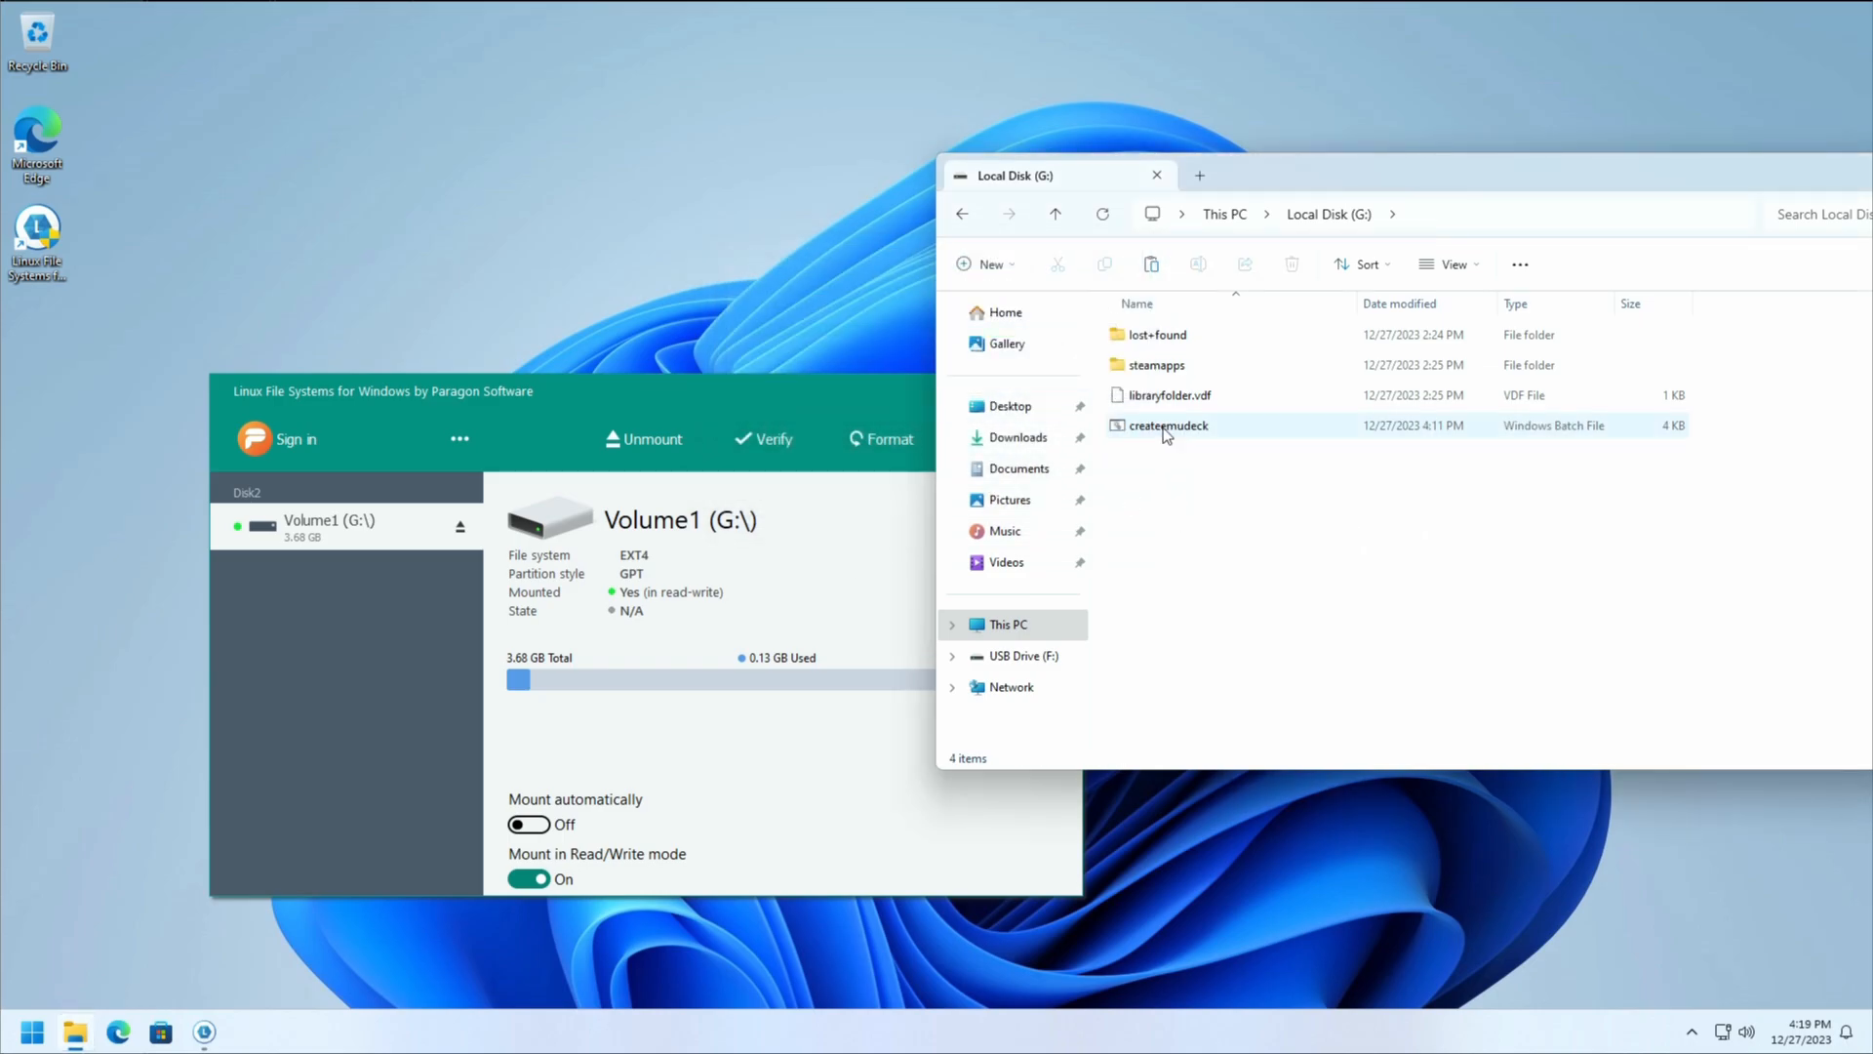
# Step: Run createemudeck on G: to create the Emulation folder, then delete the batch file and view the new folder
pyautogui.click(1166, 425)
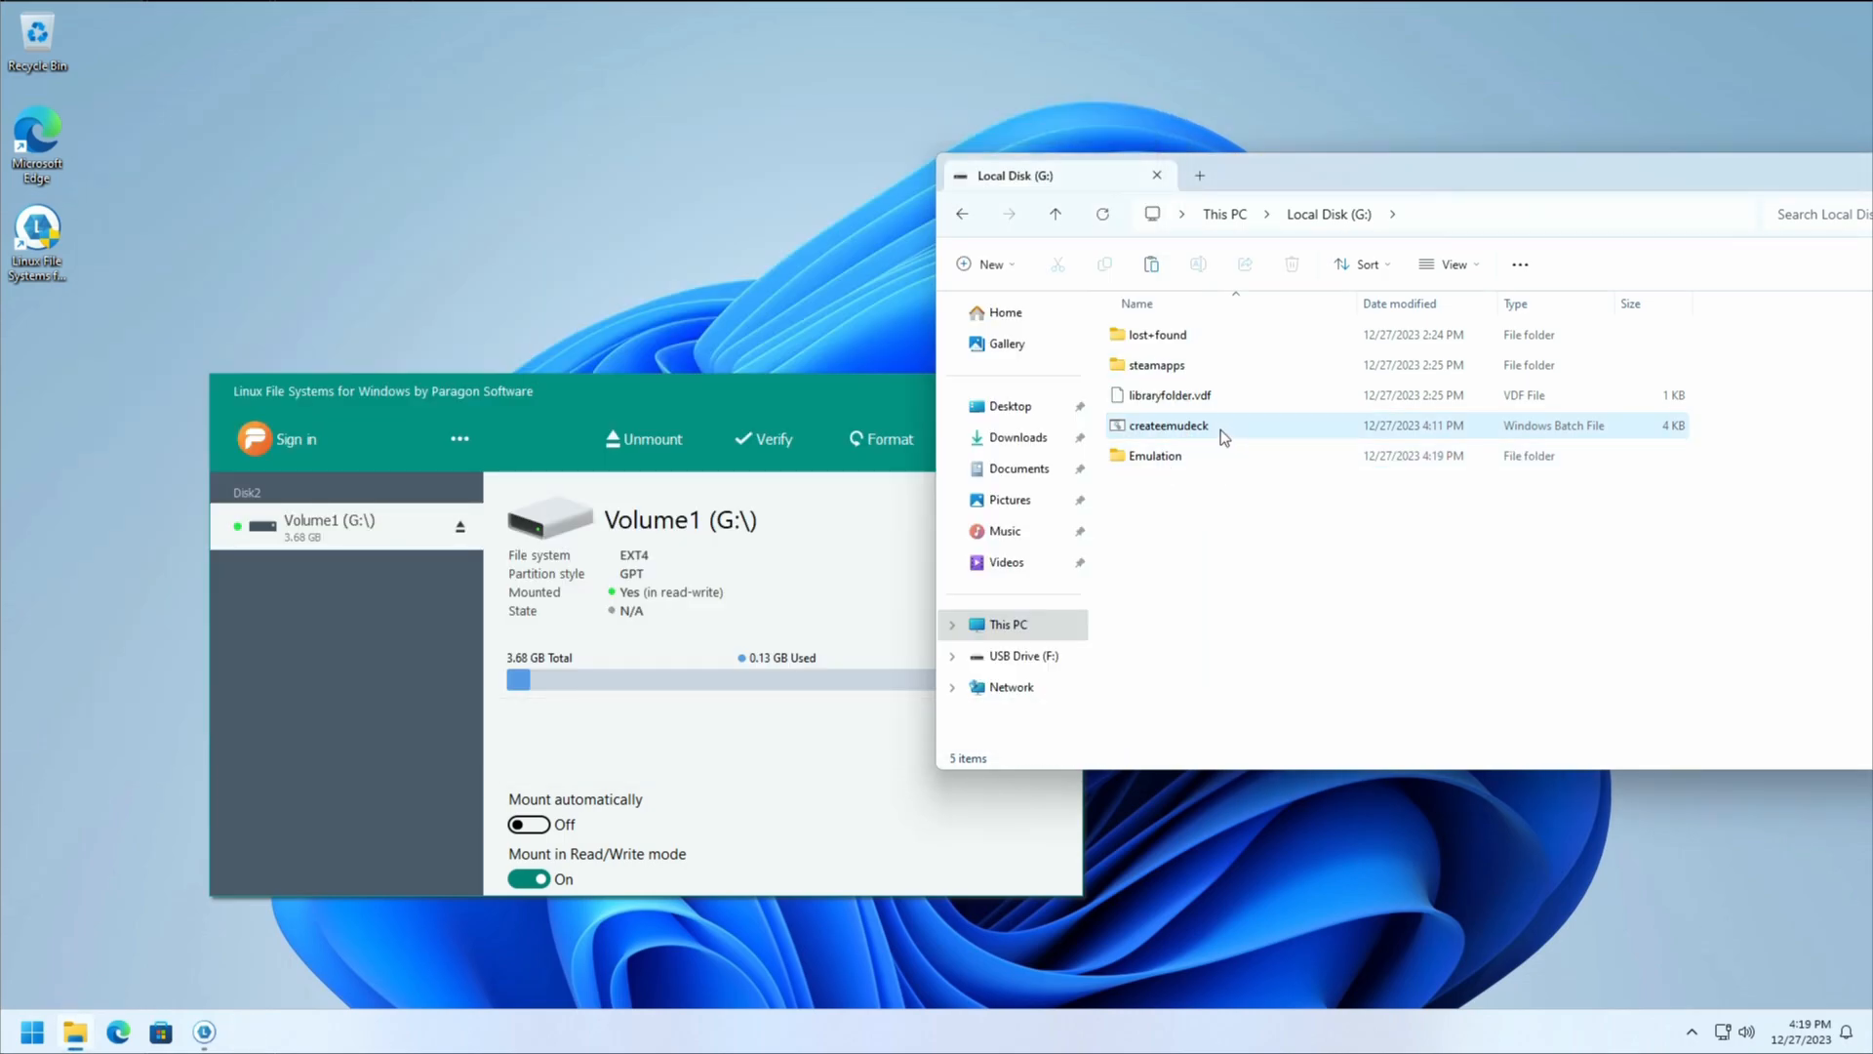
pyautogui.rightClick(1164, 425)
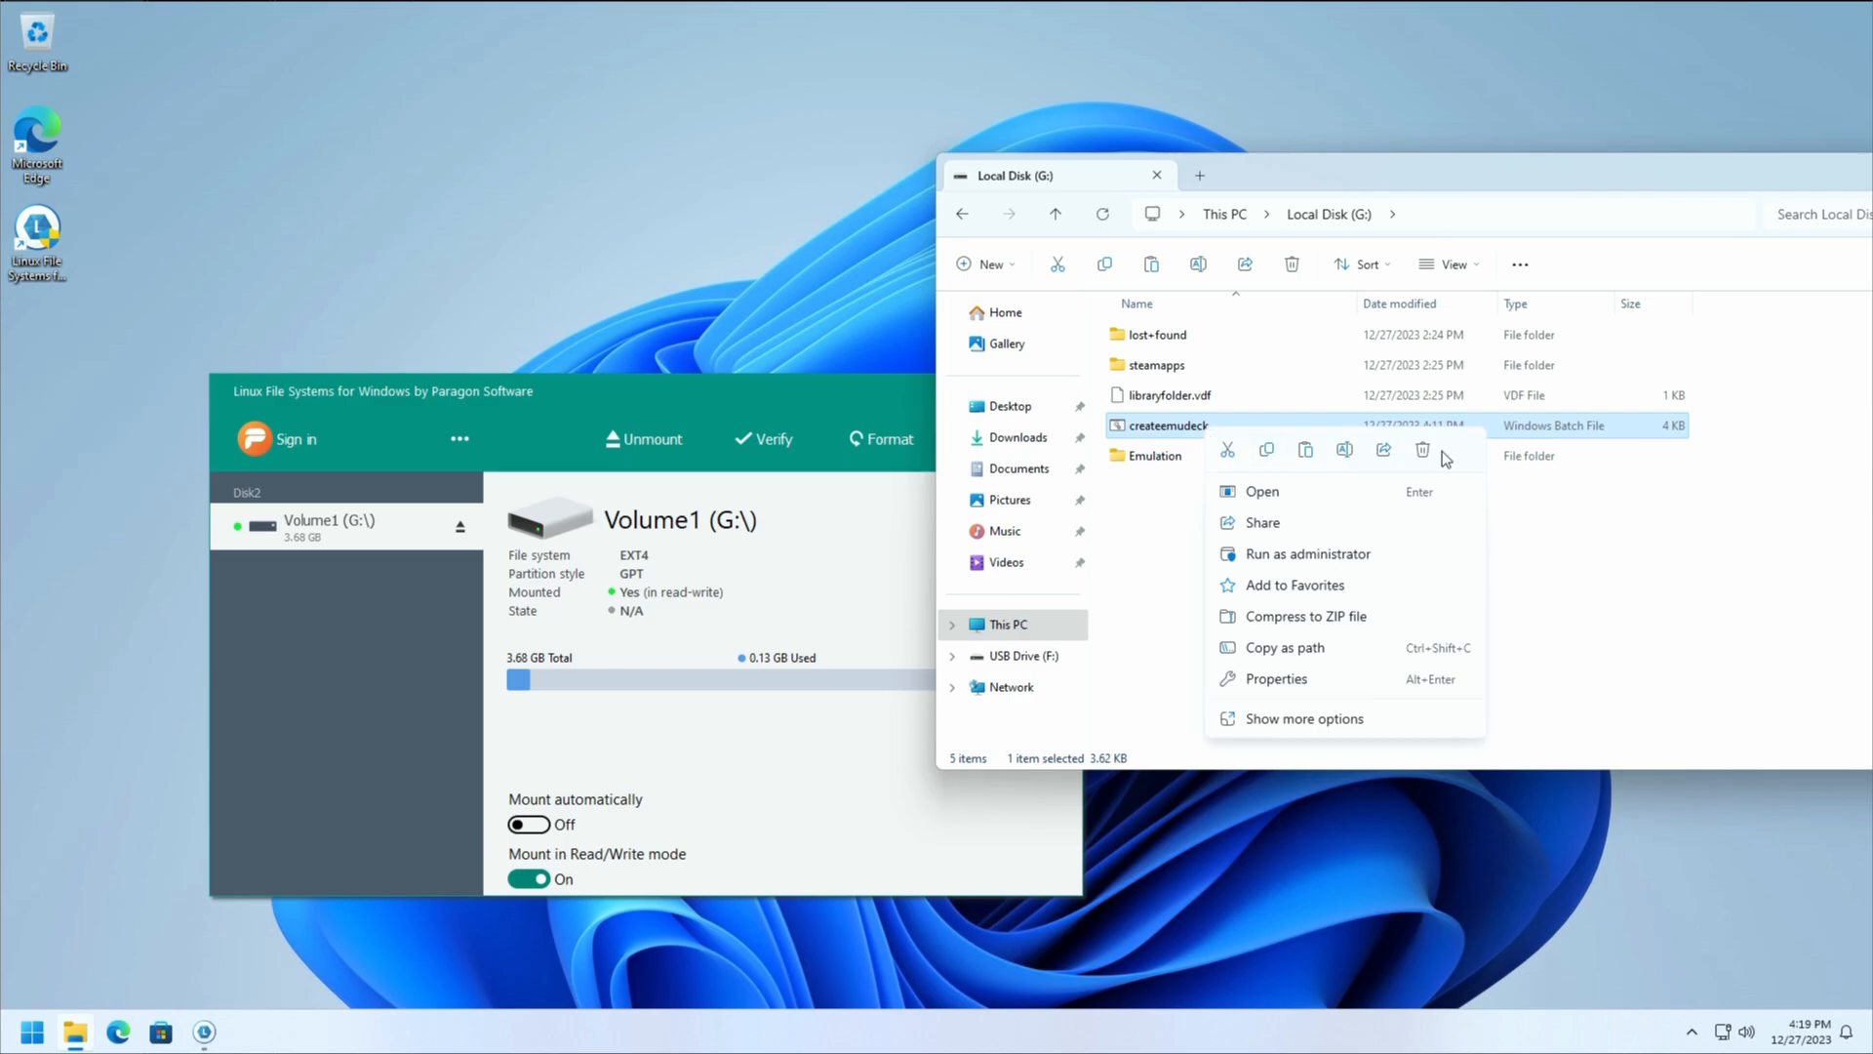
pyautogui.click(1423, 450)
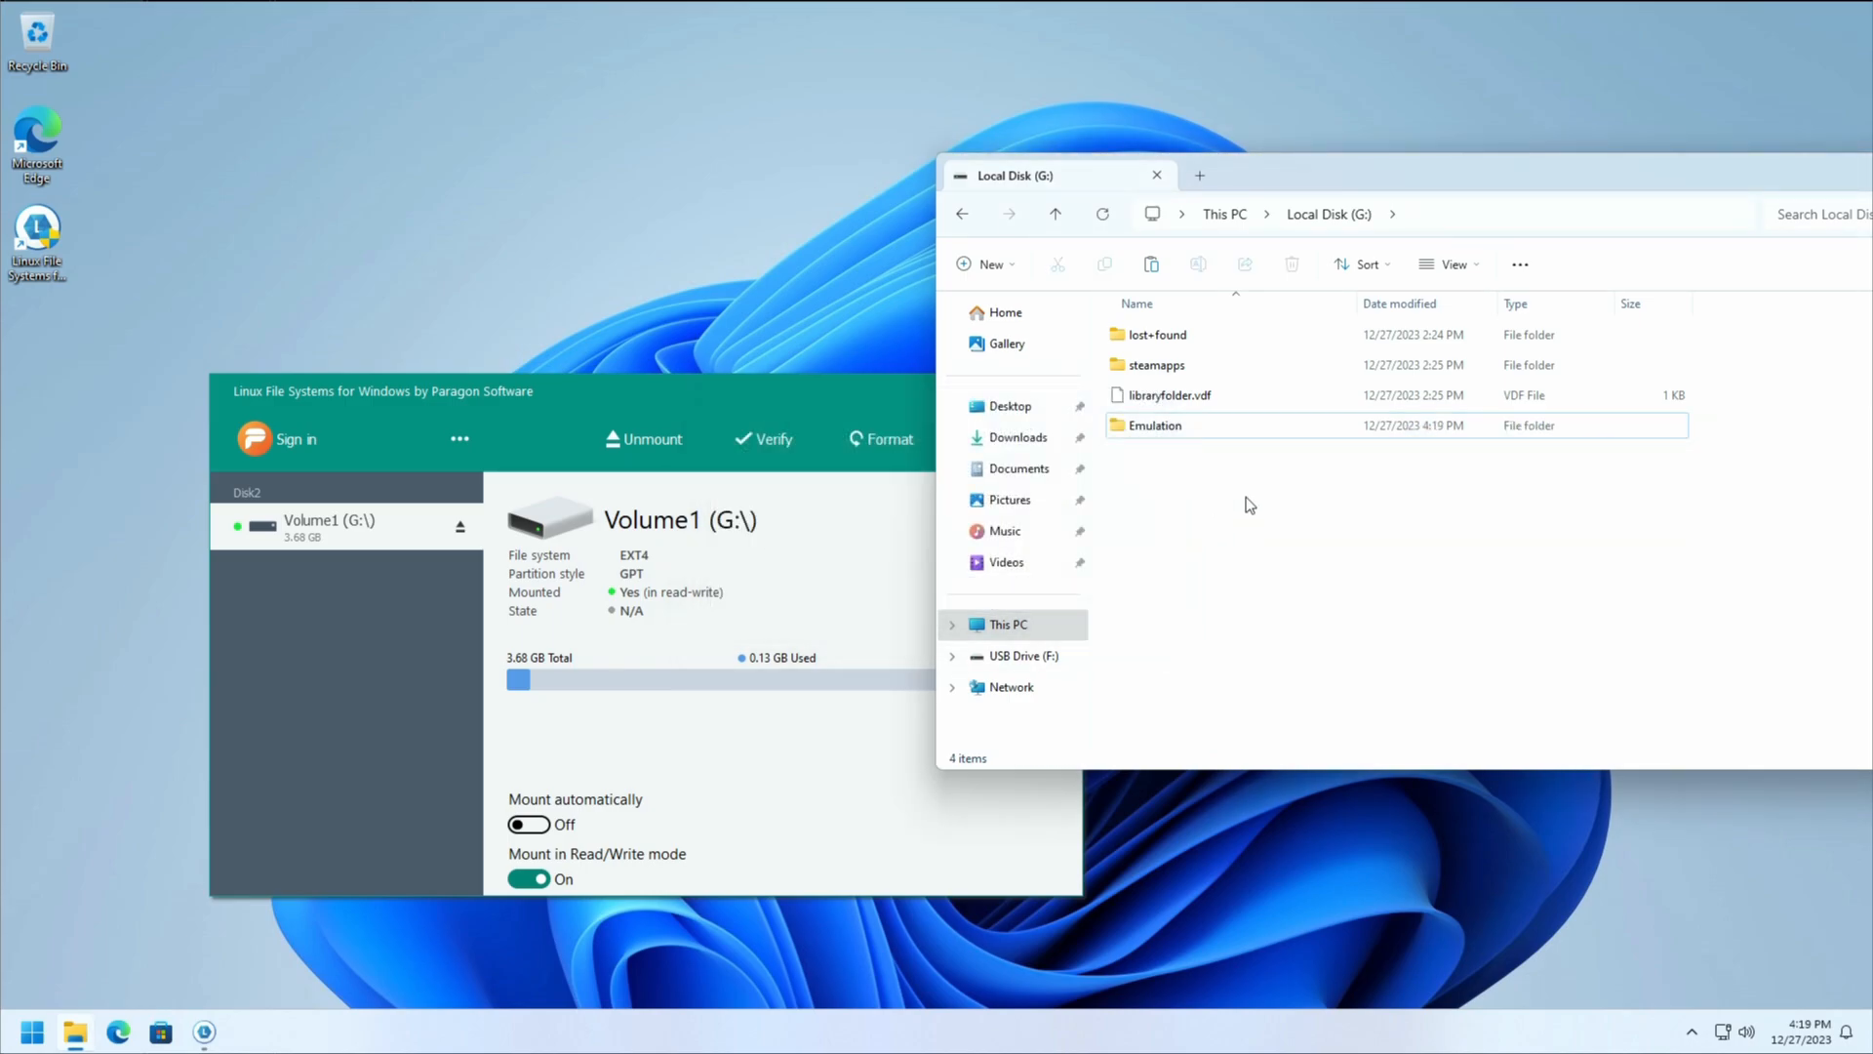
pyautogui.doubleClick(1154, 425)
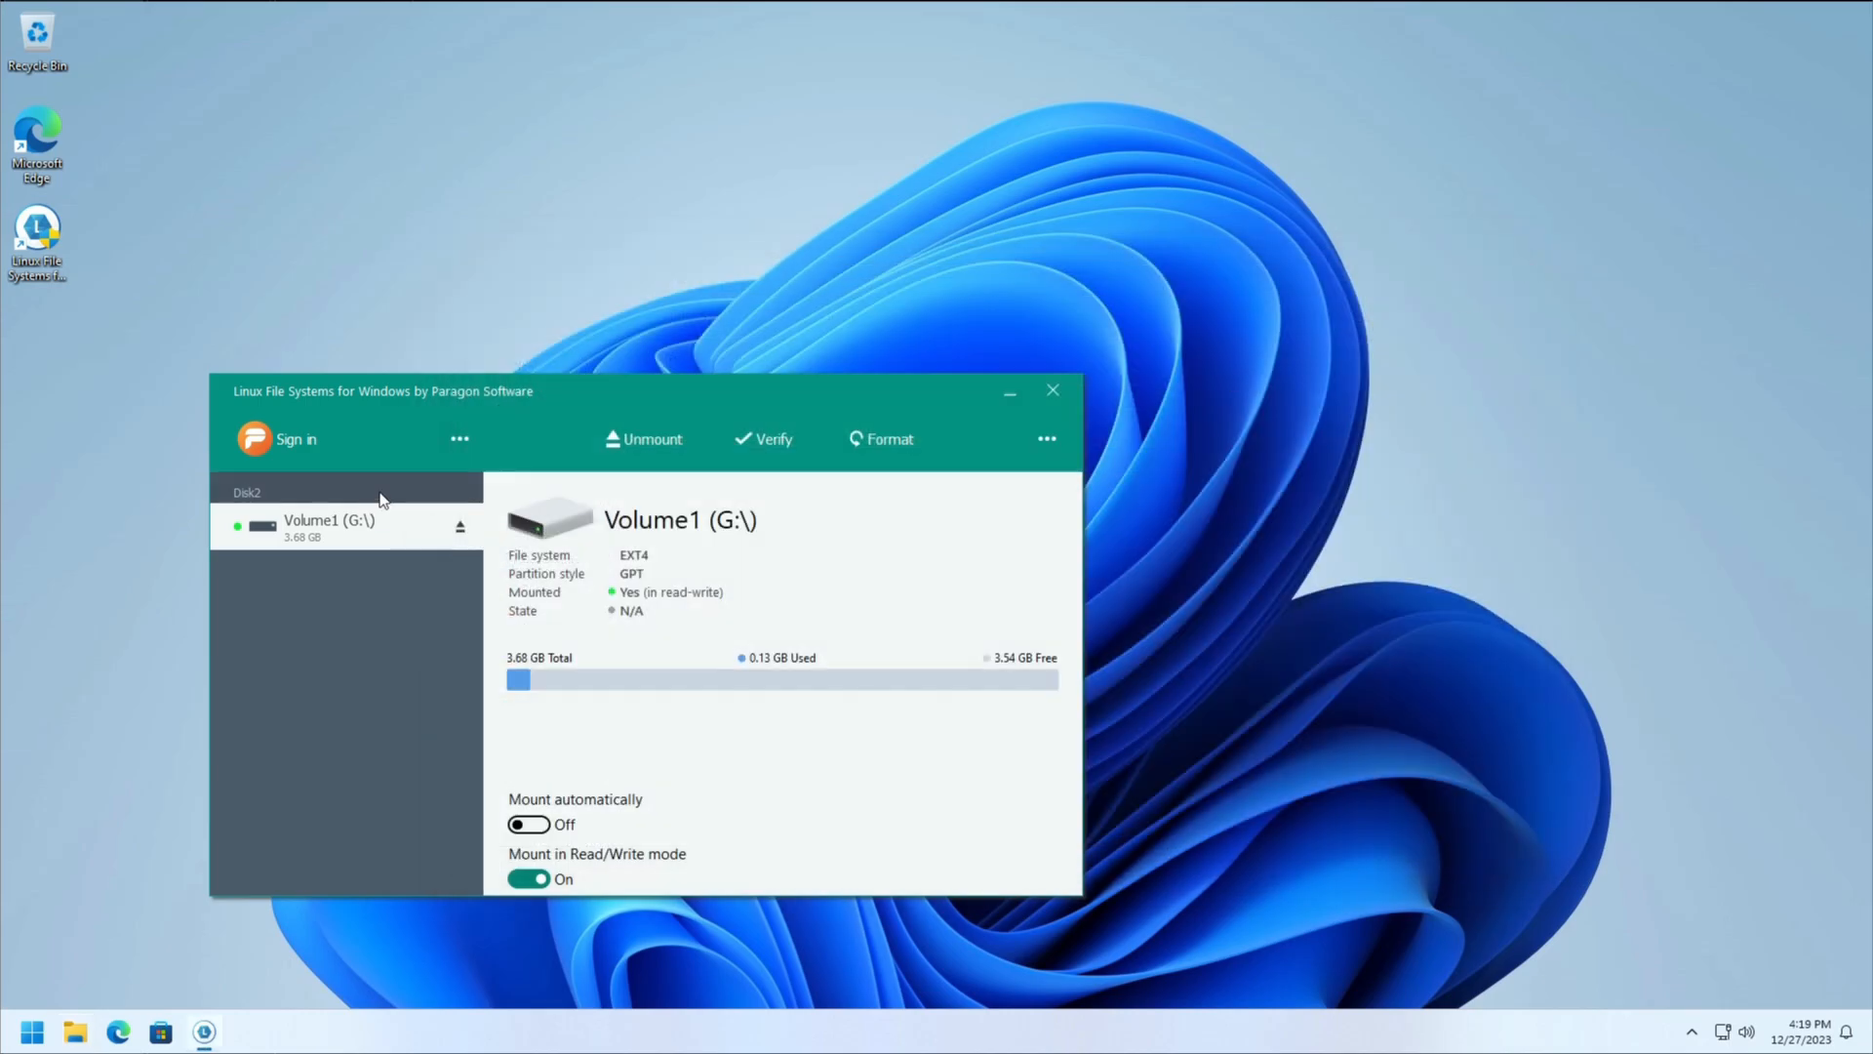
pyautogui.moveTo(619, 491)
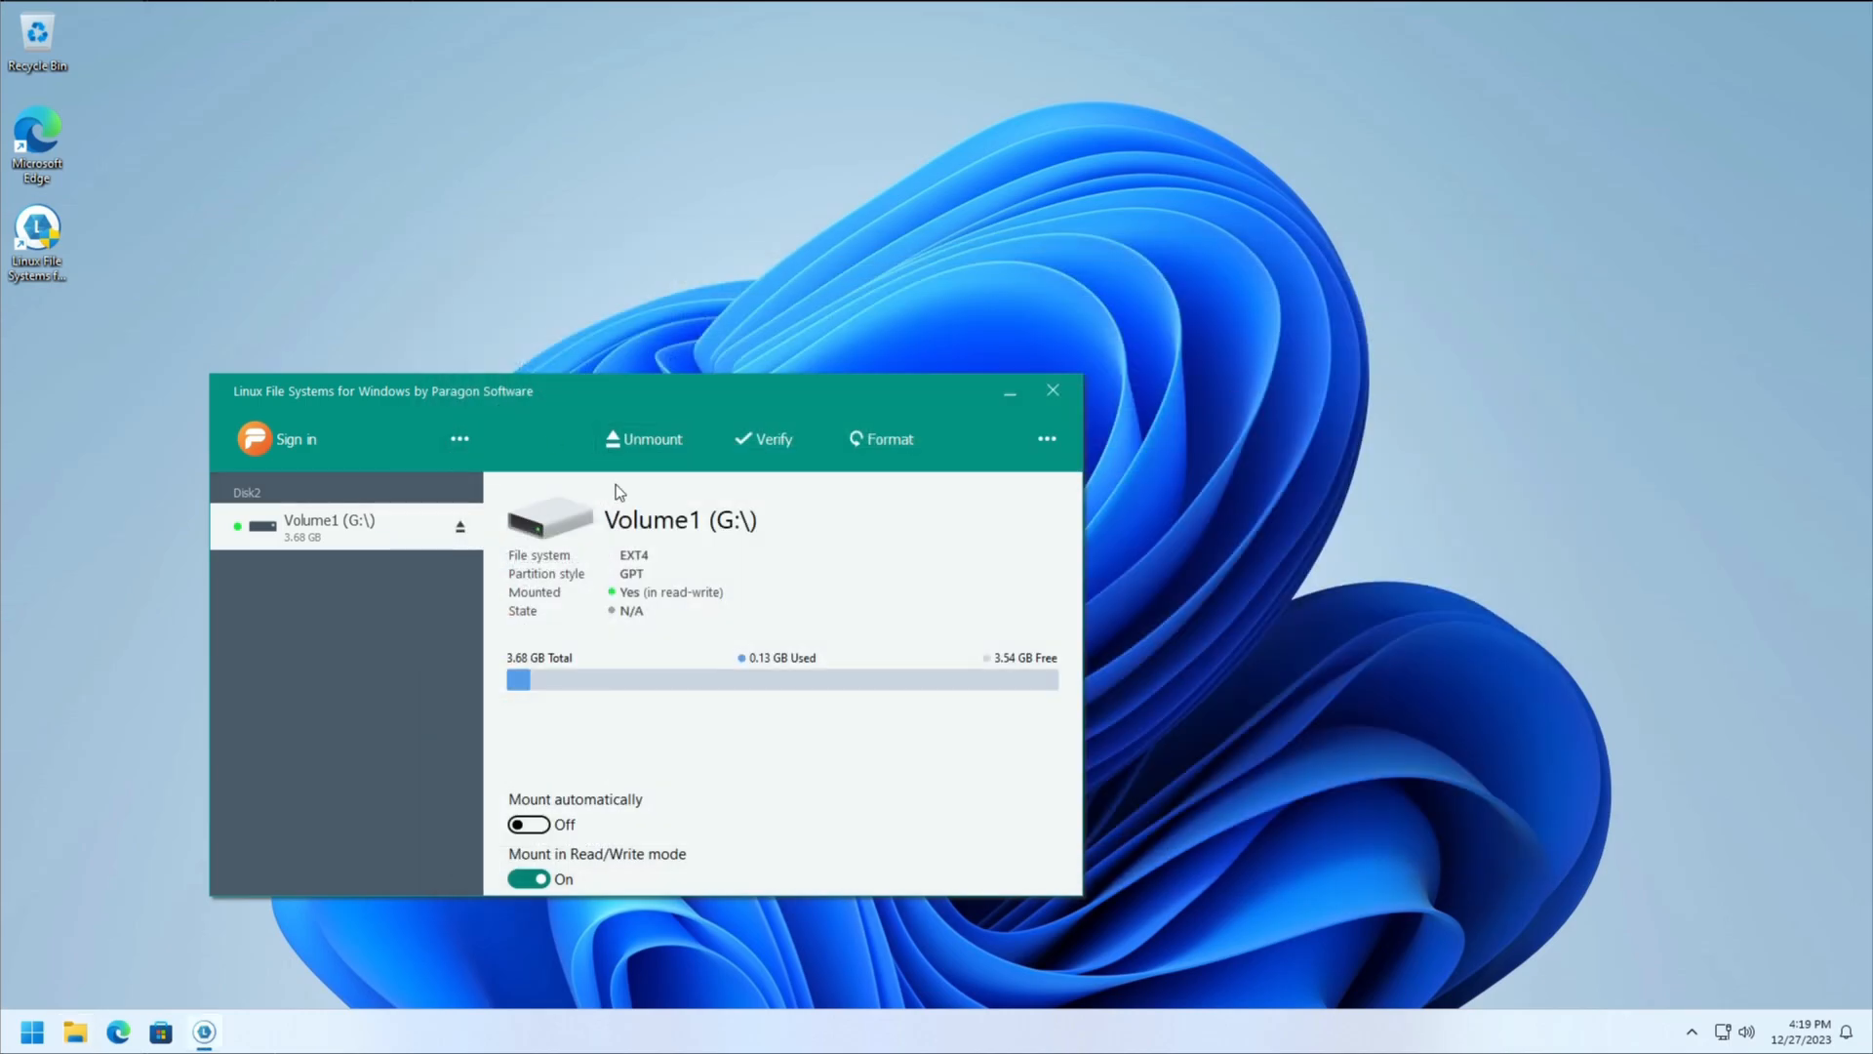
pyautogui.moveTo(654, 439)
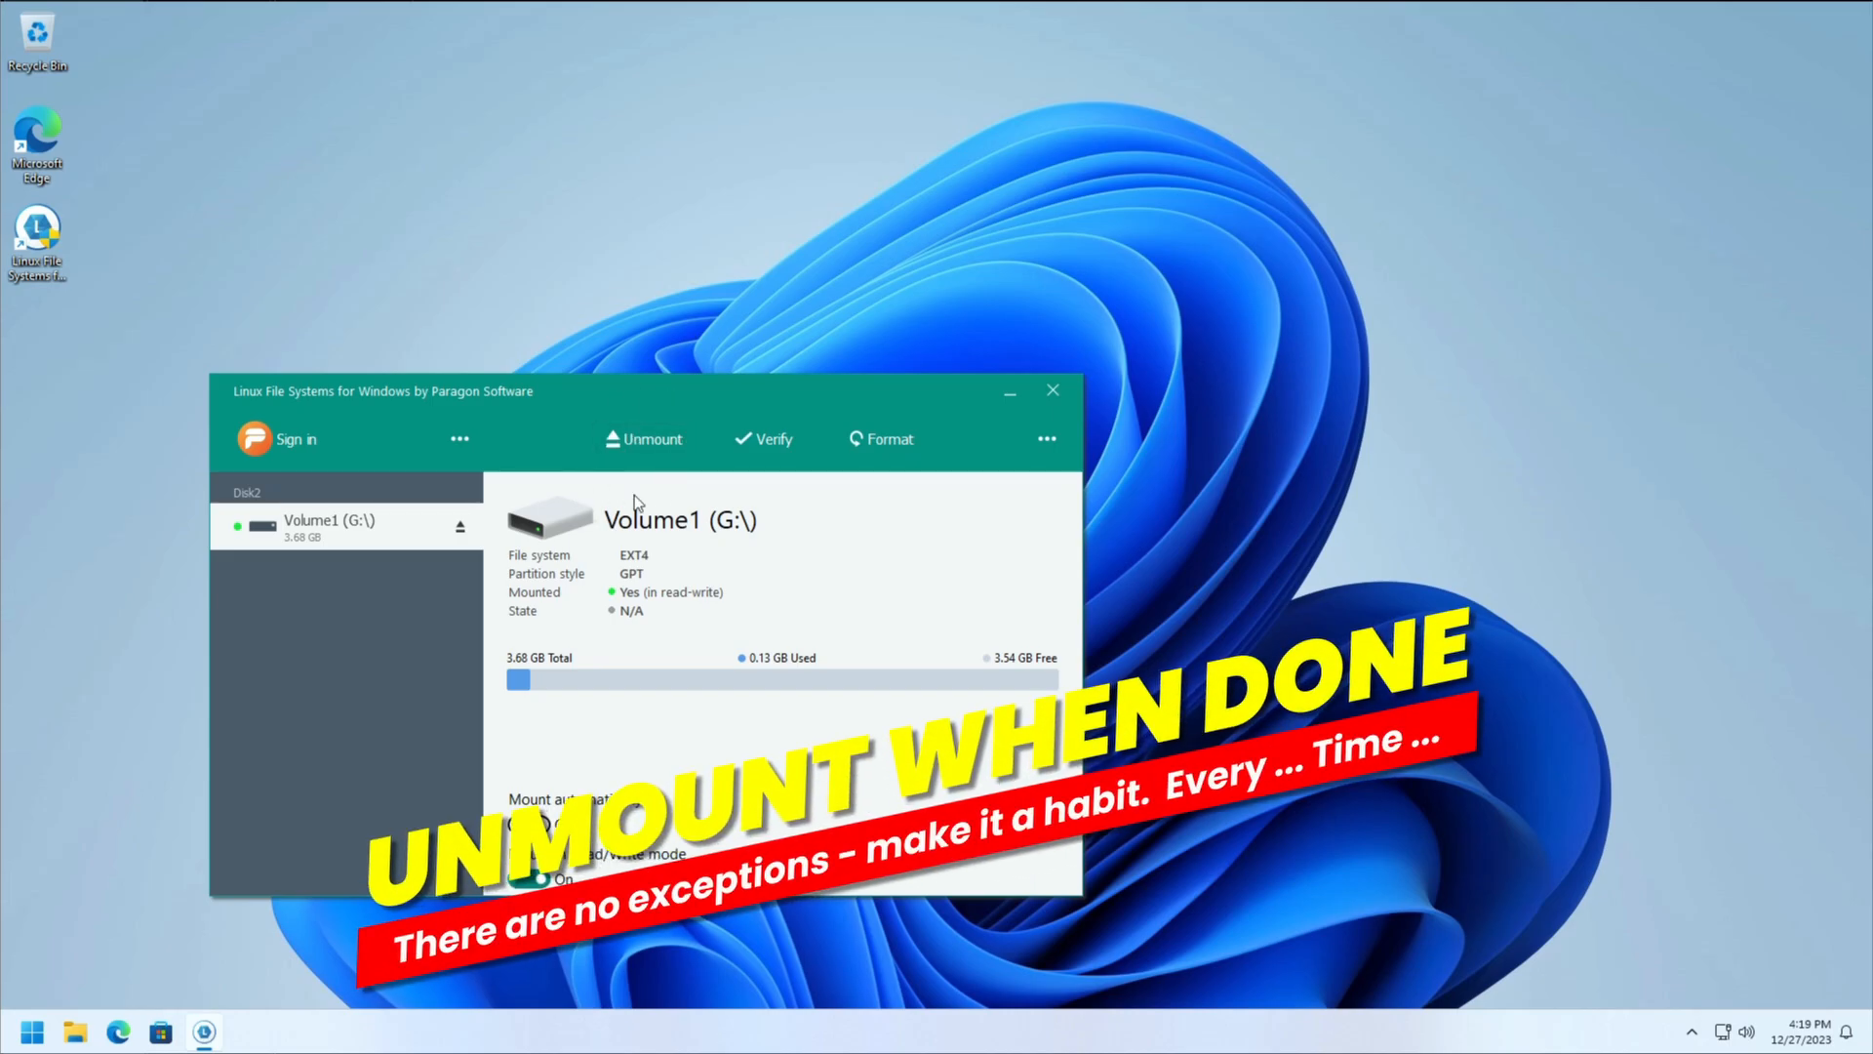
pyautogui.moveTo(654, 455)
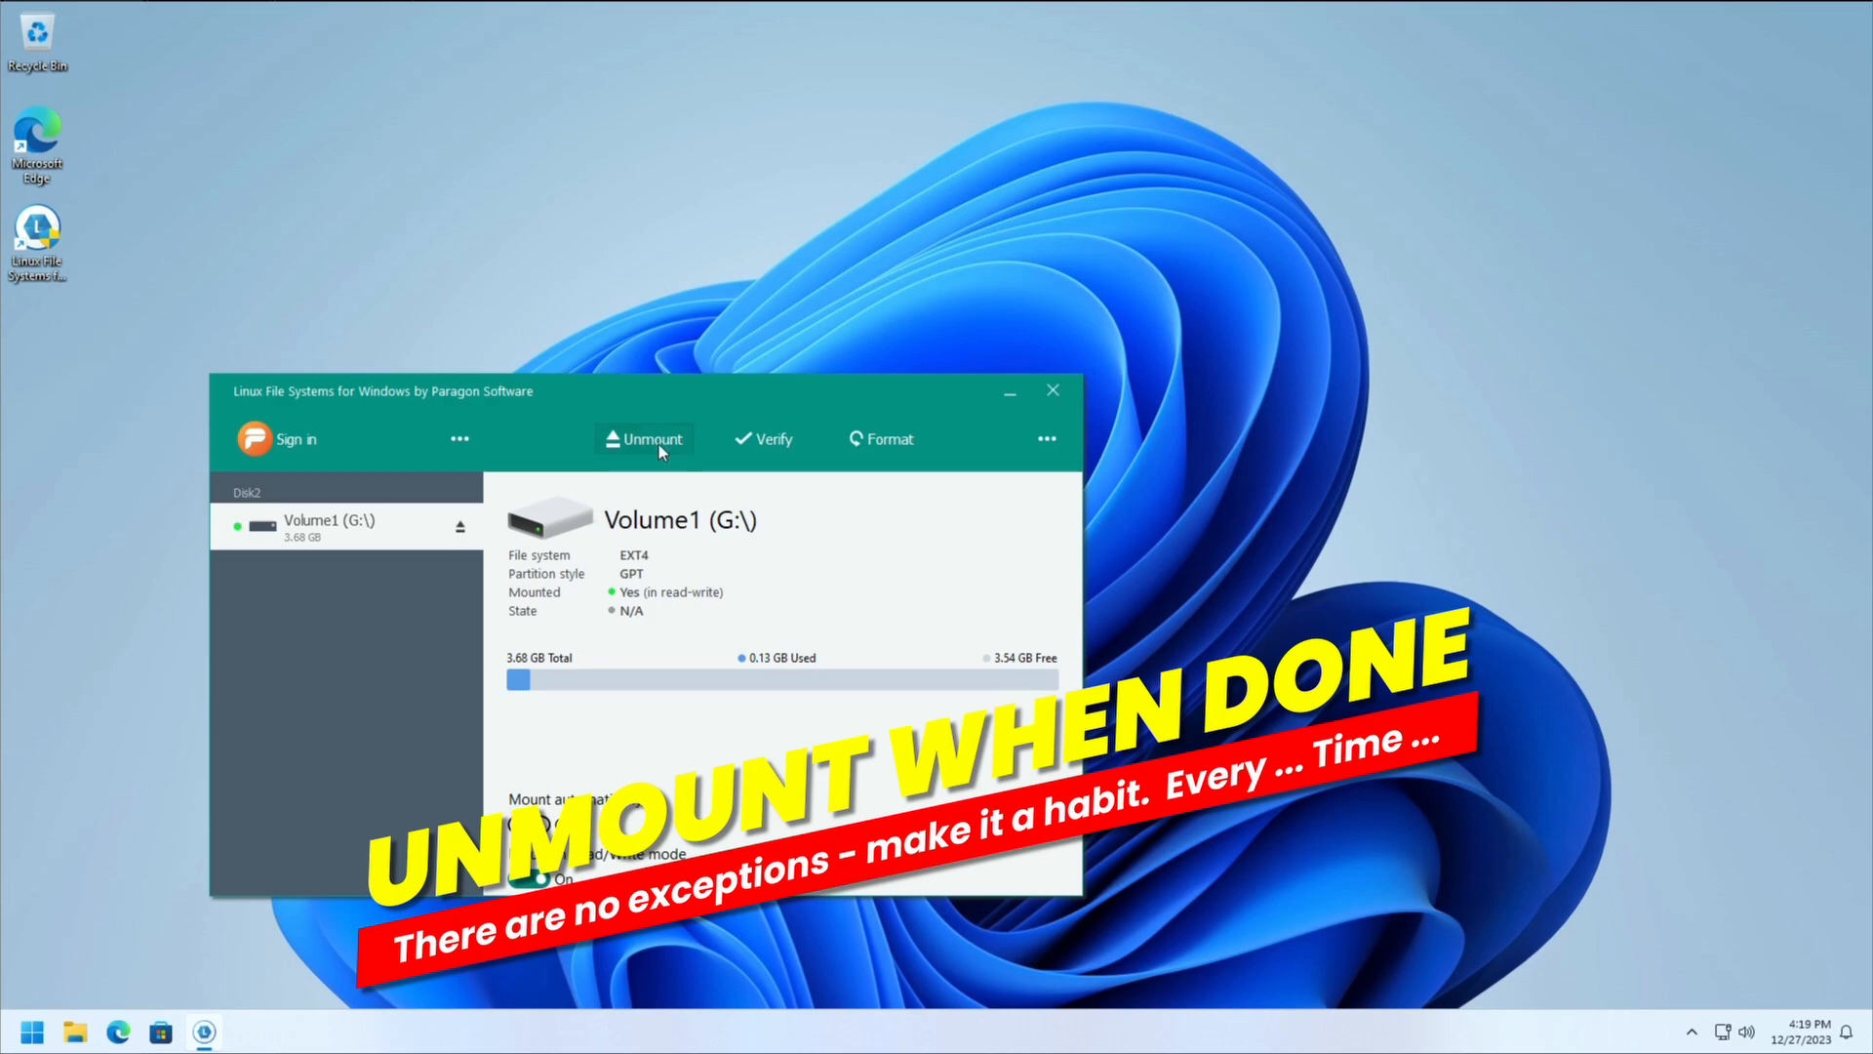
# Step: Unmount Volume1 (G:) and close the Paragon Linux File Systems window
pyautogui.click(654, 439)
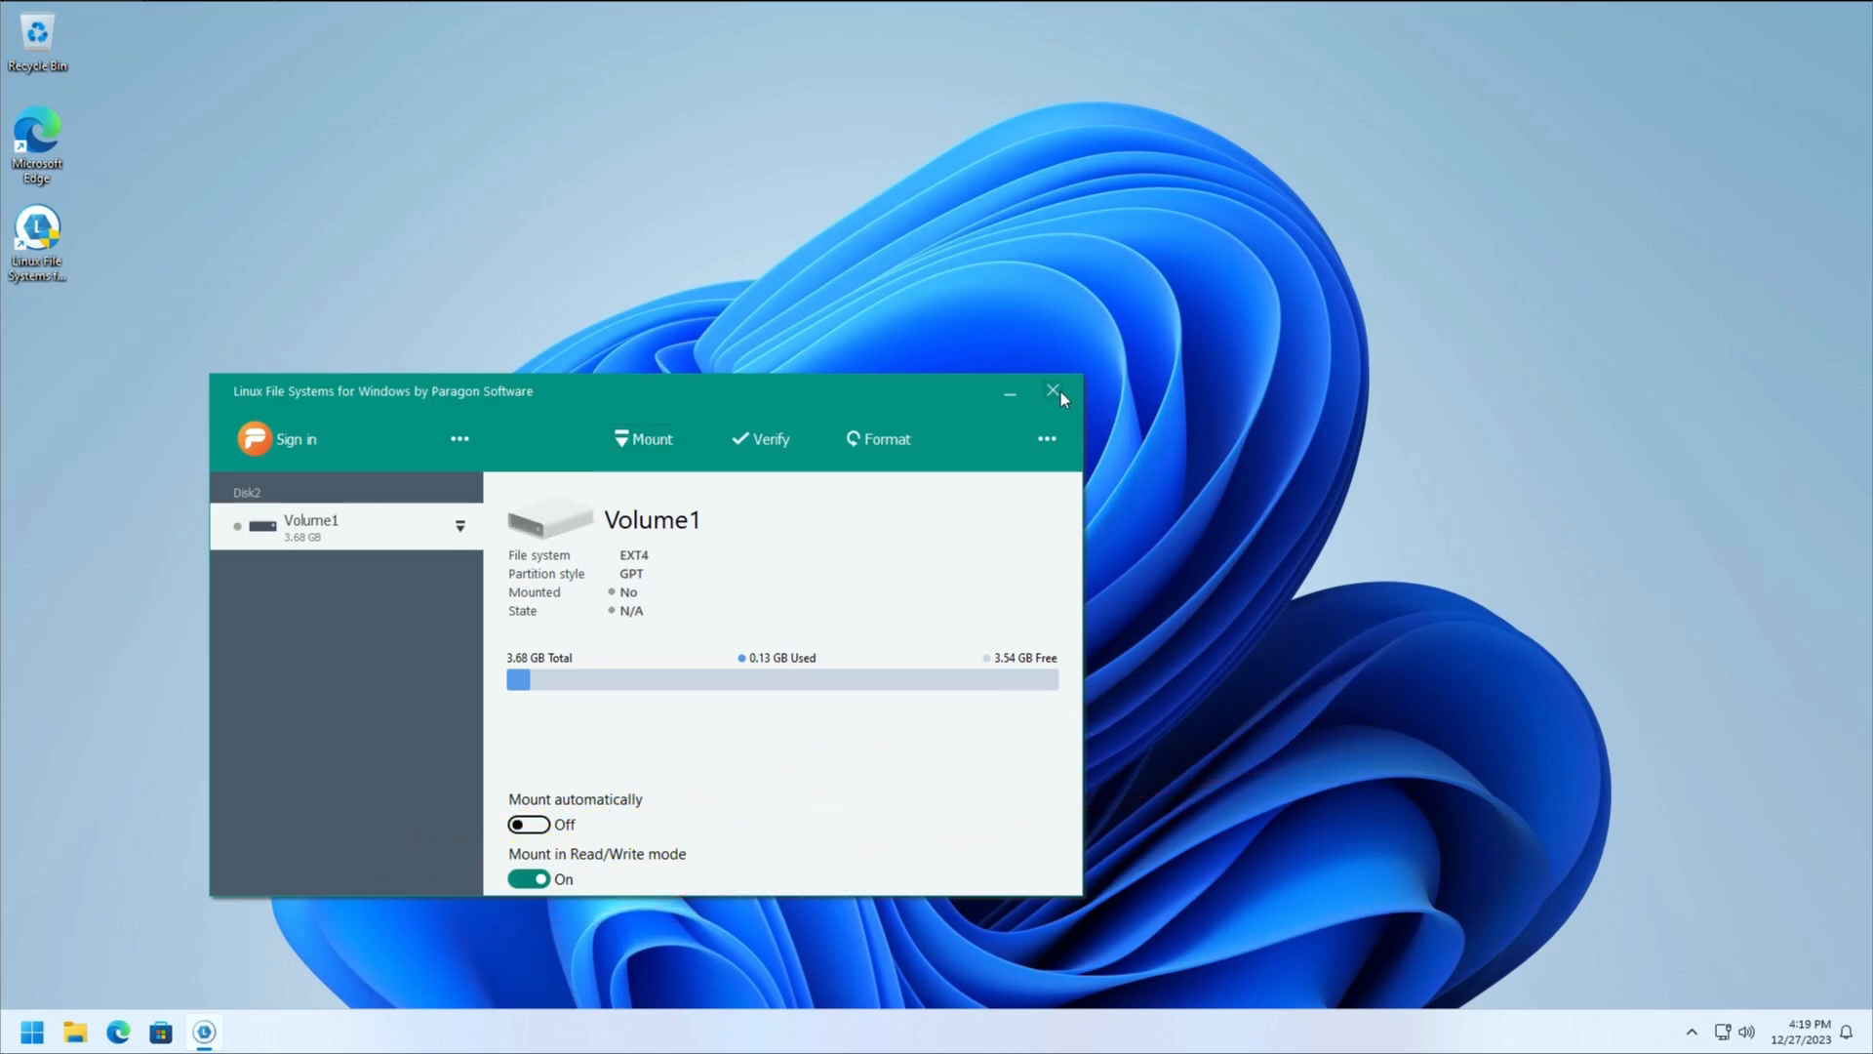
pyautogui.click(1052, 390)
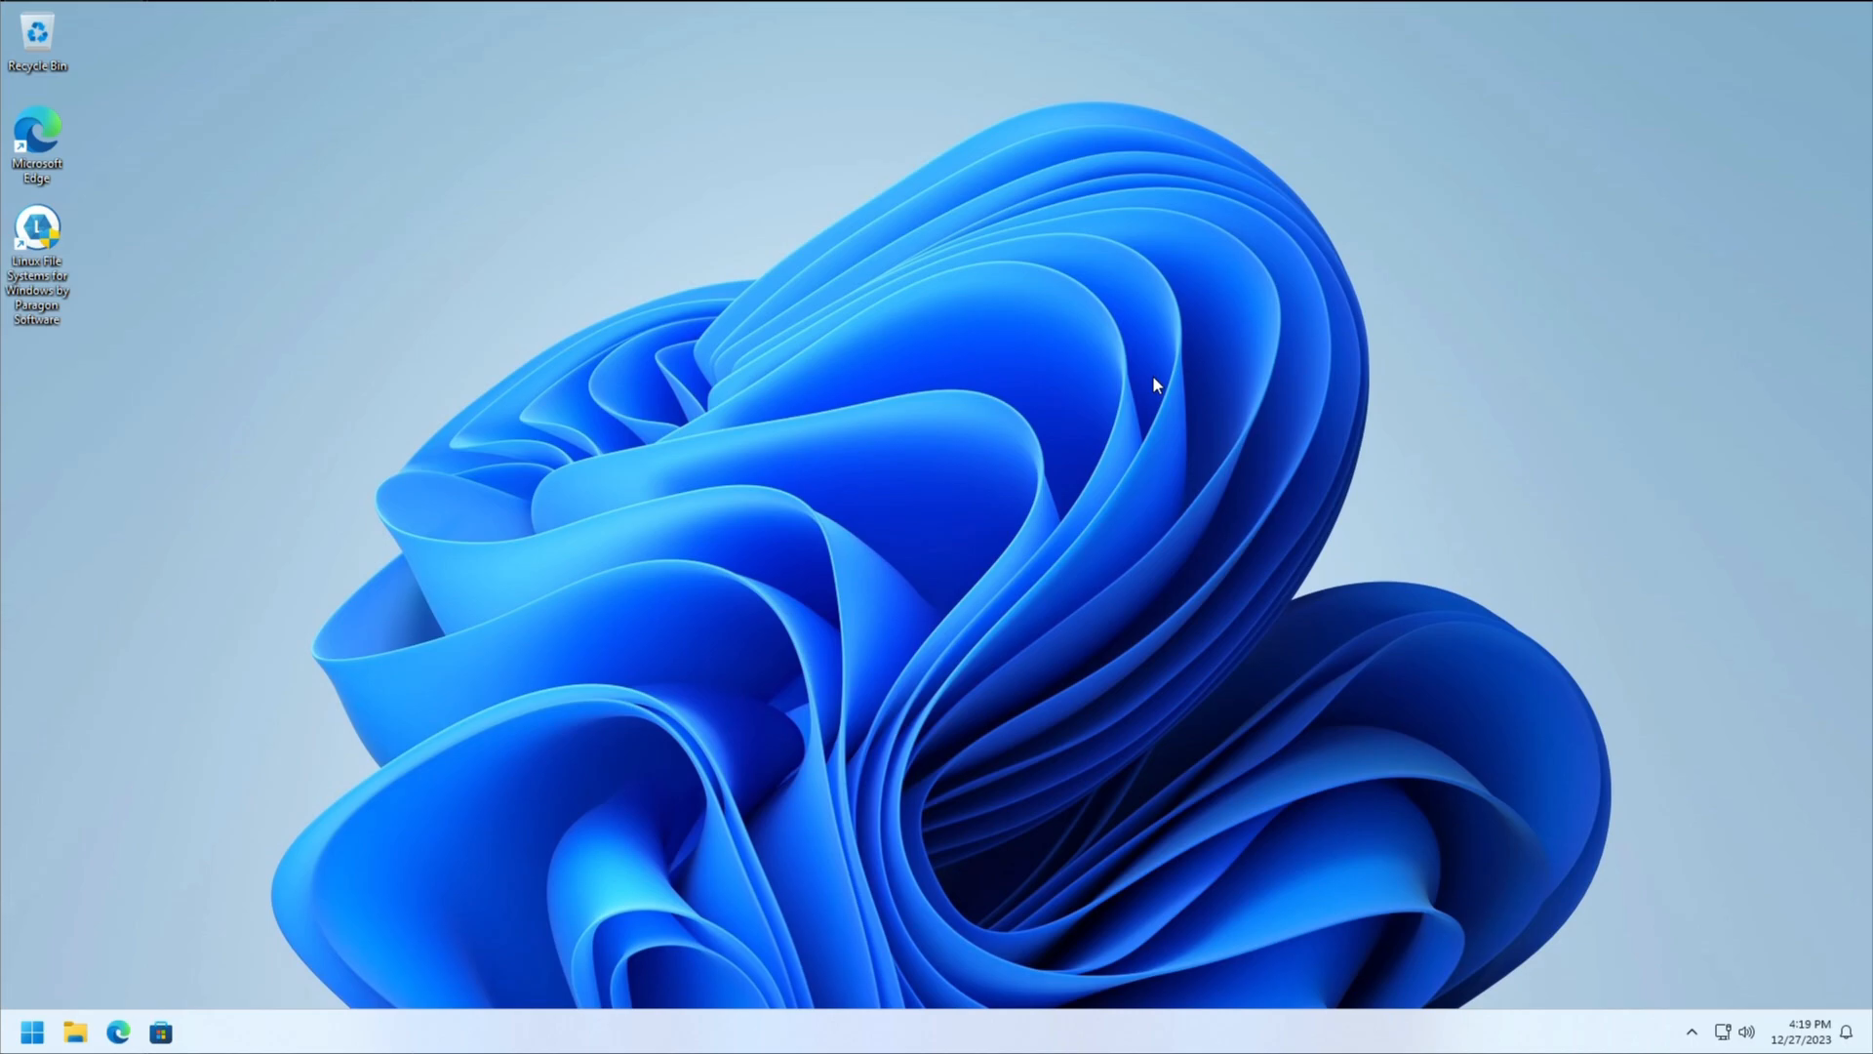
pyautogui.moveTo(982, 603)
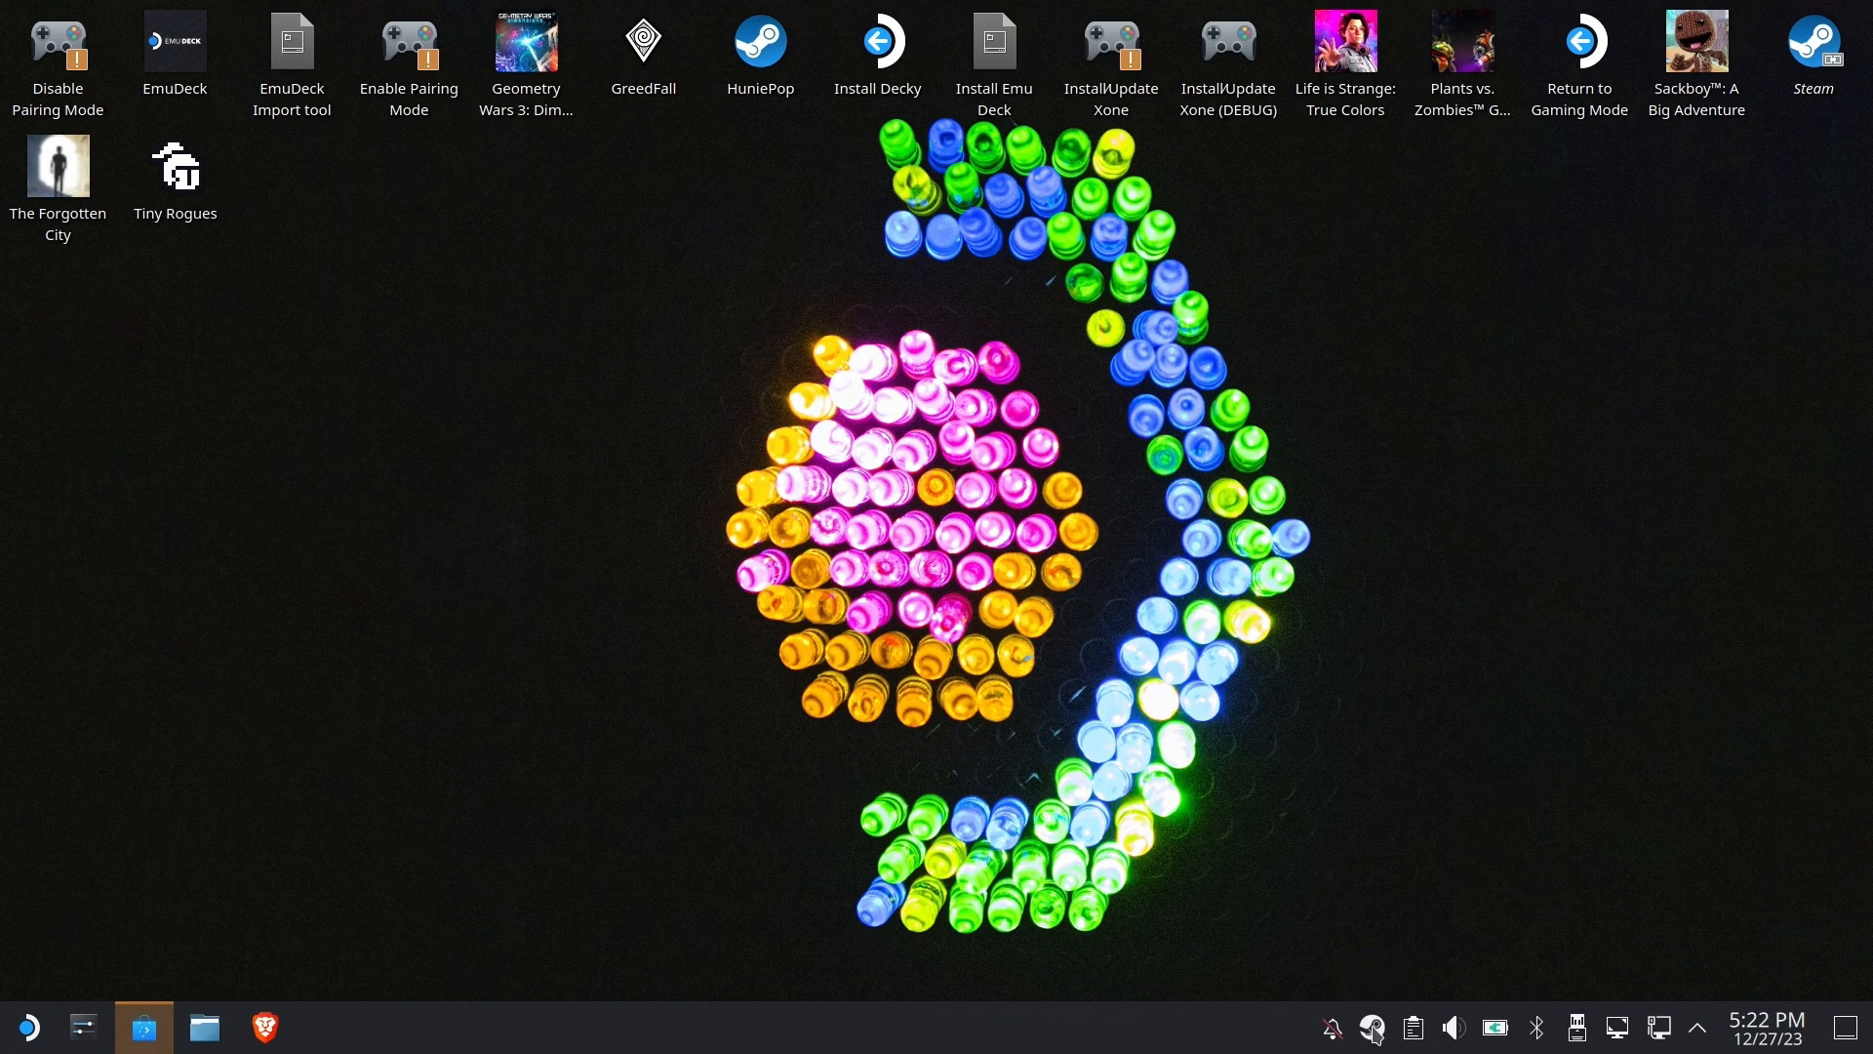
# Step: From the Steam tray menu, go to Settings > Storage, choose Add Drive from the drive list, then close settings
pyautogui.rightClick(1369, 1029)
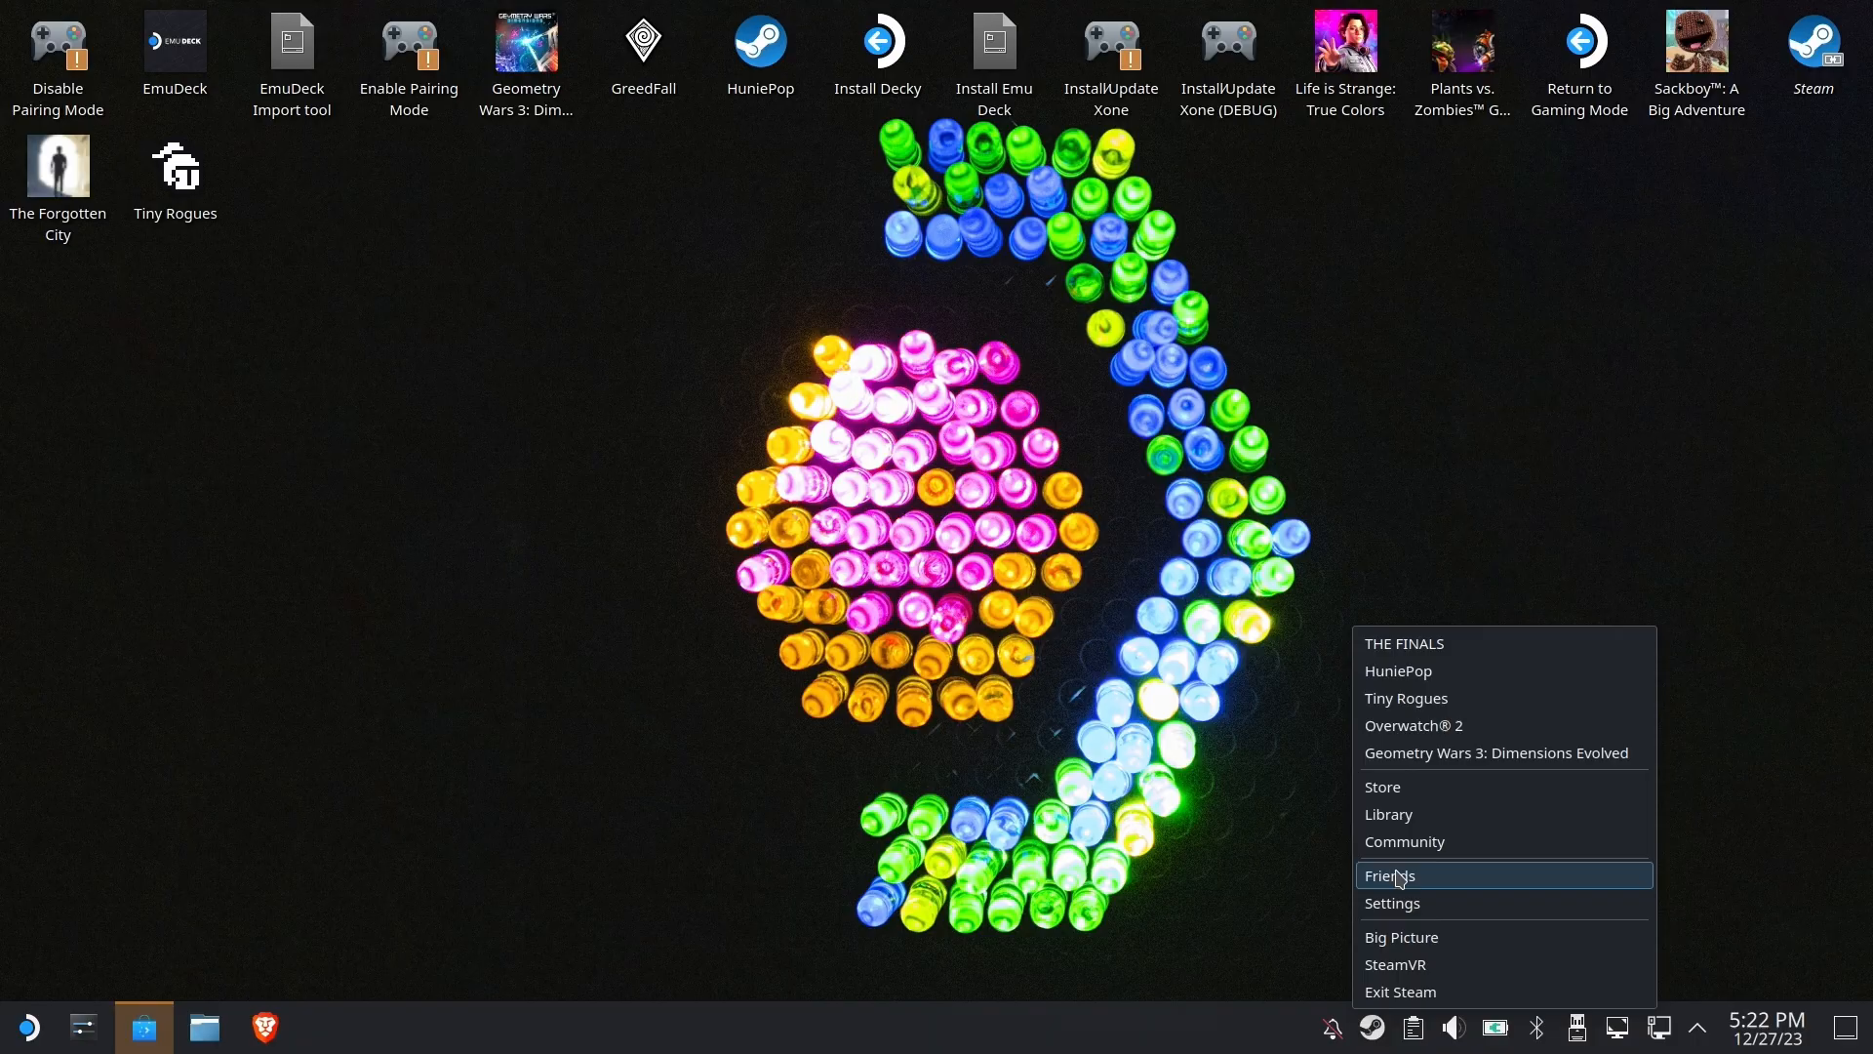
pyautogui.click(1392, 902)
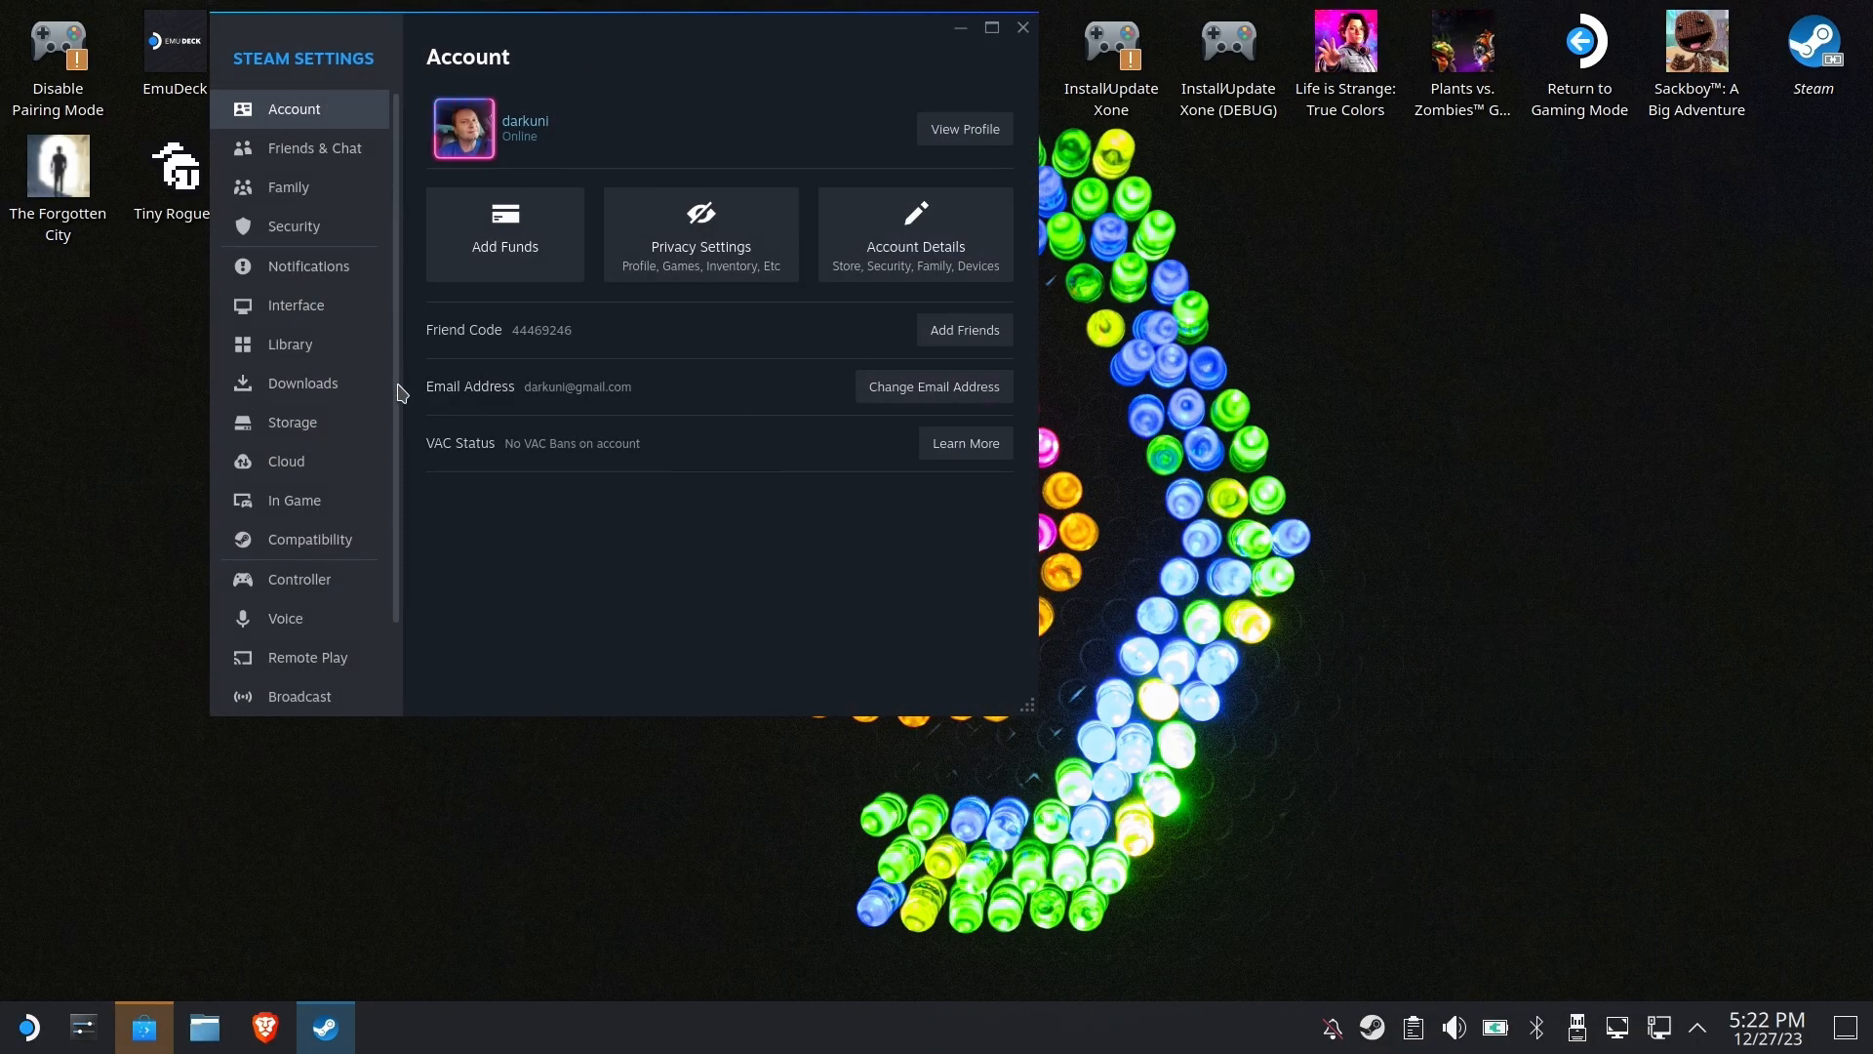
pyautogui.click(293, 422)
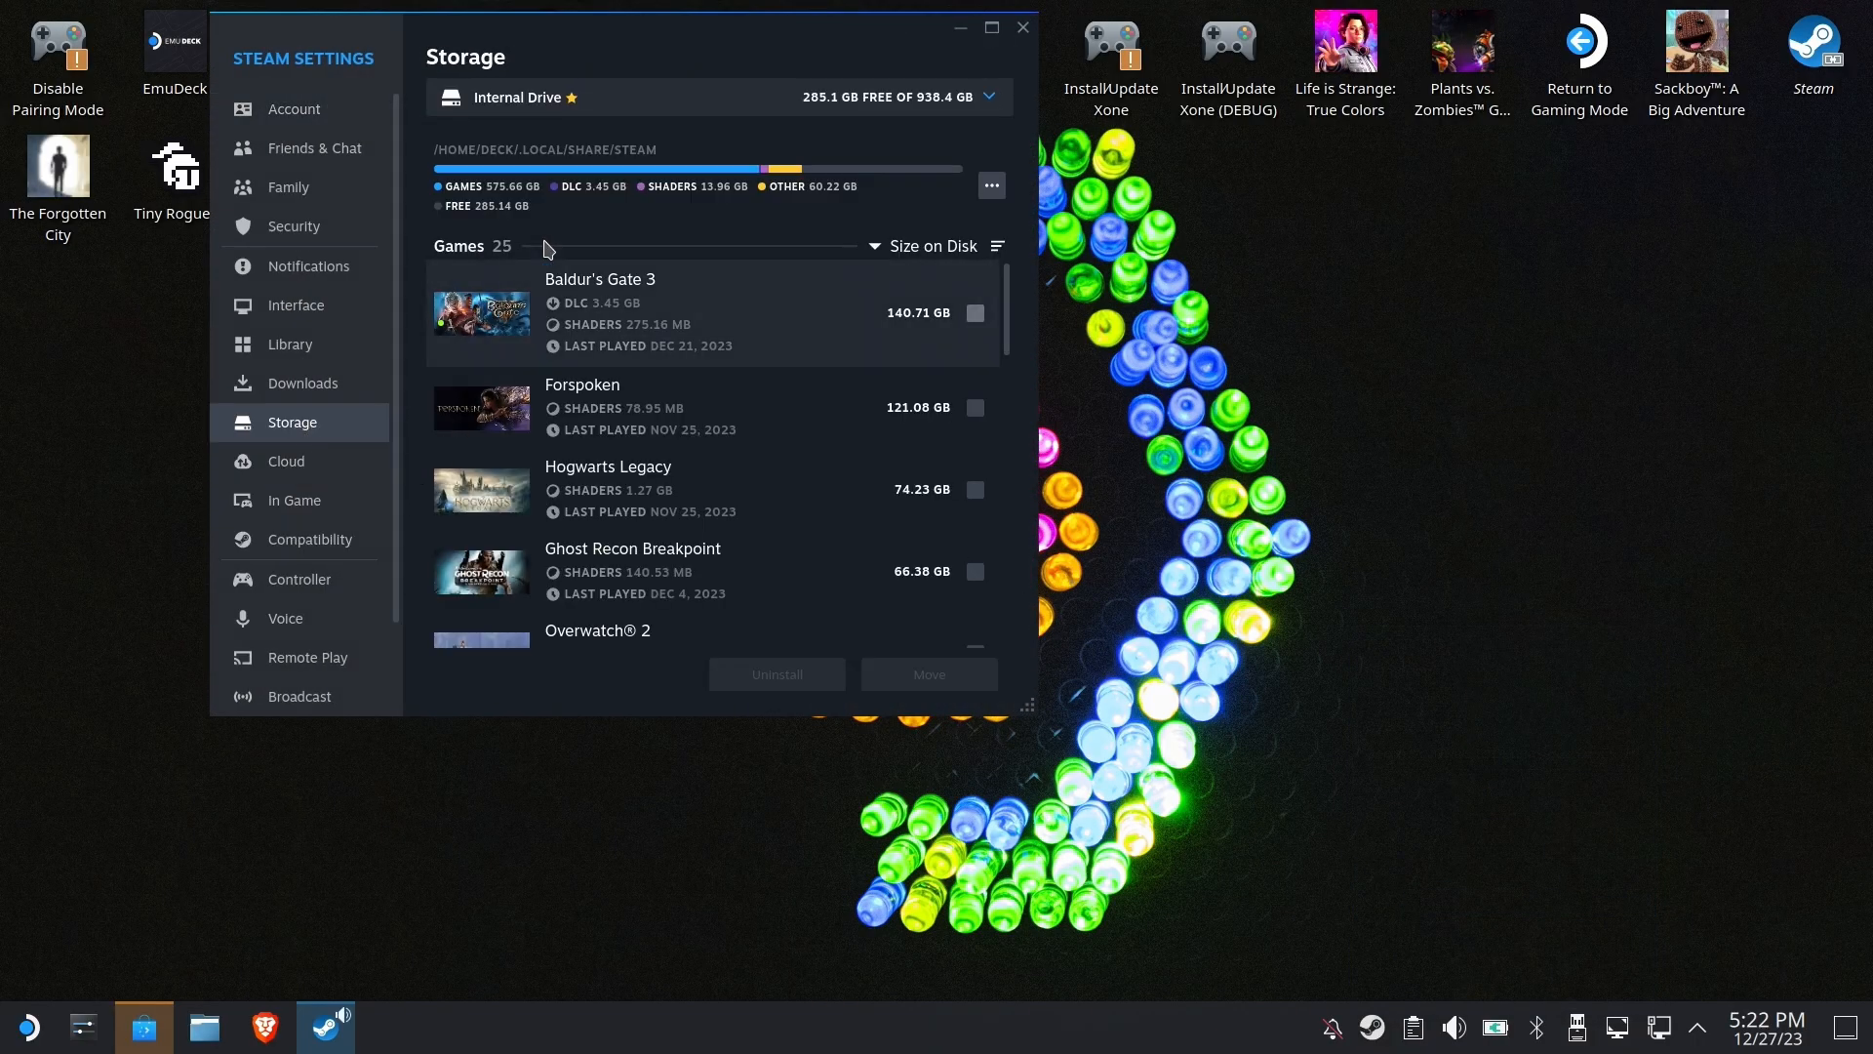
pyautogui.click(991, 98)
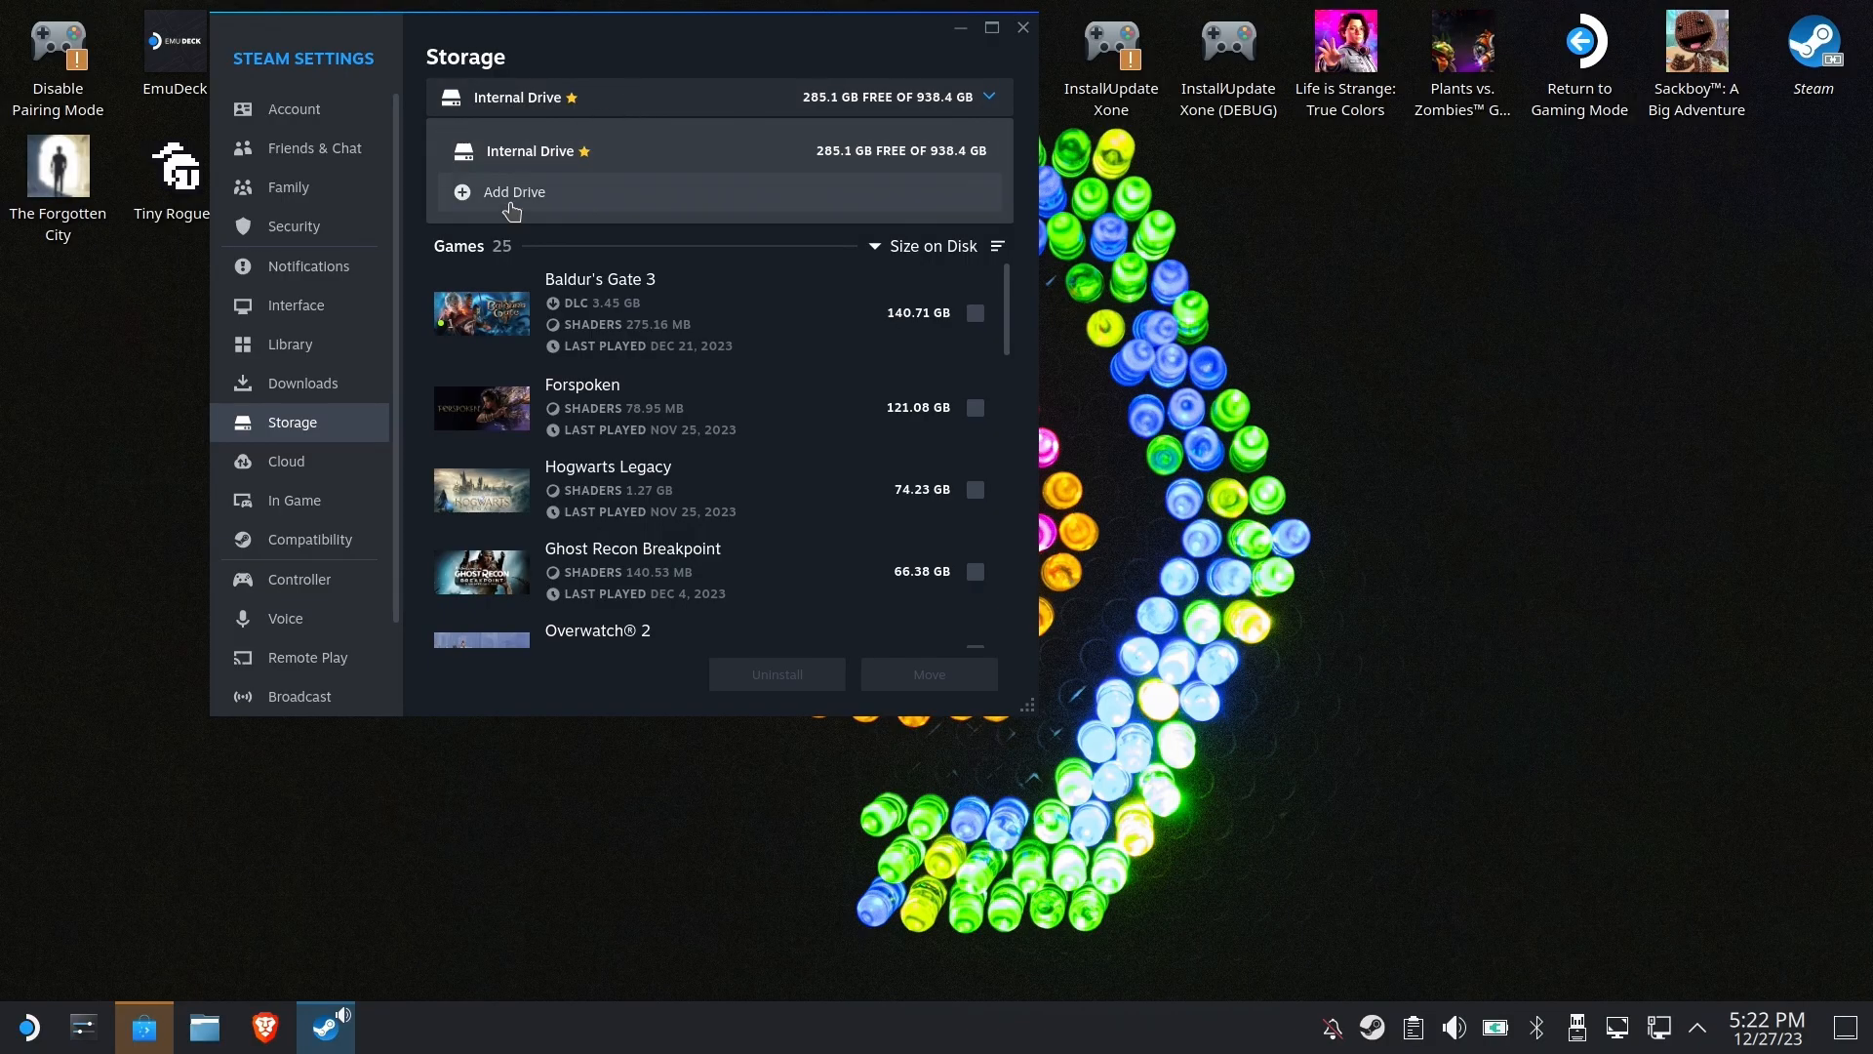
pyautogui.click(513, 191)
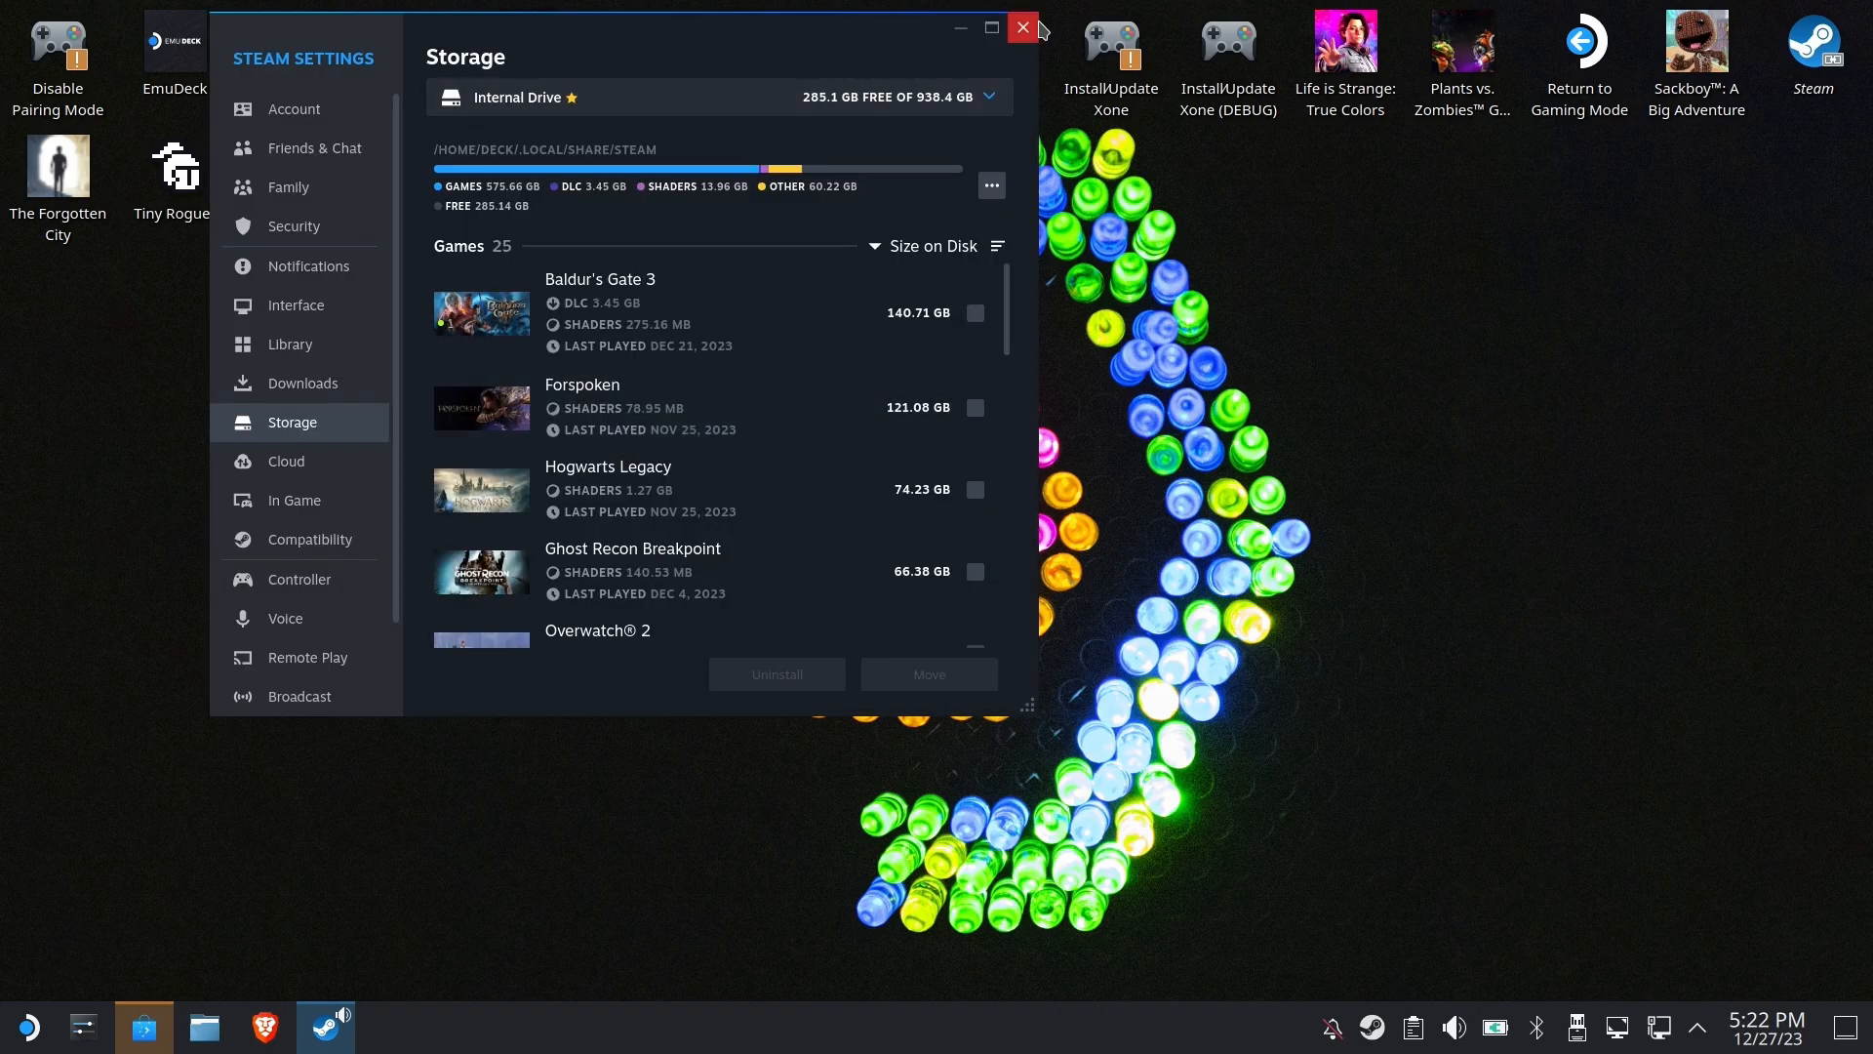
pyautogui.click(1021, 27)
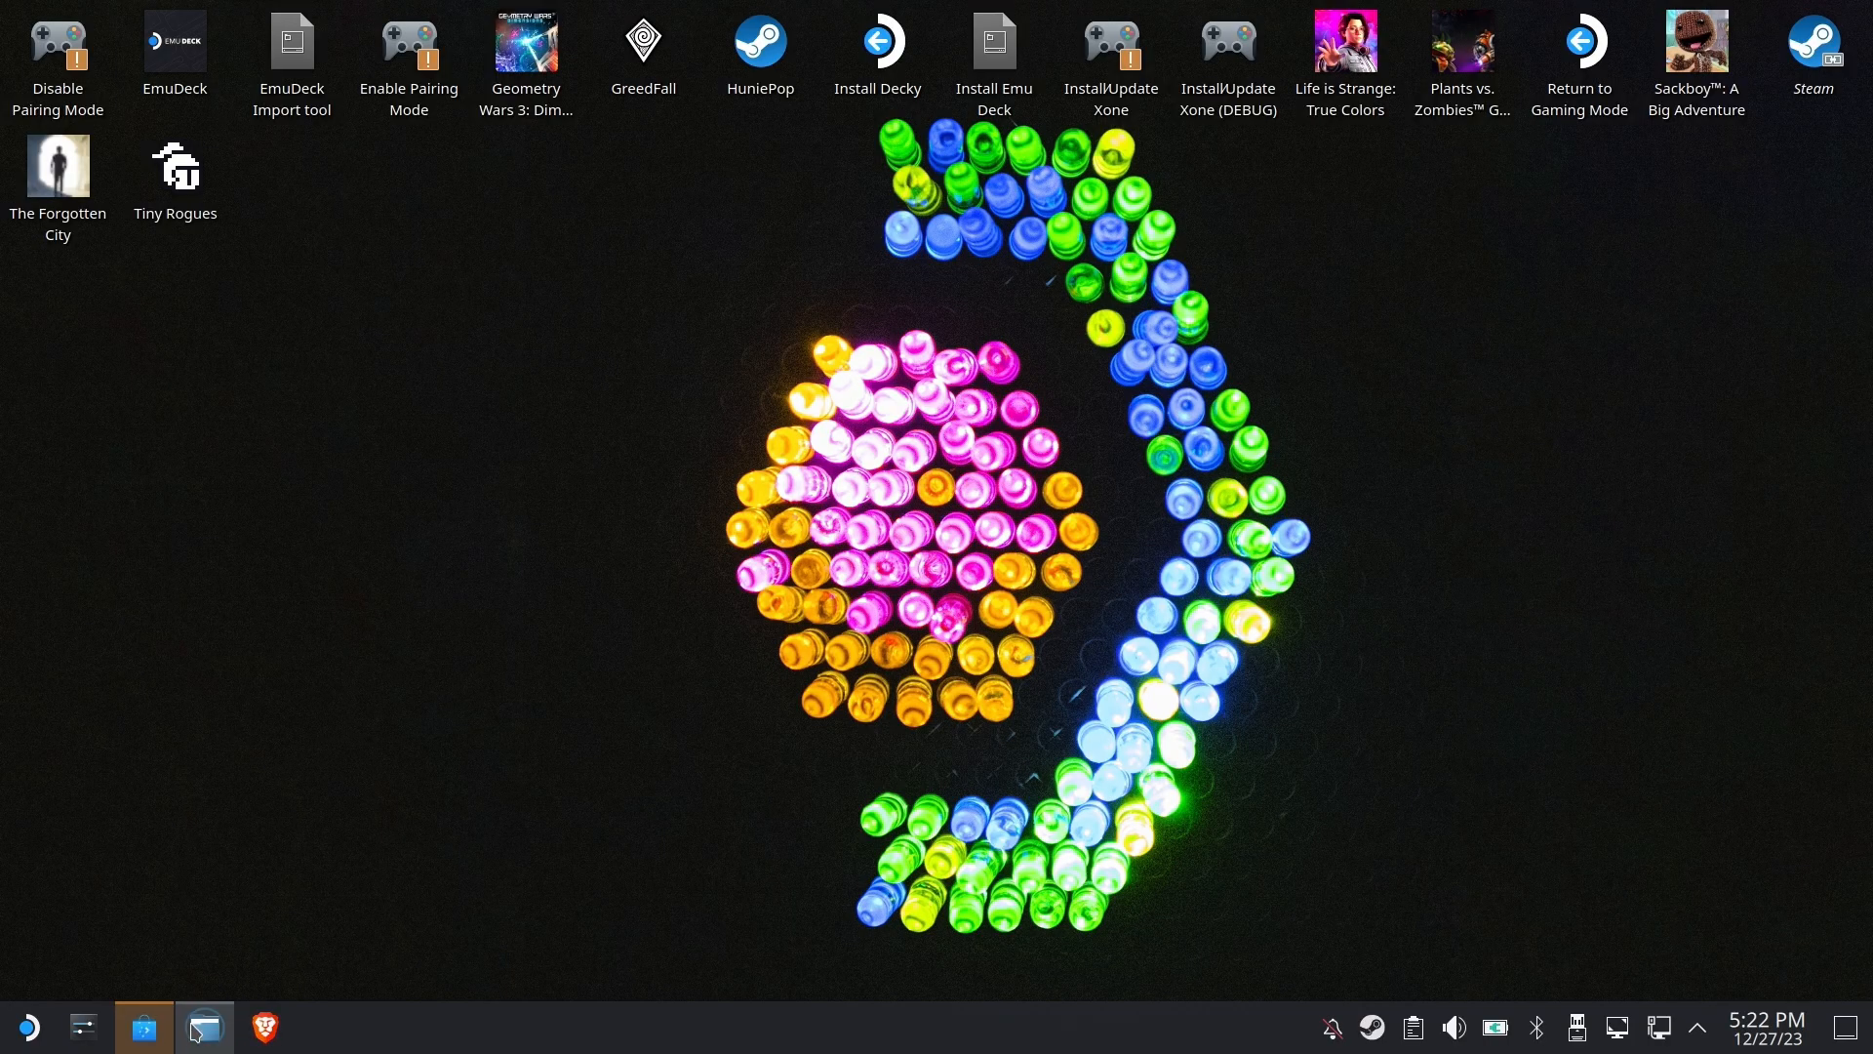
# Step: Browse the 'primary' microSD card in Dolphin and look inside its Emulation folder for bios and roms
pyautogui.click(203, 1028)
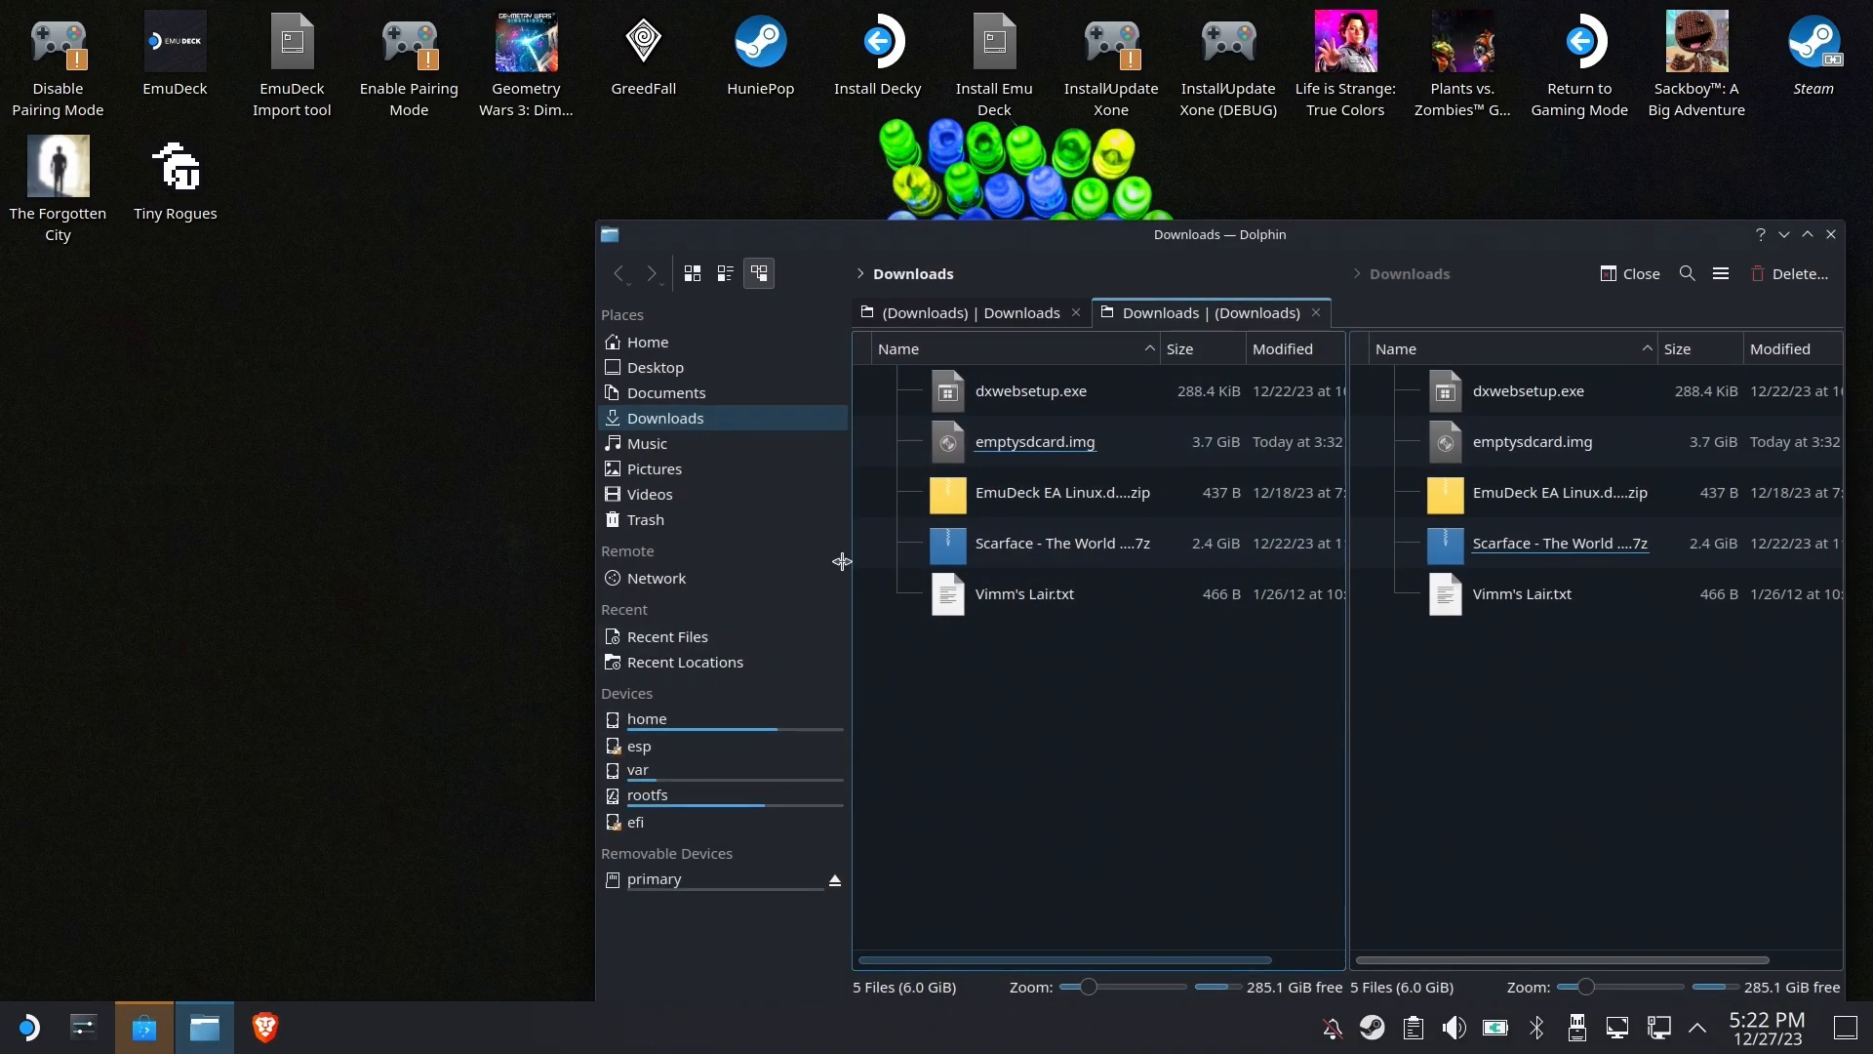
pyautogui.click(654, 878)
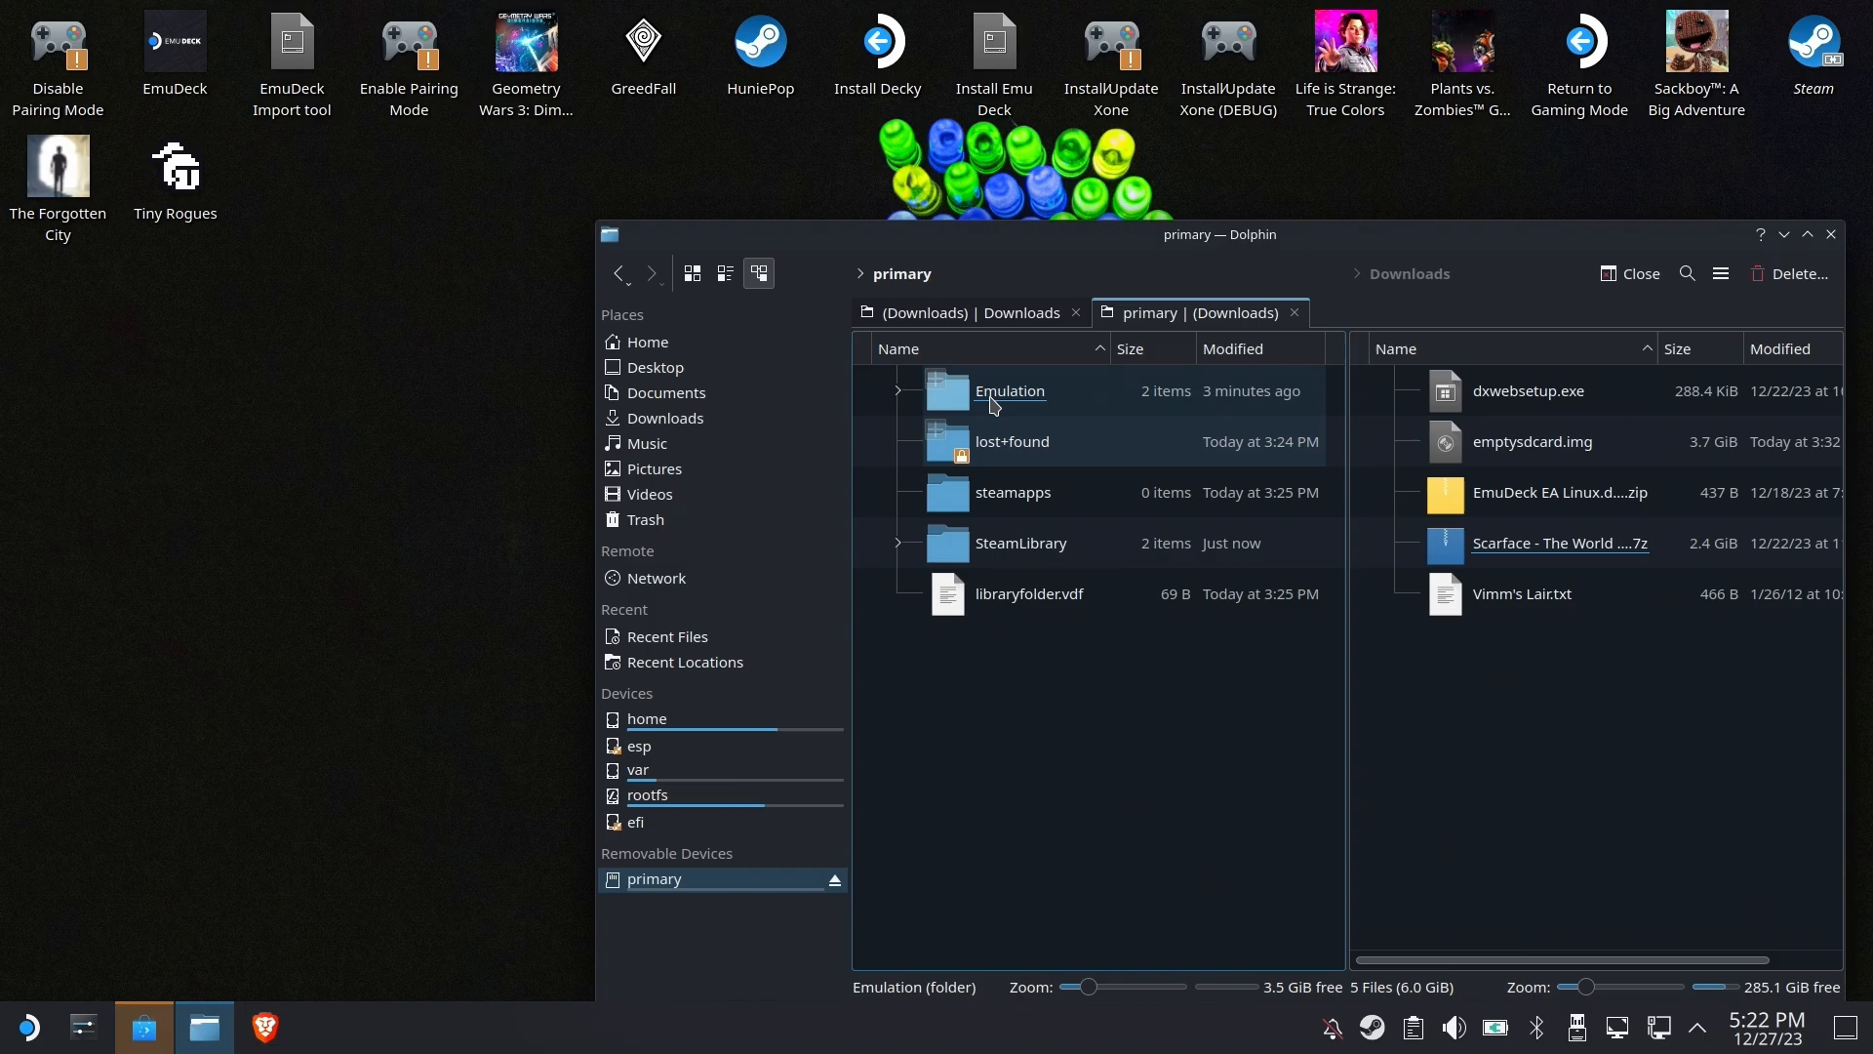
pyautogui.doubleClick(1009, 390)
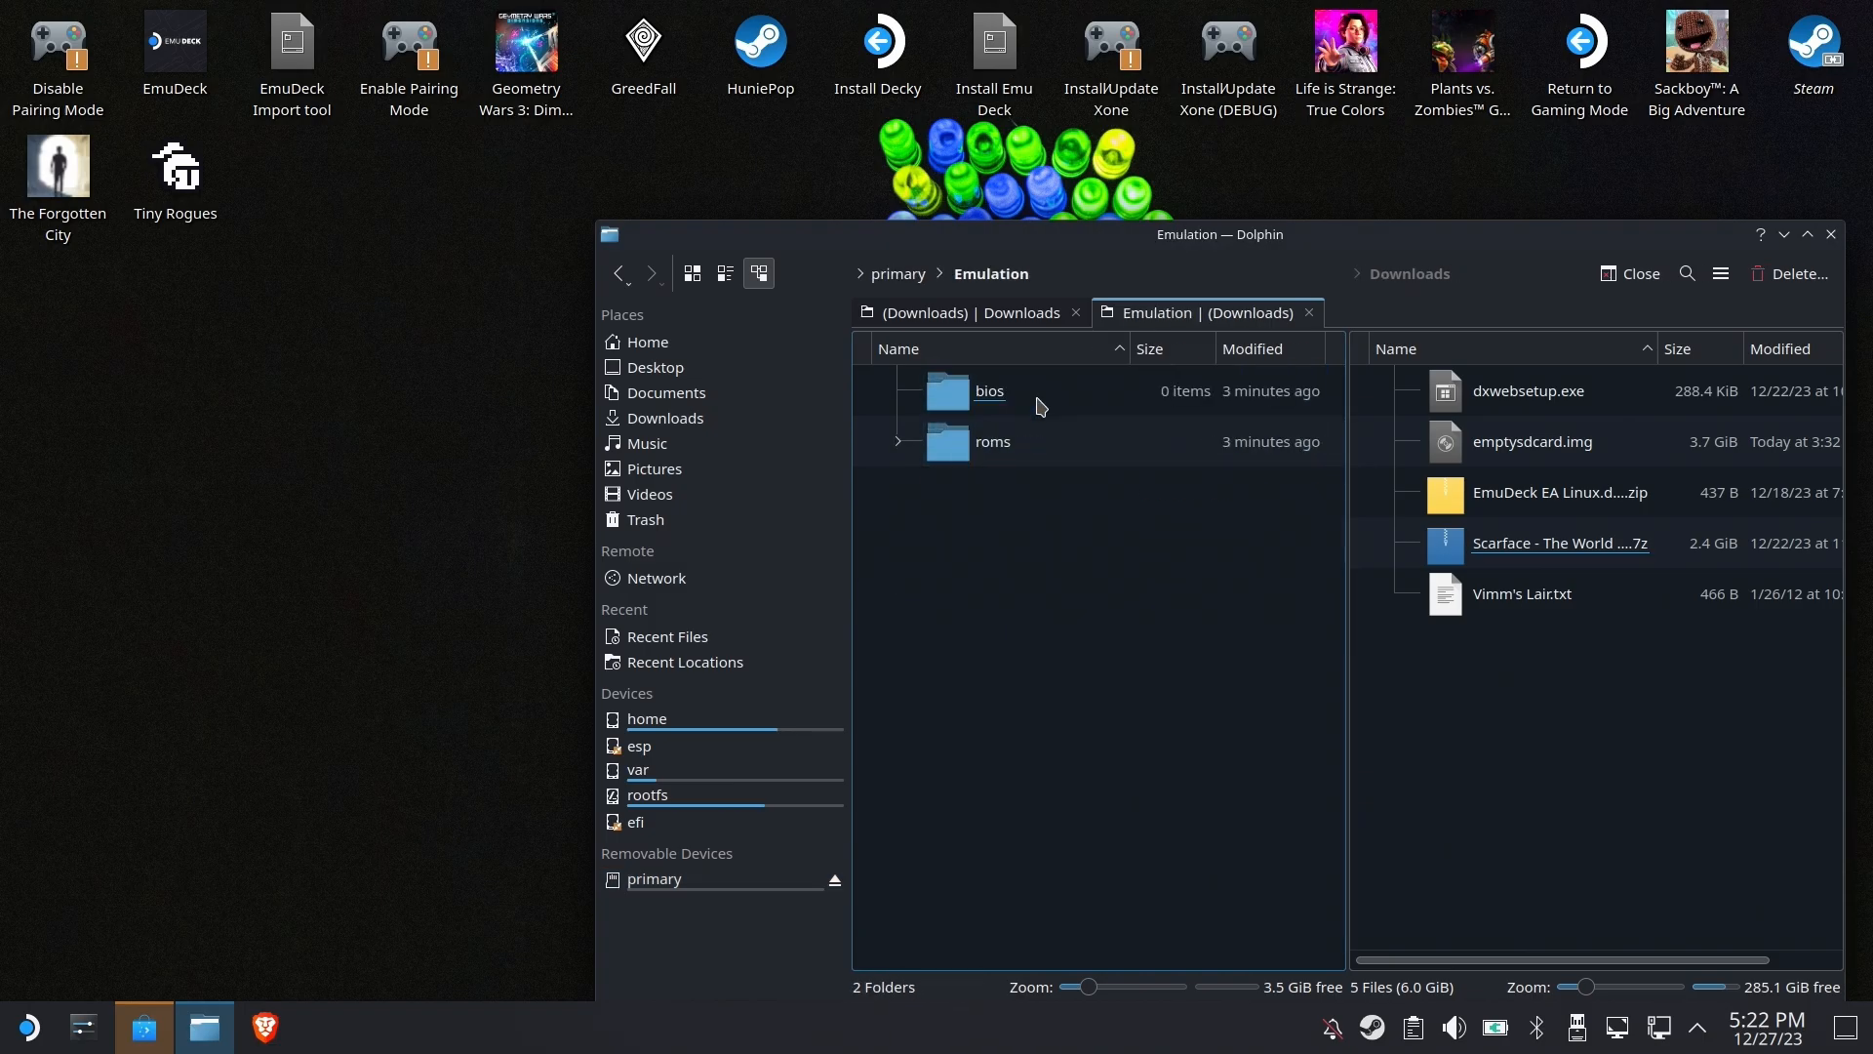
pyautogui.doubleClick(991, 441)
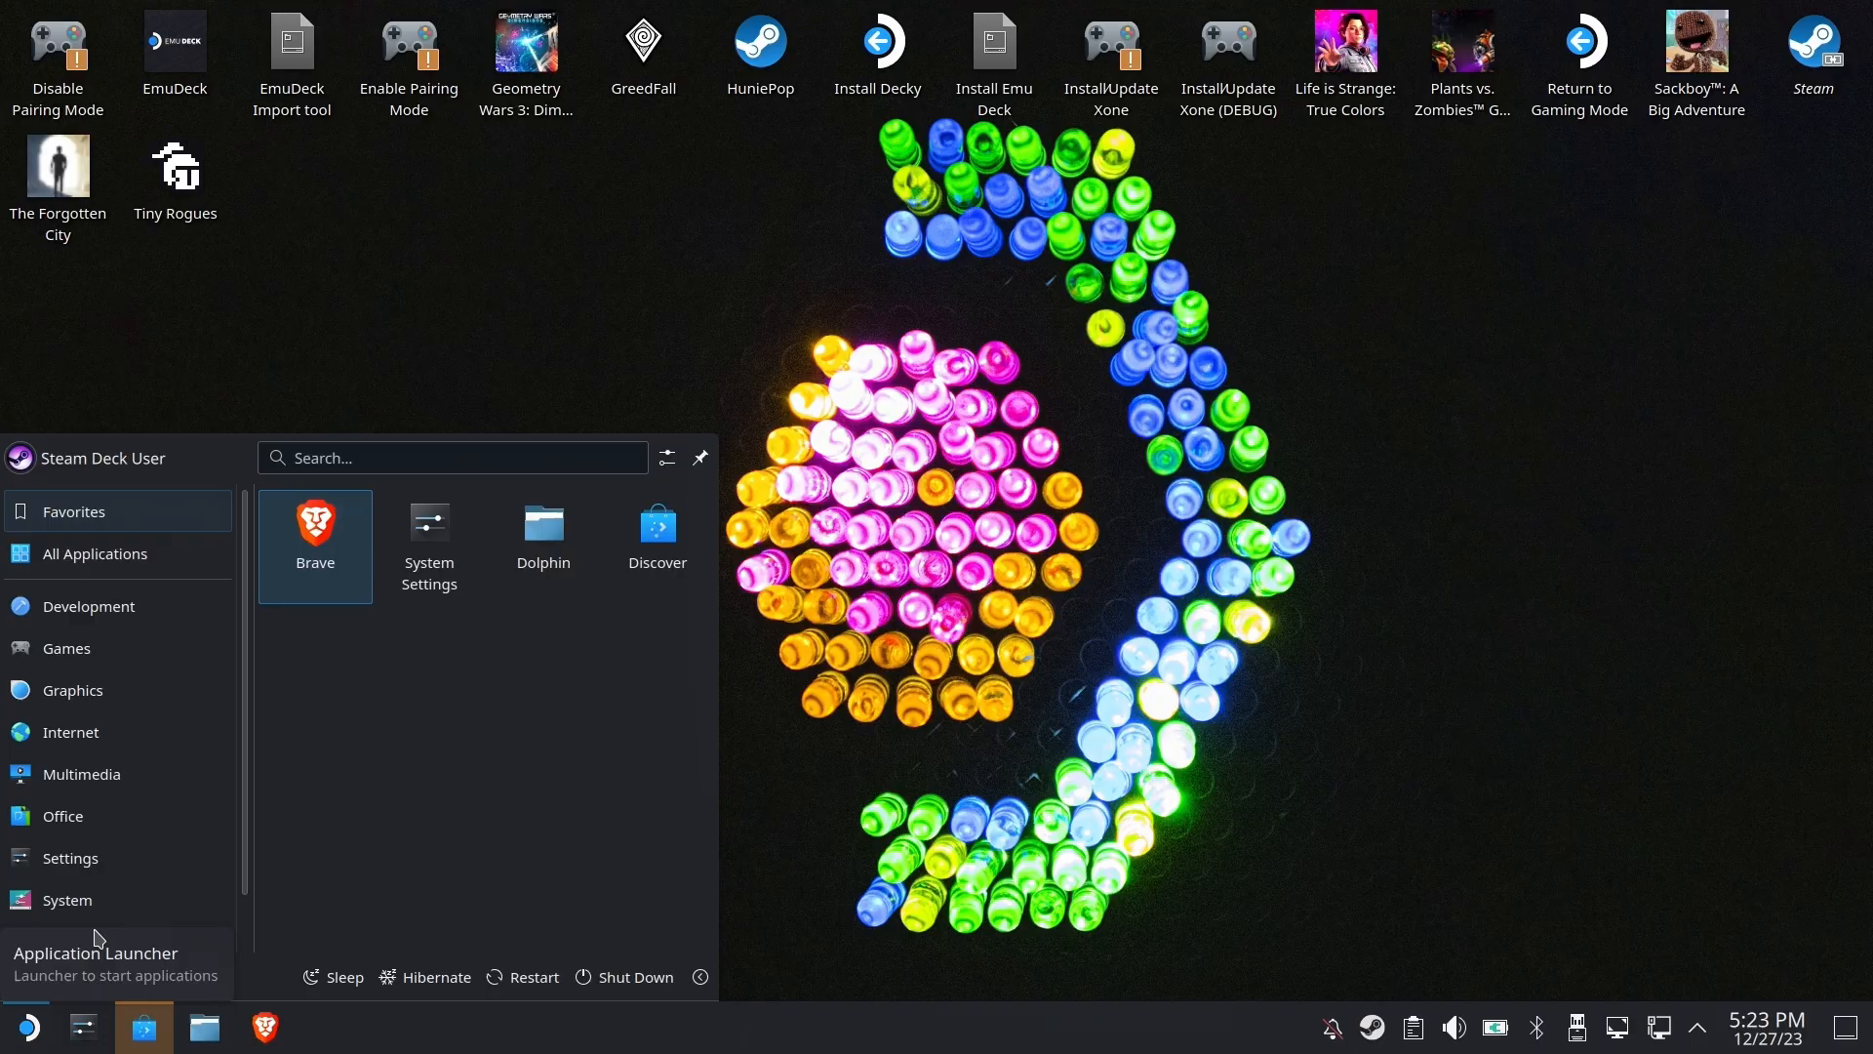
# Step: Launch KDE Partition Manager with the admin password, maximize it and select the card's 3.68 GiB ext4 partition
pyautogui.click(67, 899)
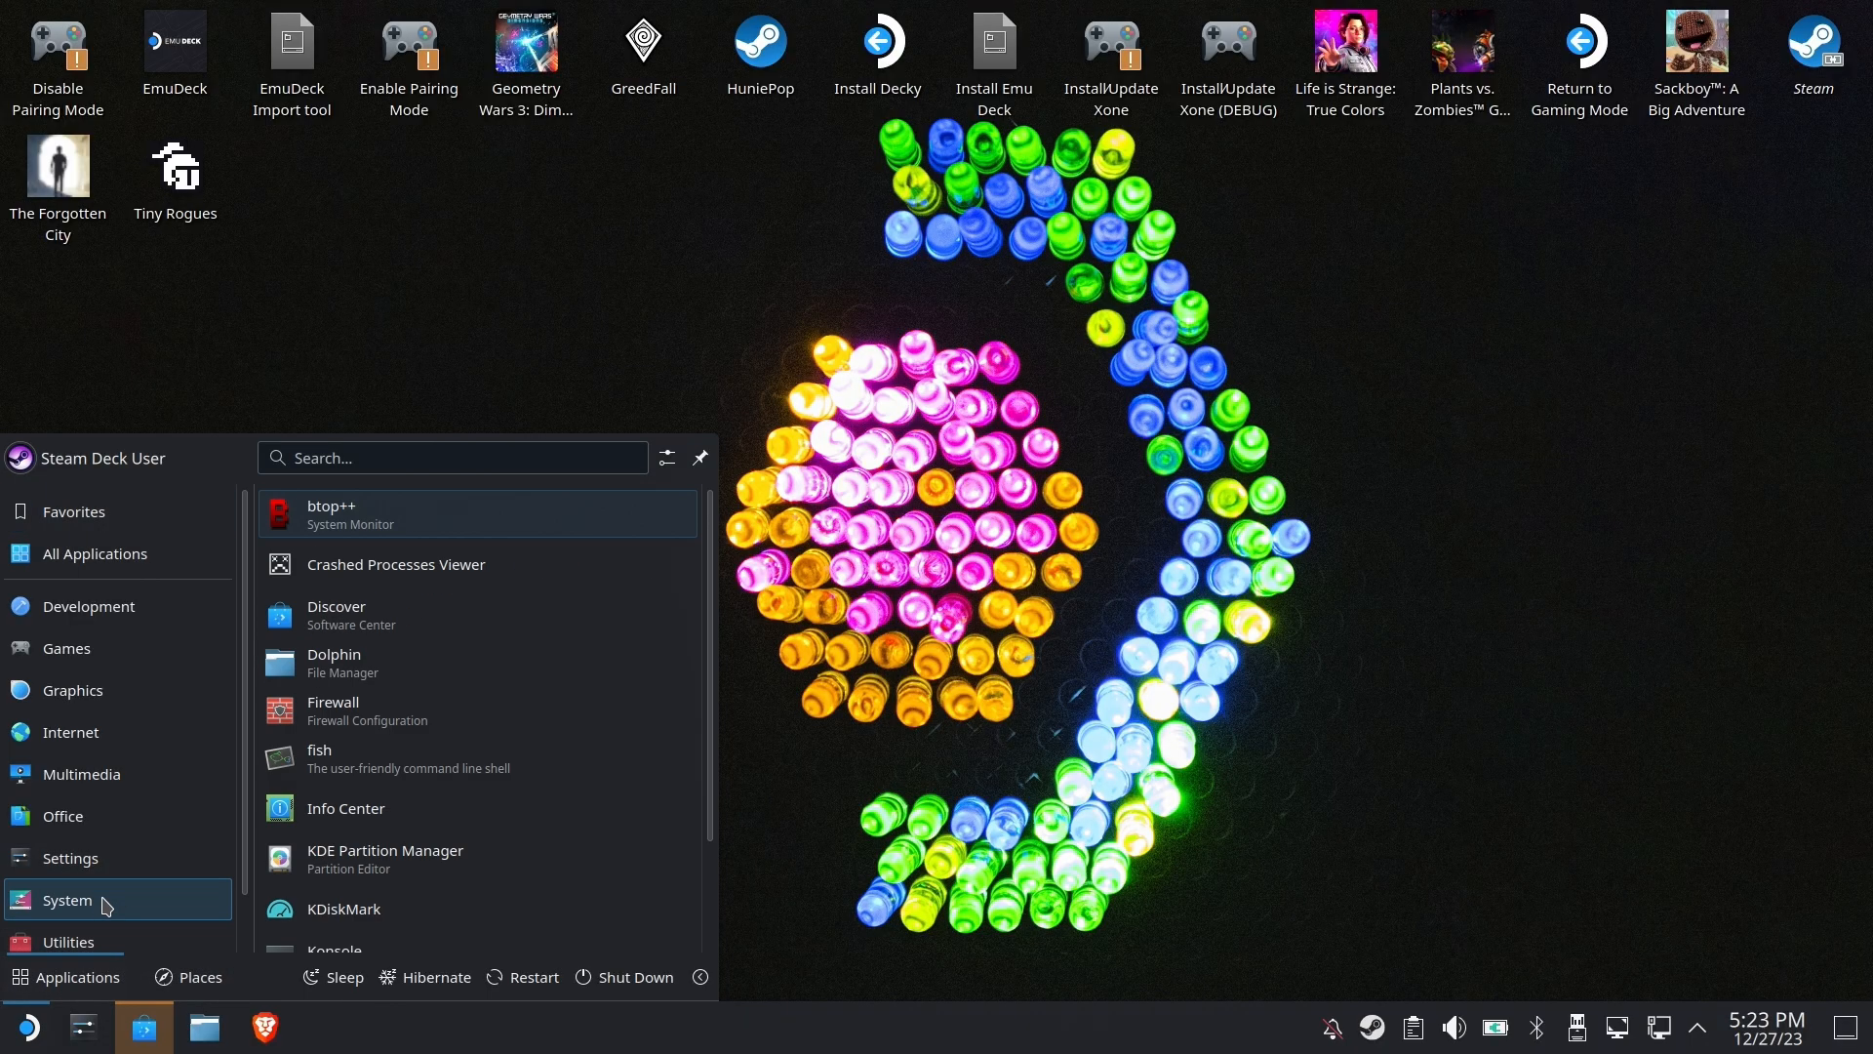
pyautogui.click(384, 859)
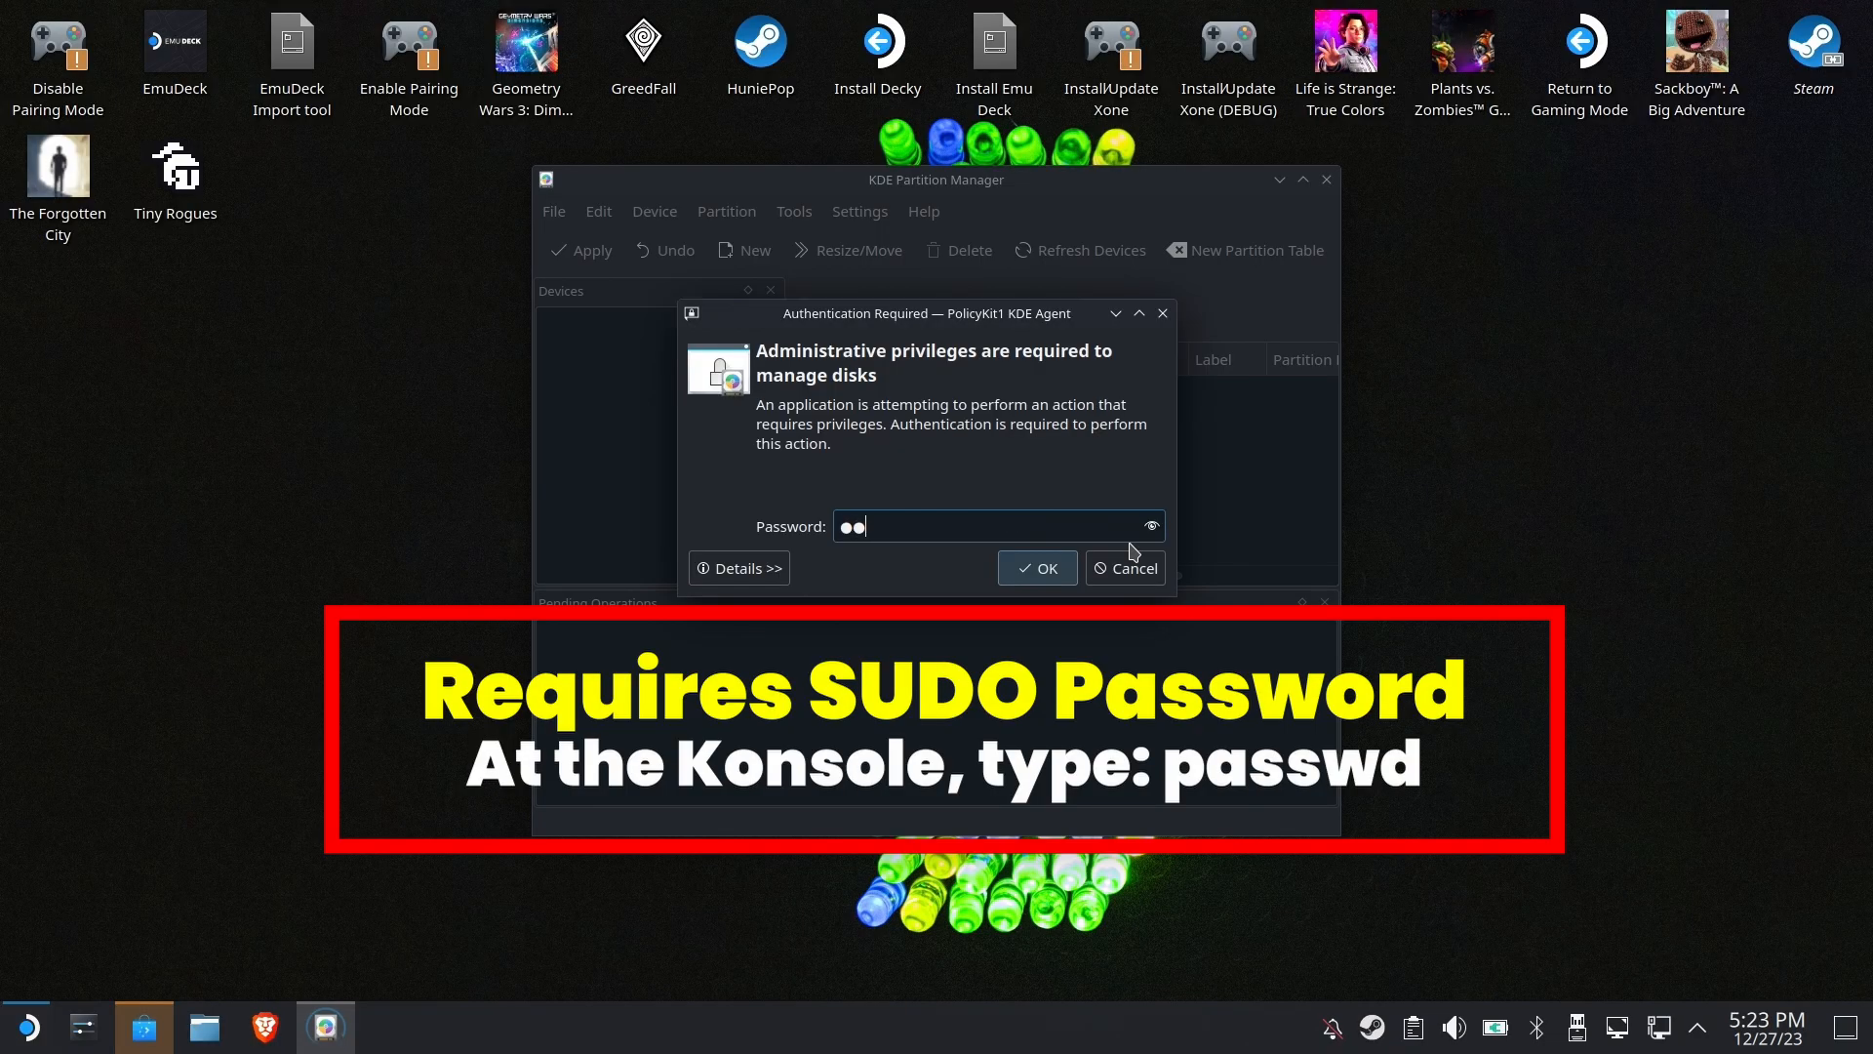
pyautogui.click(1034, 568)
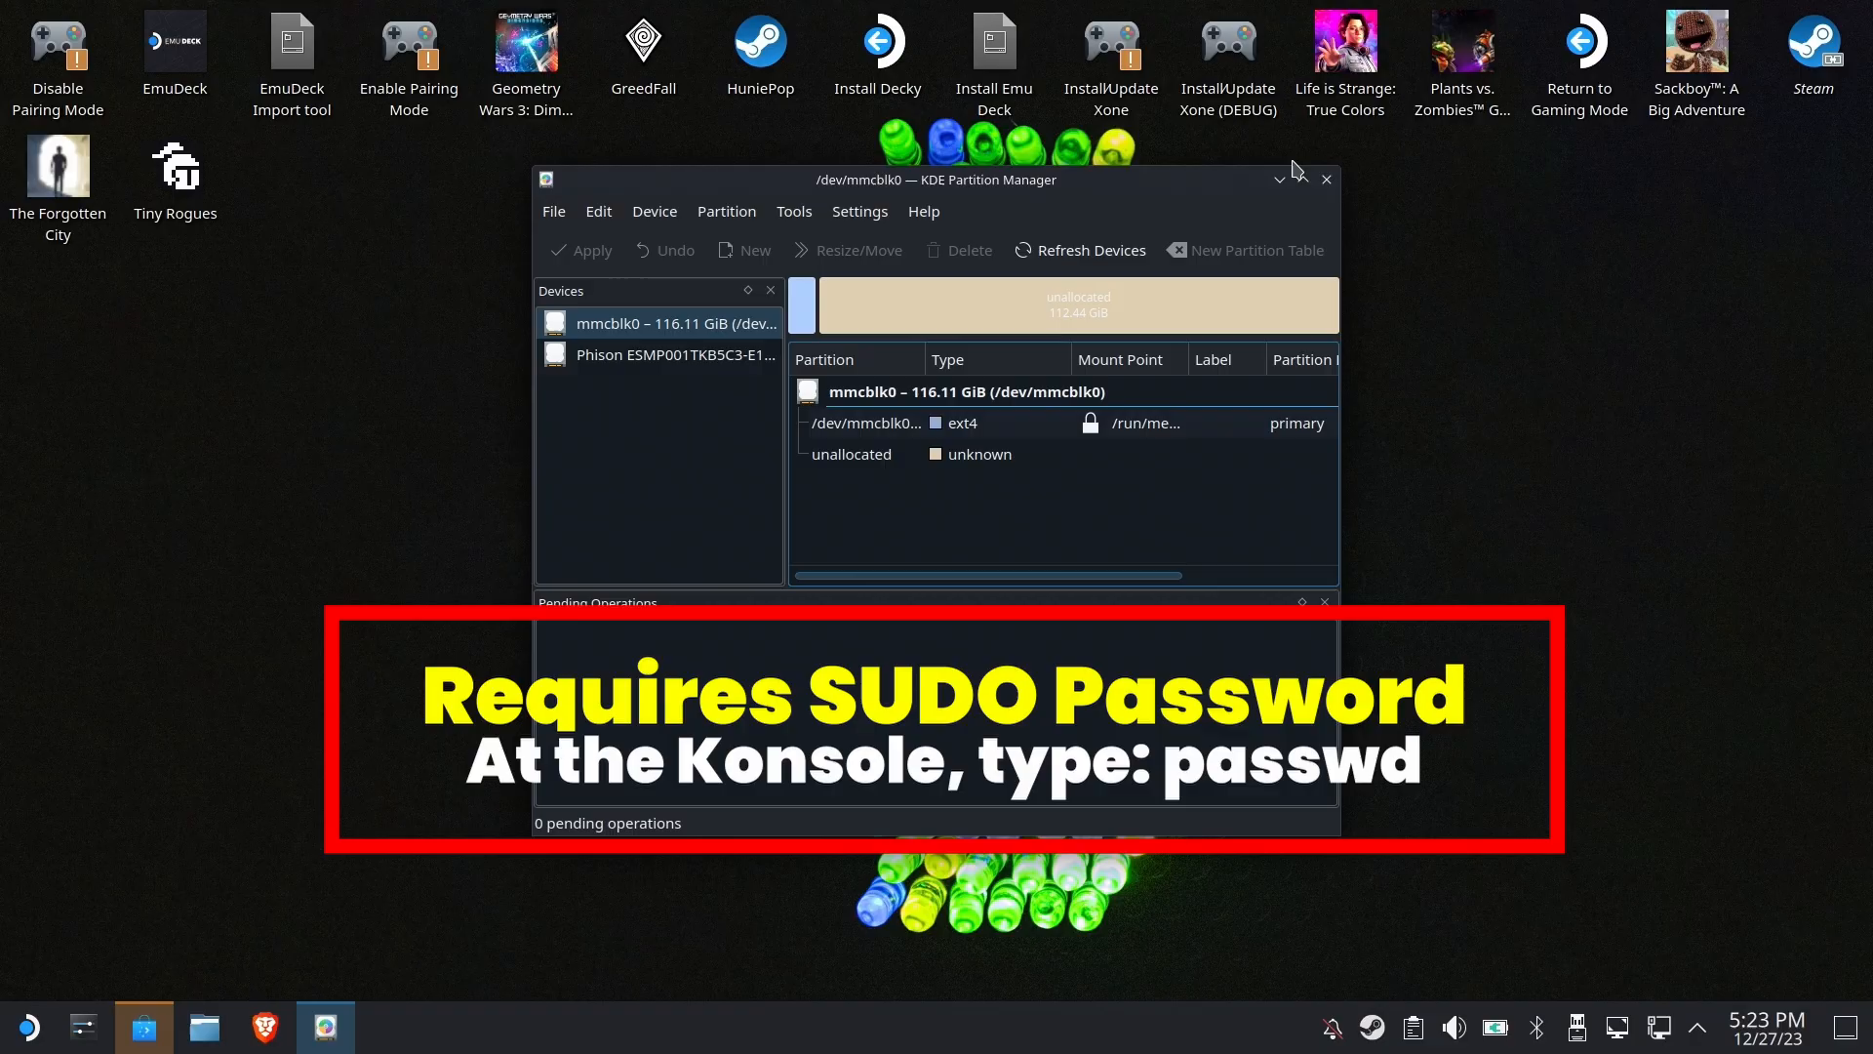
pyautogui.click(1280, 179)
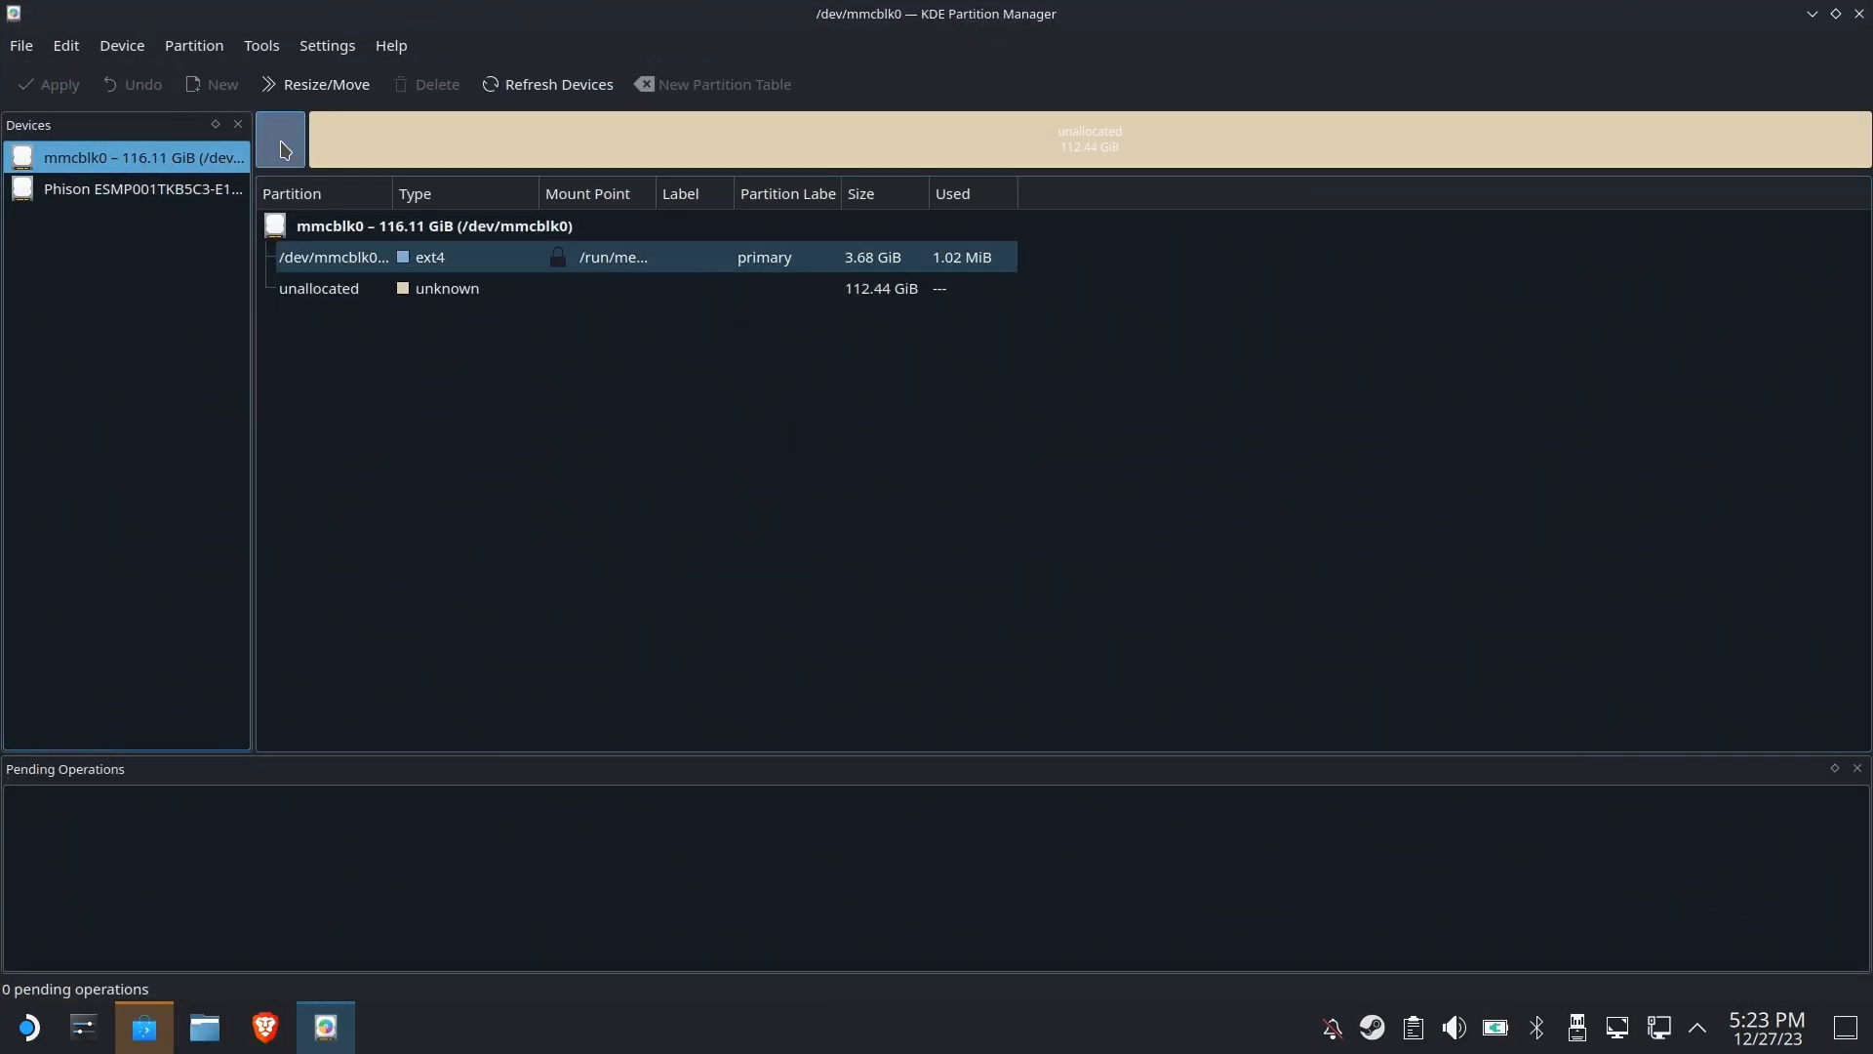
pyautogui.moveTo(529, 164)
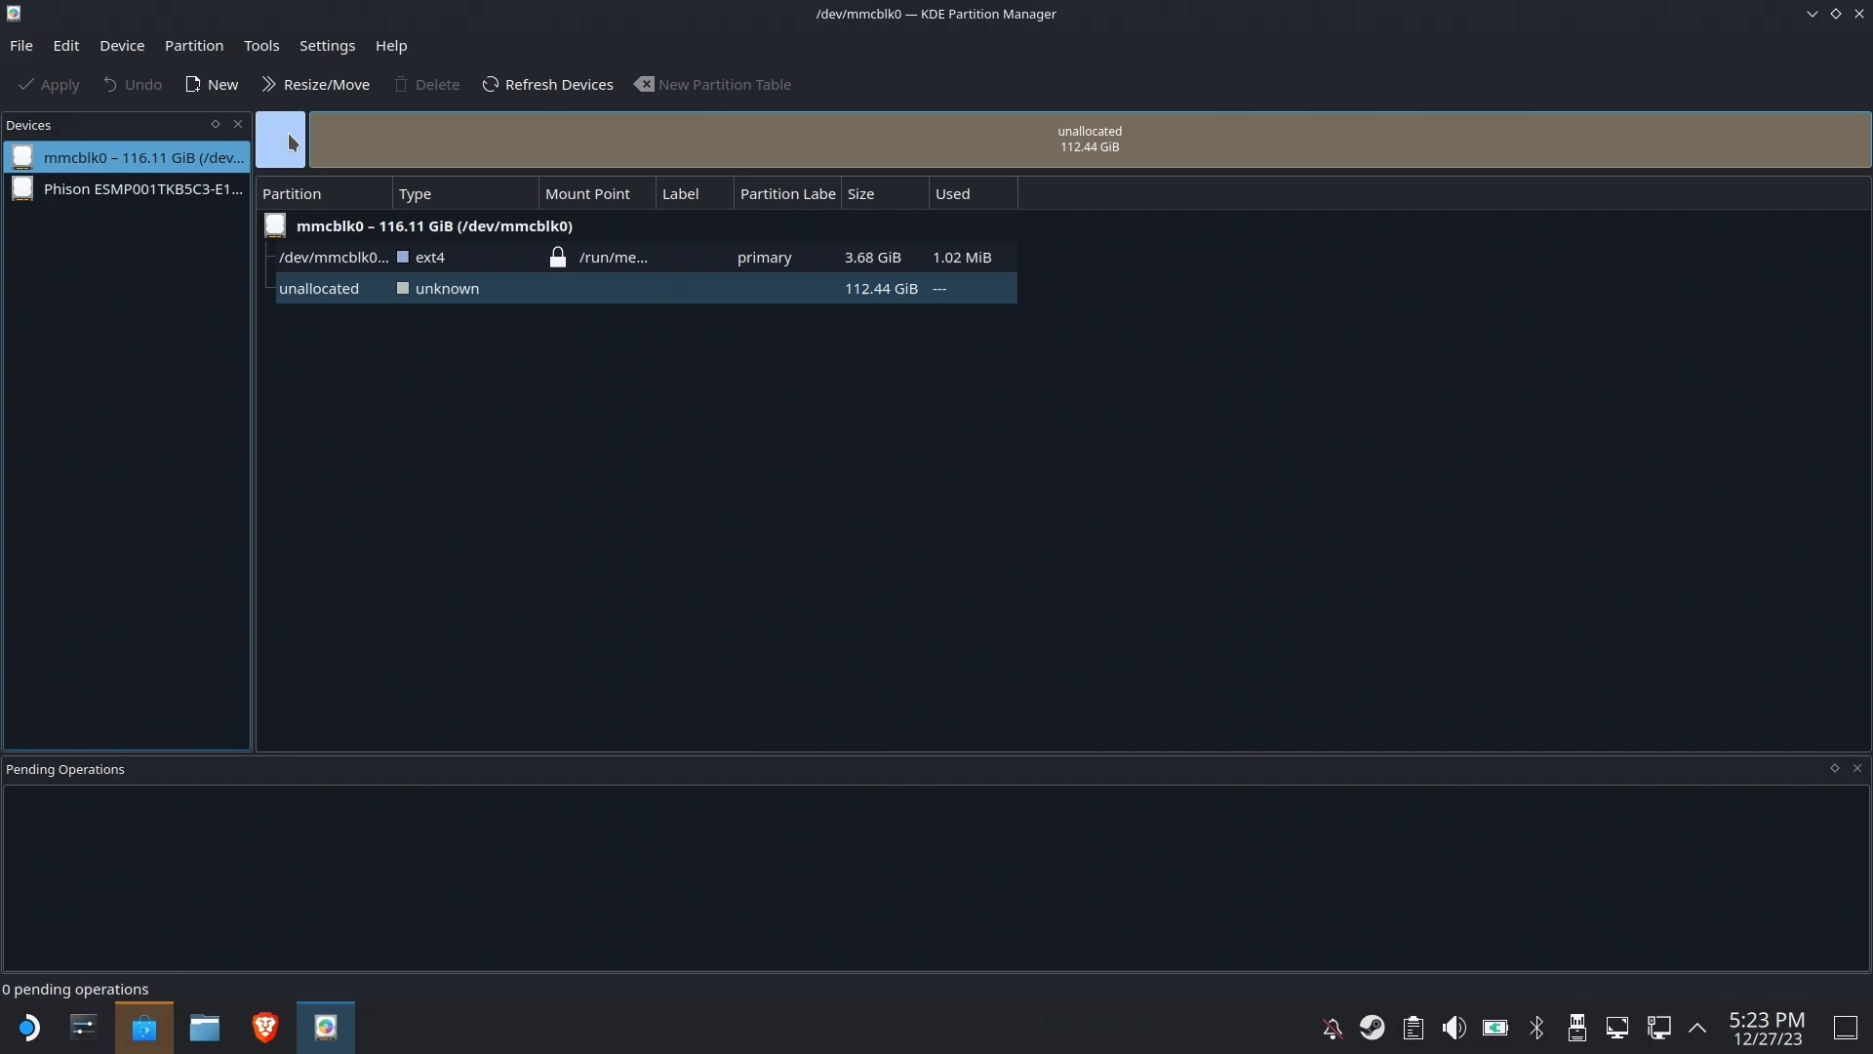
pyautogui.click(314, 84)
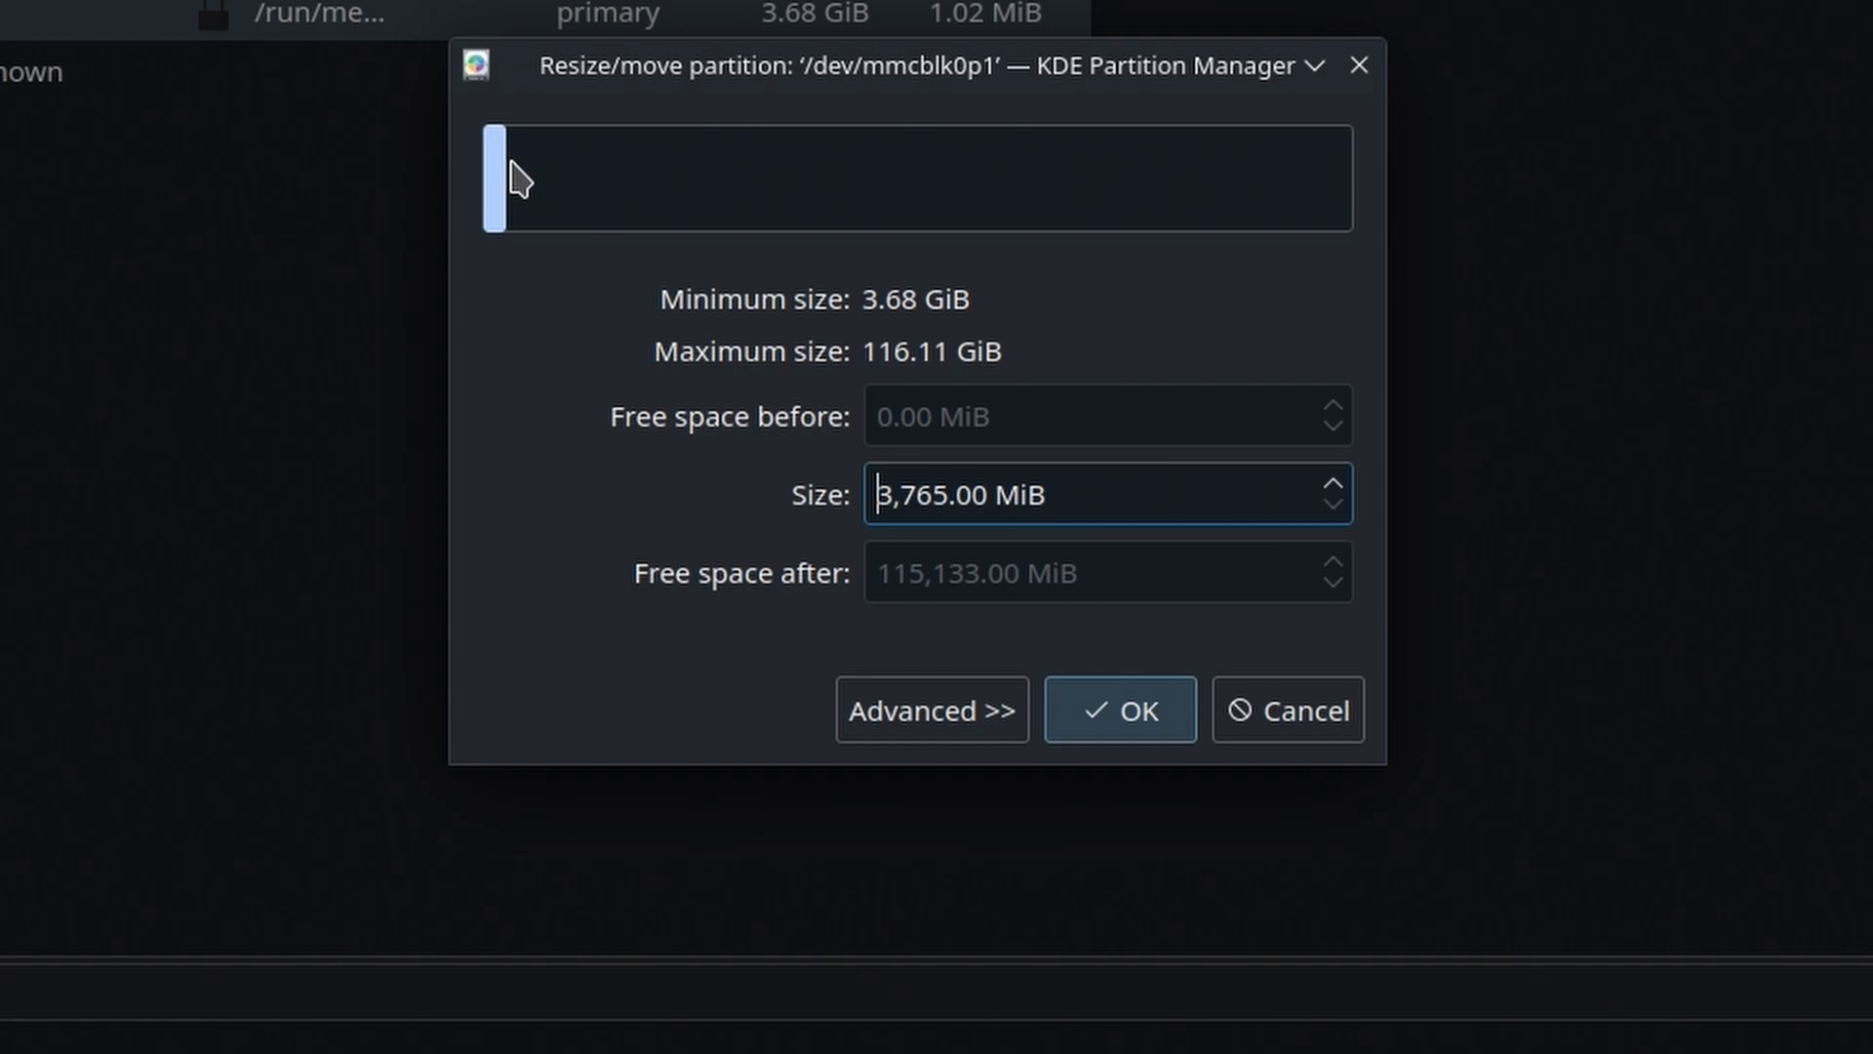
pyautogui.moveTo(535, 172)
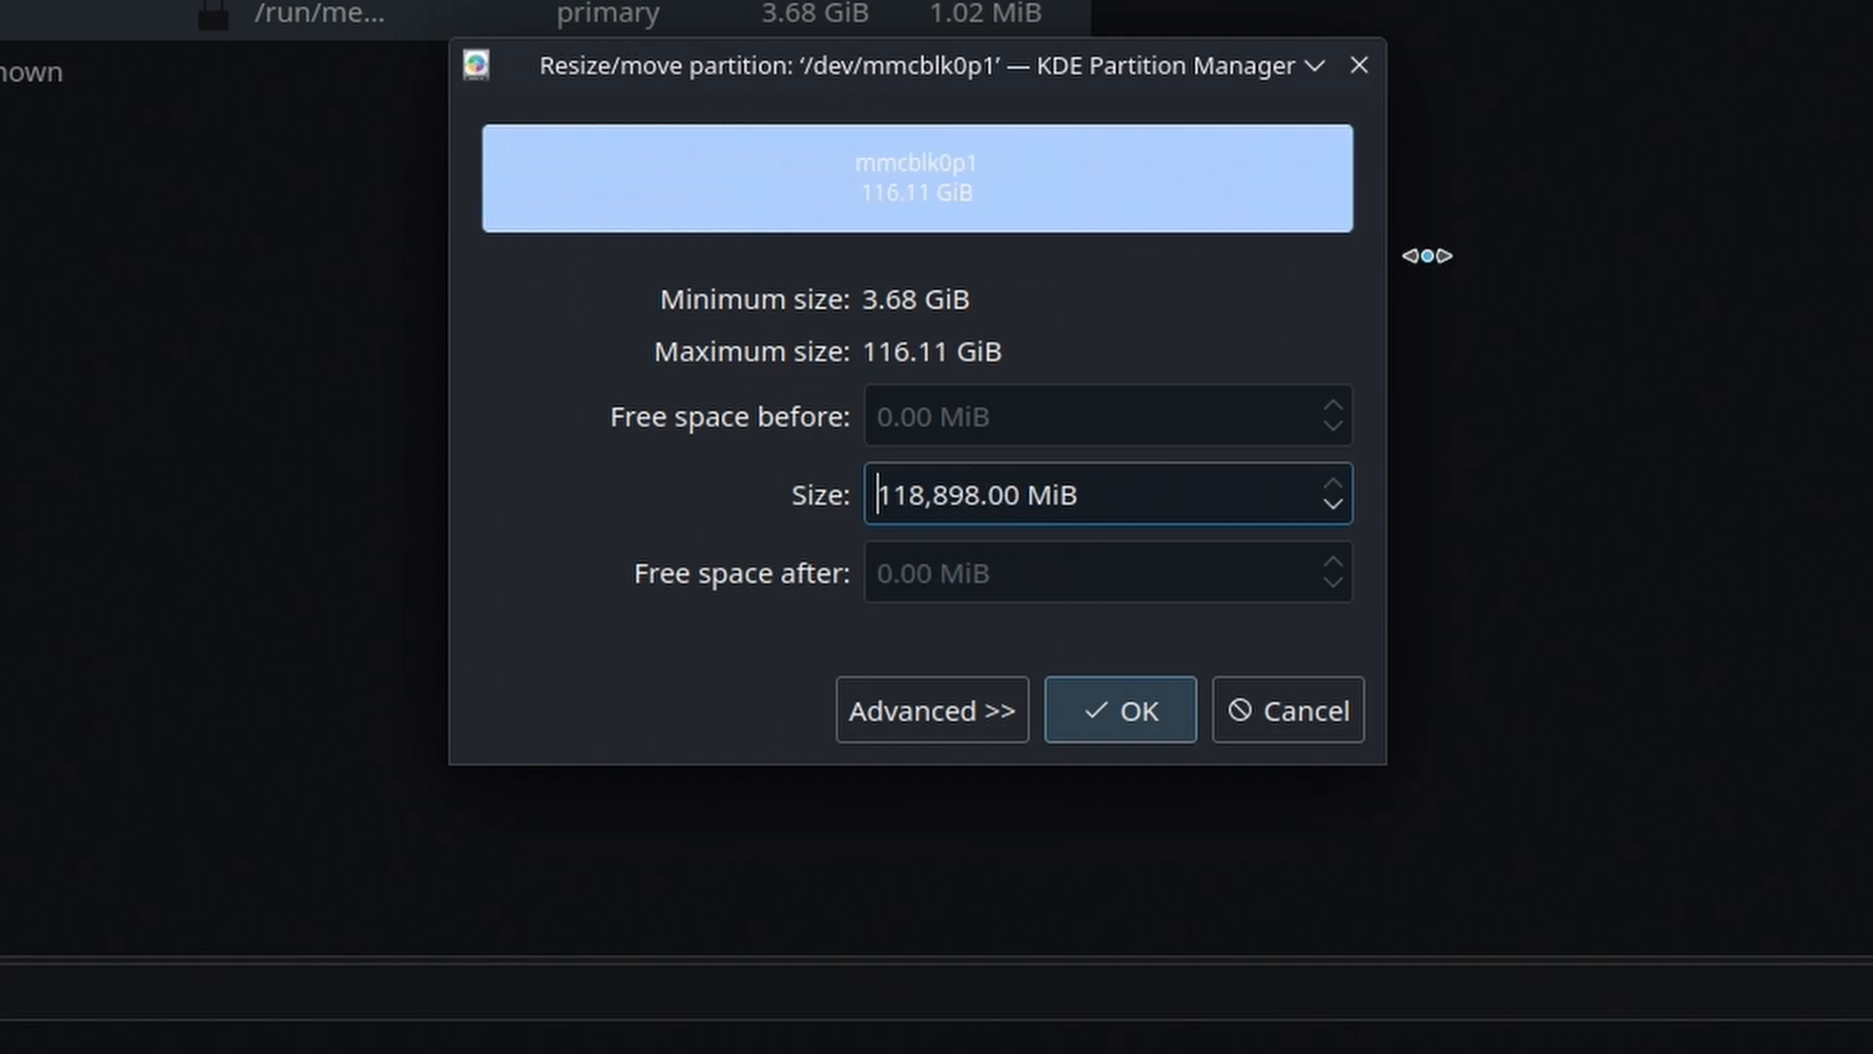
# Step: Confirm resizing /dev/mmcblk0p1 to the full 116.11 GiB, queuing the grow operation
pyautogui.click(1116, 710)
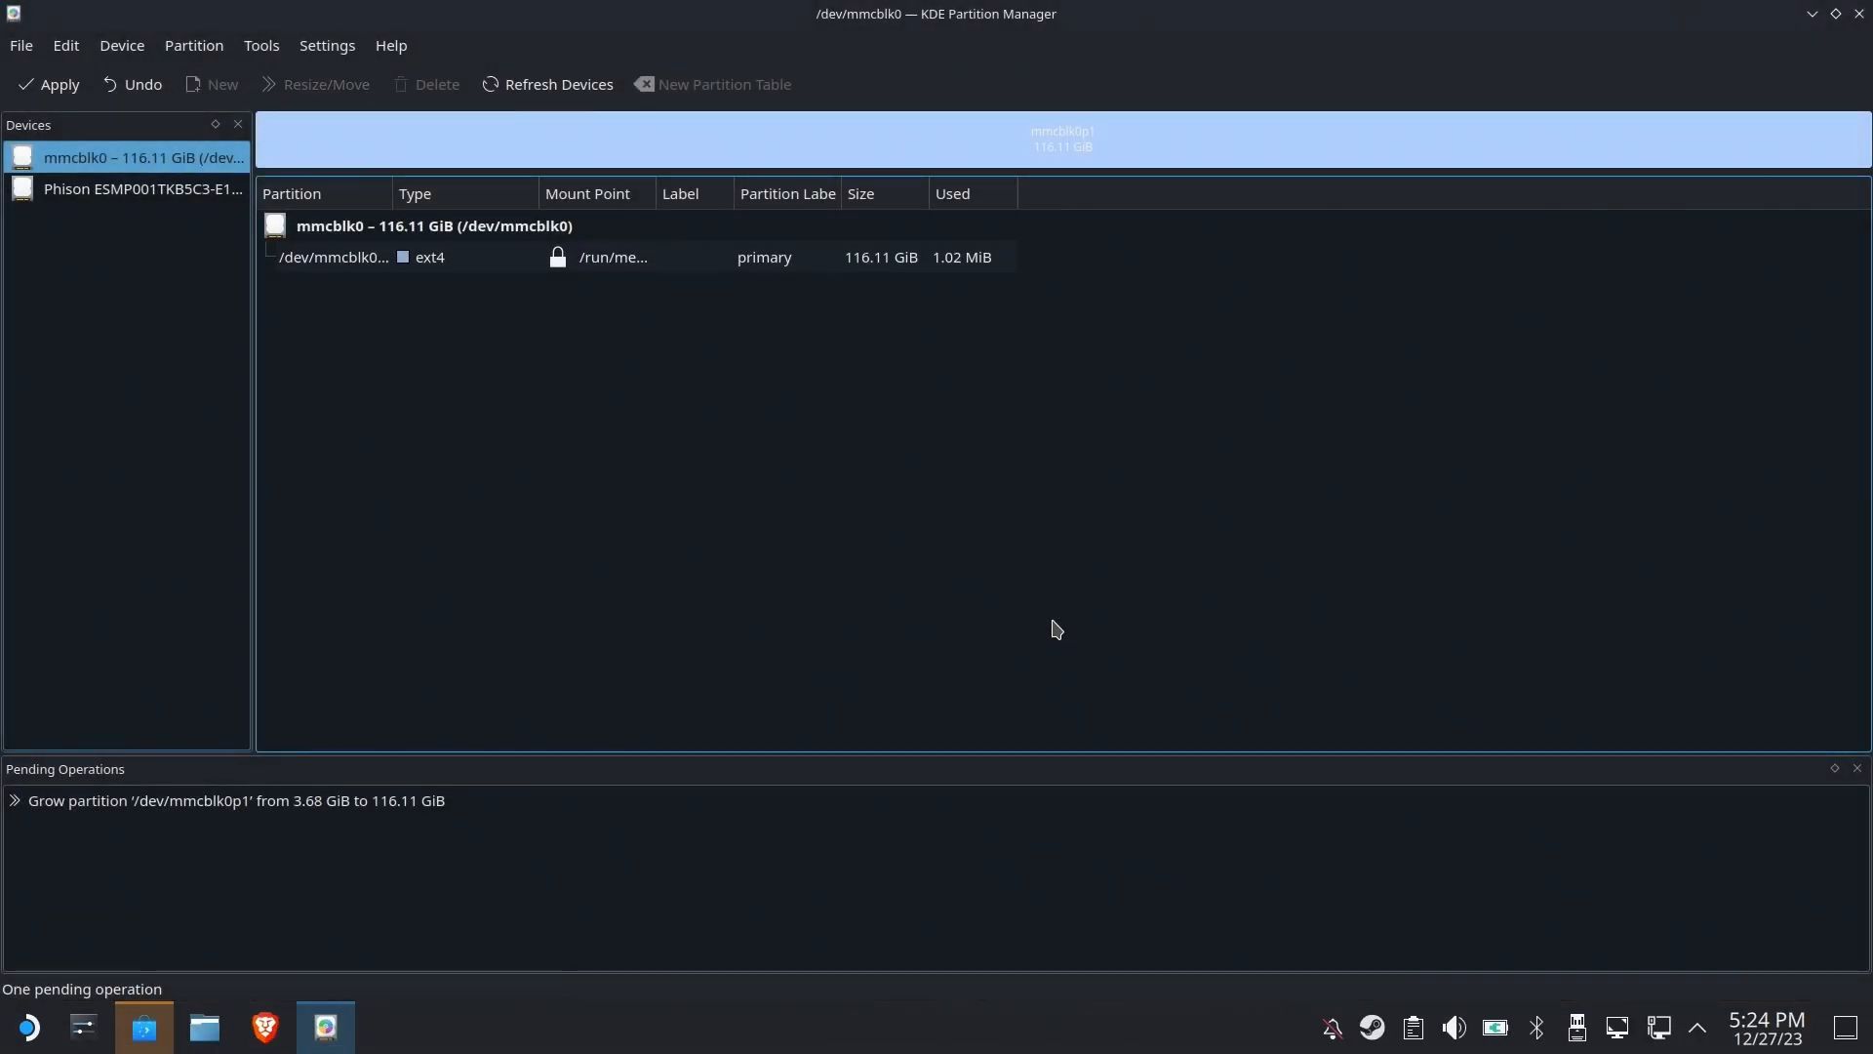
# Step: Apply the pending grow operation, confirm modifying the disk and acknowledge the success report
pyautogui.click(57, 83)
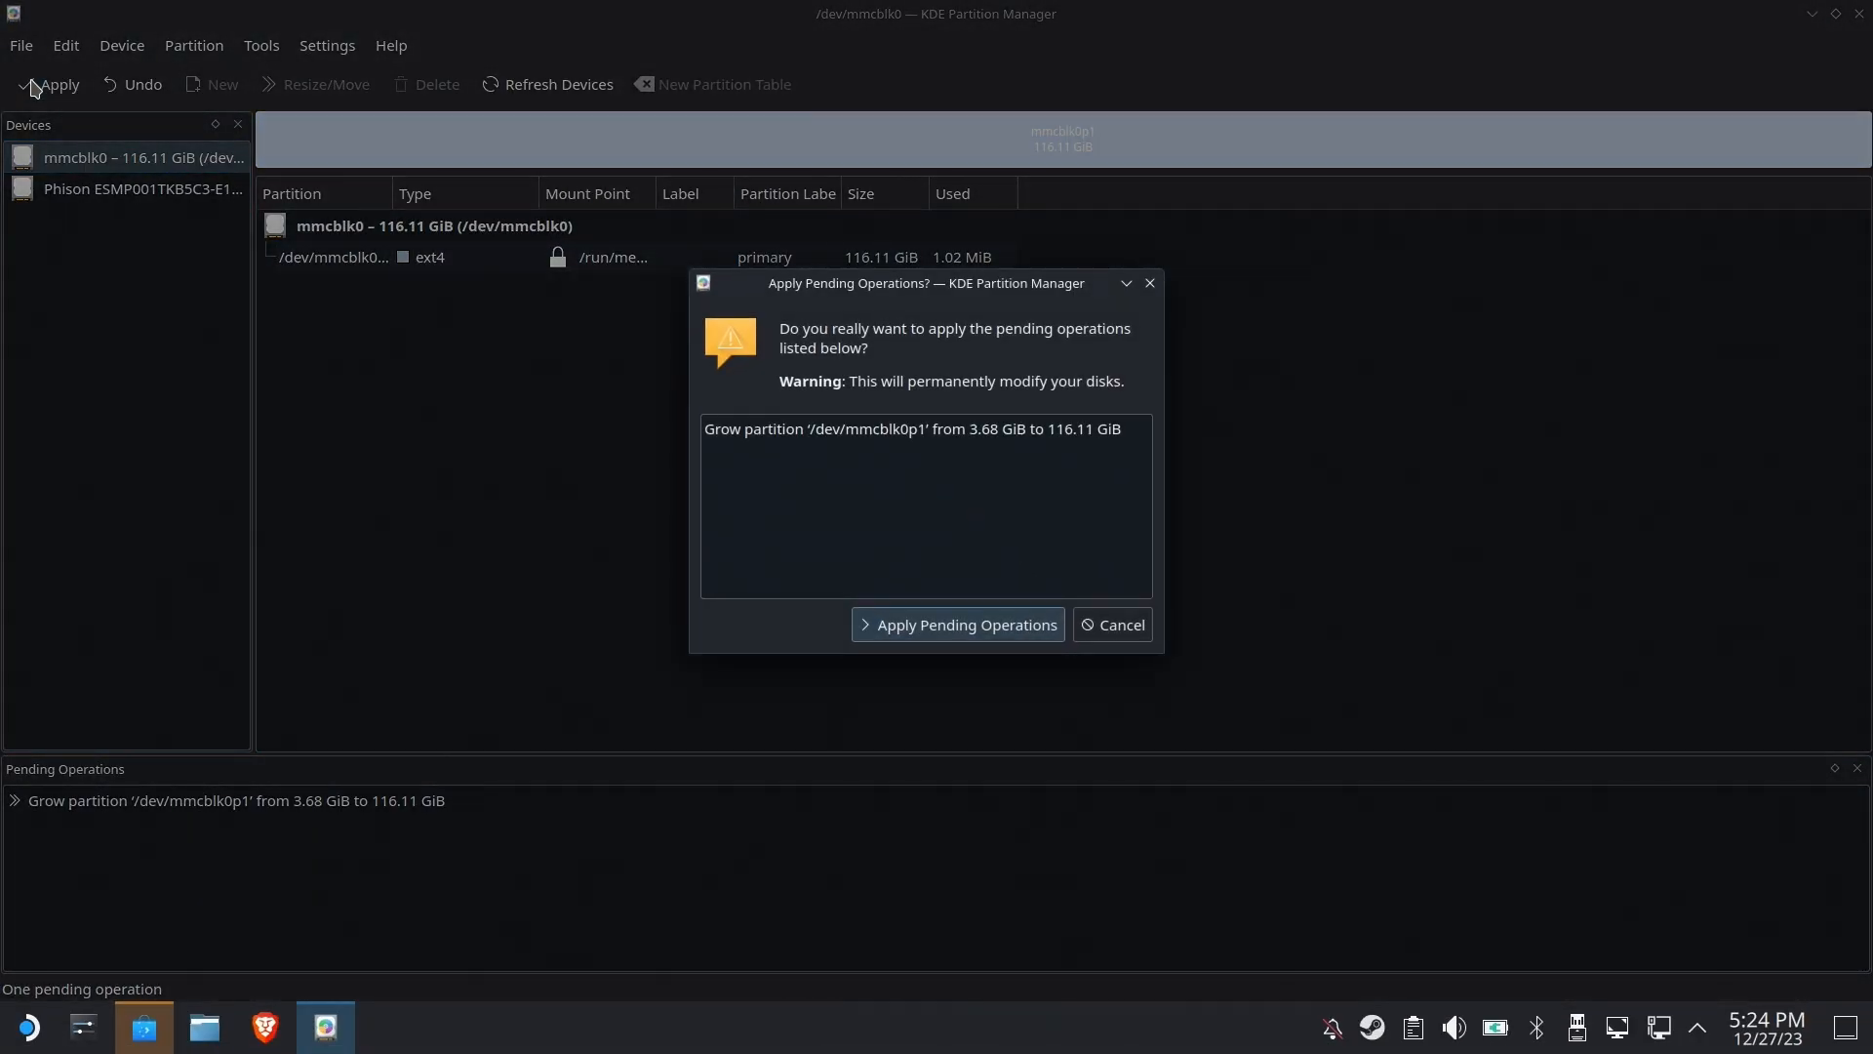
pyautogui.click(956, 624)
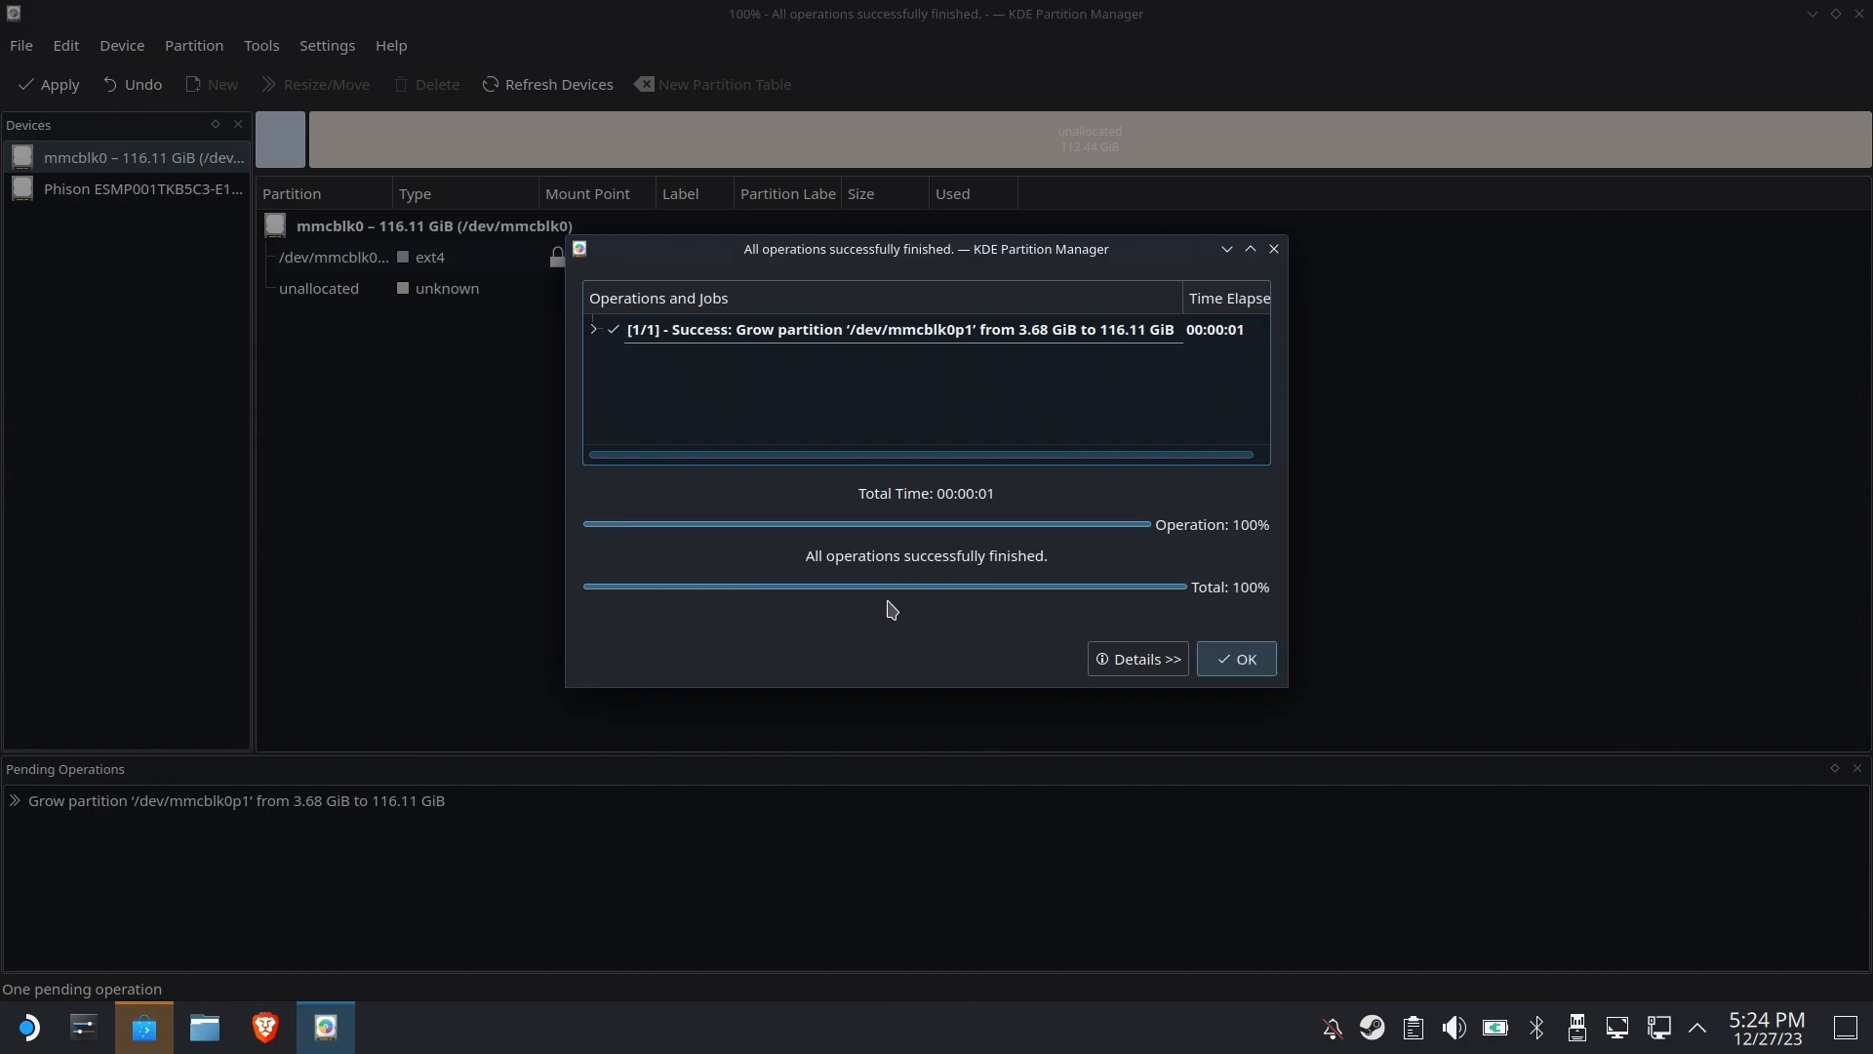
pyautogui.moveTo(876, 519)
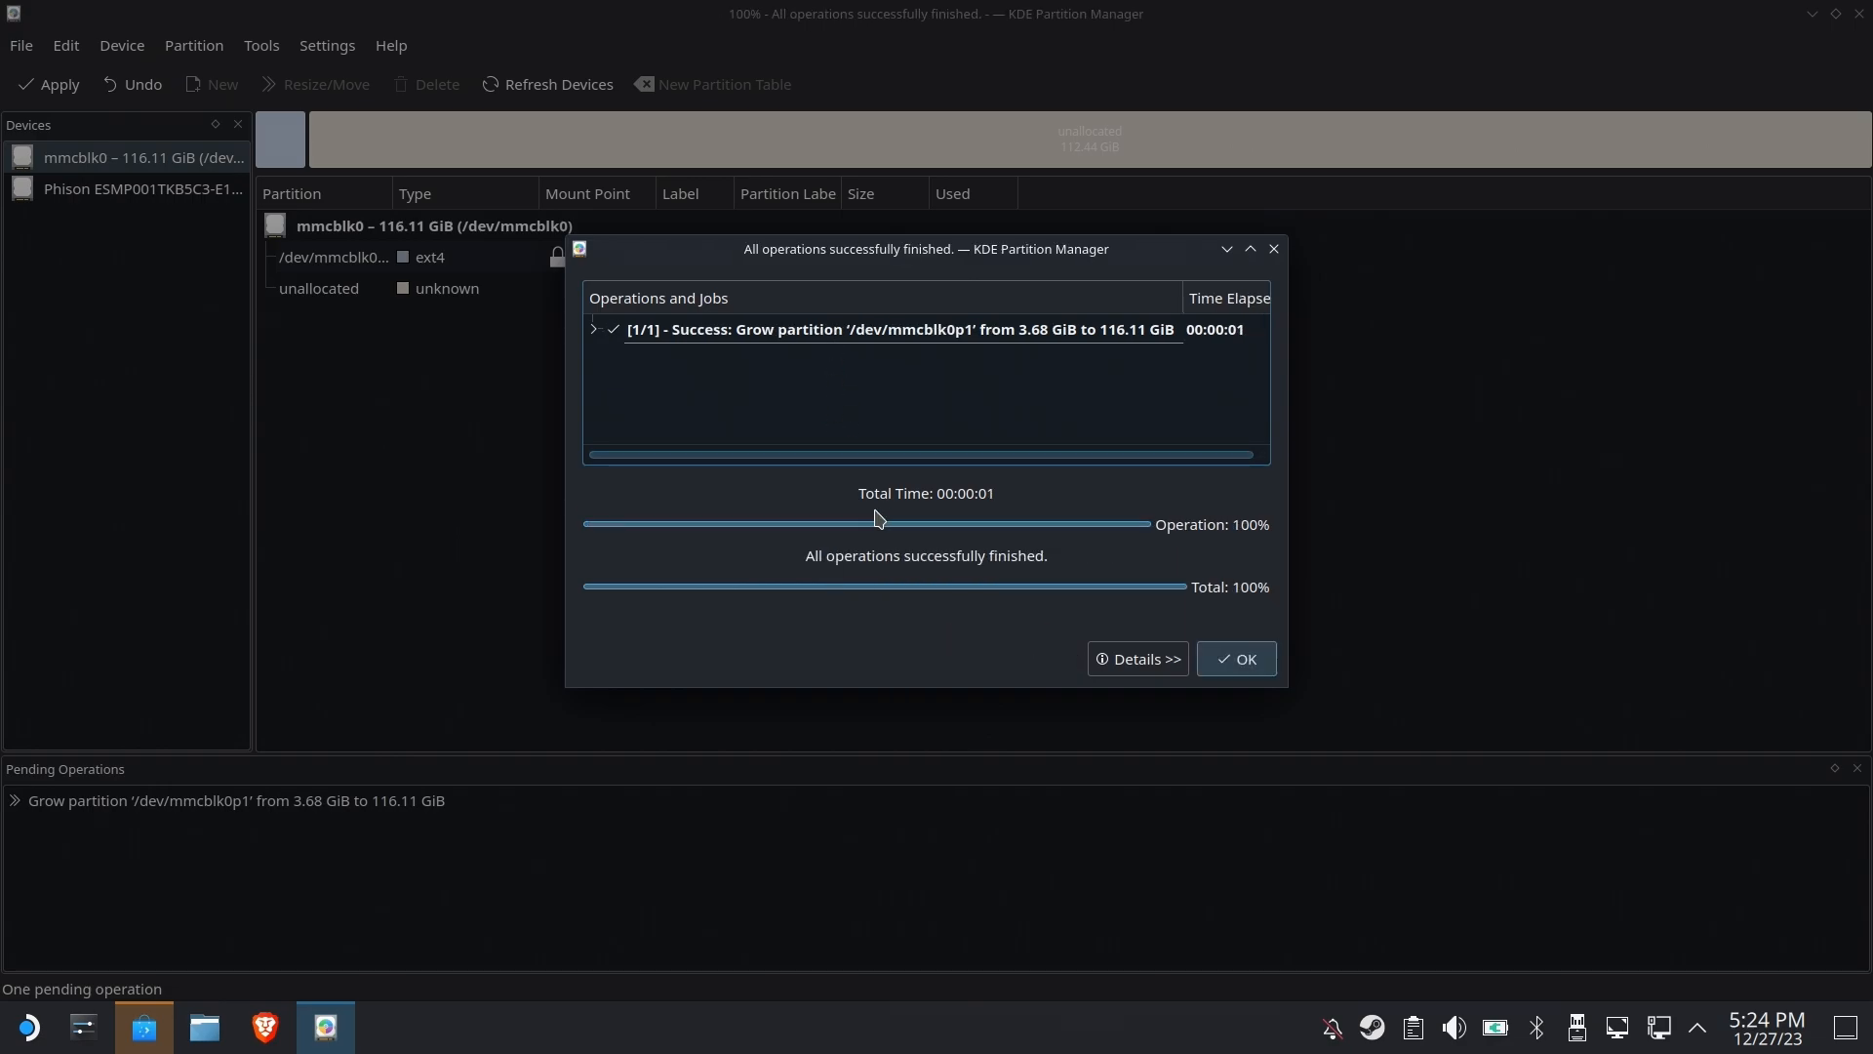
pyautogui.click(1235, 658)
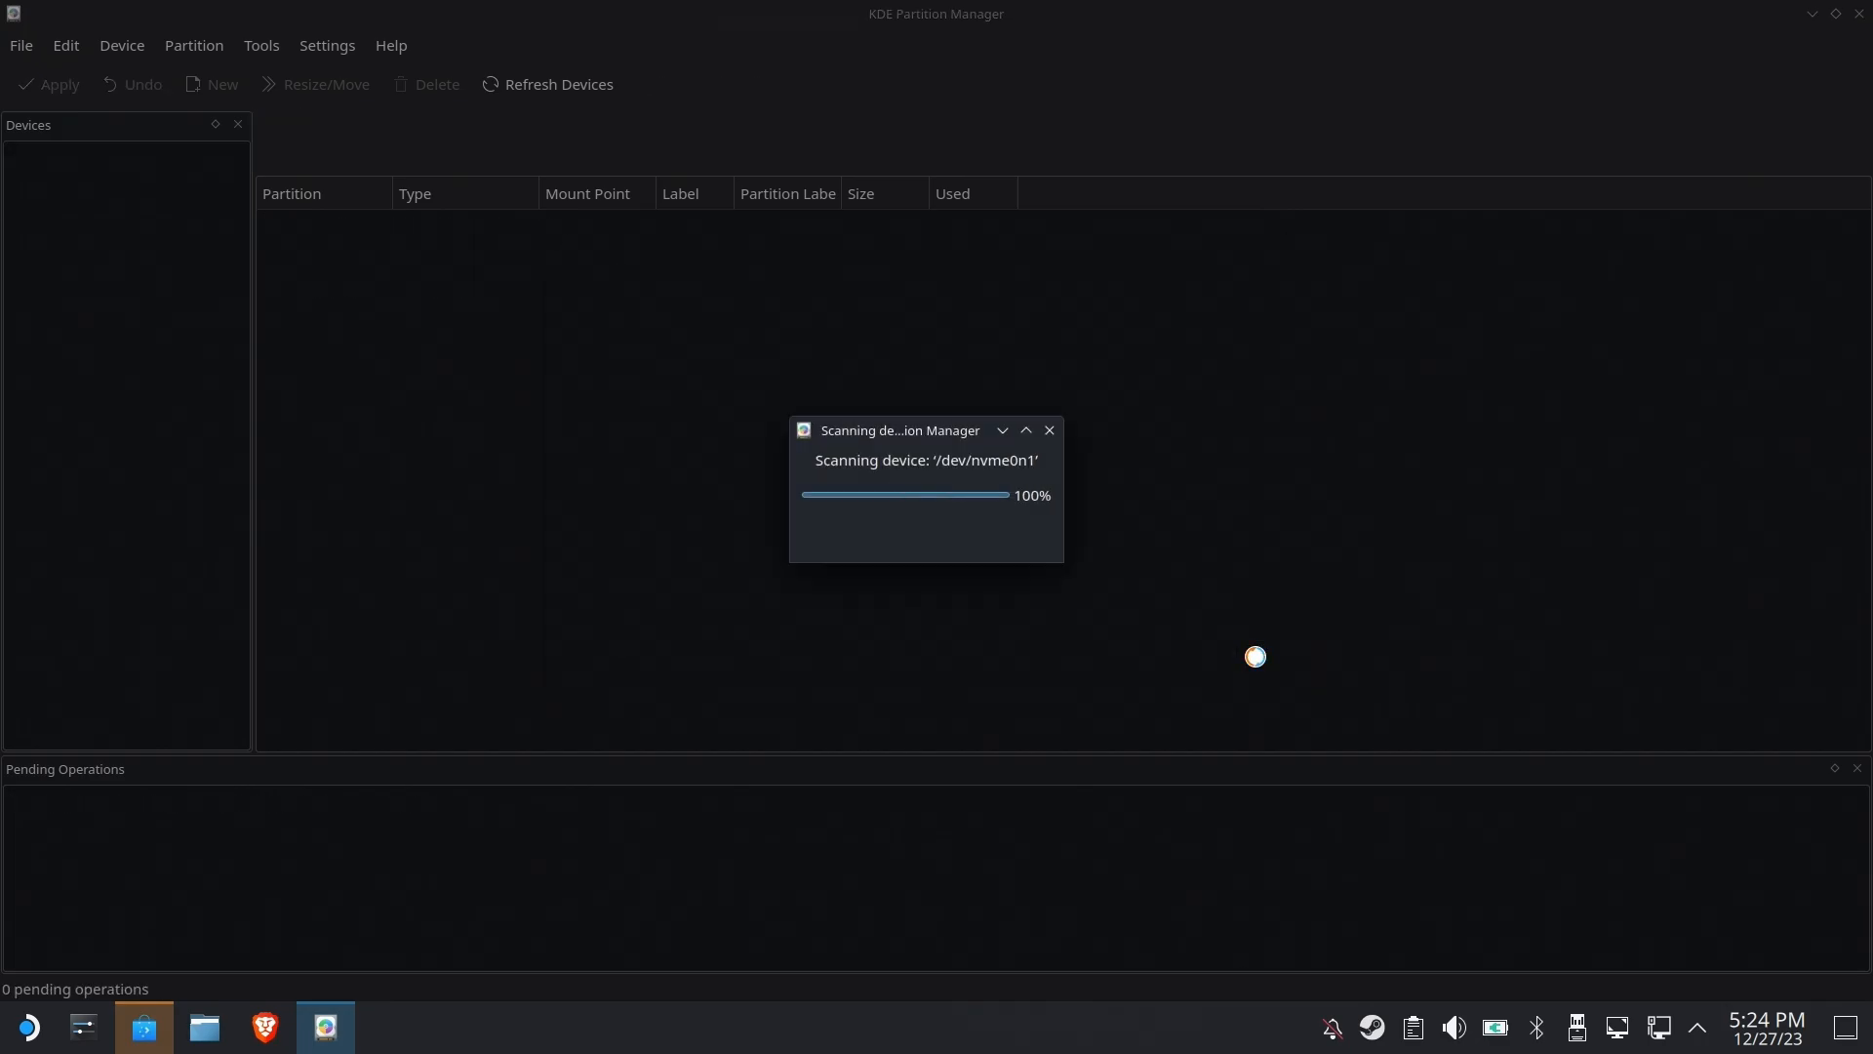